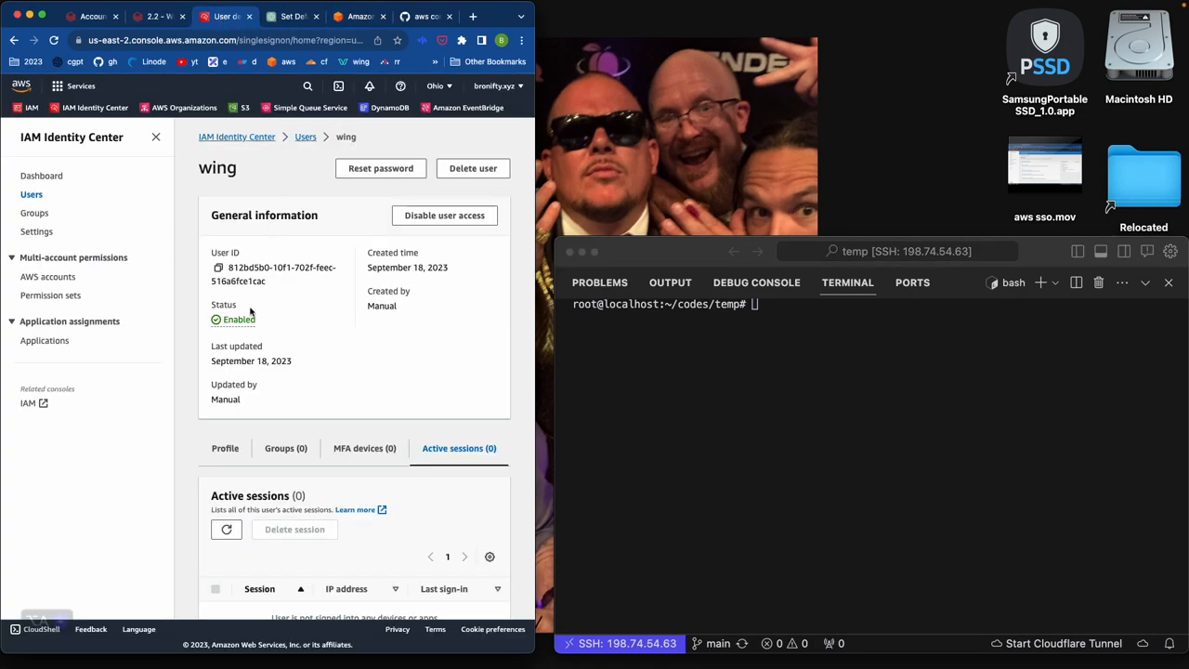
scroll(down, 3)
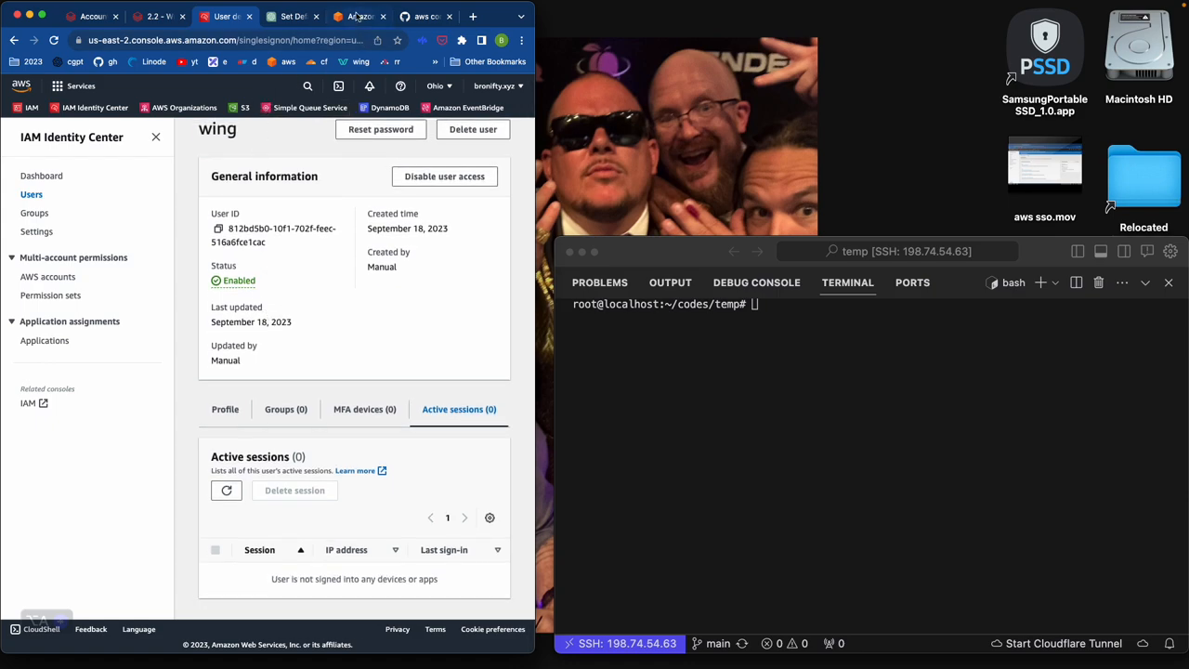
click(357, 17)
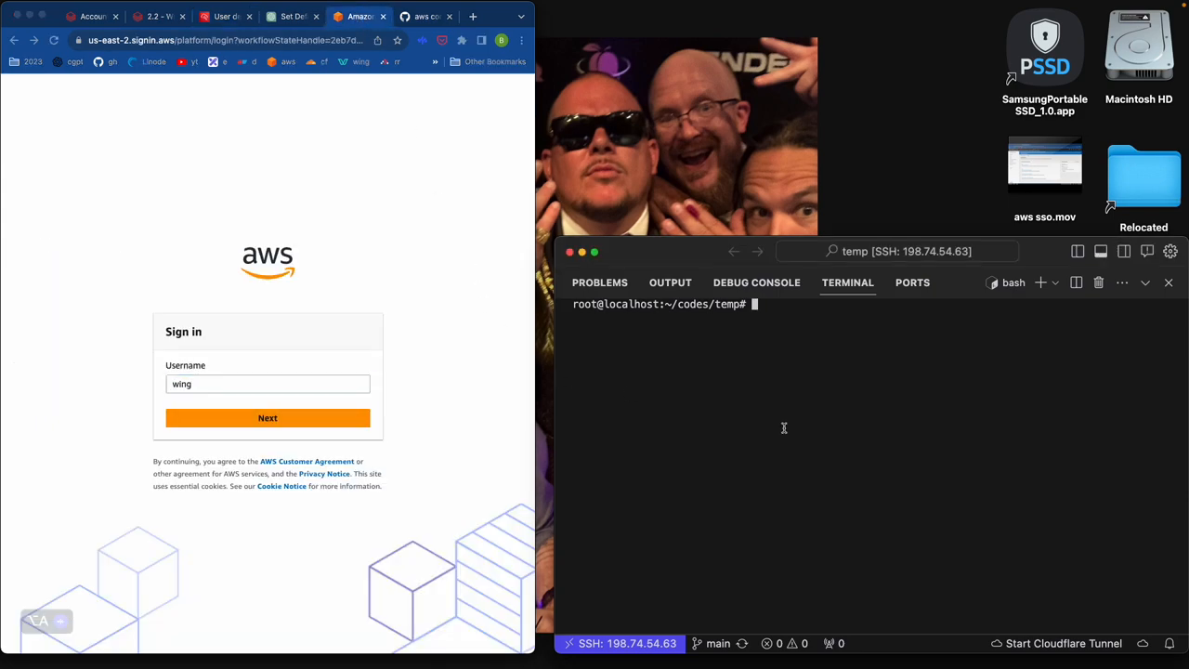
text(aws)
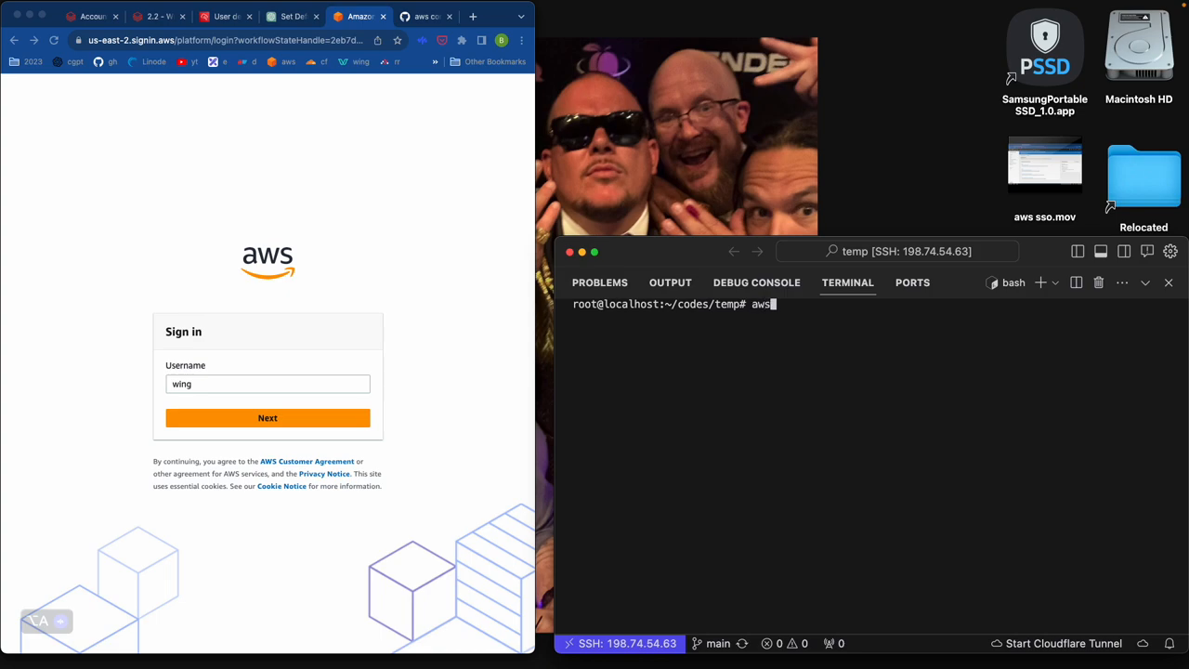
text(configure sso)
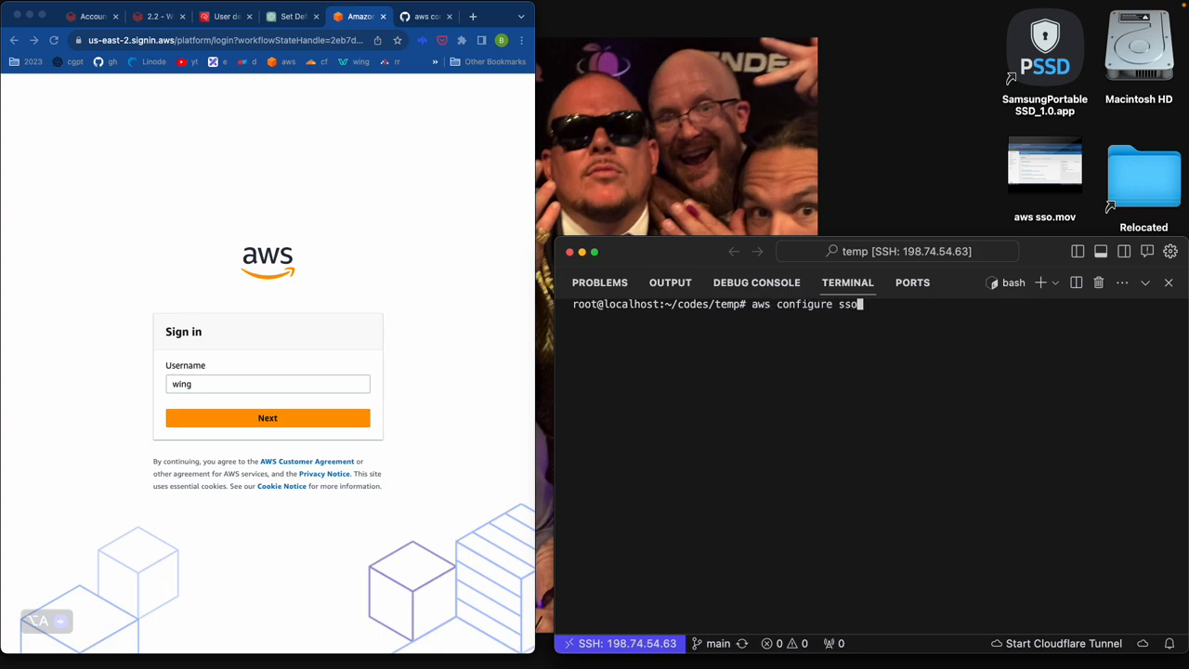
key(Return)
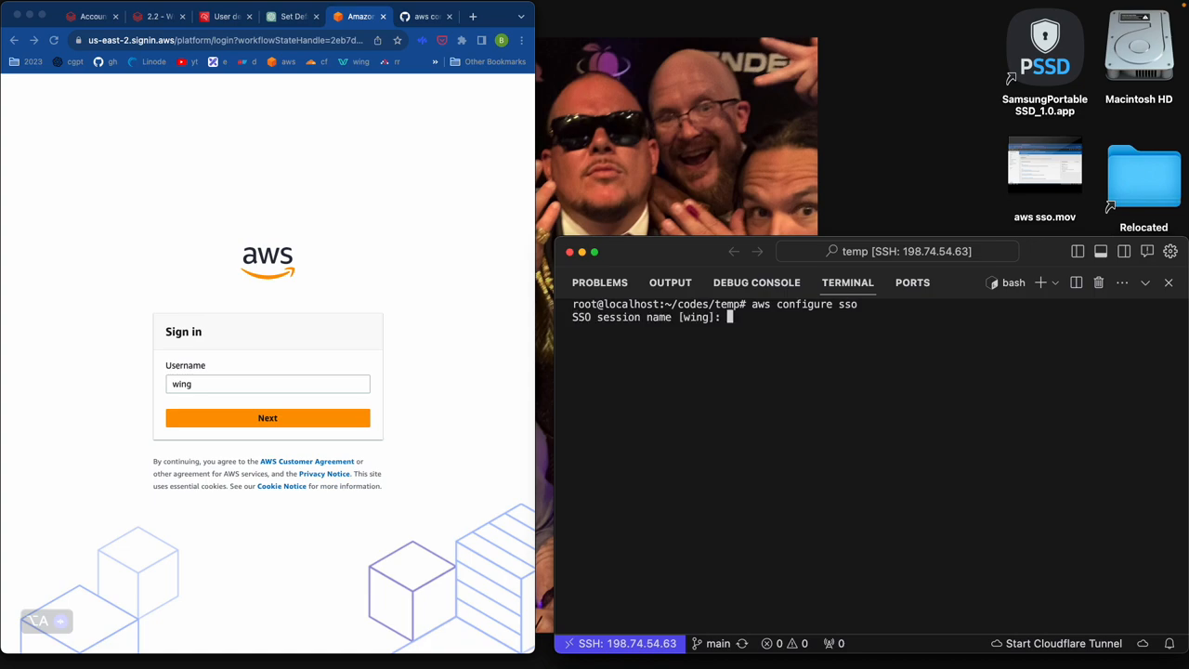
key(Return)
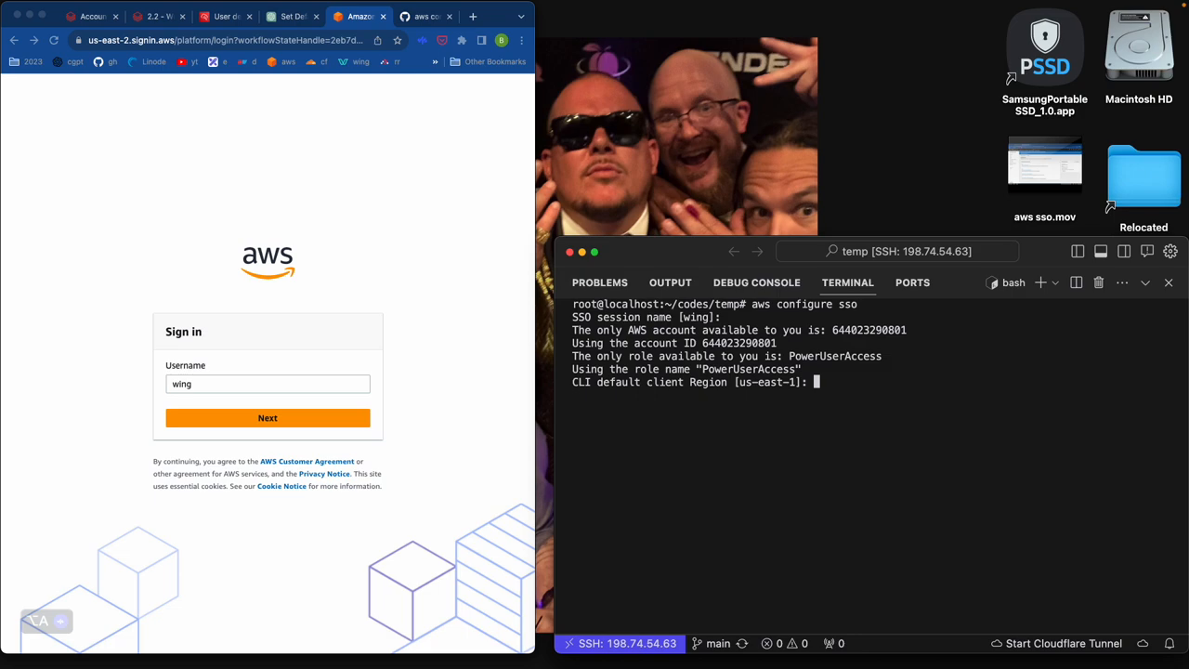
key(Return)
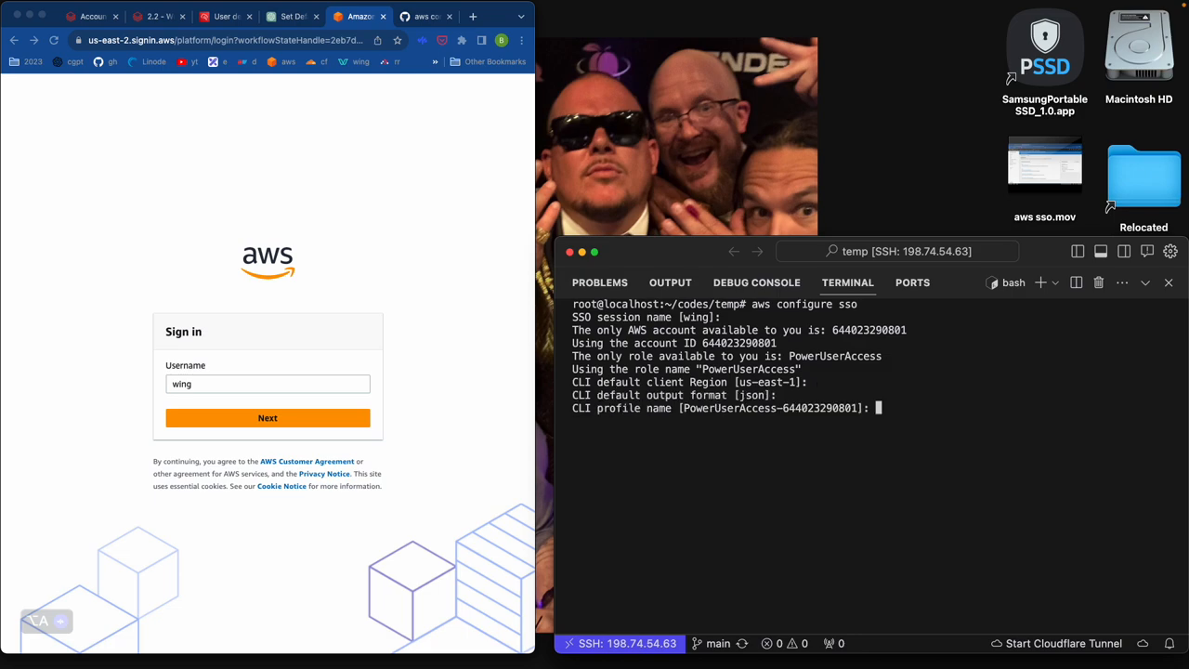
key(Return)
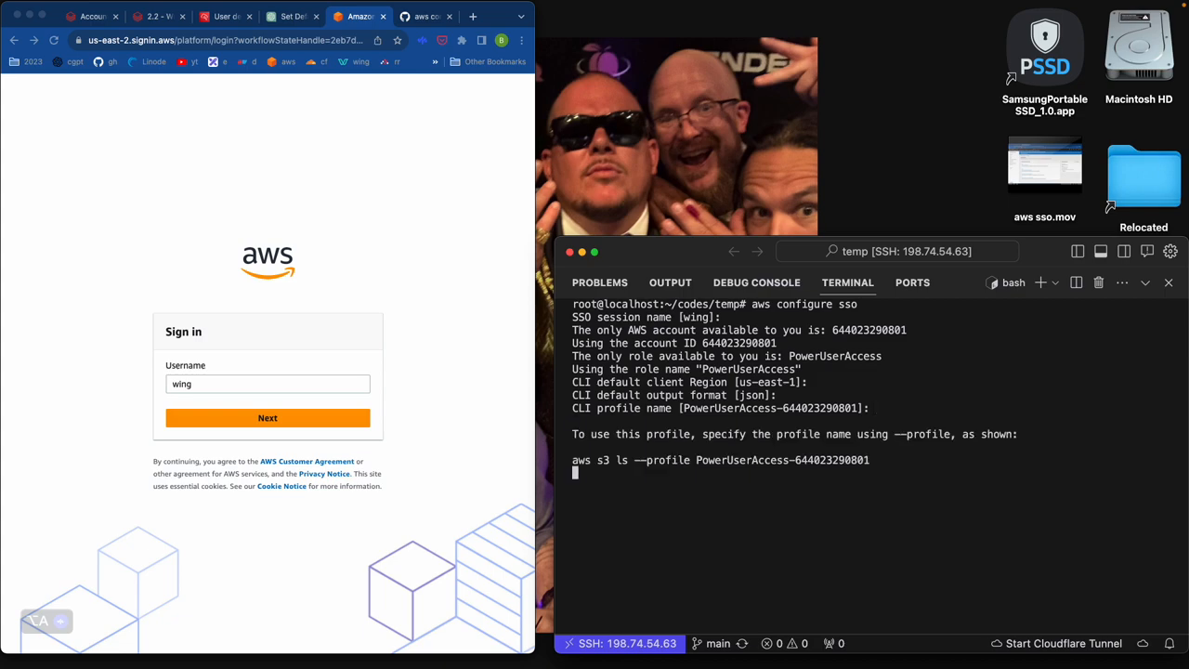
List S3 buckets with aws s3 ls, returning wing-bronifty.xyz.
text(aws s3)
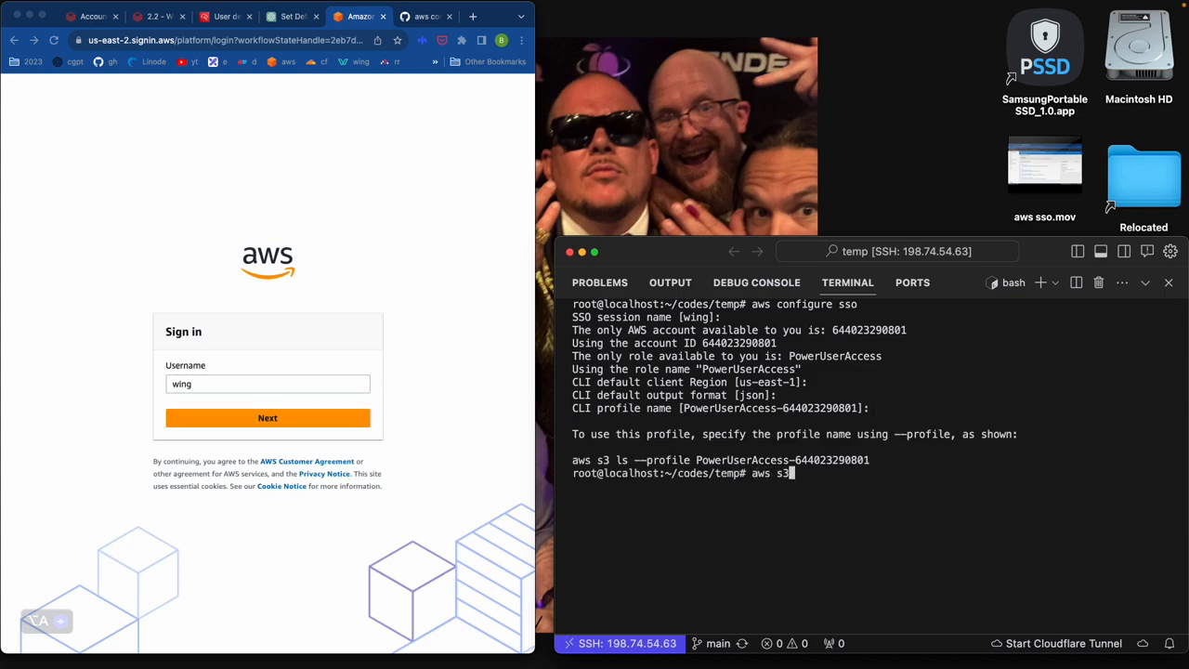
text(ls)
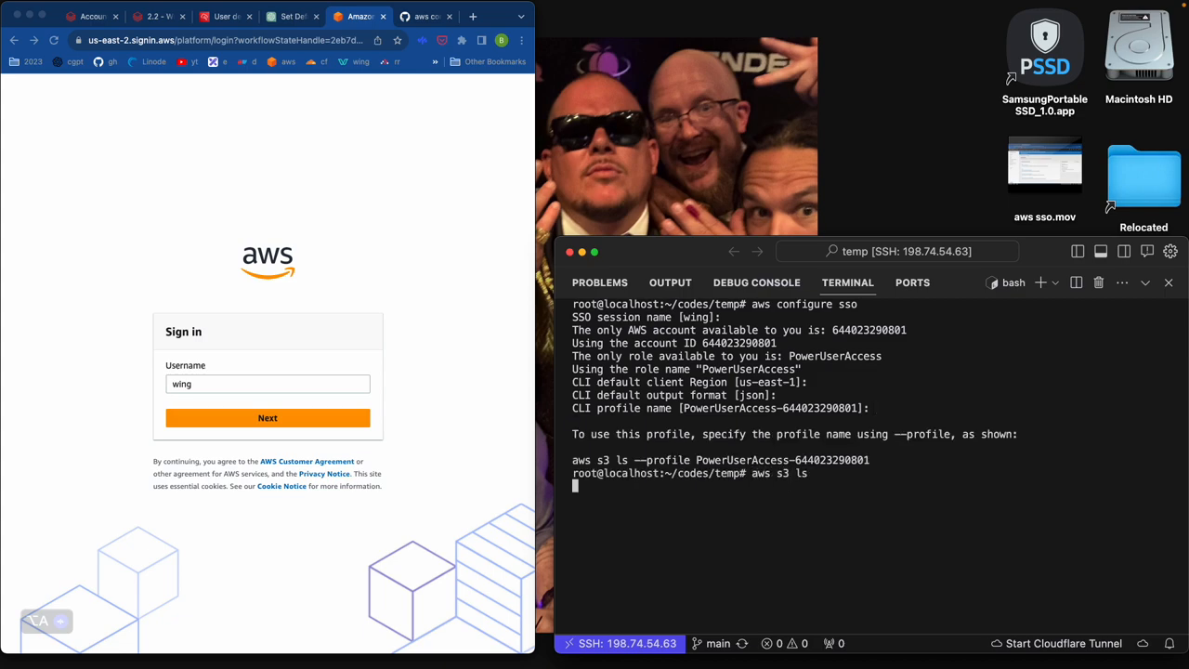
key(Return)
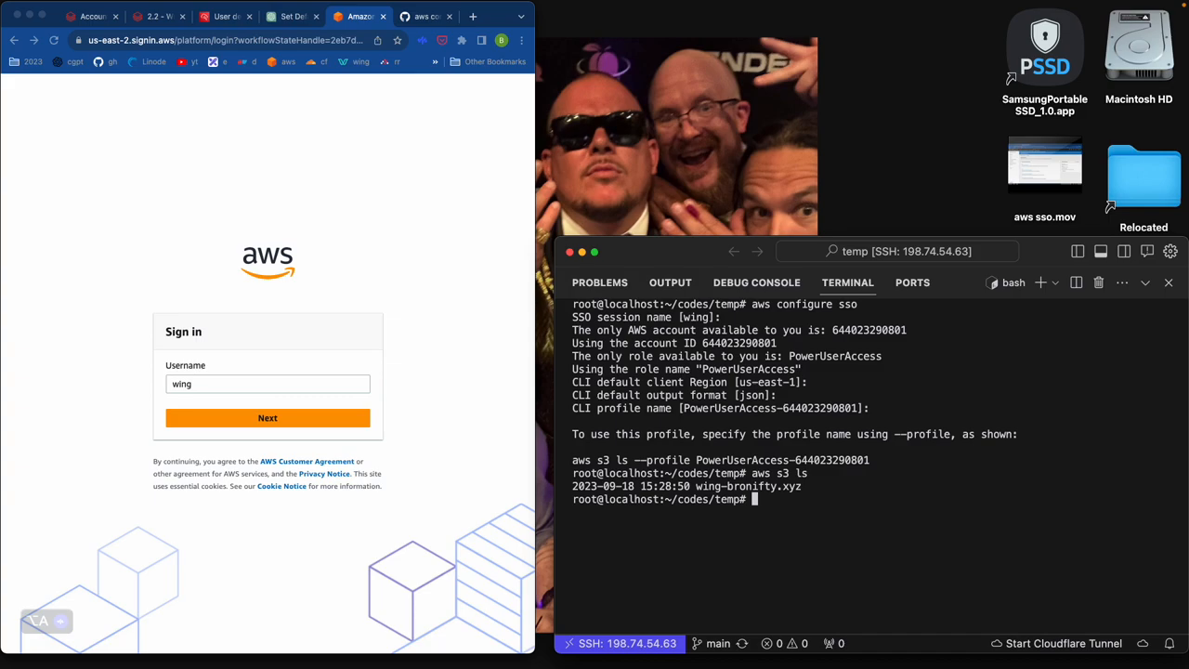
click(423, 15)
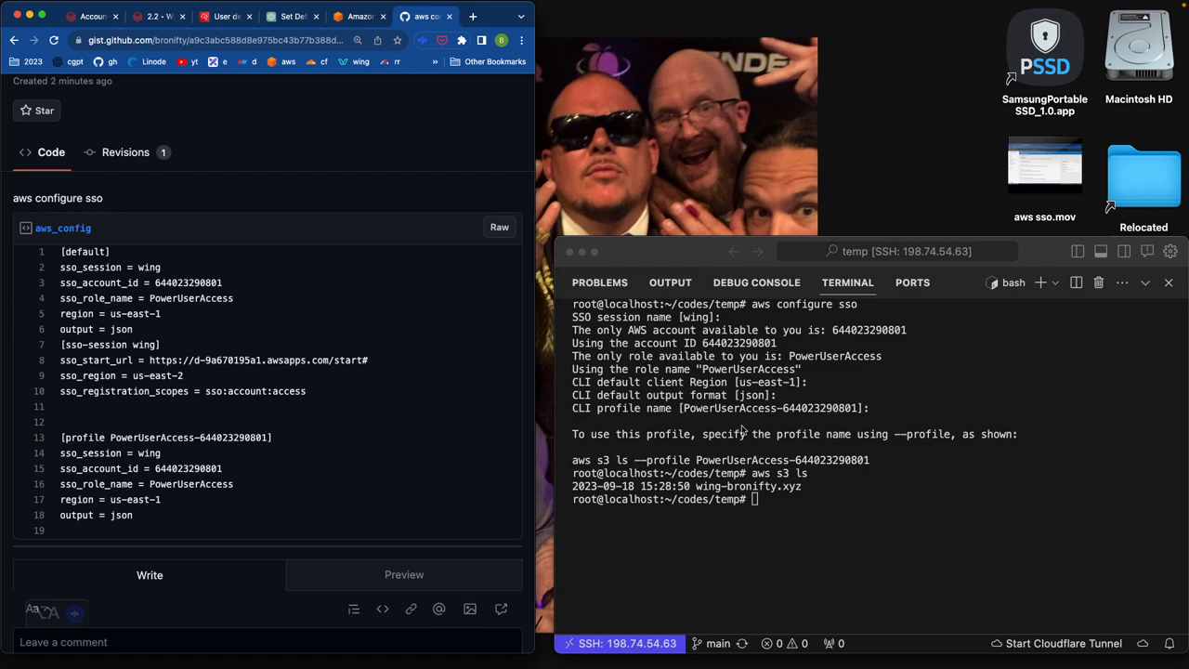
Print ~/.aws/config showing the wing sso-session and PowerUserAccess profile entries.
click(821, 565)
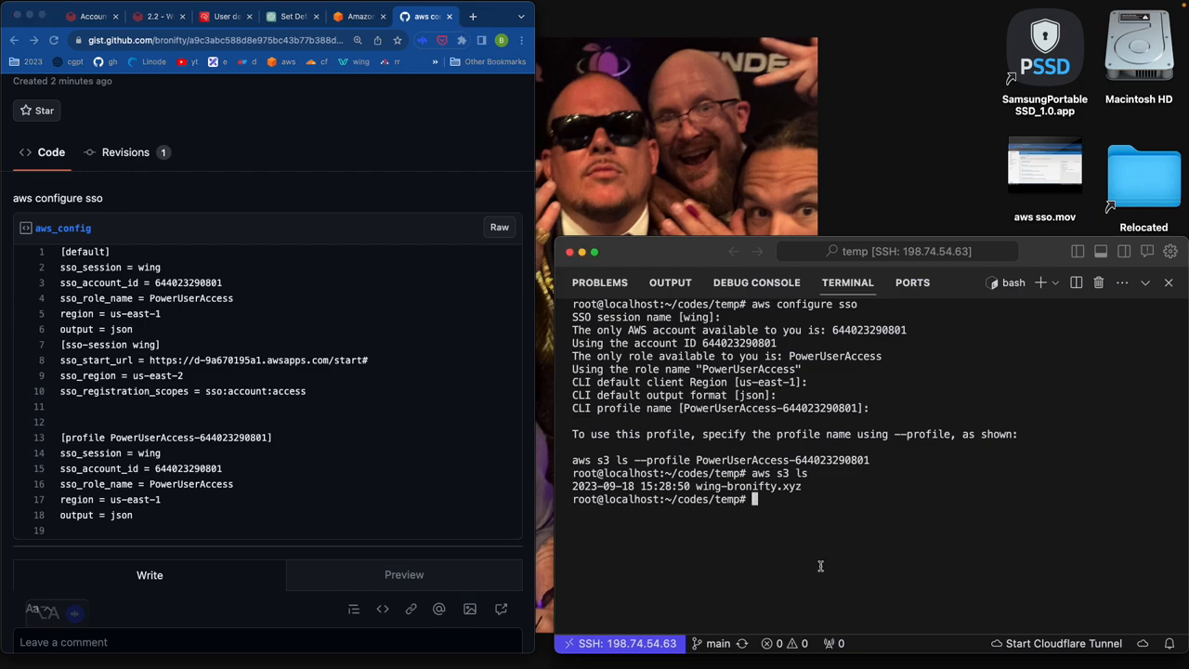
text(cat ~/)
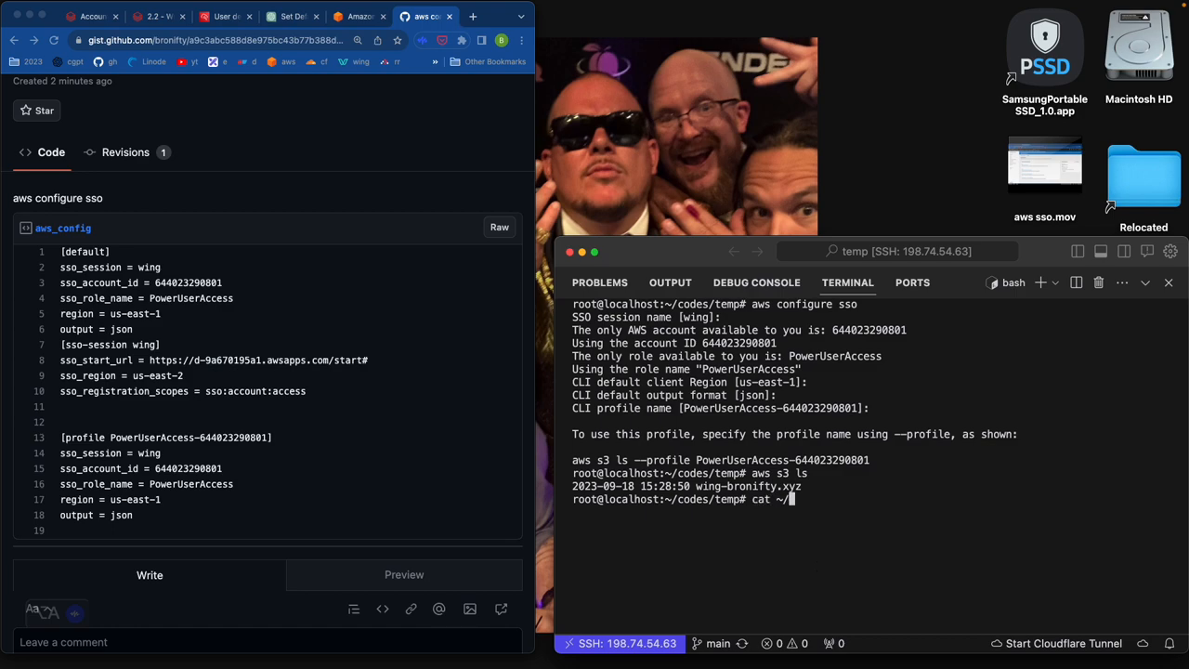
key(Return)
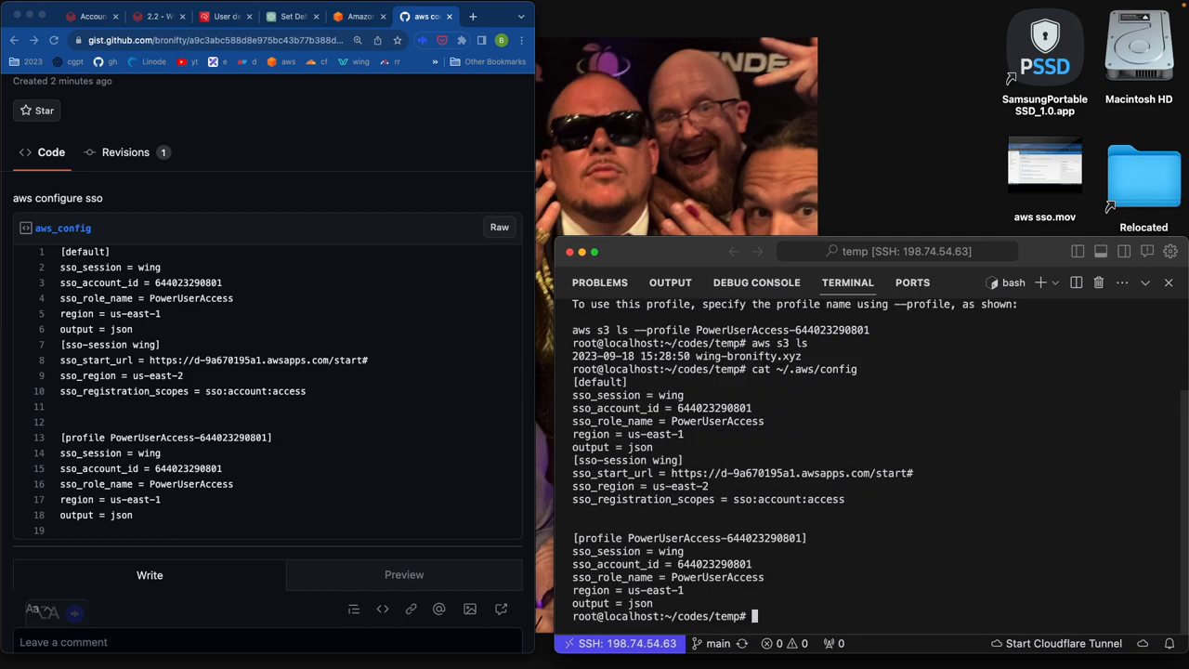
mouse_move(830, 554)
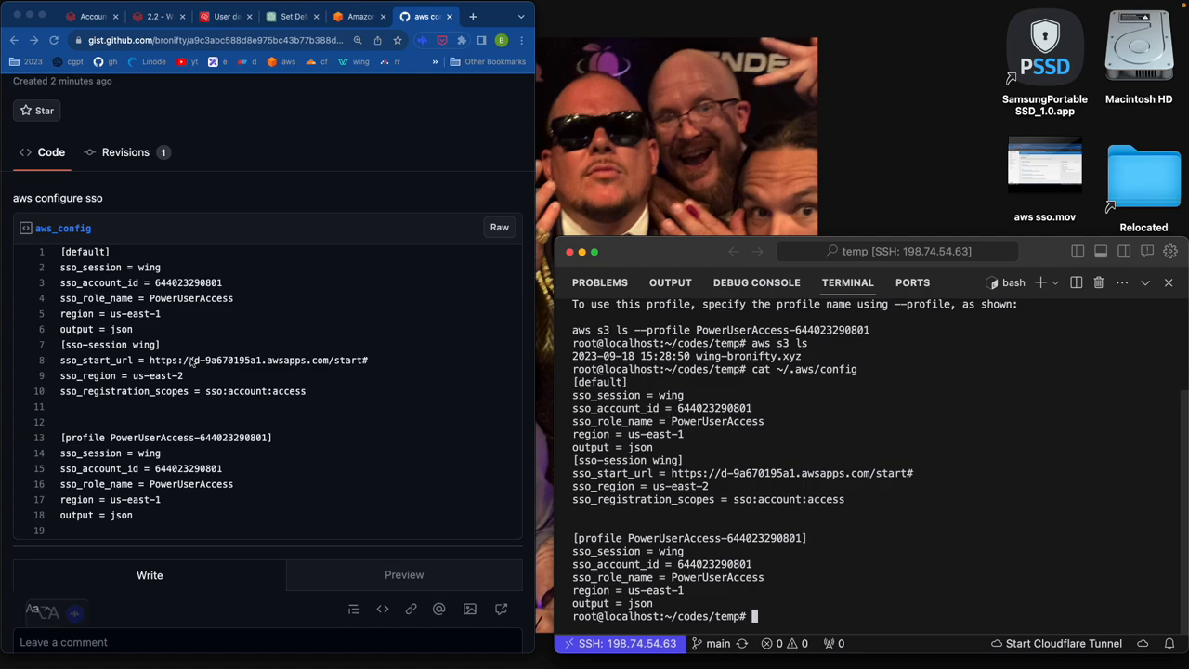
mouse_move(126, 373)
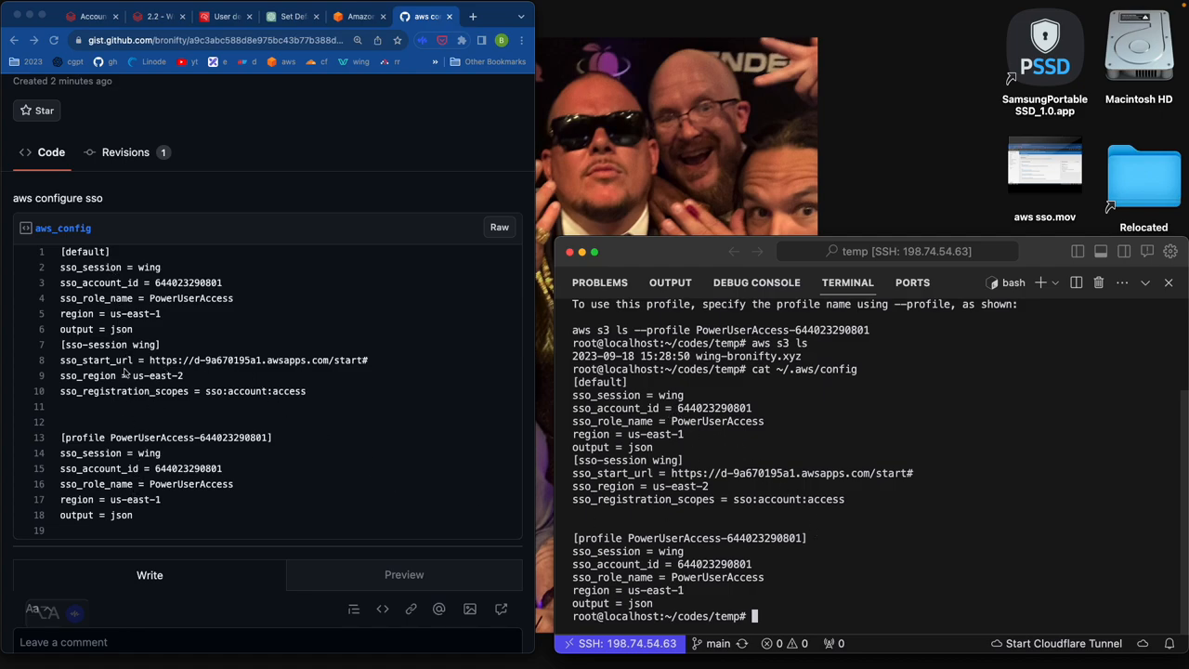
Highlight [default], the sso-session header, its session setting and the name wing in the gist.
scroll(up, 3)
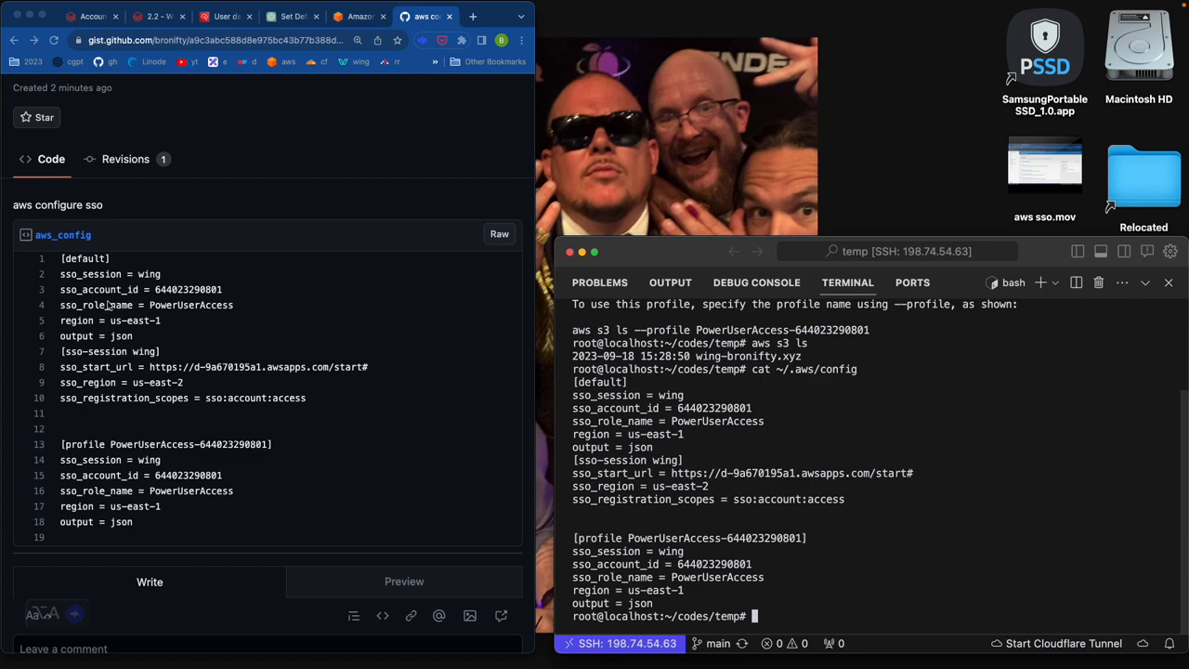
double_click(86, 258)
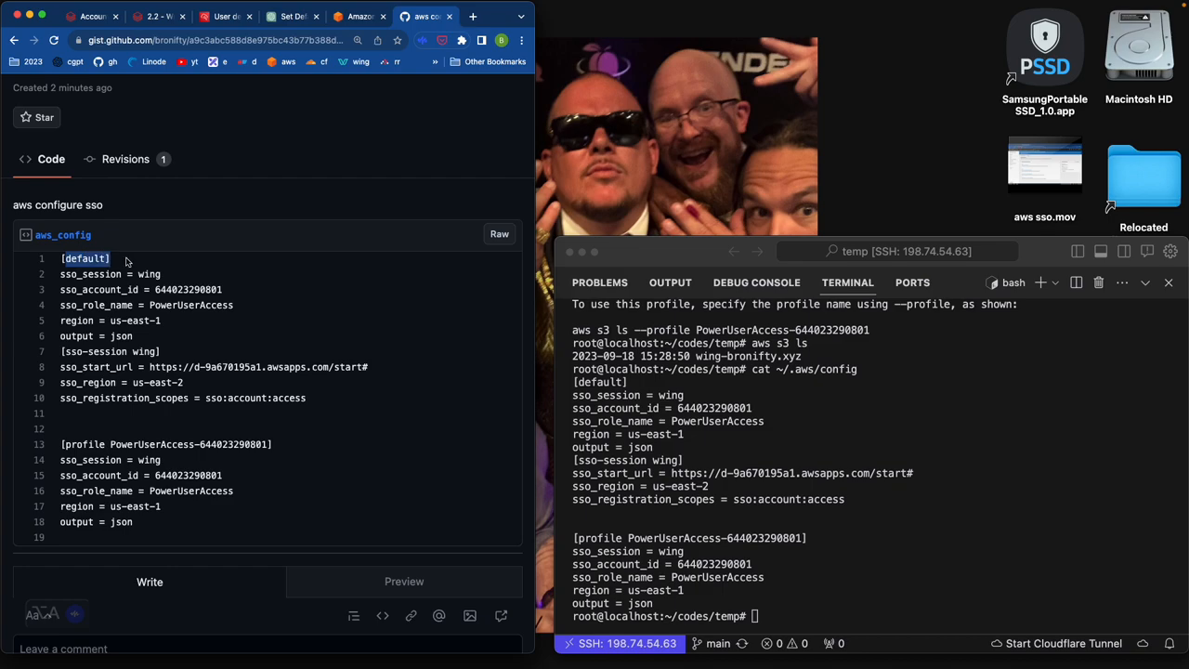
mouse_move(230, 323)
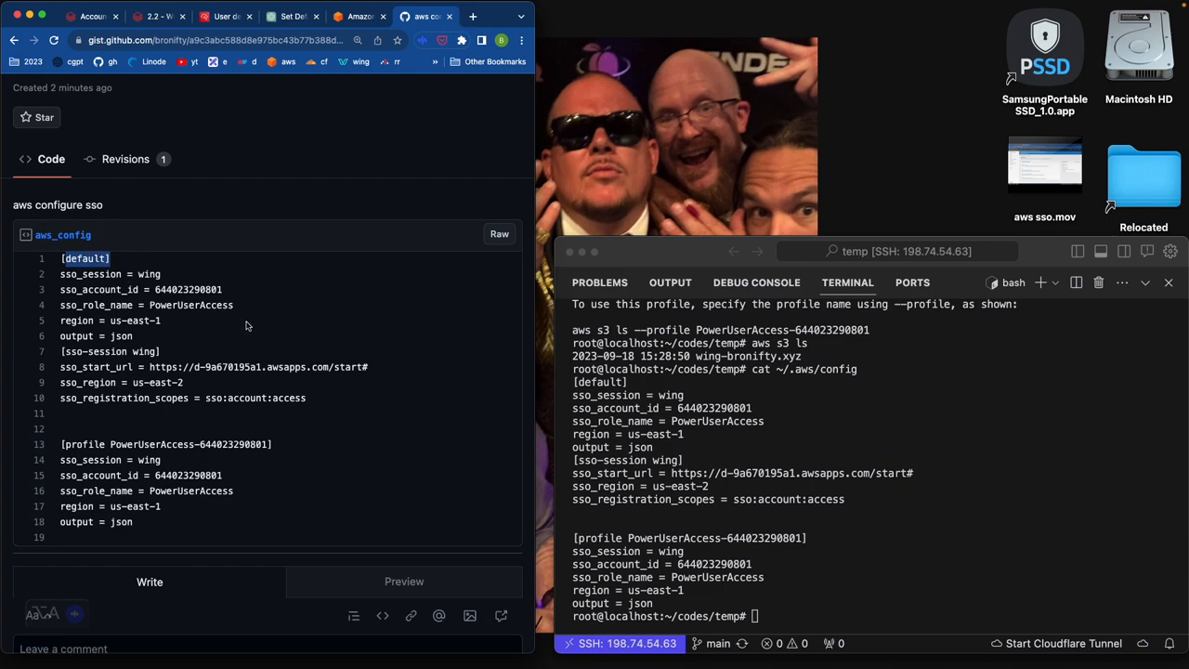
mouse_move(171, 275)
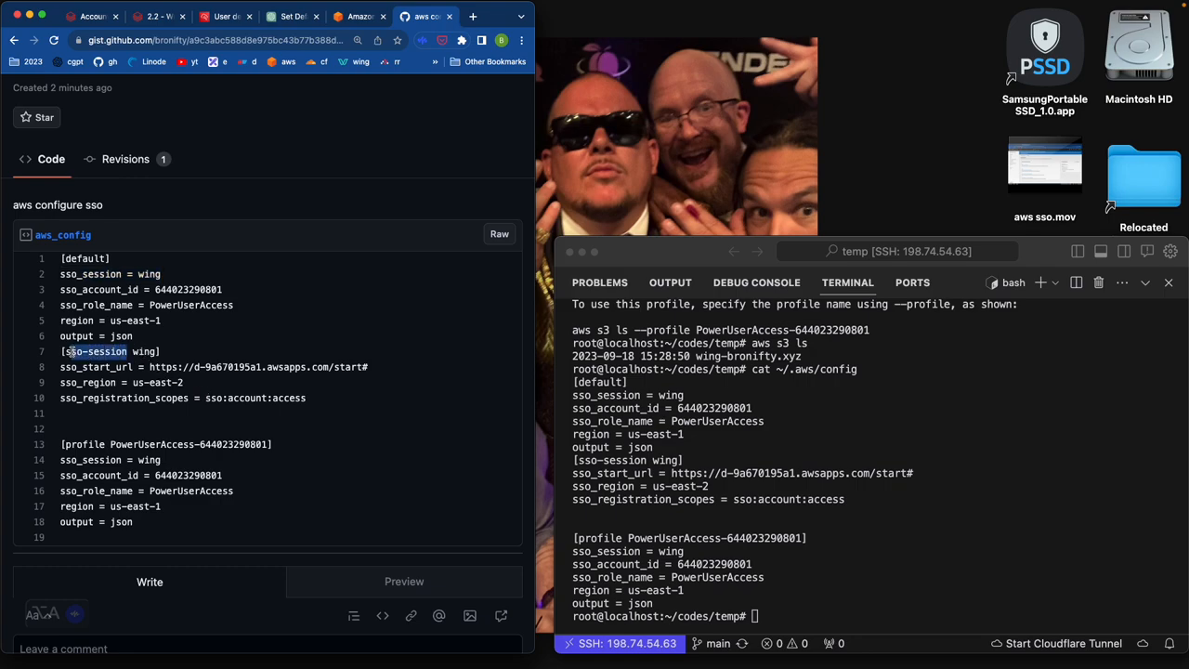
double_click(84, 258)
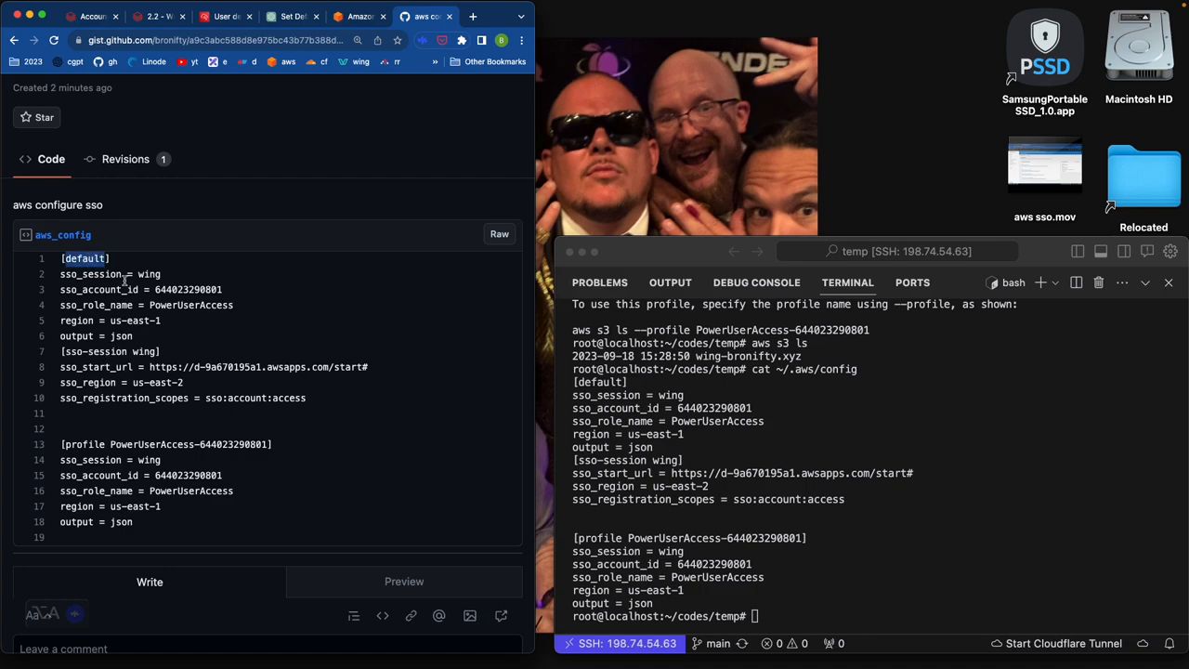
mouse_move(173, 280)
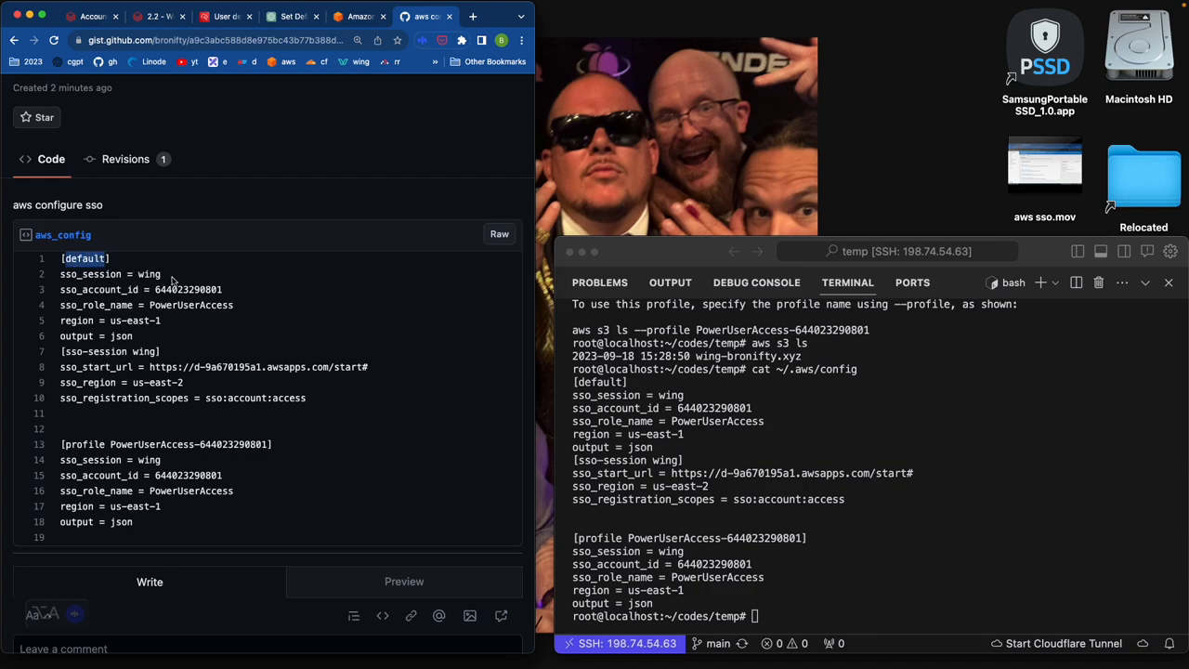
double_click(141, 351)
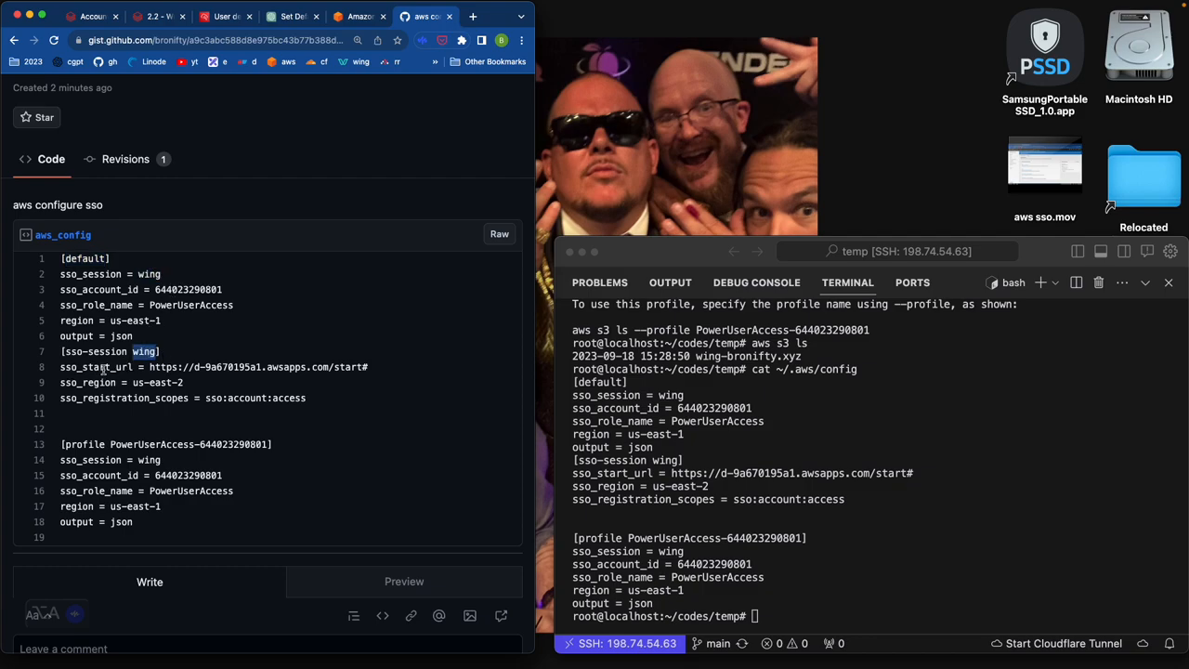
double_click(256, 366)
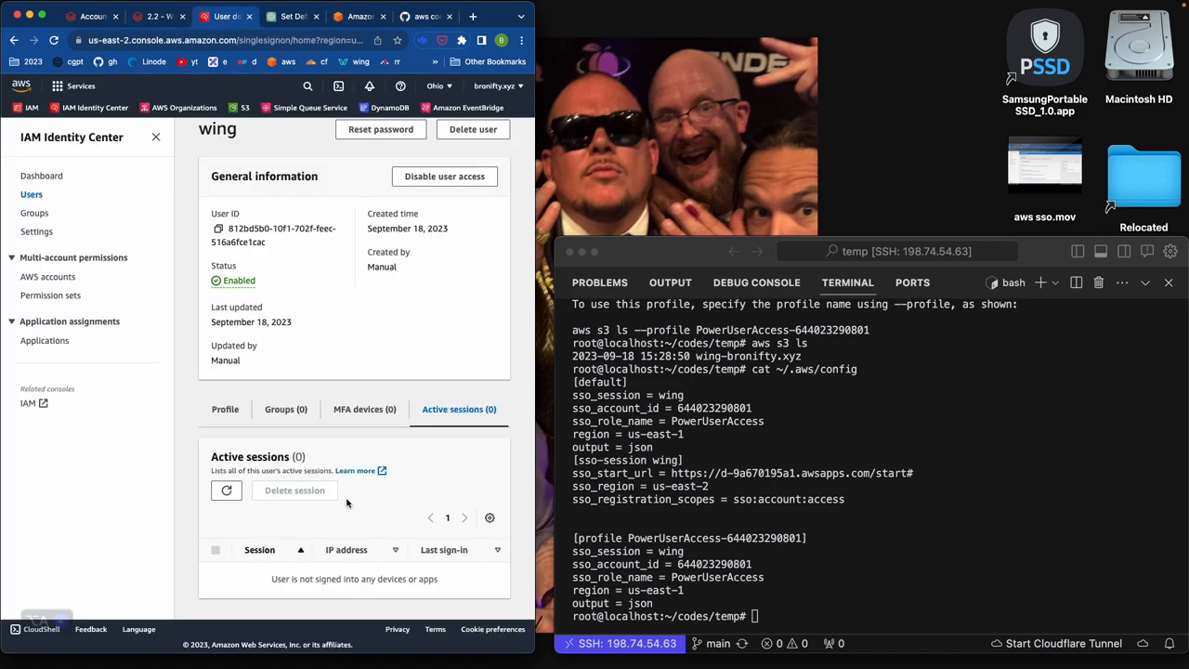
On the IAM Identity Center dashboard, highlight the us-east-2 region in the settings summary.
click(41, 175)
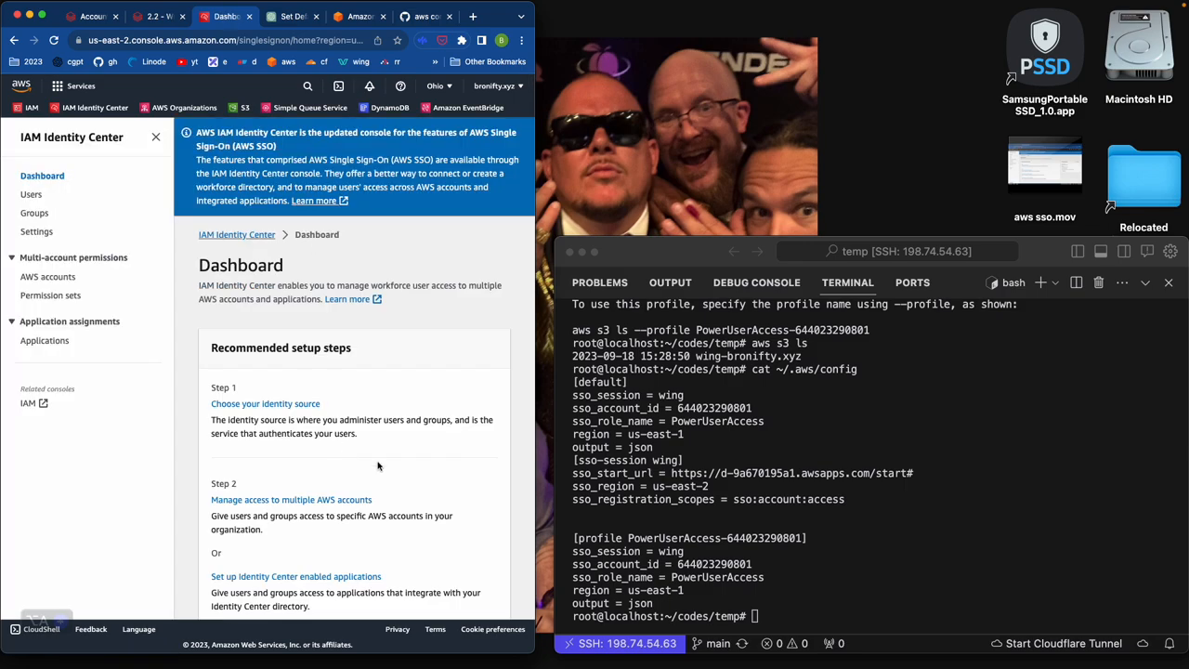
scroll(down, 3)
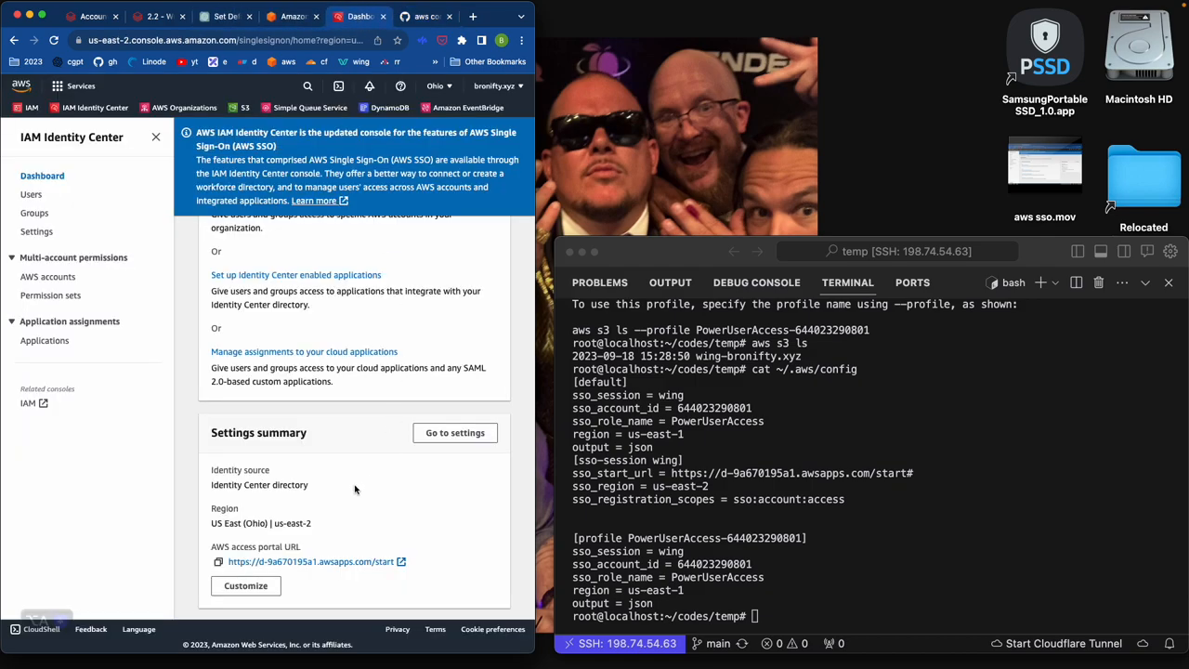
double_click(292, 523)
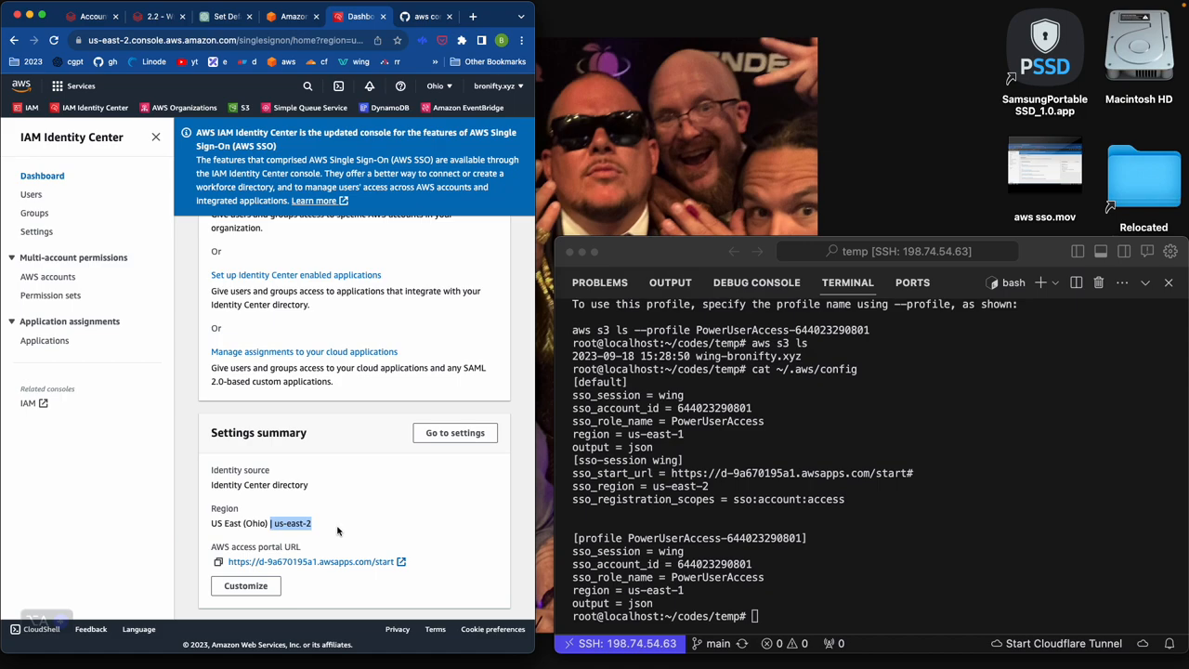
mouse_move(349, 531)
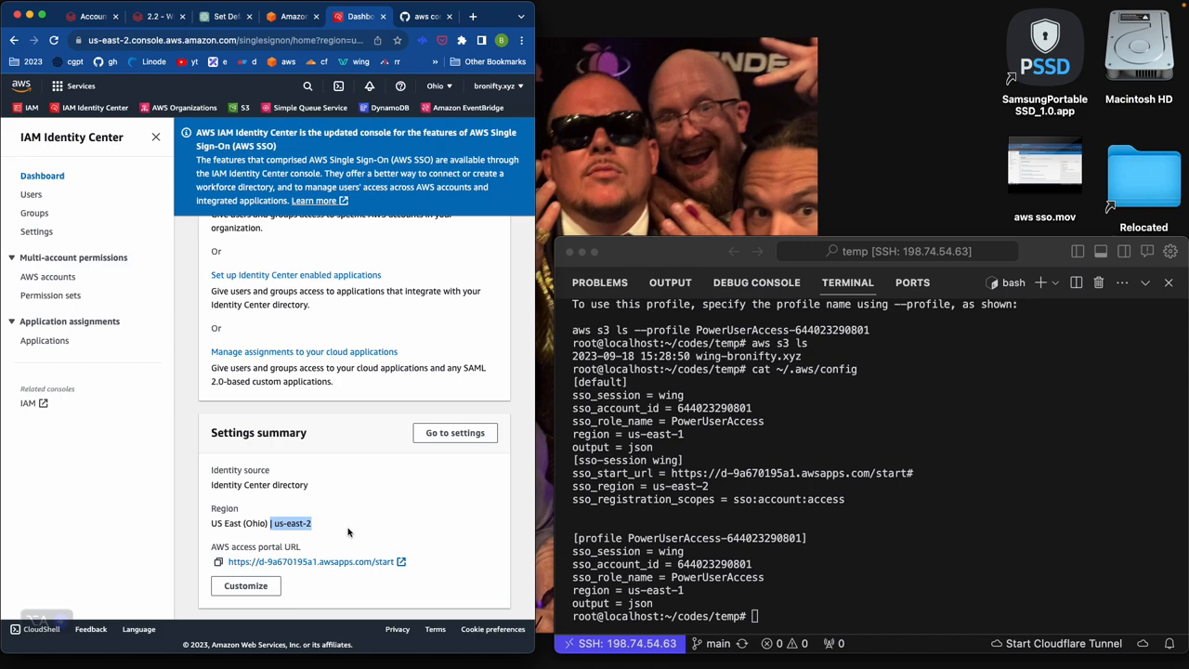
mouse_move(375, 531)
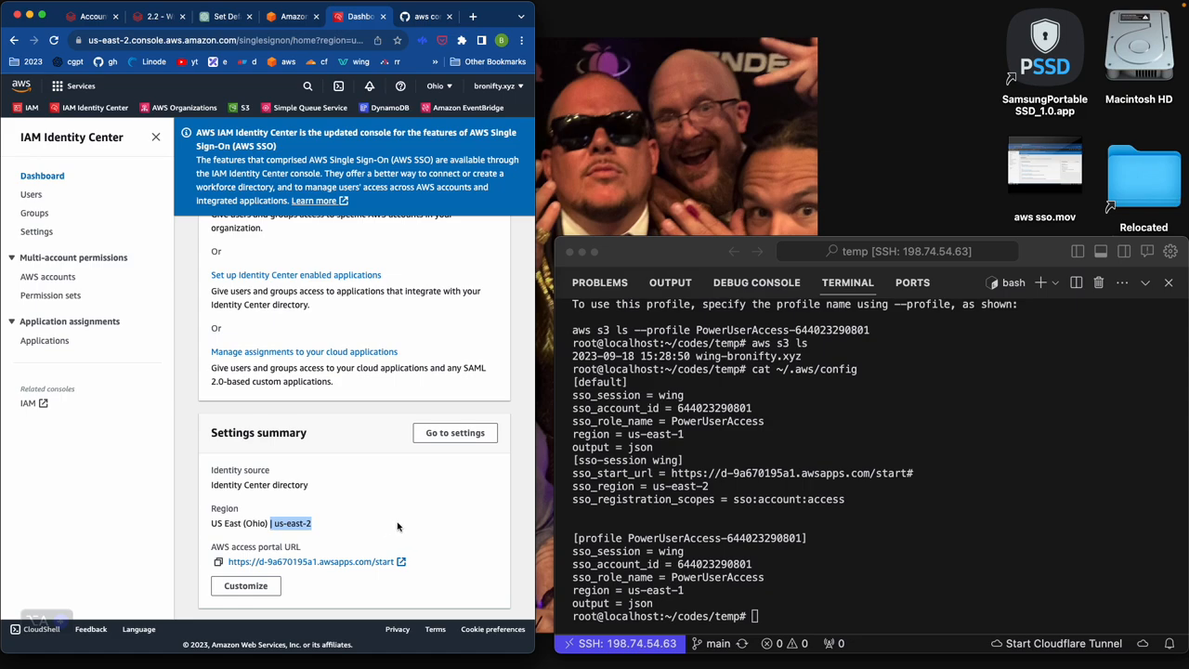
mouse_move(370, 518)
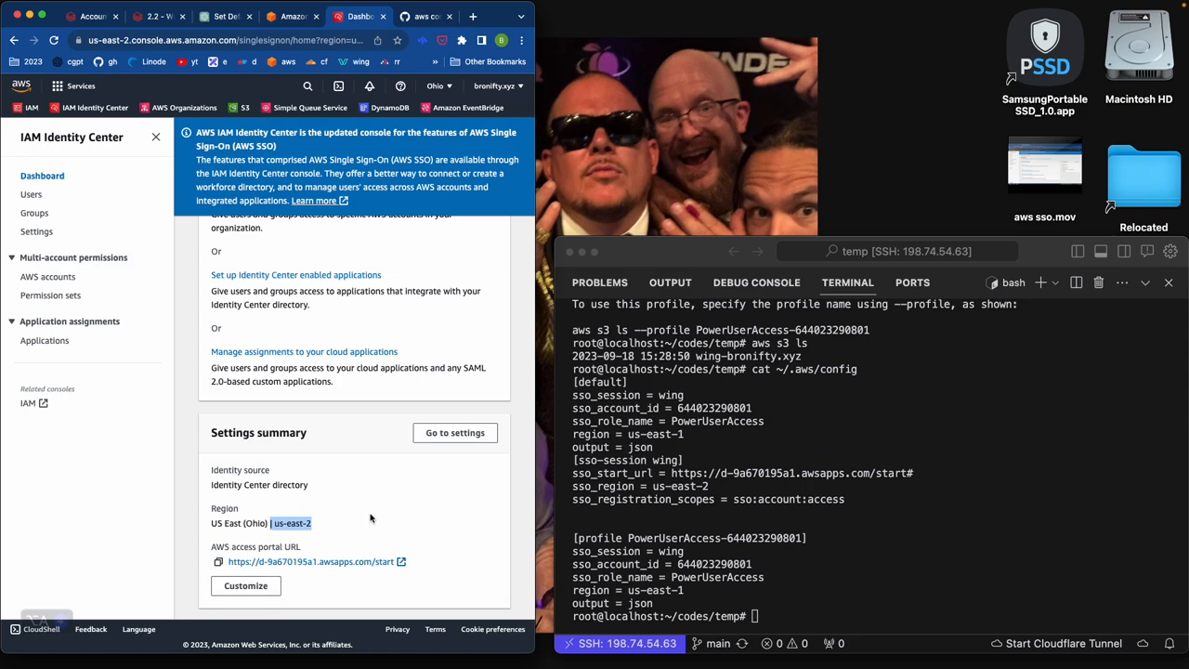
mouse_move(372, 526)
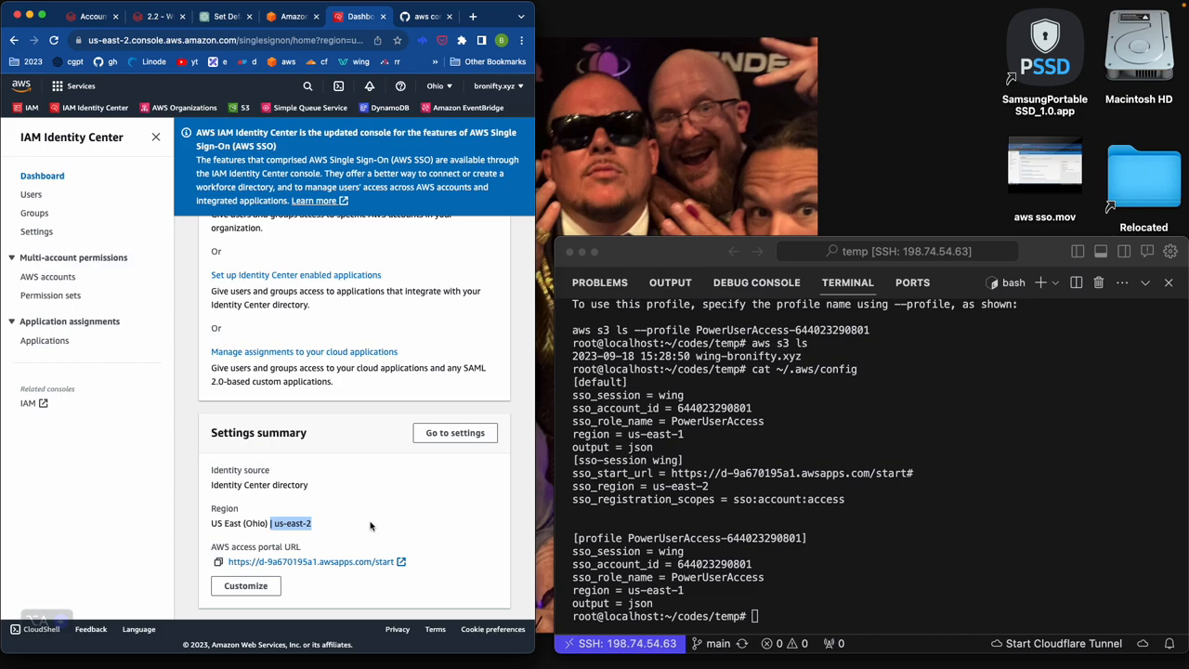
mouse_move(325, 490)
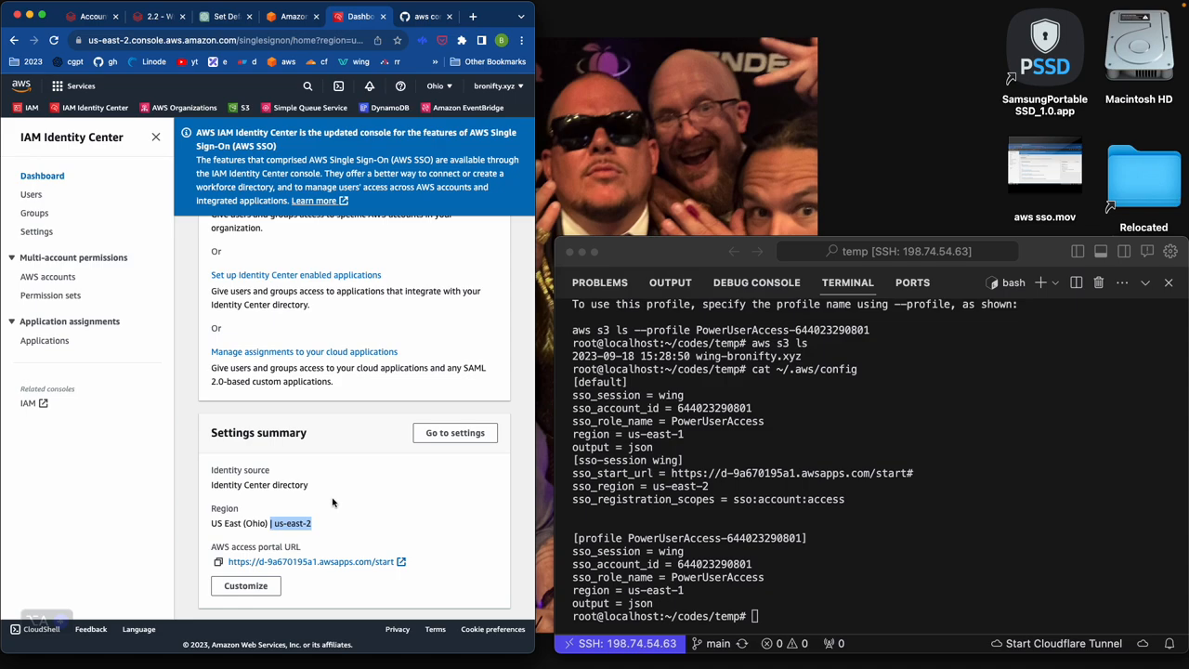
mouse_move(262, 483)
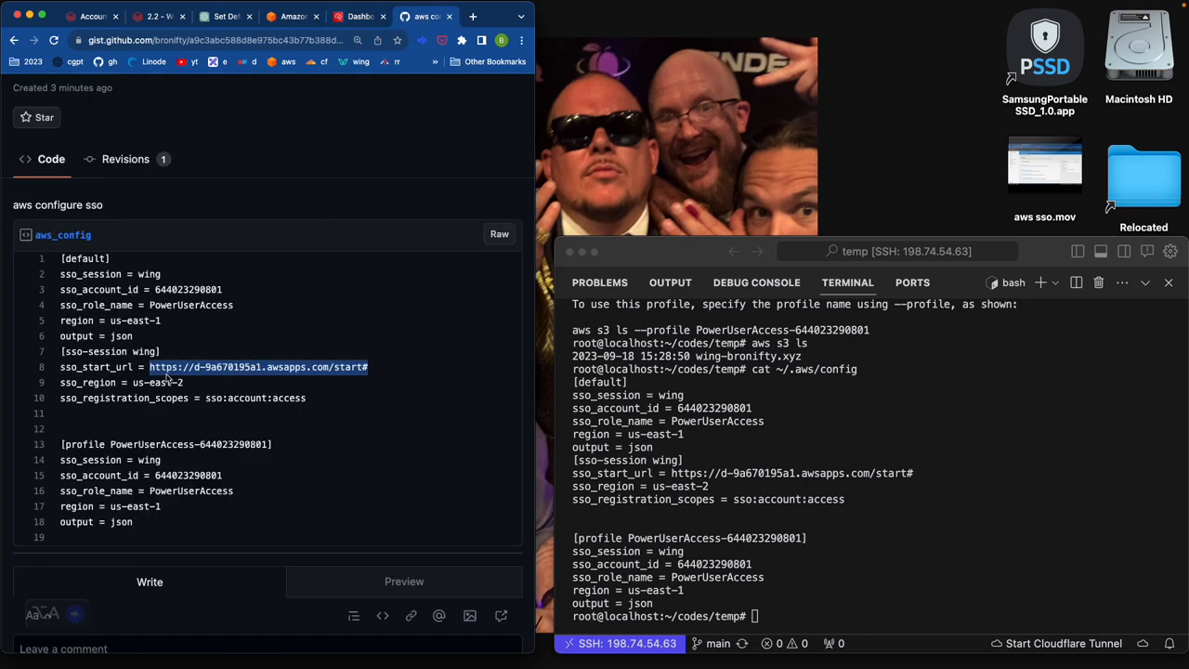
click(152, 383)
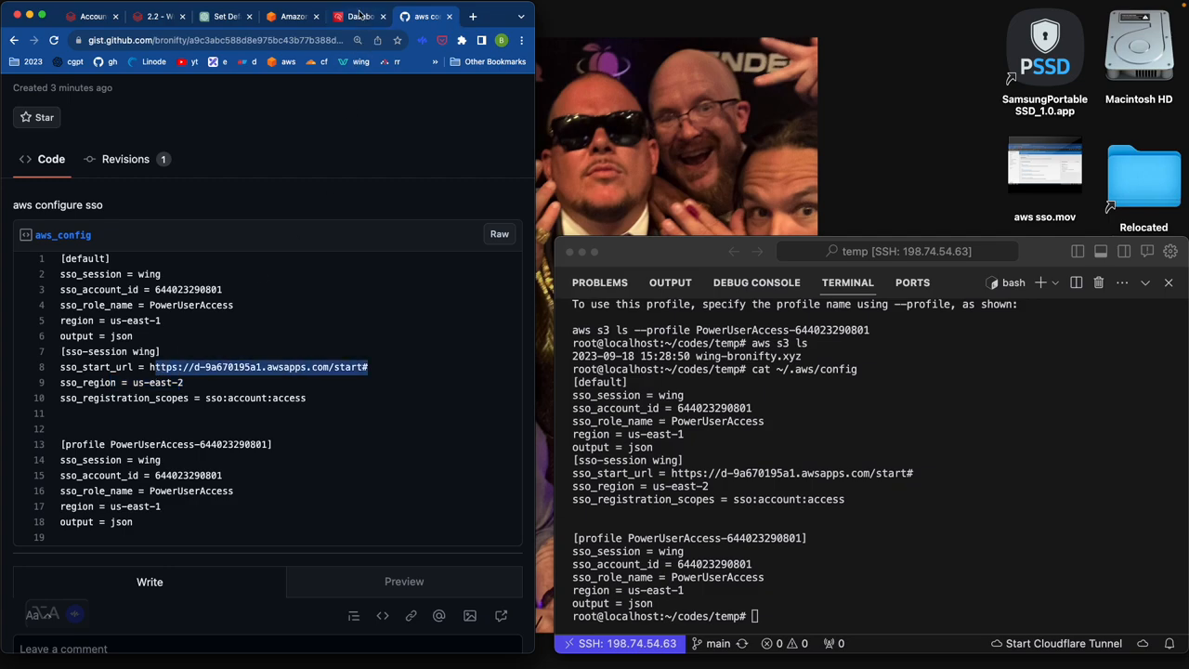
click(360, 16)
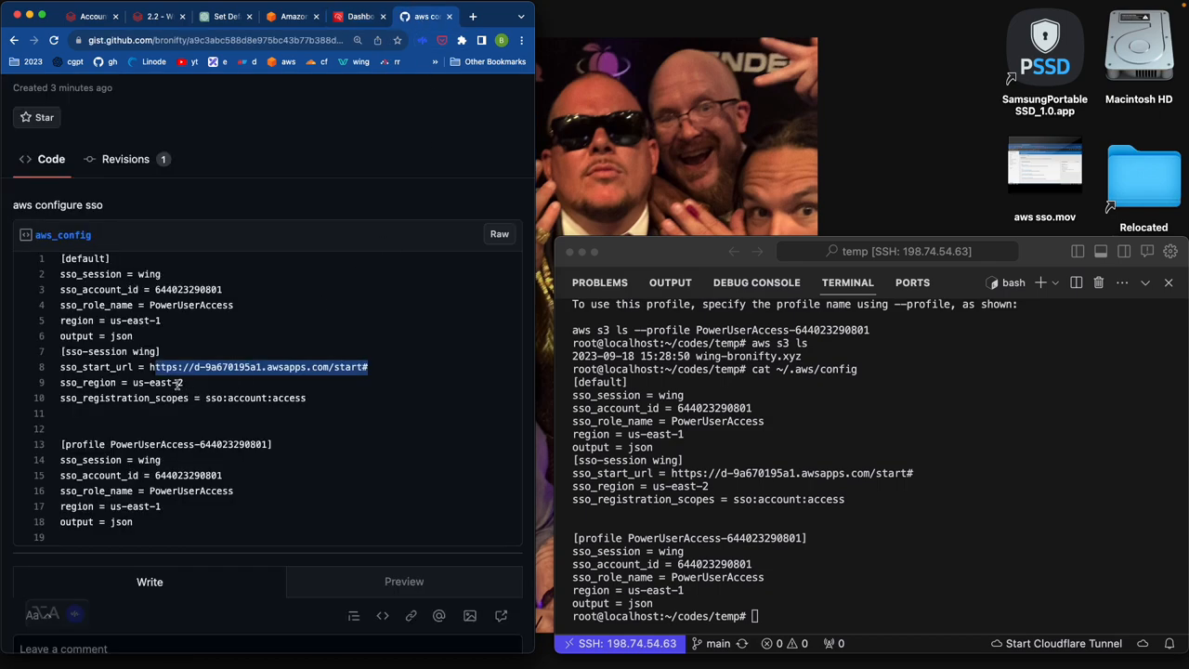
double_click(264, 398)
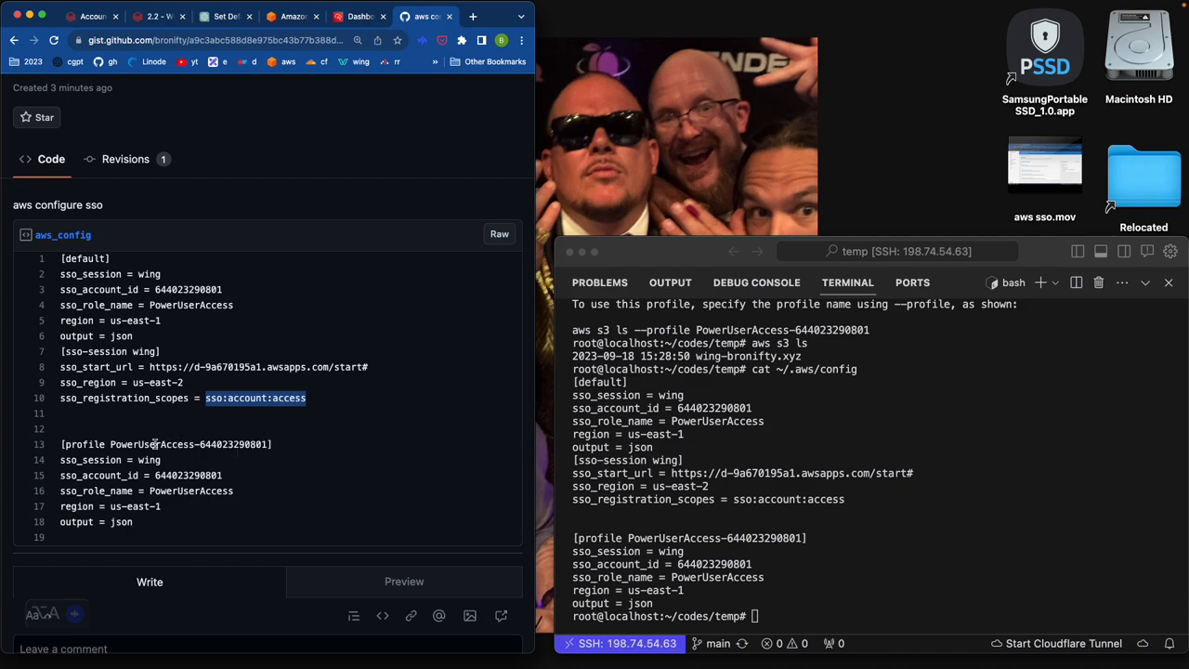
double_click(168, 444)
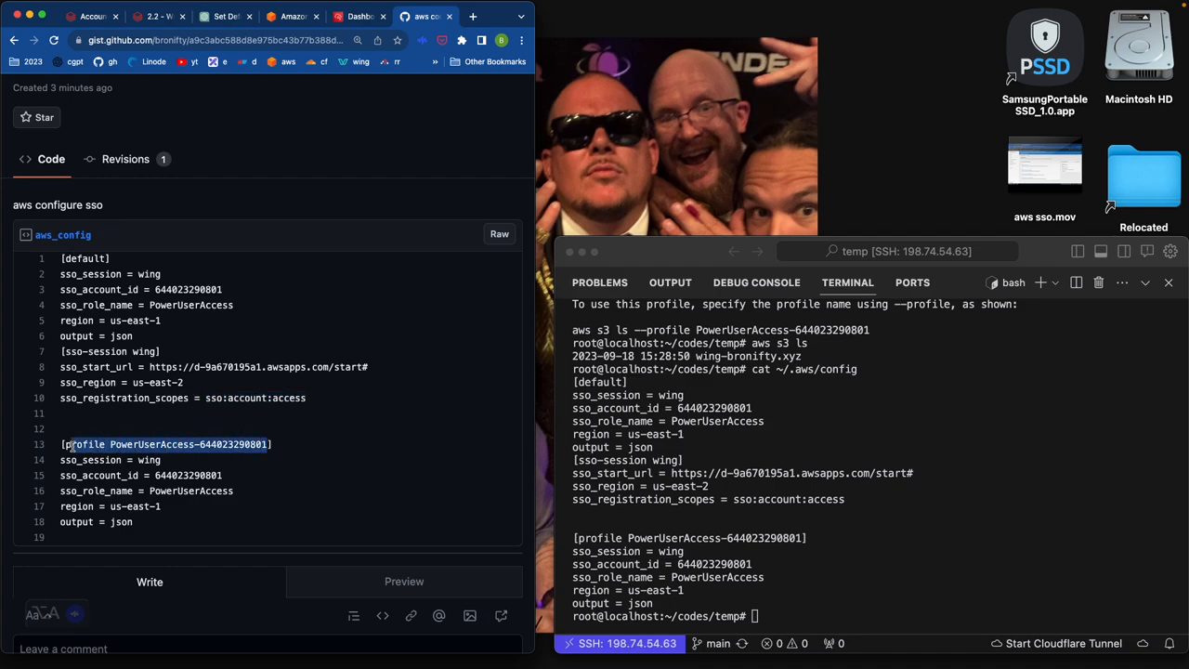
double_click(83, 258)
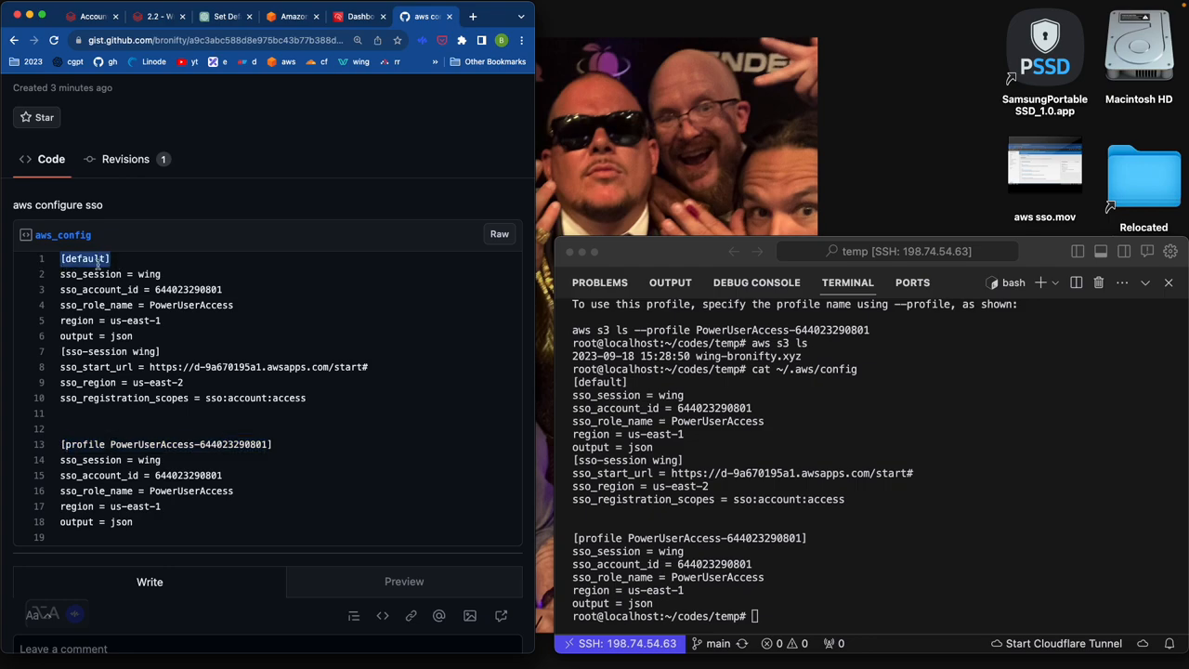
mouse_move(167, 466)
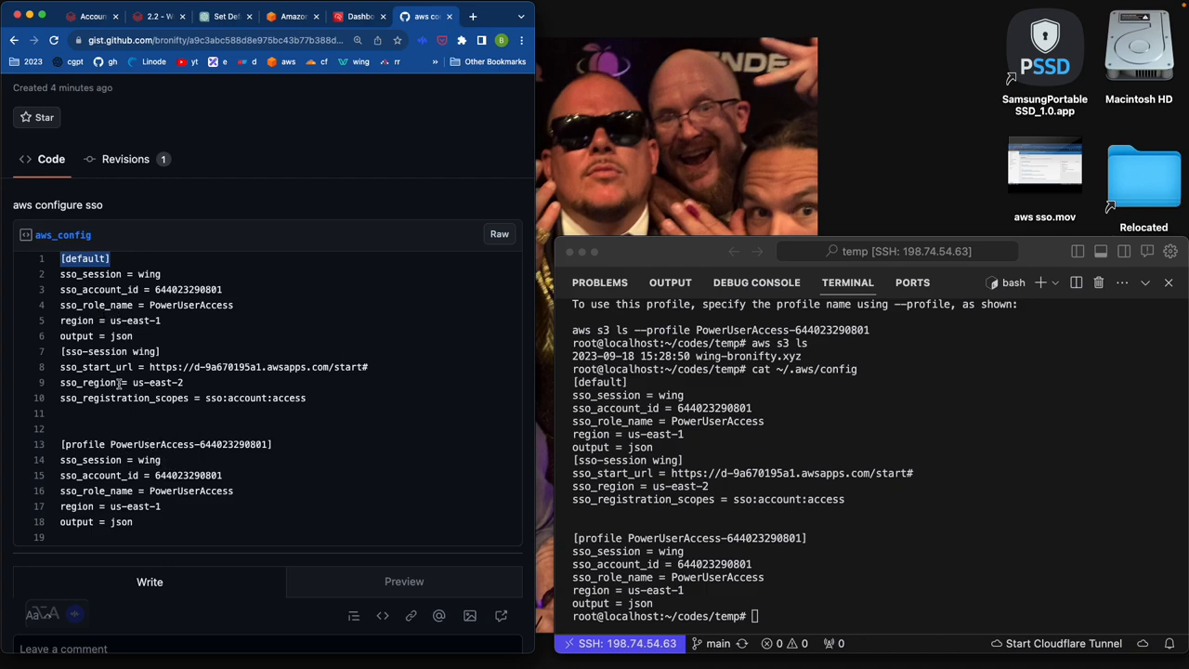
mouse_move(163, 482)
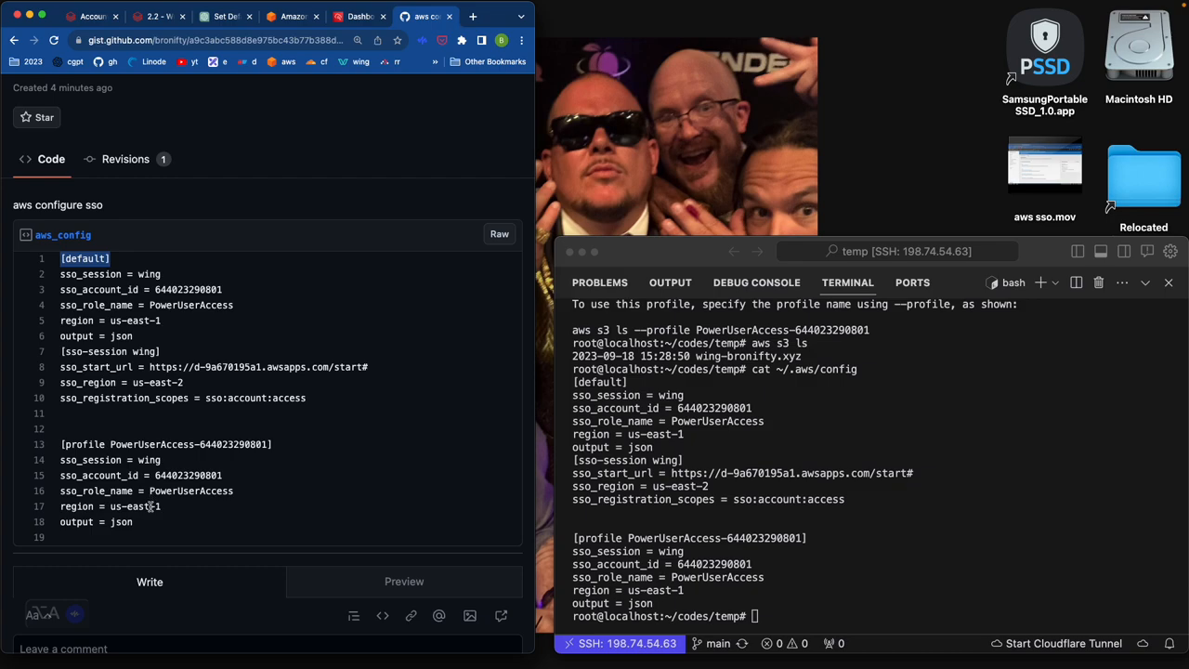
mouse_move(138, 532)
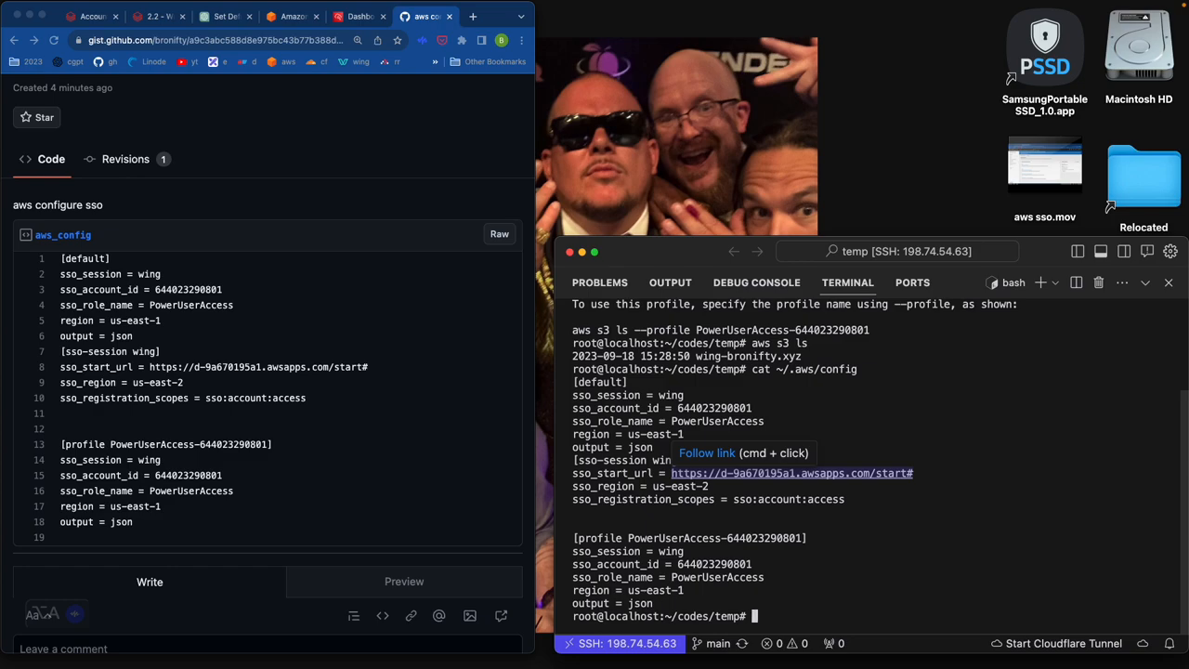
Remove ~/.aws/config with rm -rf and begin rerunning aws configure sso.
text(rm)
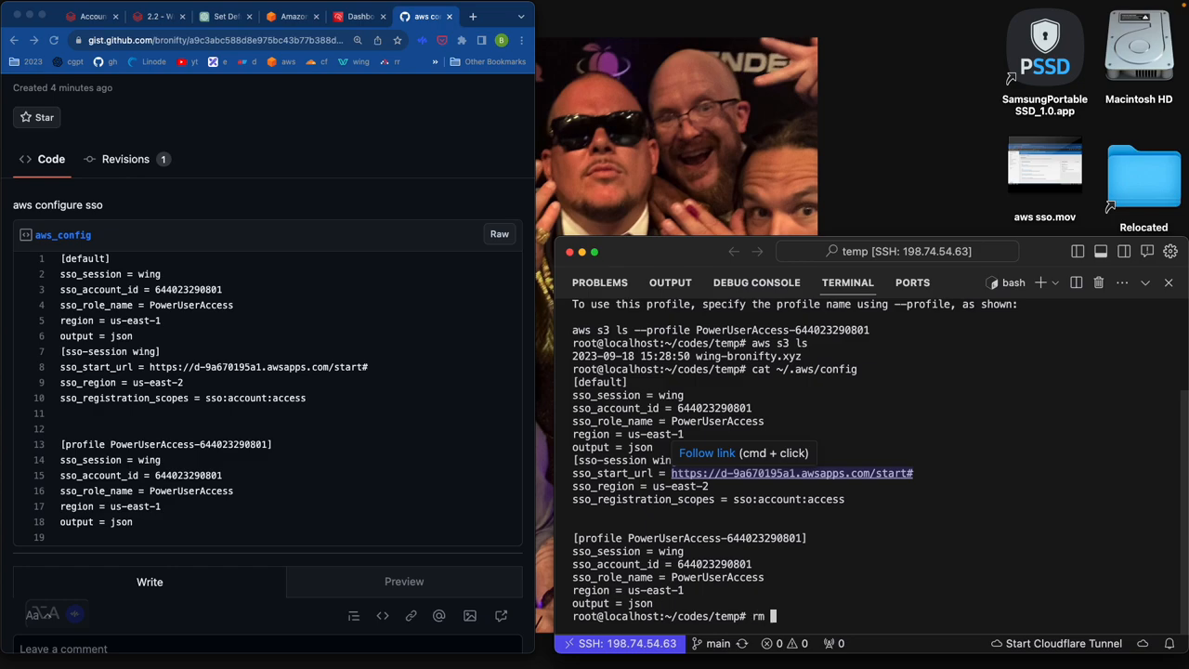
text(-rf)
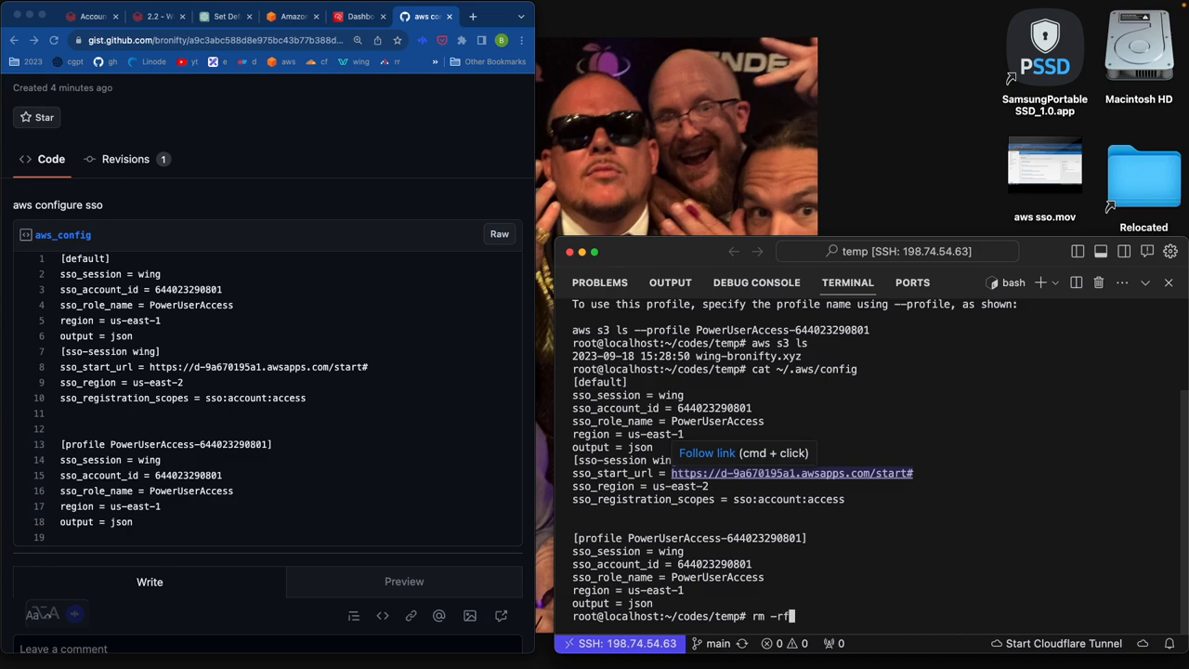
text(~/.a)
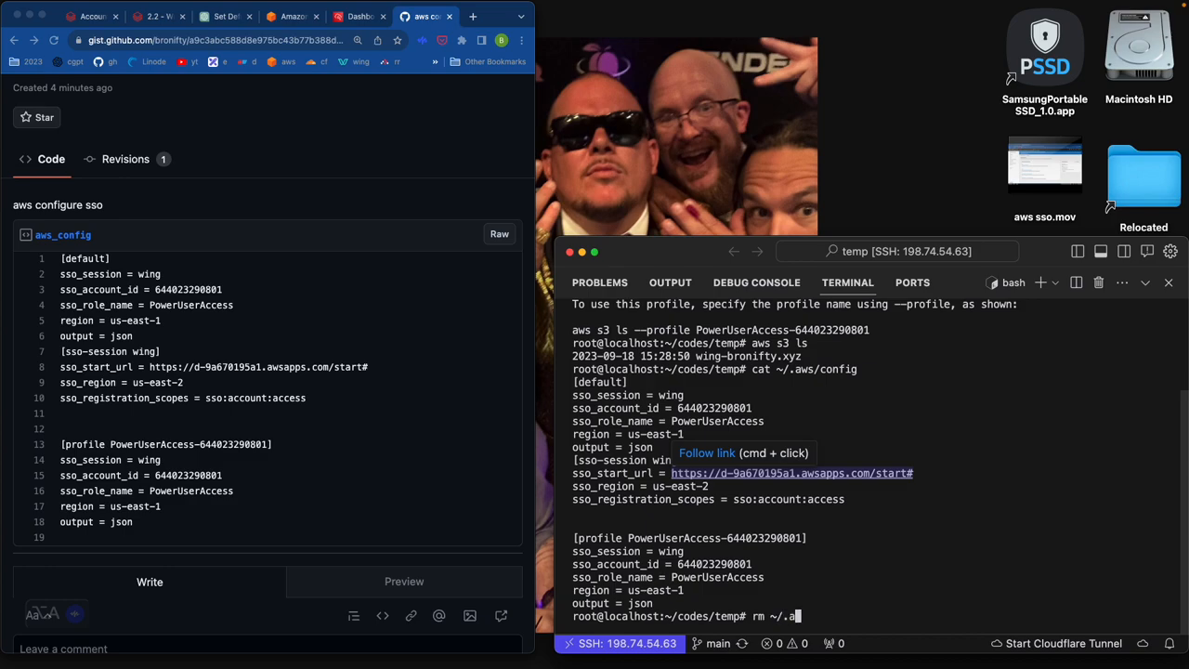
text(ws/configure)
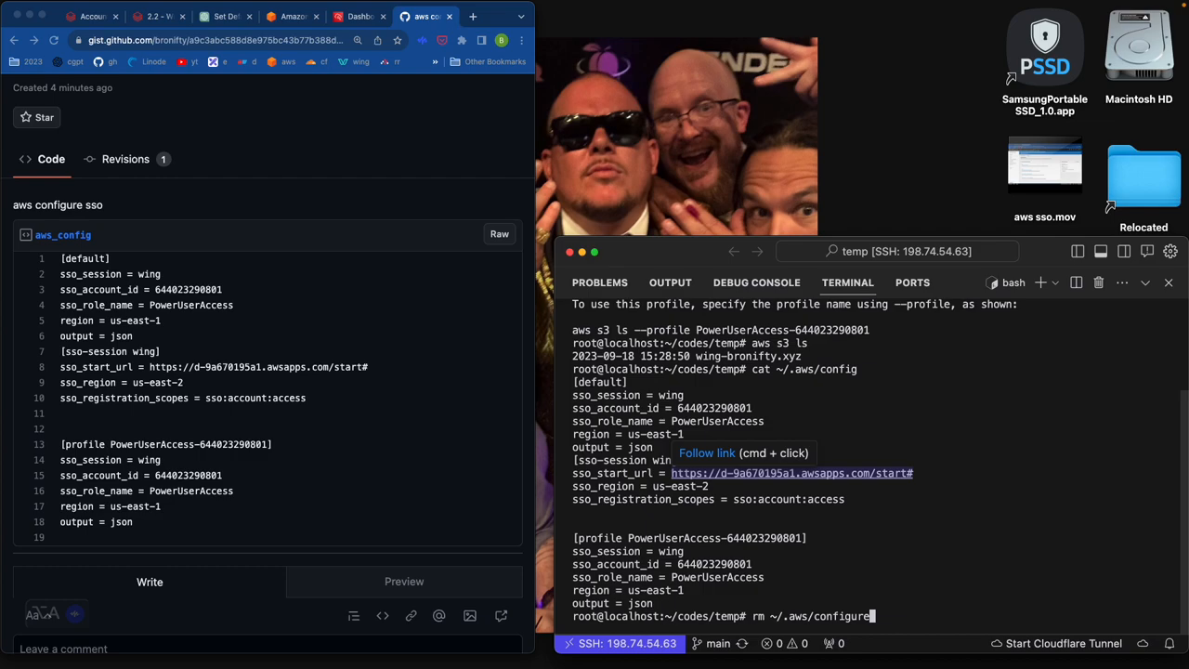
key(Return)
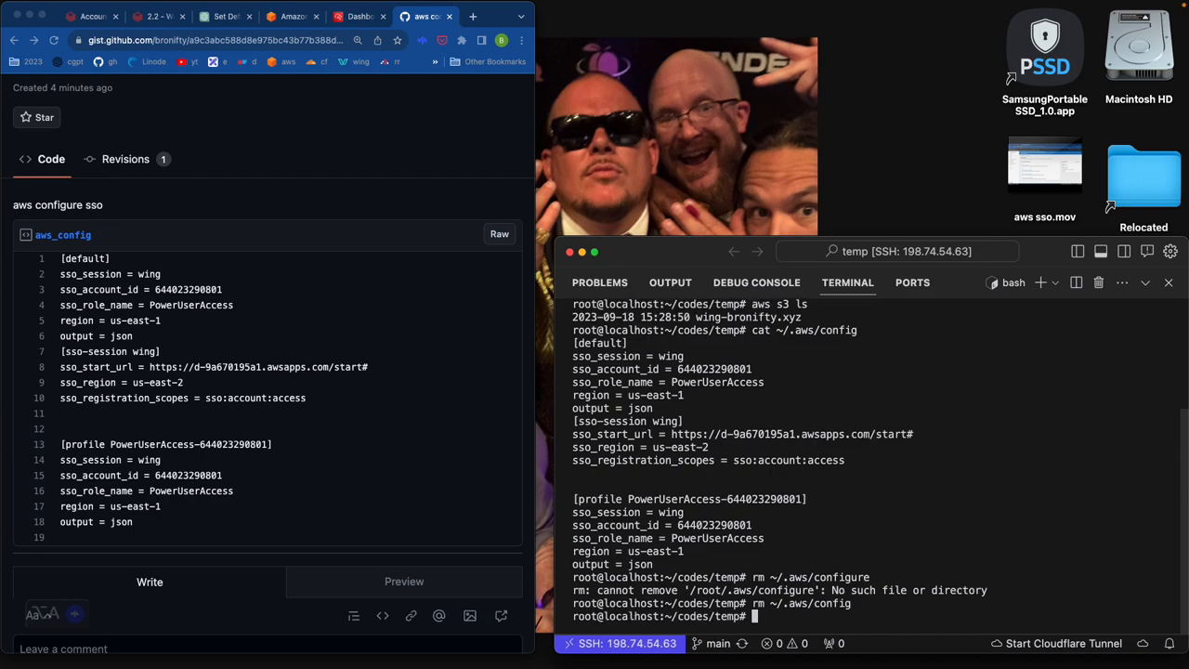
text(aws)
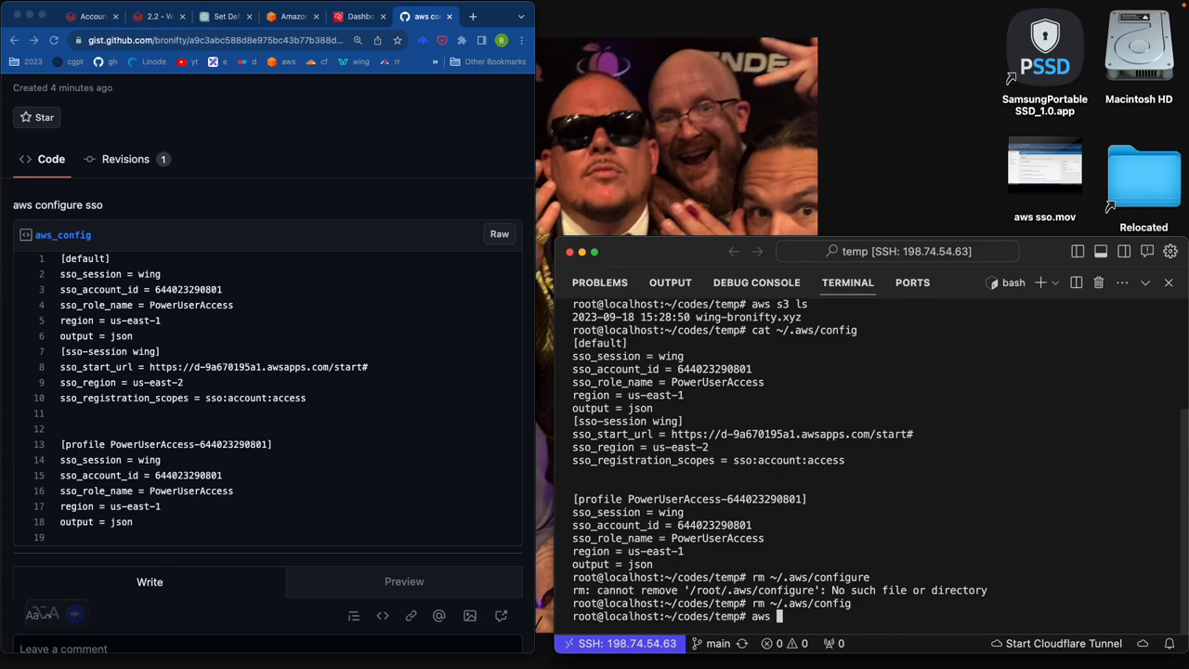
text(configure sso)
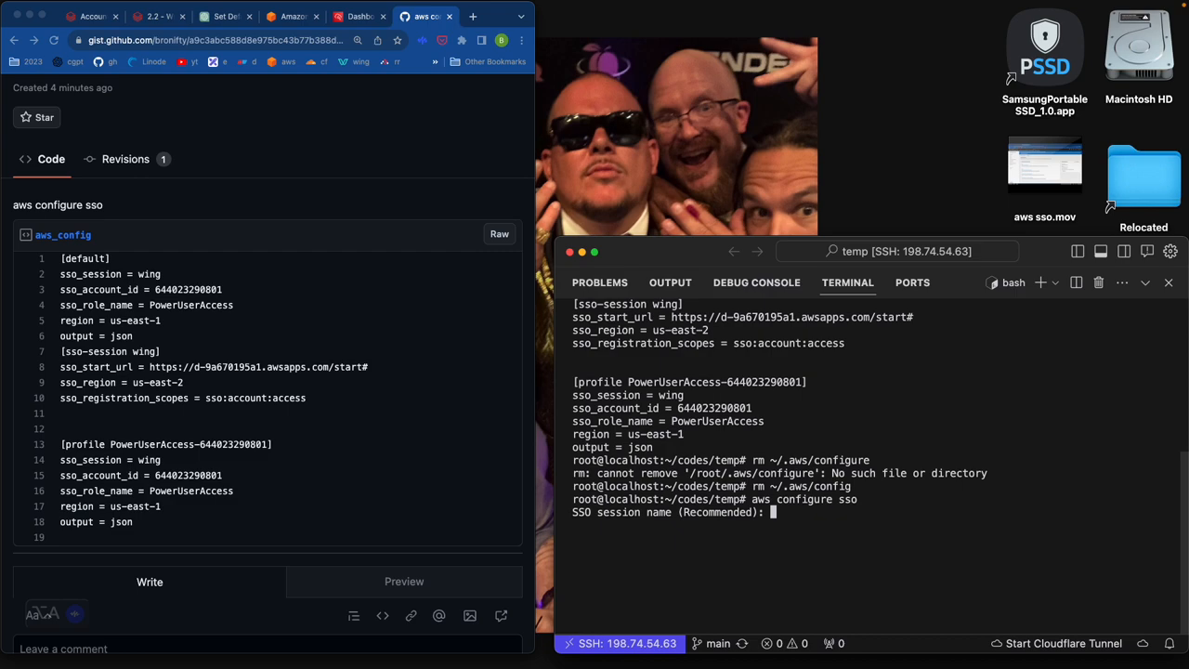
Answer the SSO prompts with session wing, region us-east-2 and the default registration scopes.
text(wing)
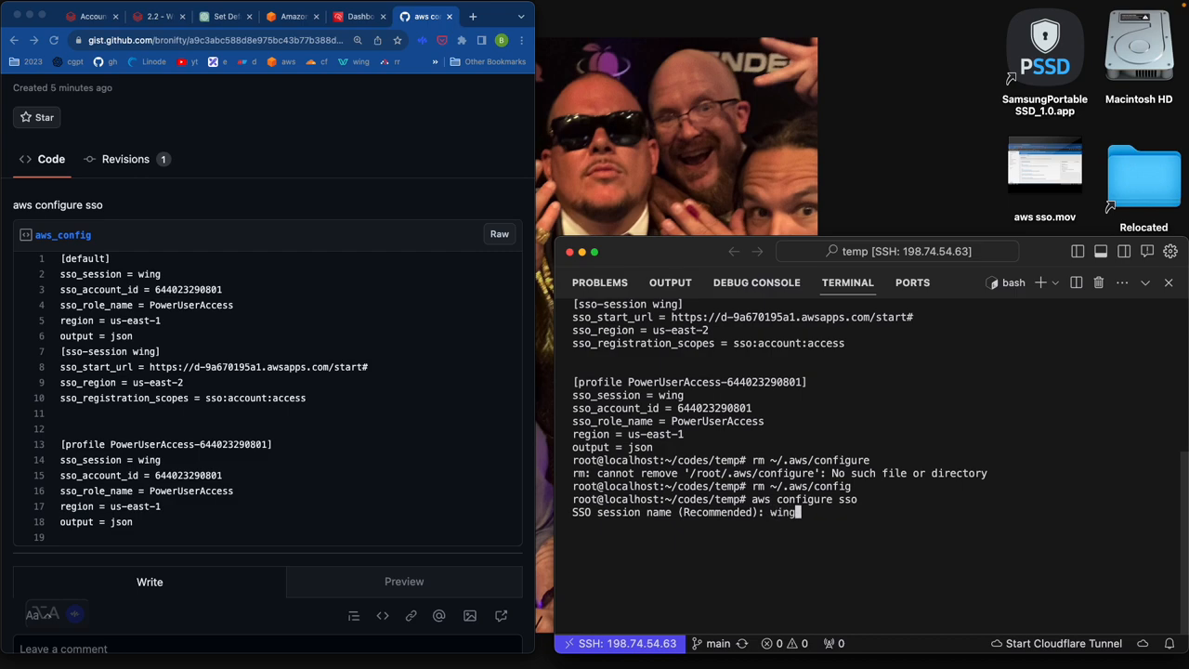
key(Return)
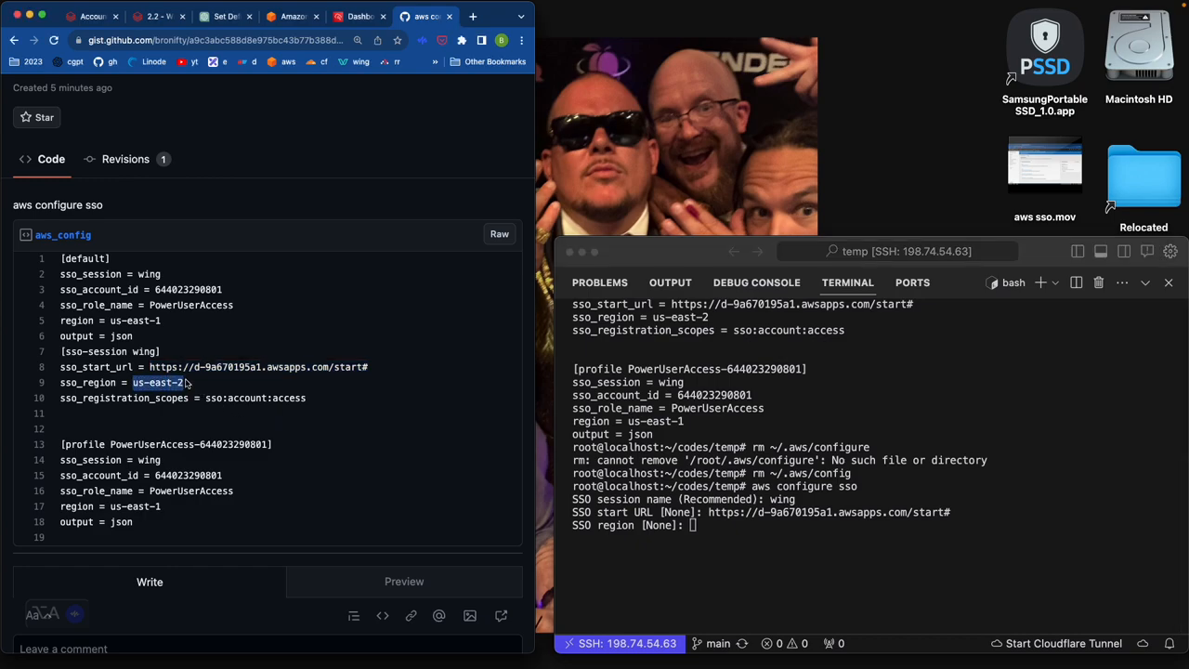
text(us-east-2)
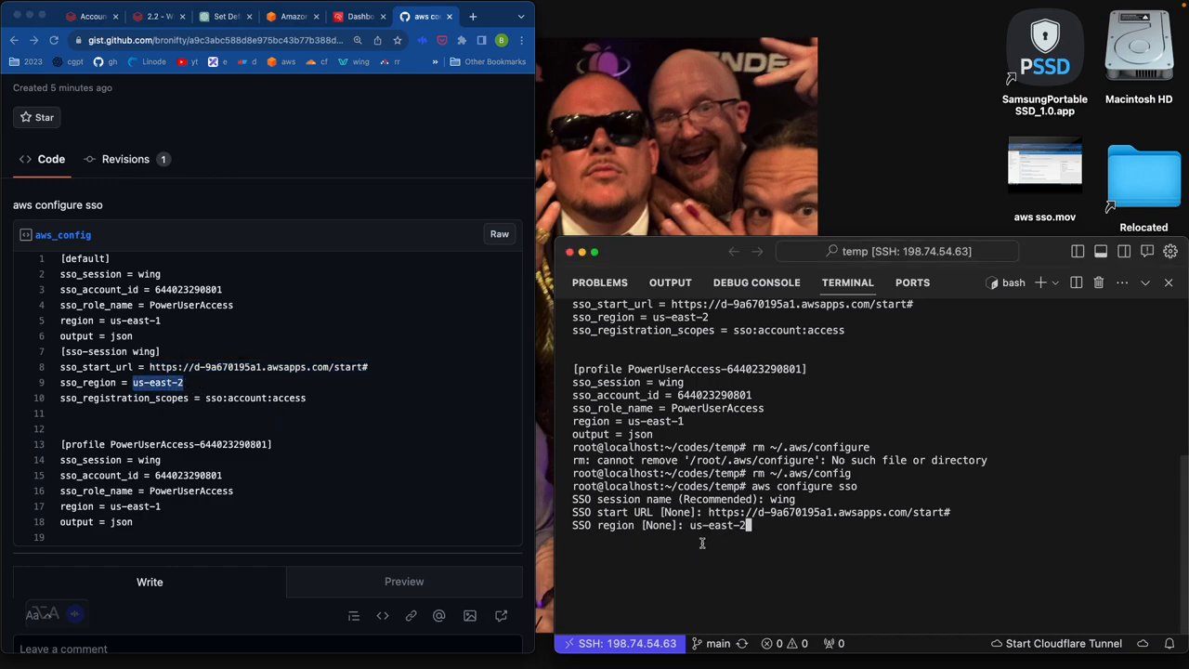
key(Return)
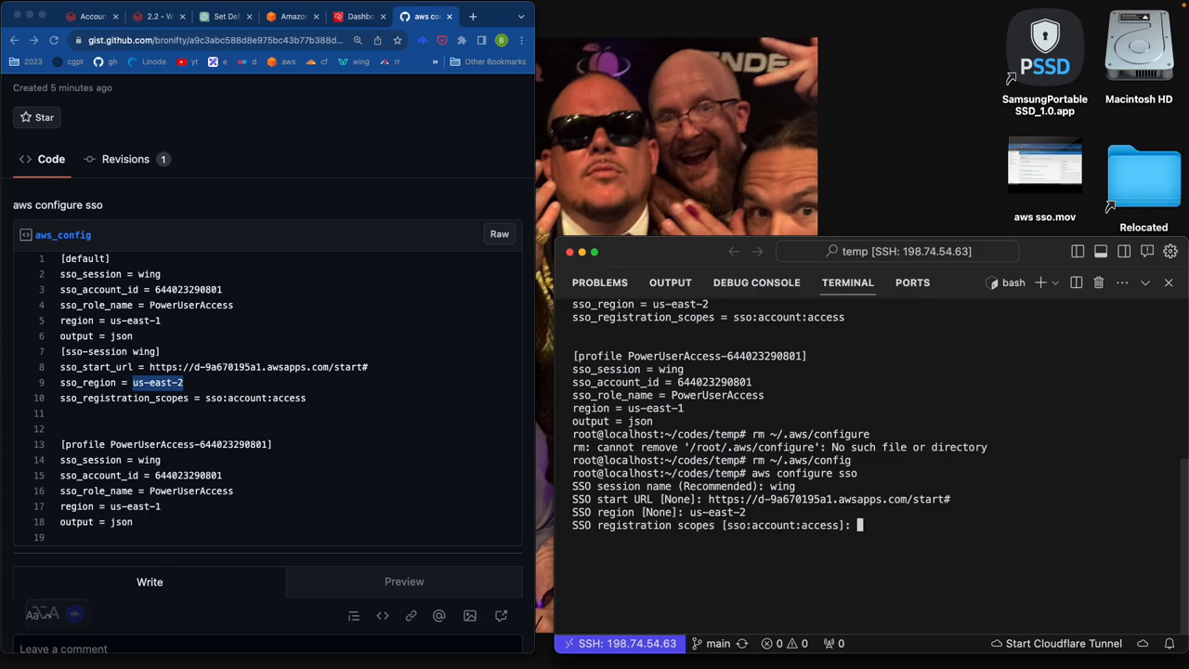
key(Return)
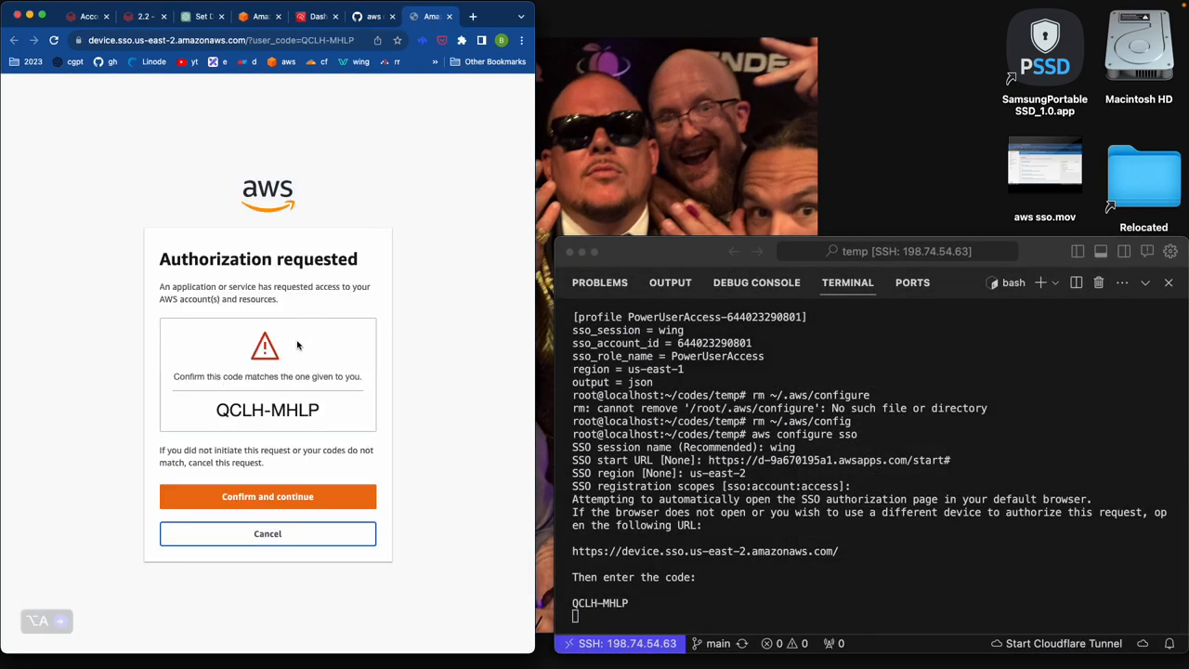
Confirm the authorization code and allow botocore-client-wing access to the account.
click(268, 496)
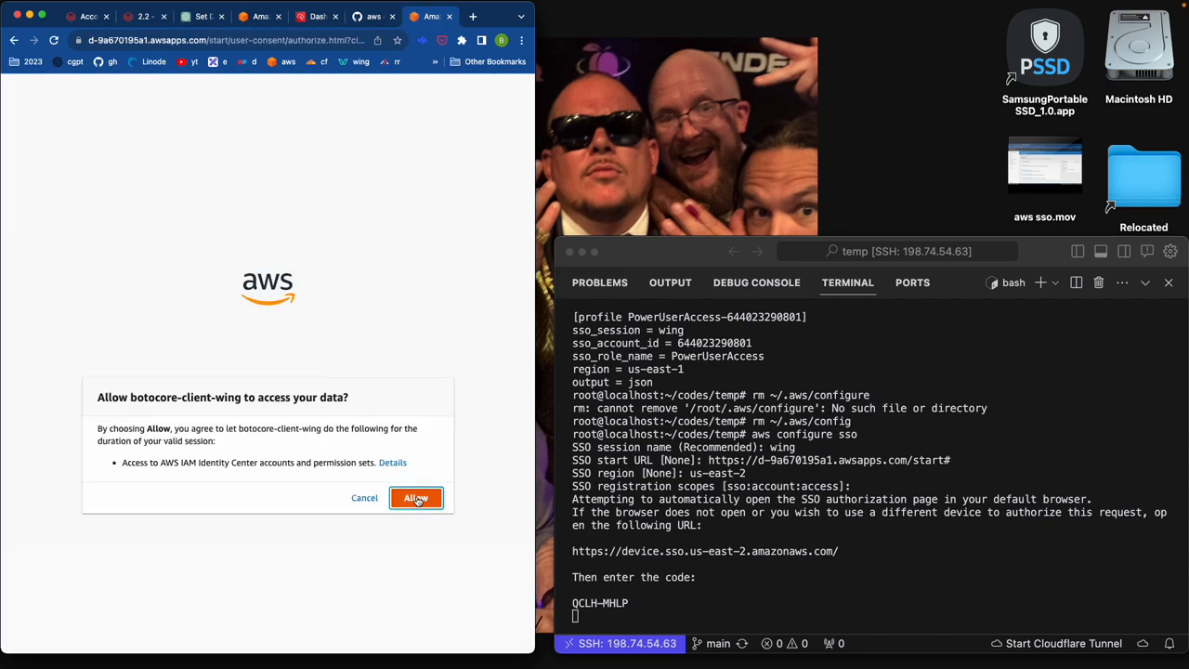
click(416, 498)
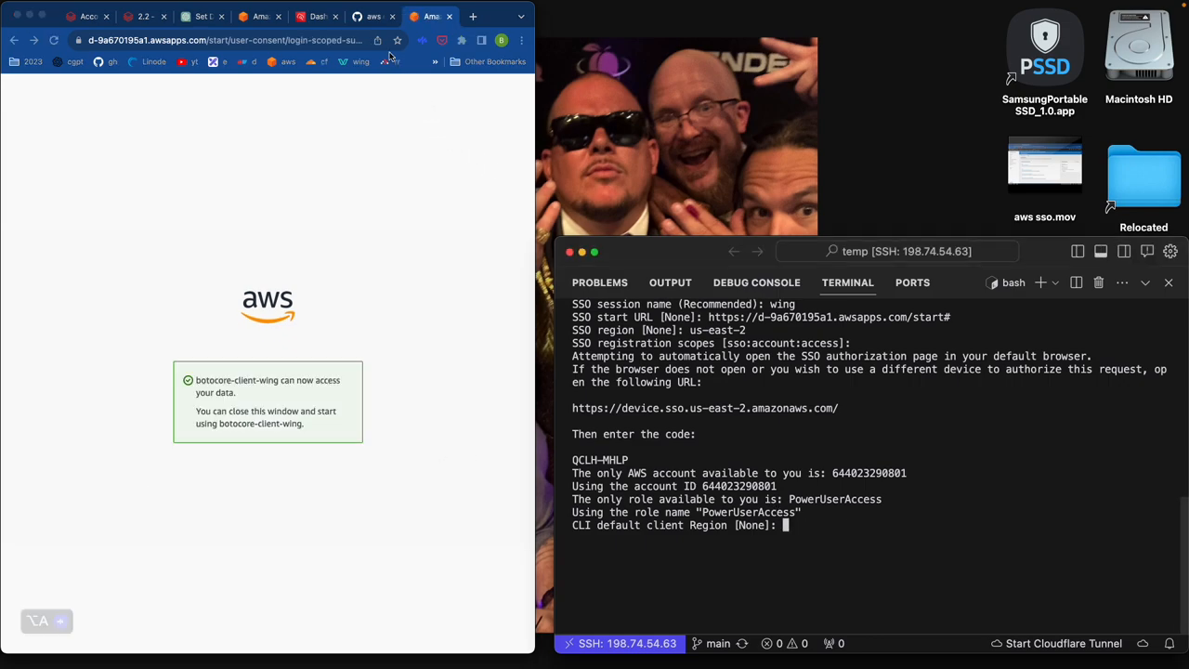
click(373, 17)
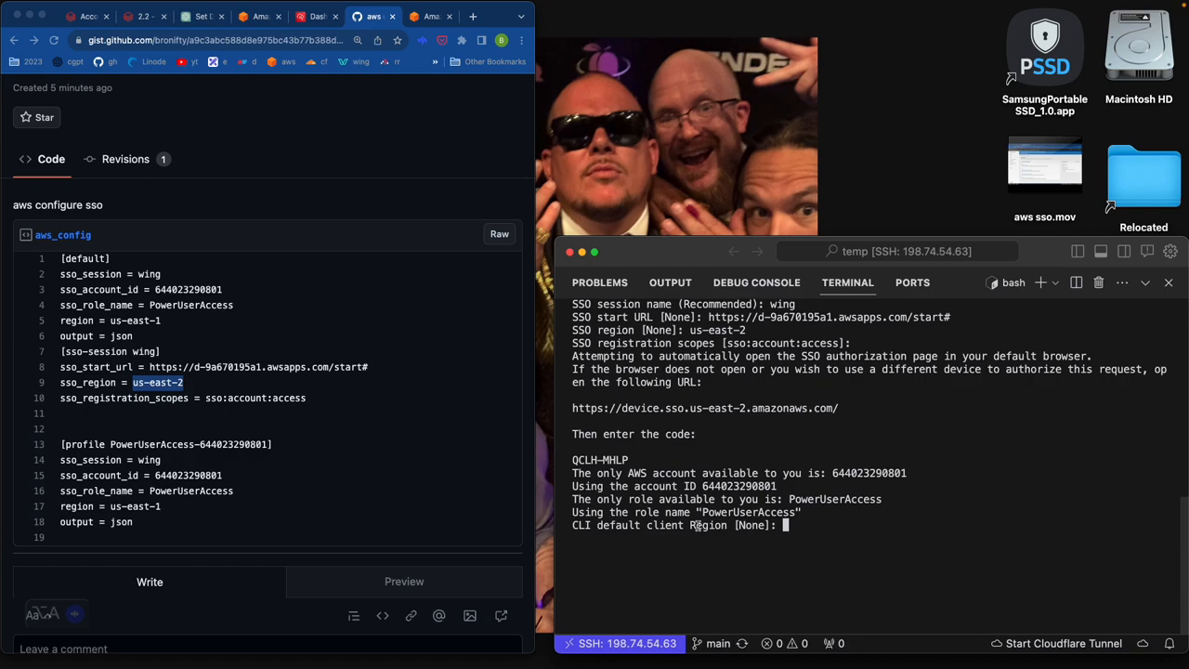
Finish the profile with client region us-east-1 and the suggested profile name.
text(us-east-1)
text(json)
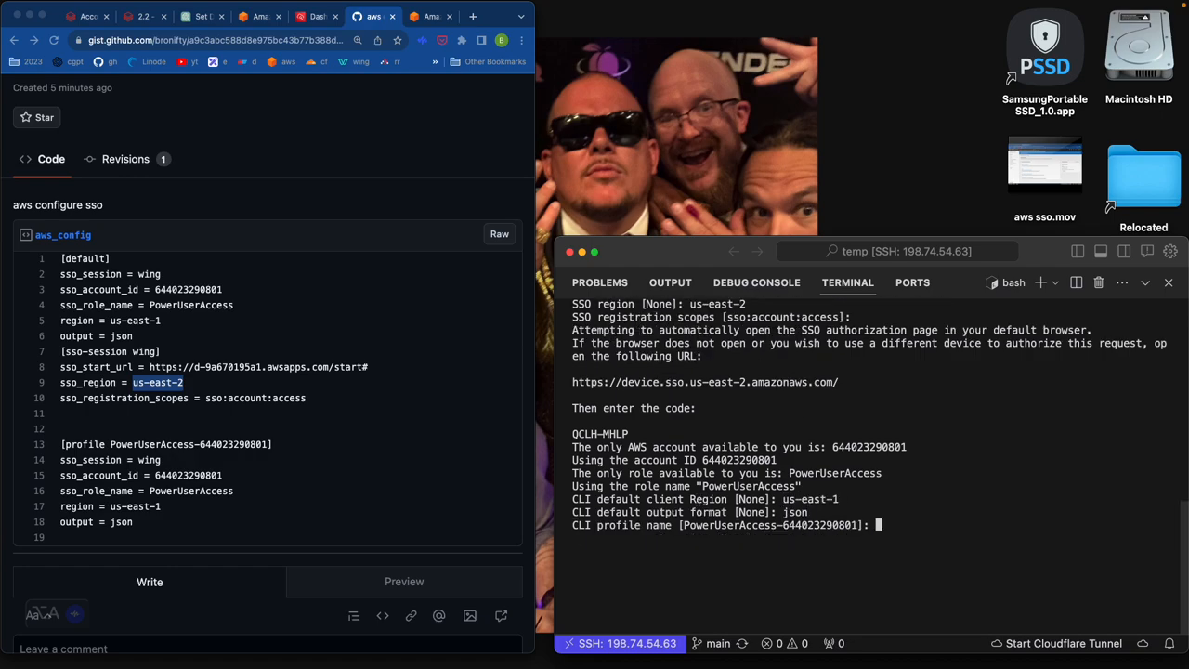
key(Return)
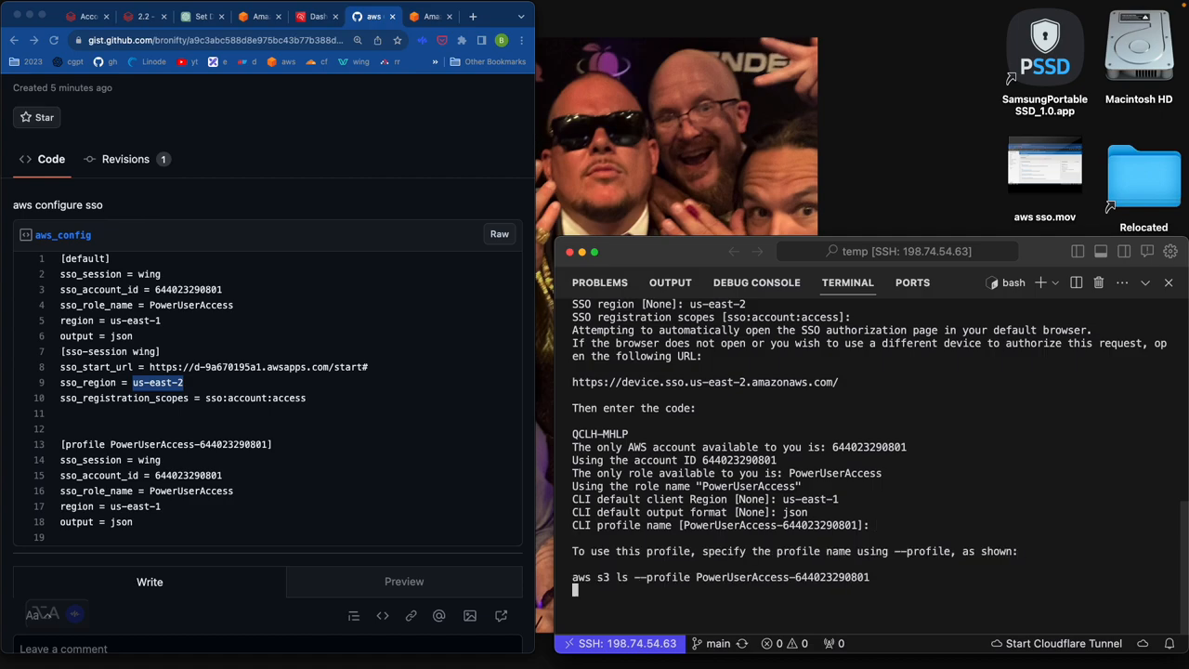
key(Return)
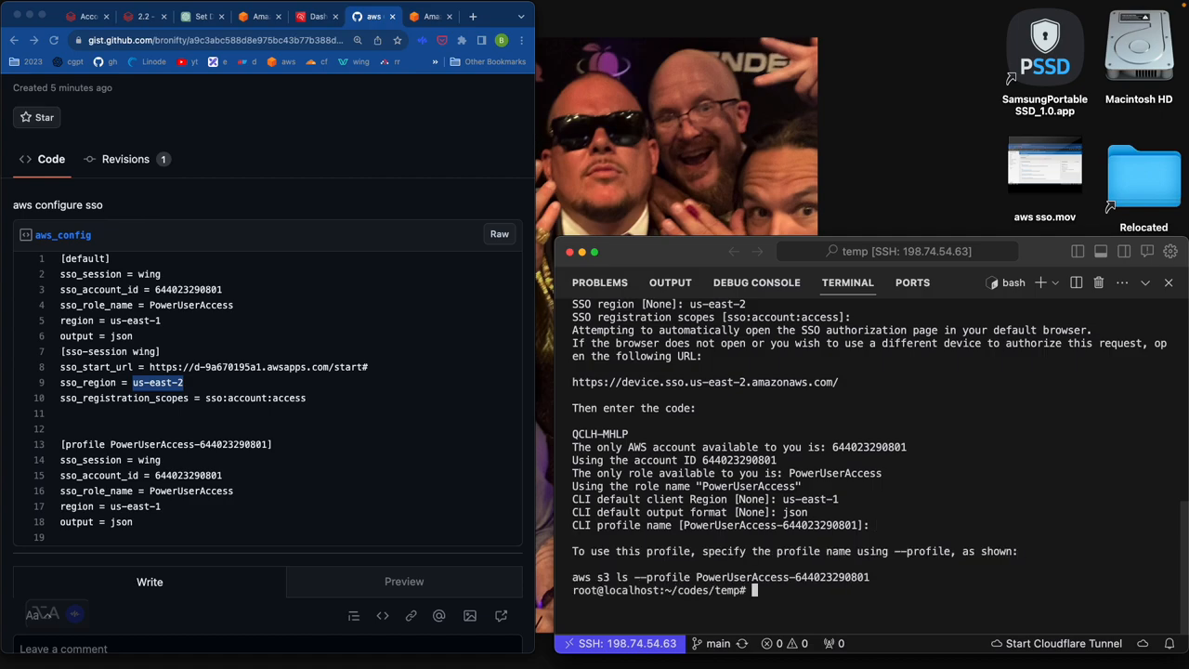
Run aws s3 ls without a profile, which reports it cannot locate credentials.
text(aws)
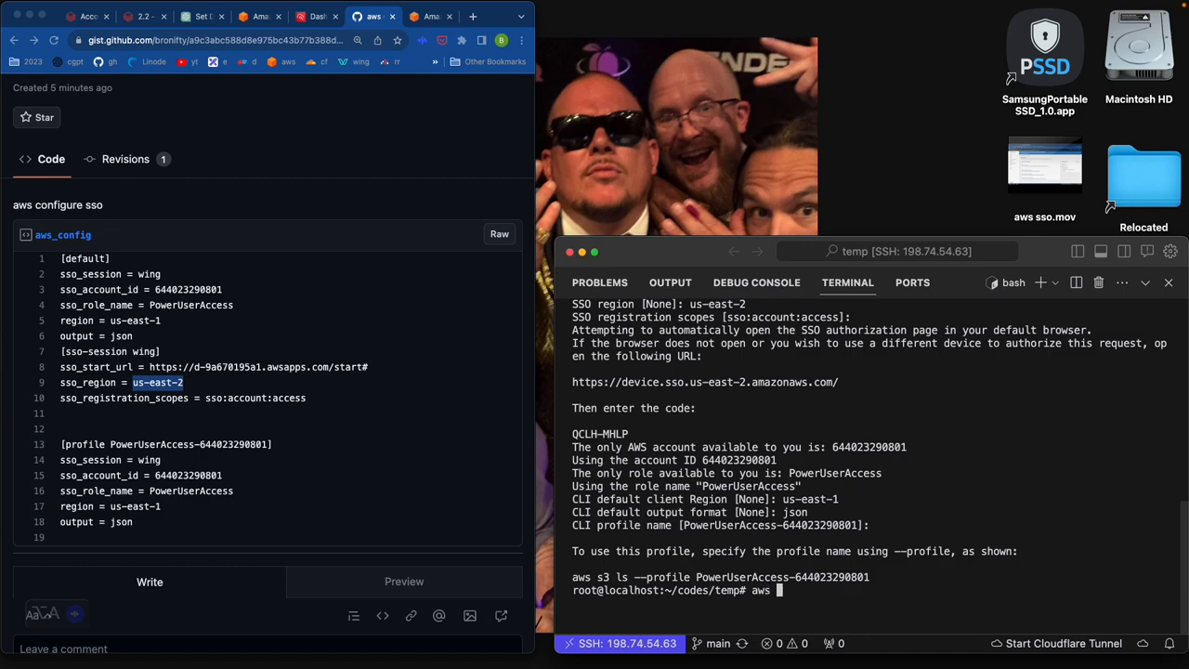
text(s3 k)
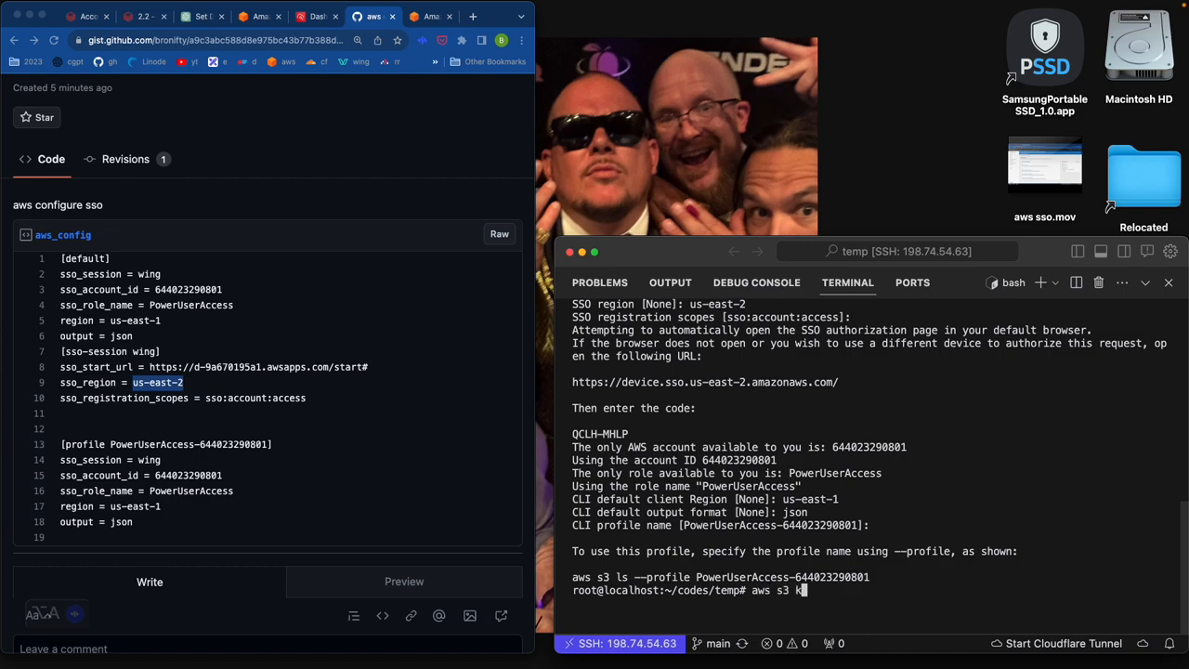
text(ls)
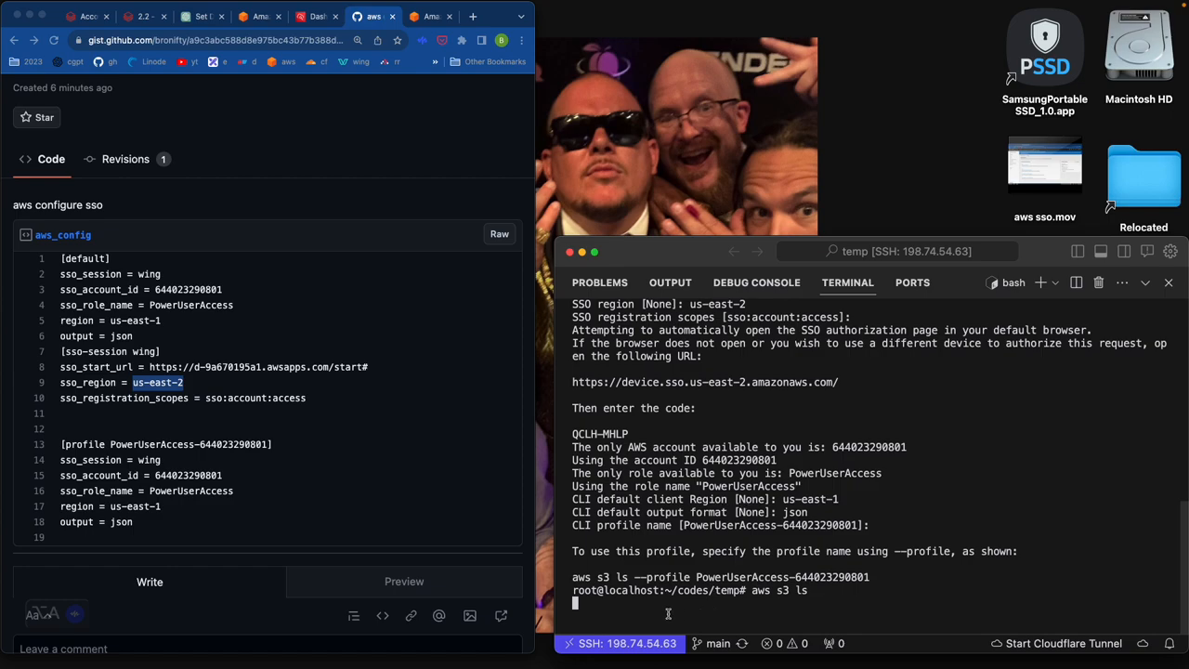
key(Return)
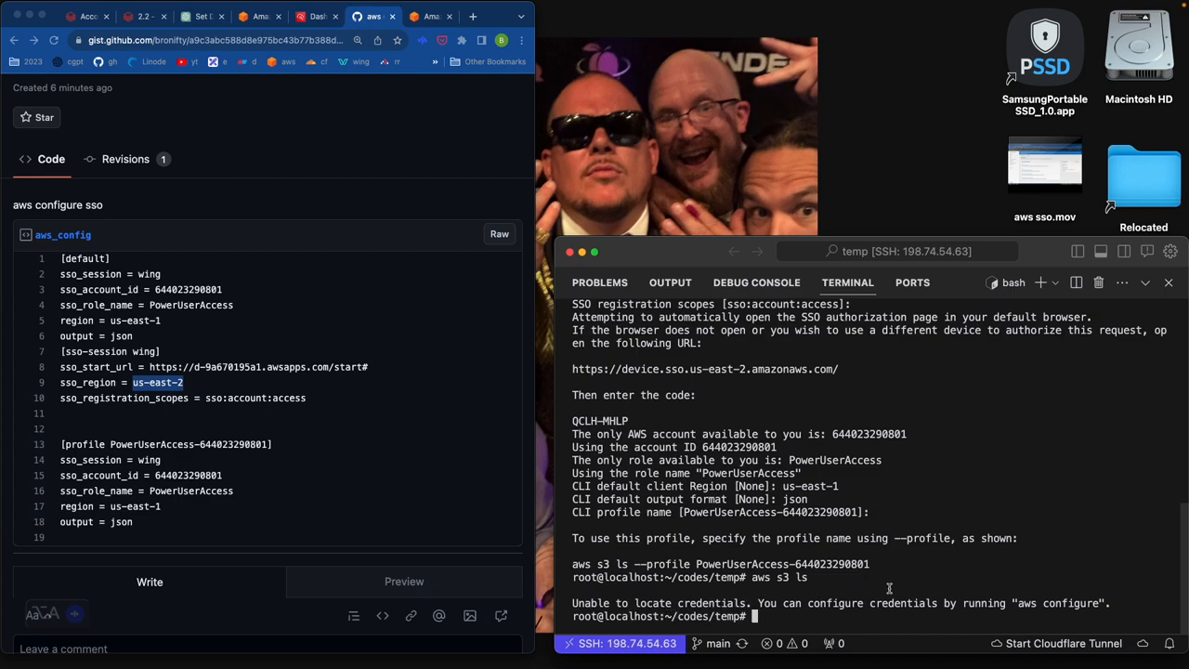
Cat ~/.aws/config showing no default section, then prepare a vim command for it.
text(cat ~/.aws/config)
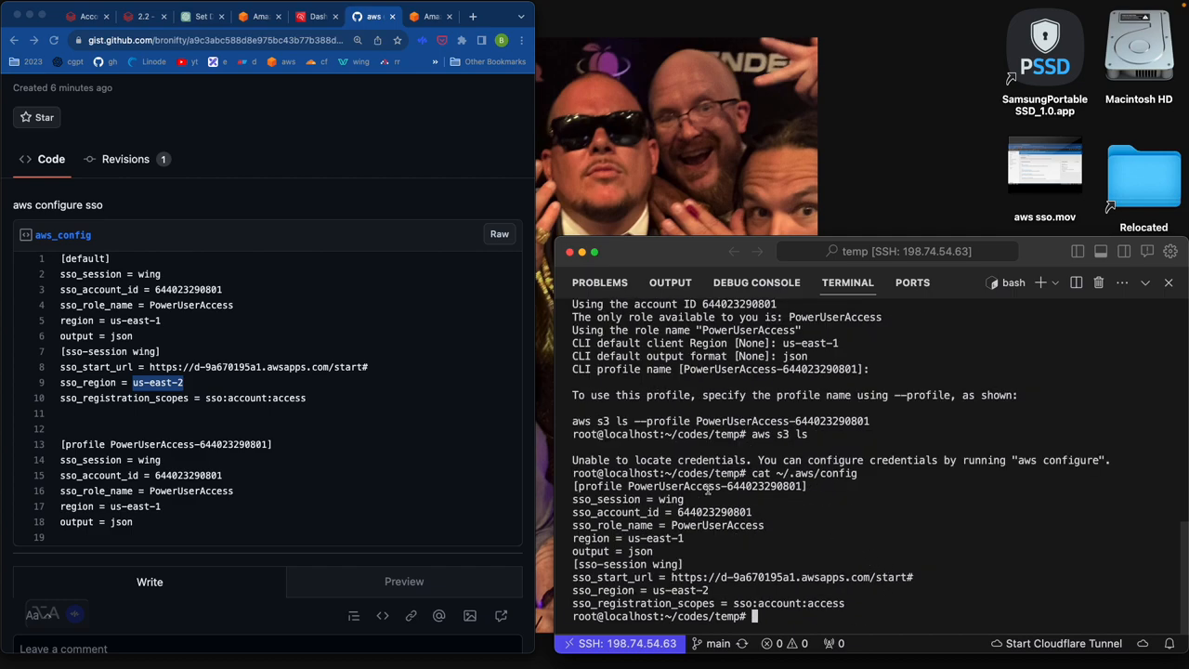
mouse_move(791, 576)
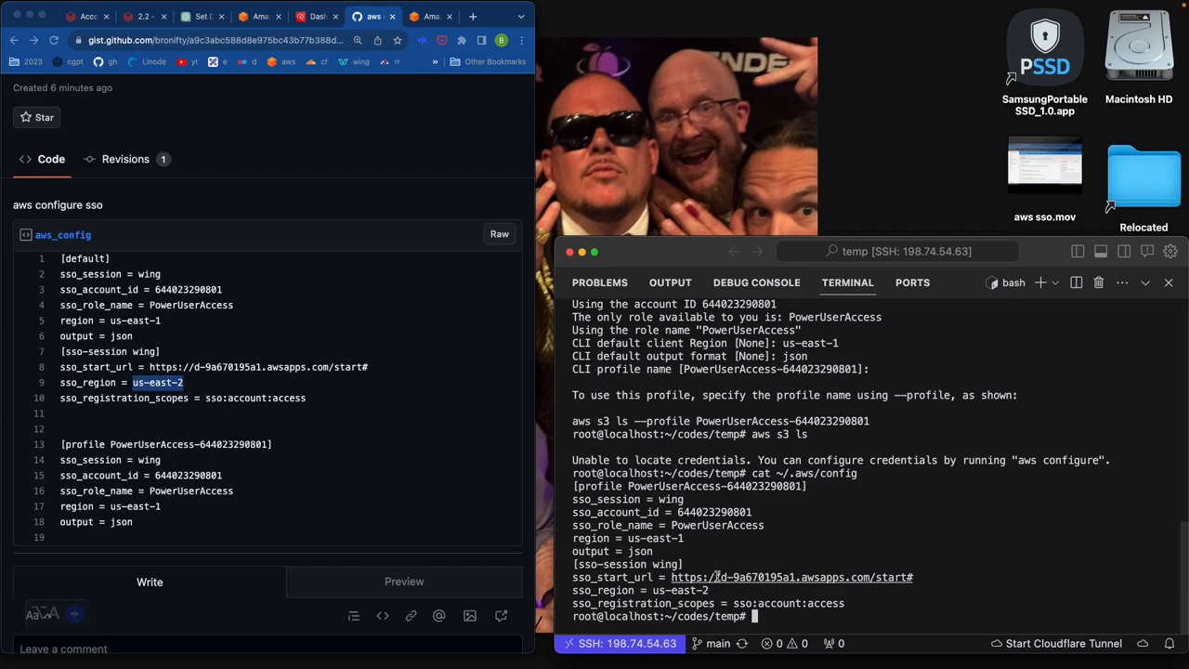
mouse_move(810, 532)
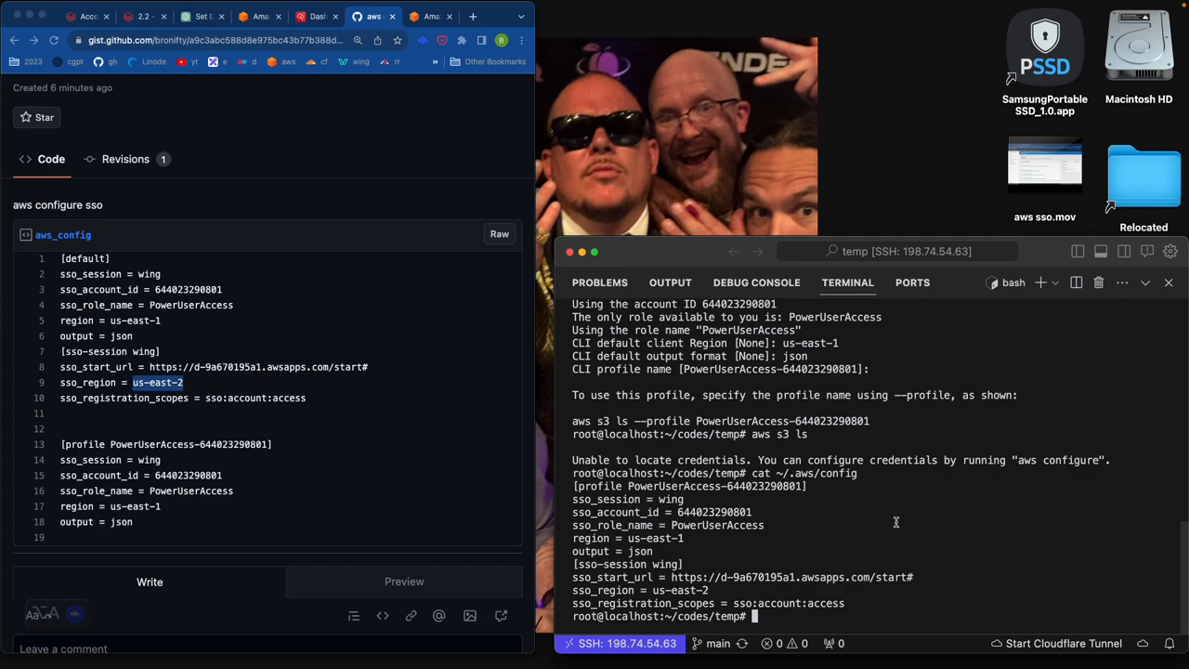
text(vim)
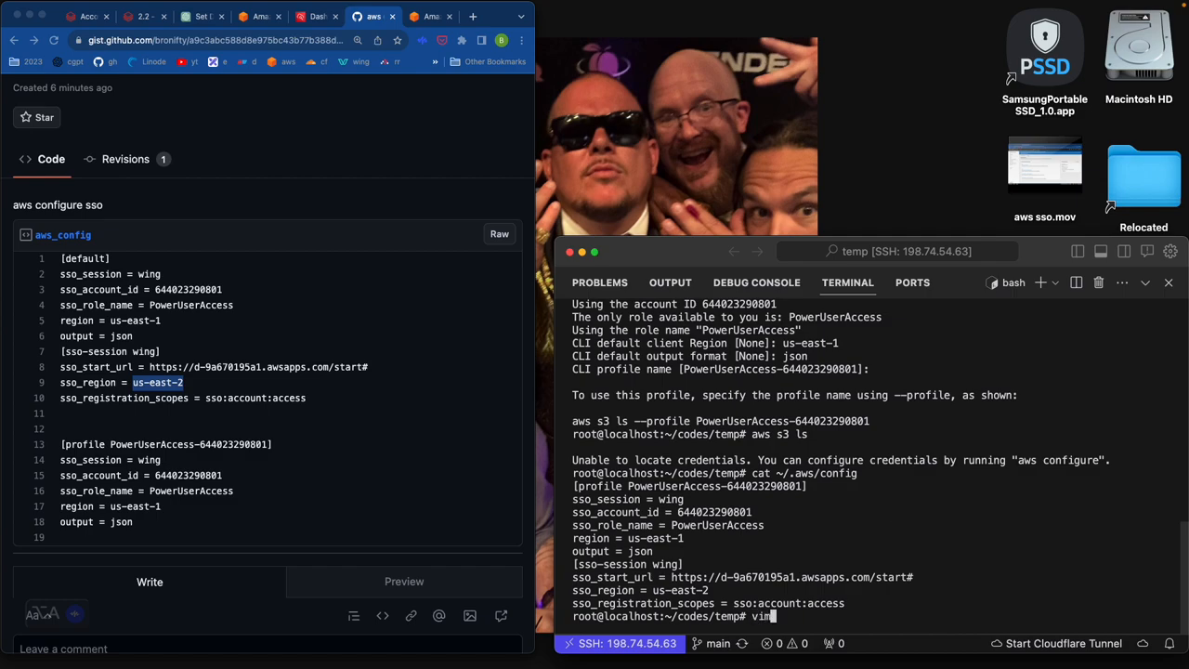
text(~/.)
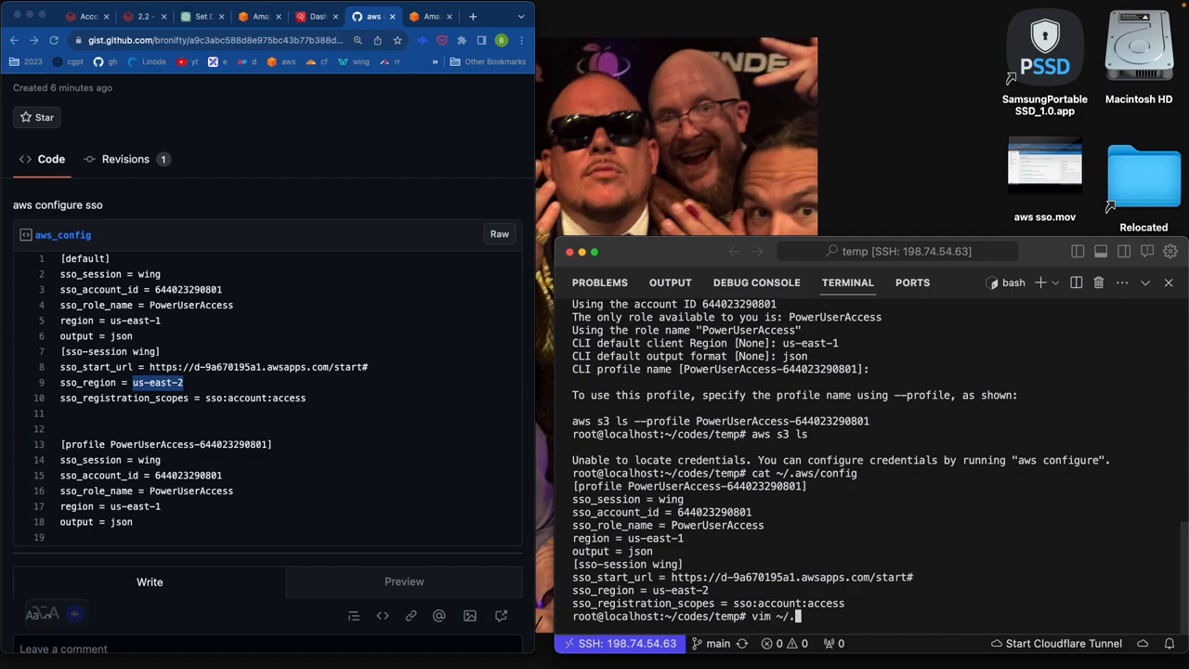
text(aws/config)
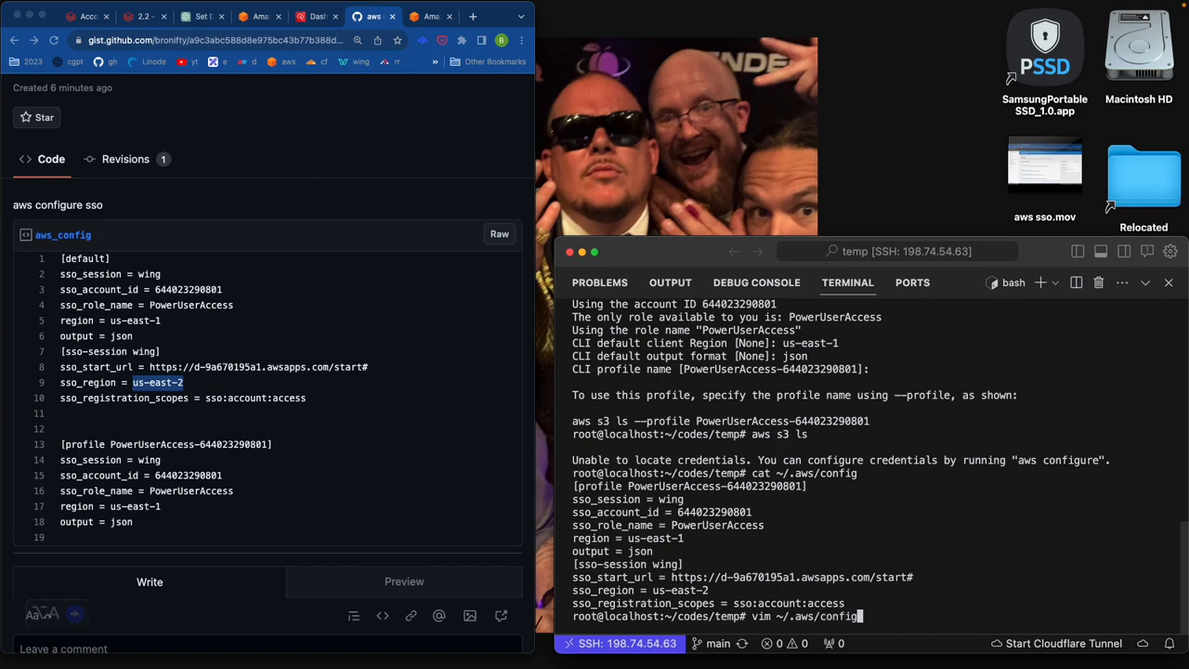
In vim add [default] with region us-east-1 and output json atop the config and save with :wq!
key(Return)
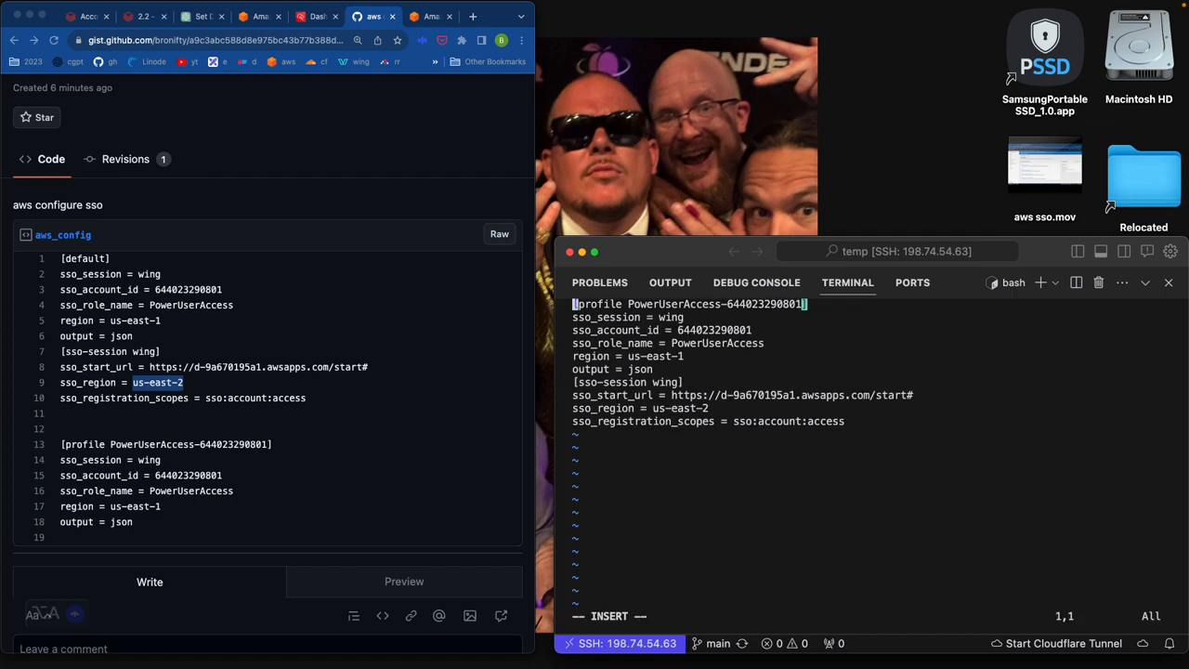
key(Right)
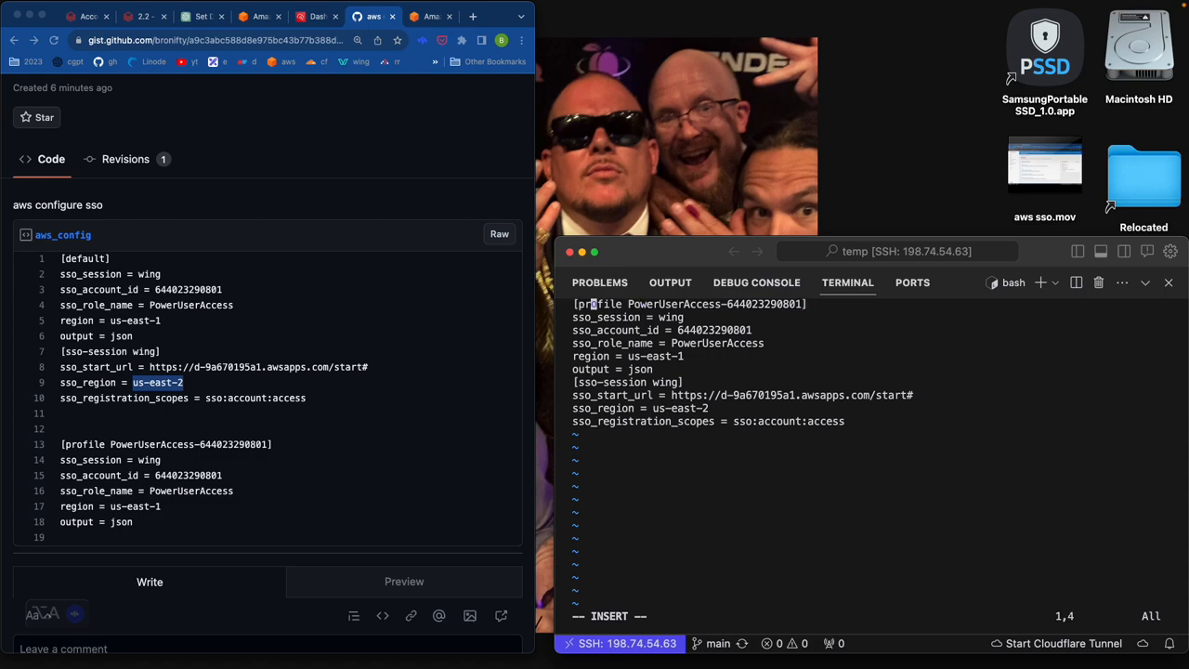
key(Down)
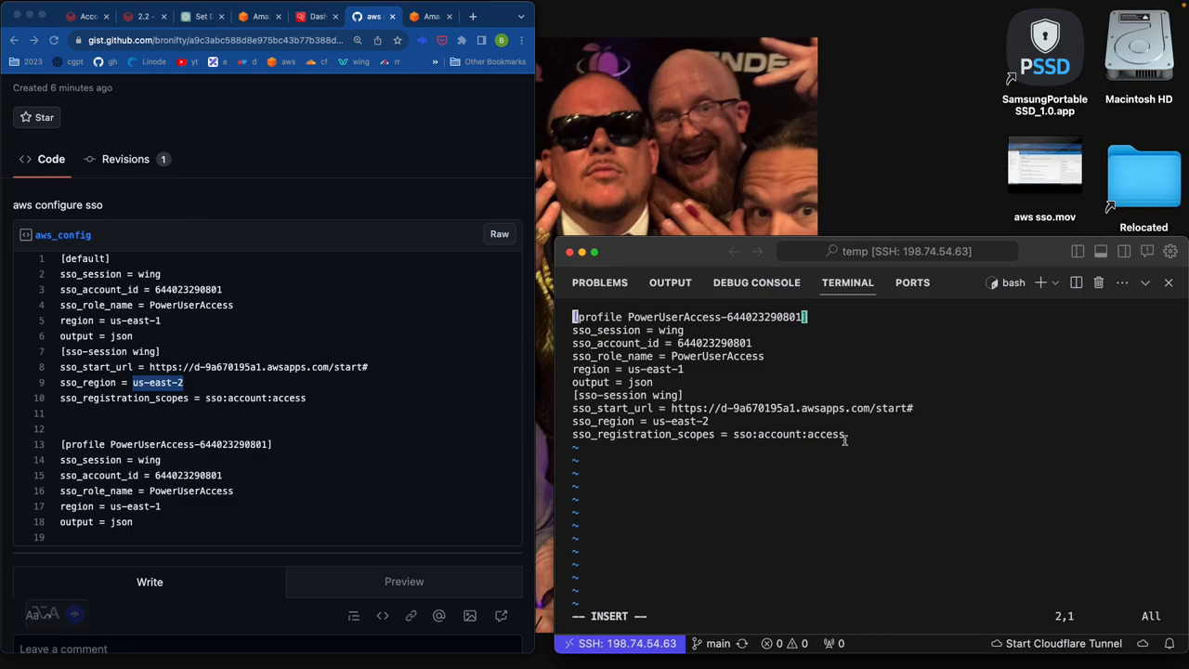
mouse_move(715, 382)
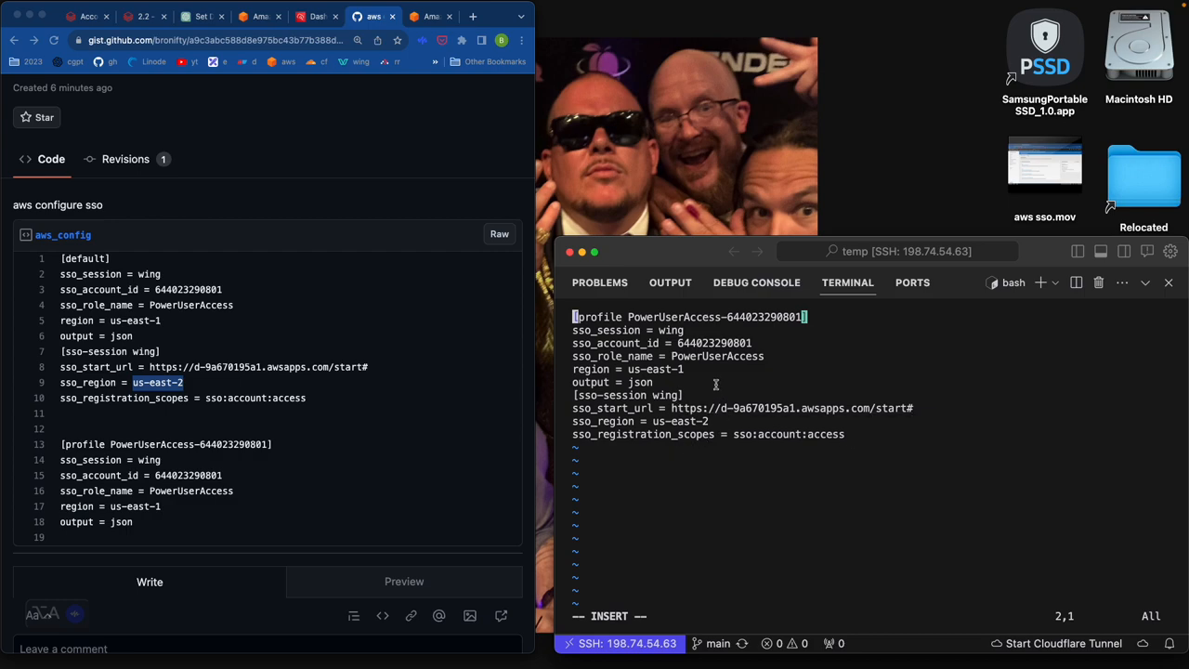
mouse_move(687, 330)
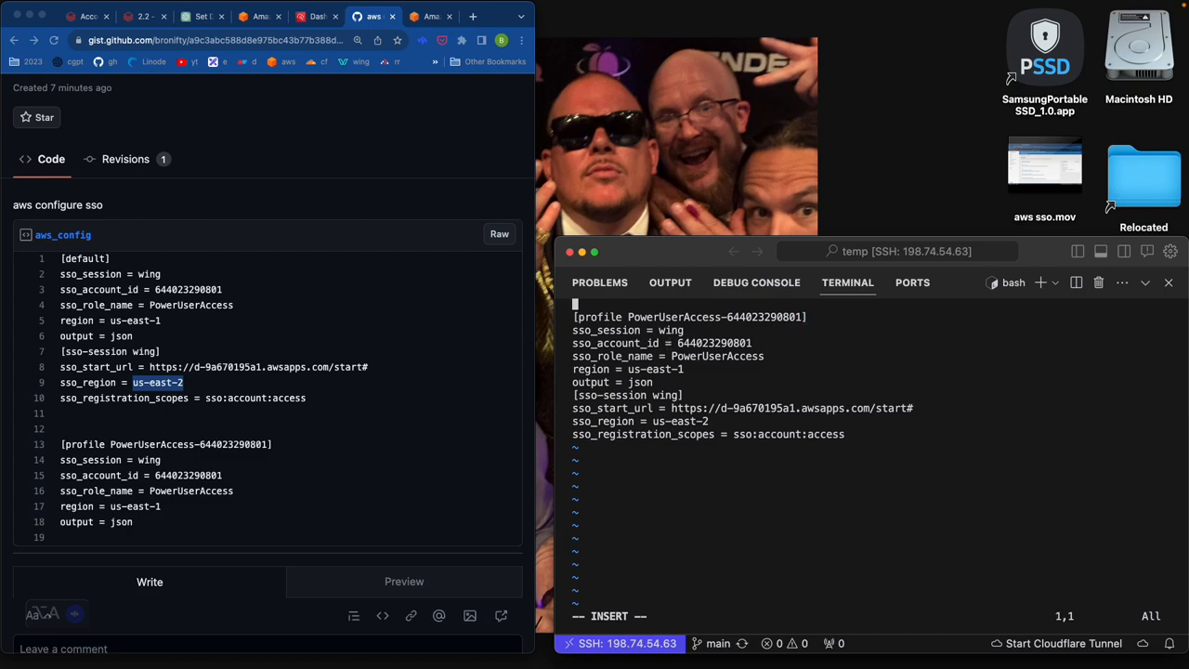
text([default)
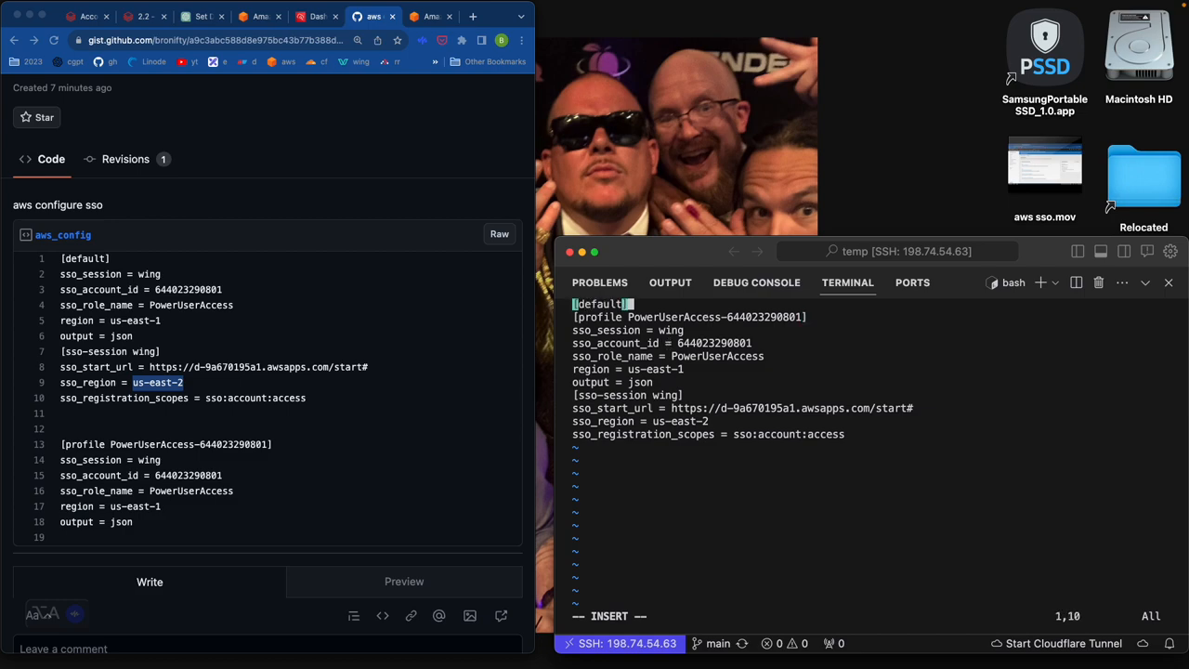
key(Return)
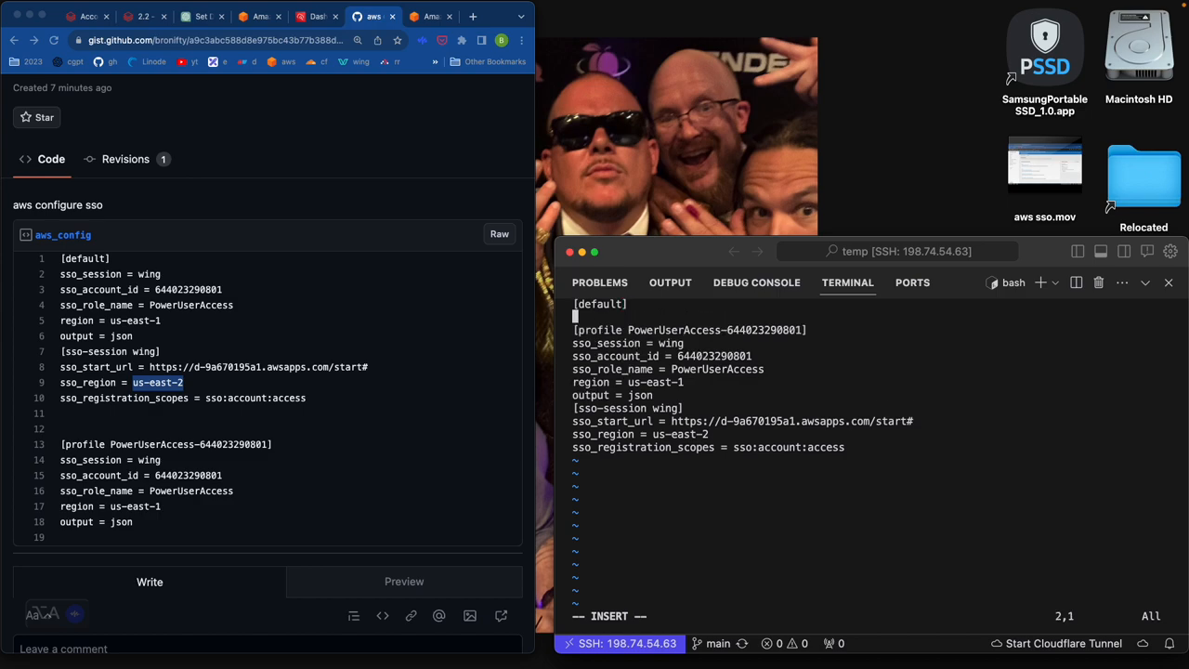
text(region = us)
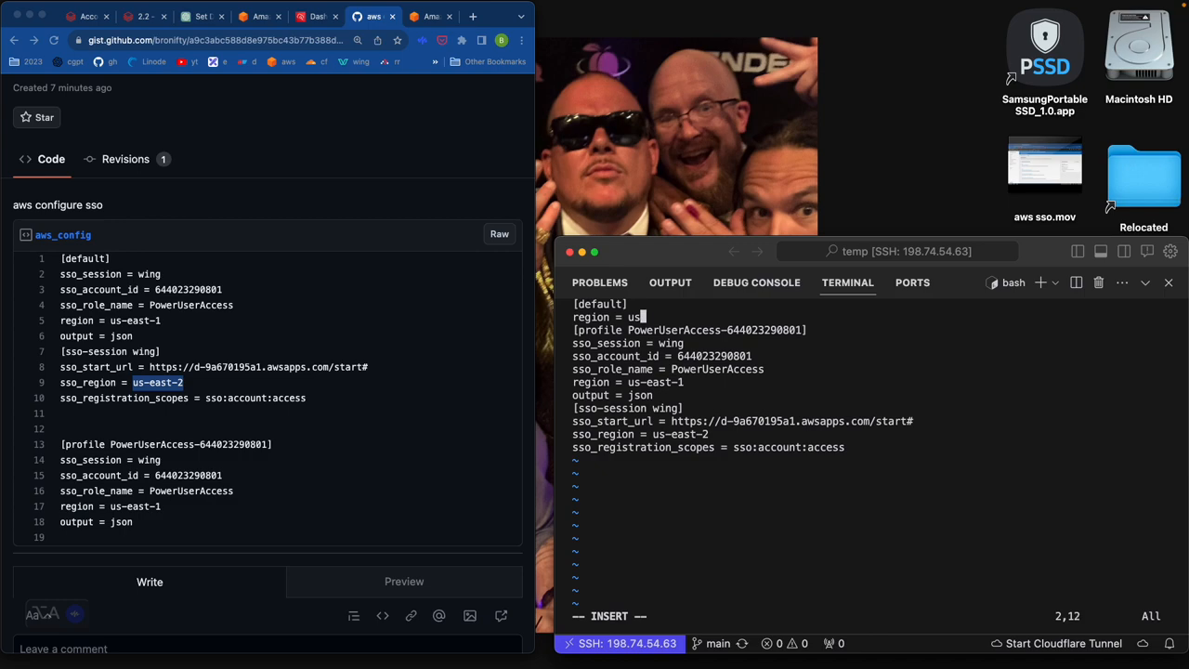
text(-east)
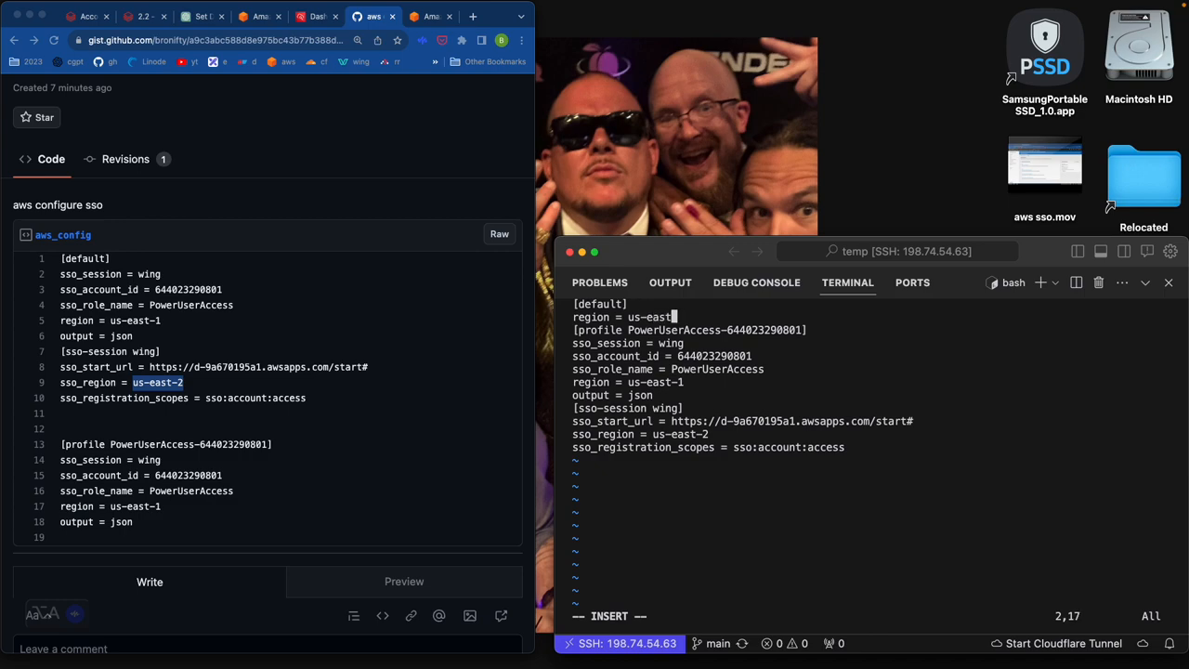
key(Return)
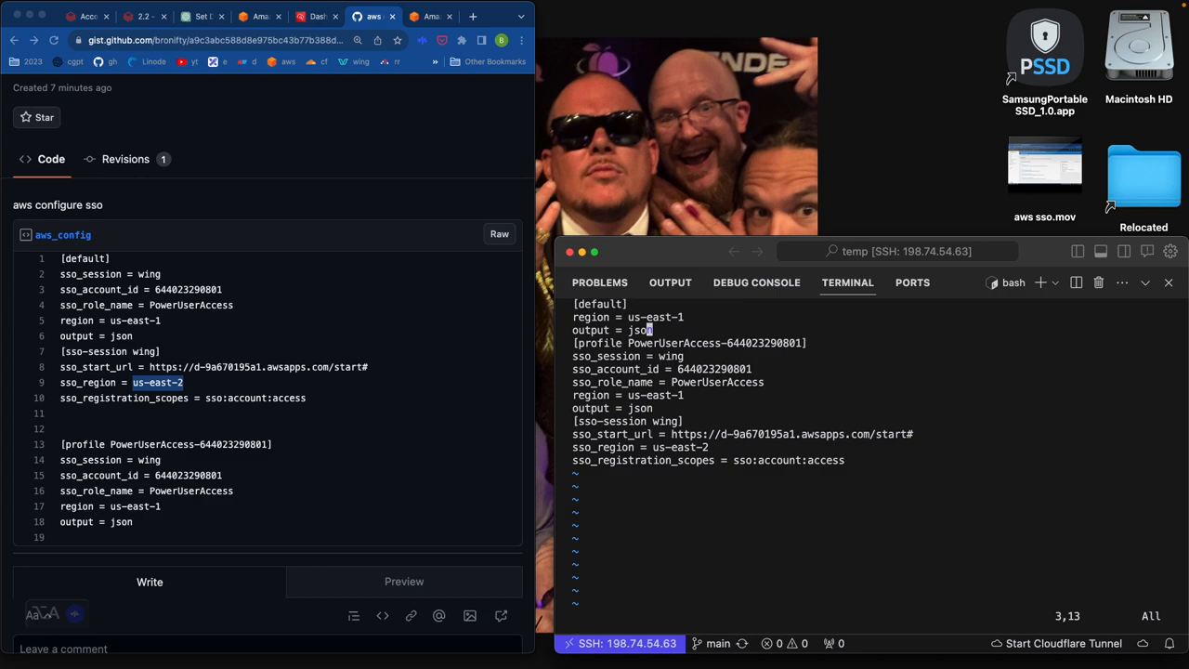
text(:wq!)
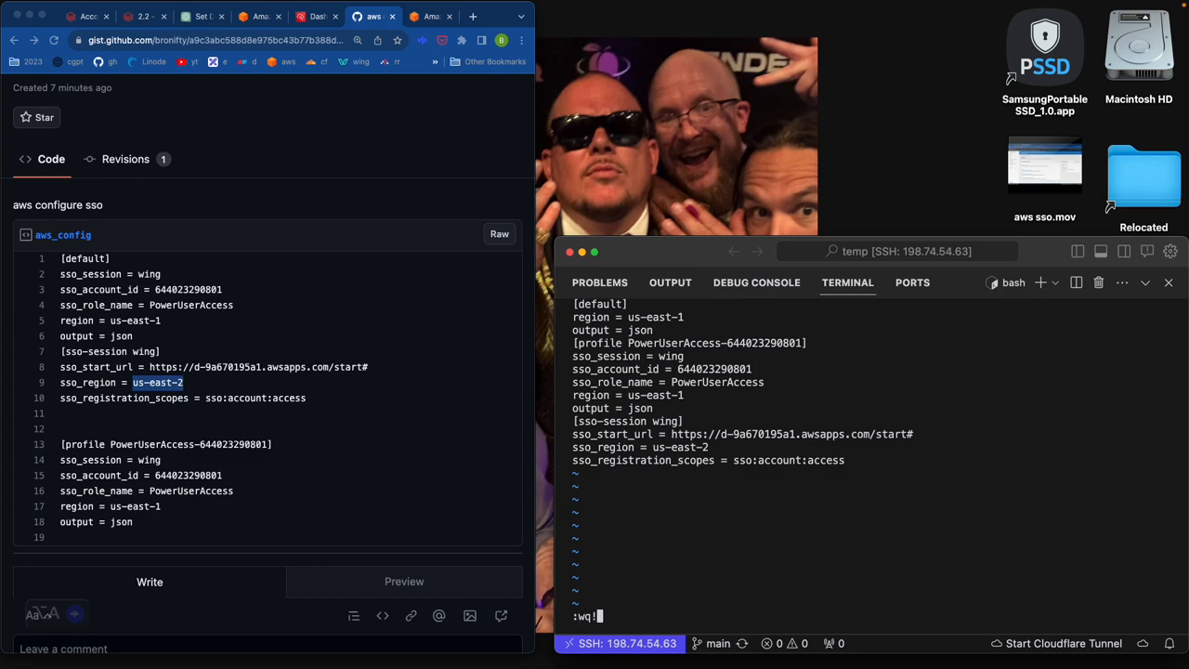
key(Return)
text(aws s3 ls)
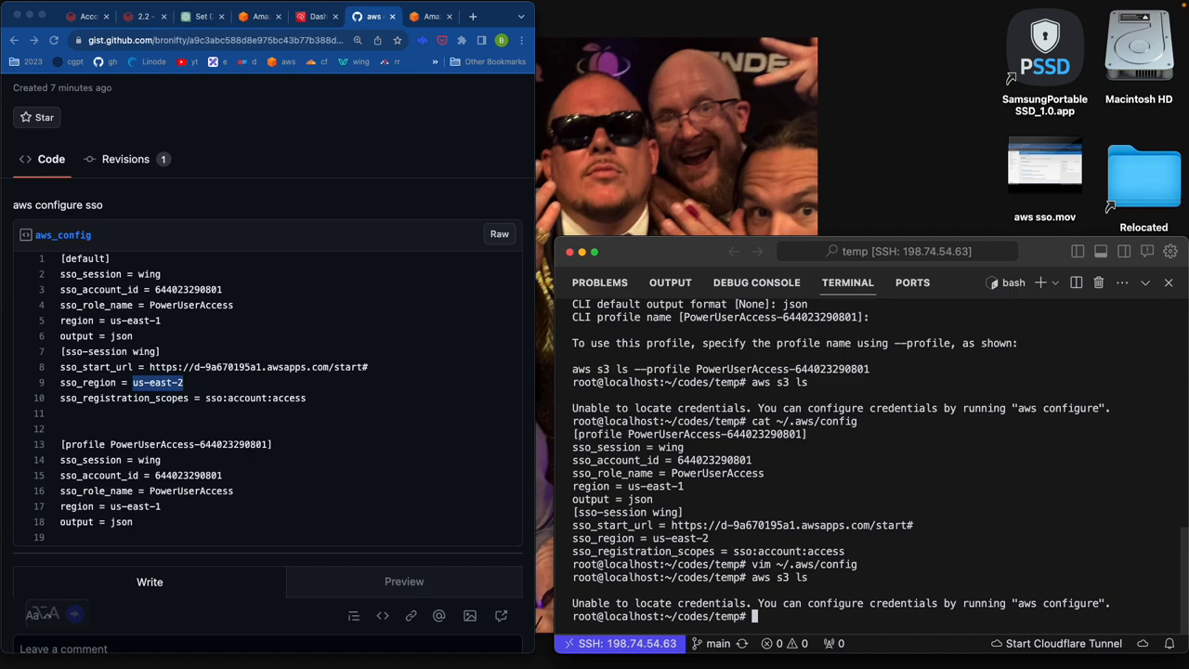
Cancel the aws configure access-key prompt and start typing vim ~/.aws/config.
text(aws configure)
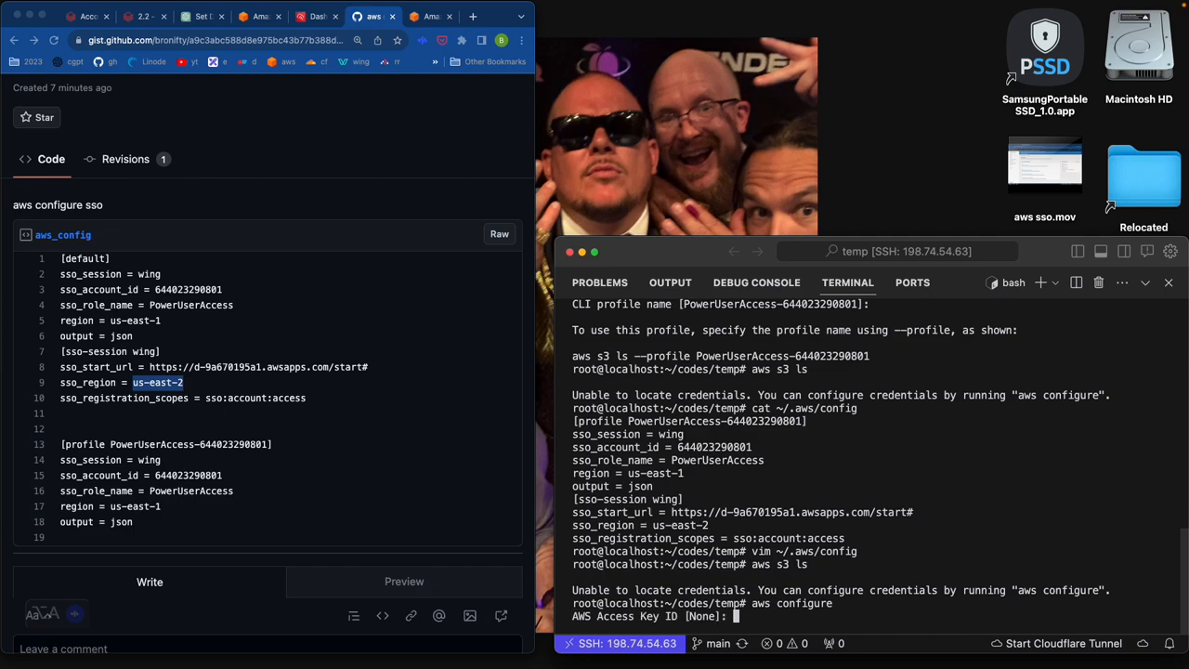
key(ctrl+c)
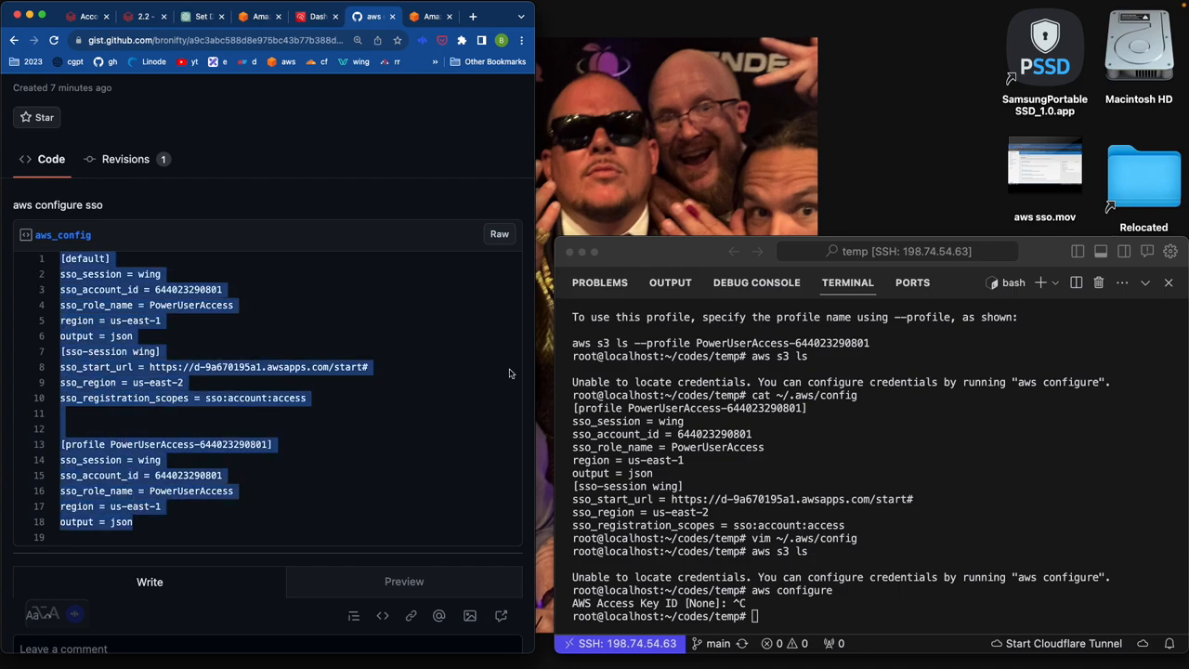
text(rm)
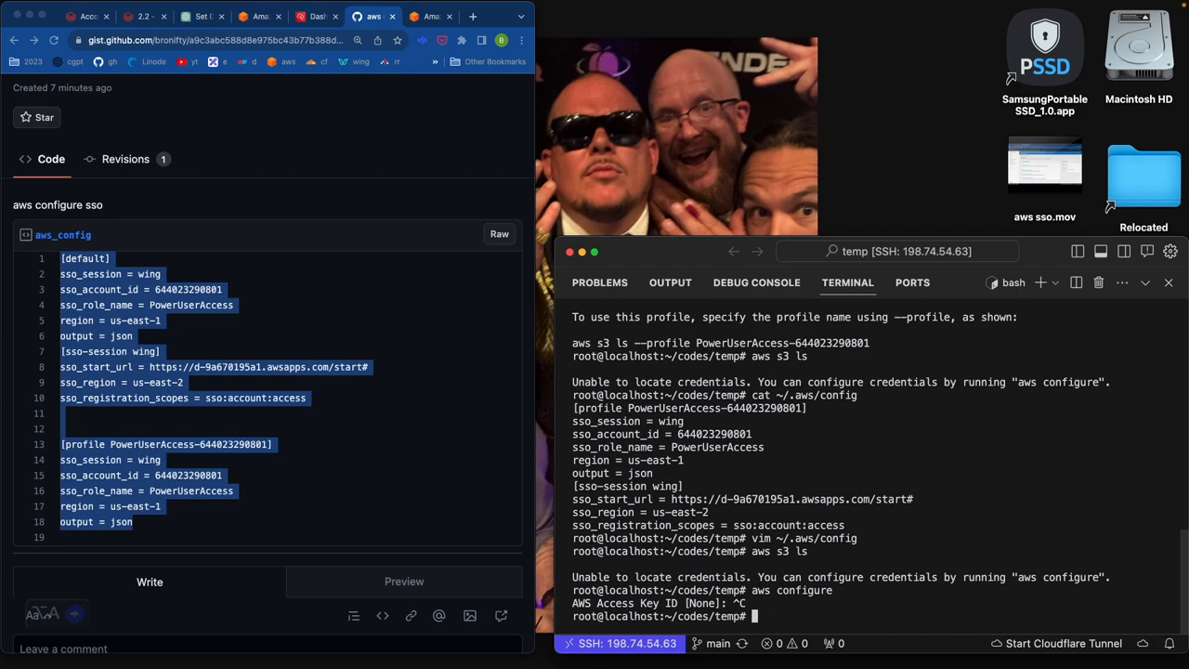
text(vim ~/.aws)
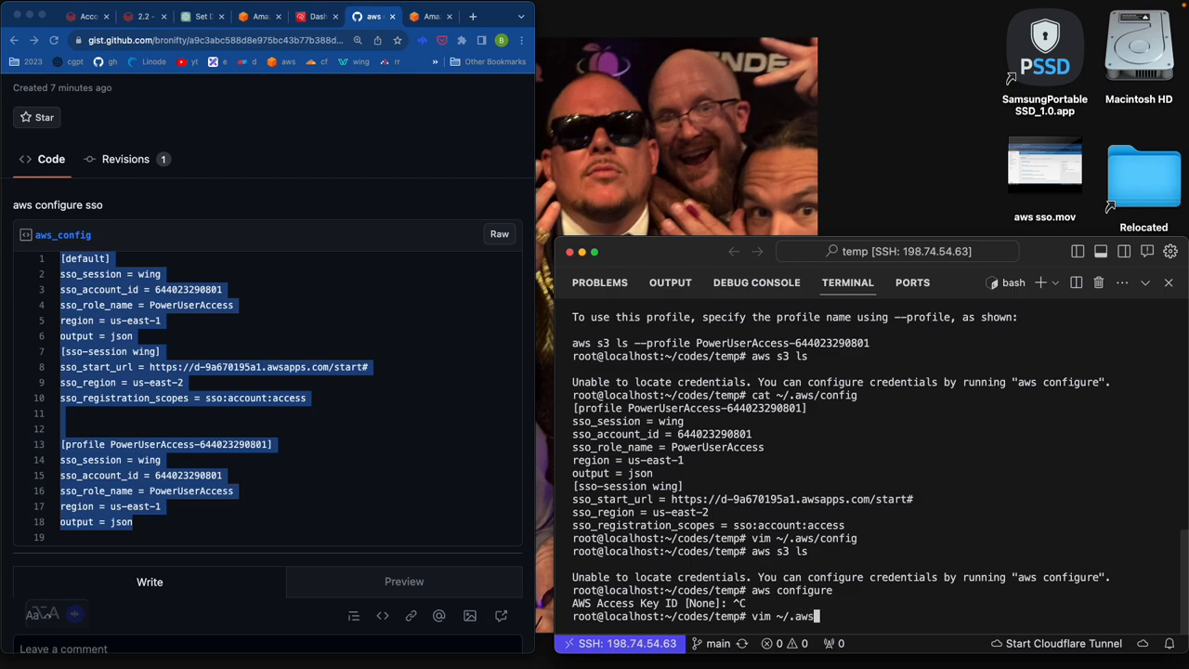
text(/)
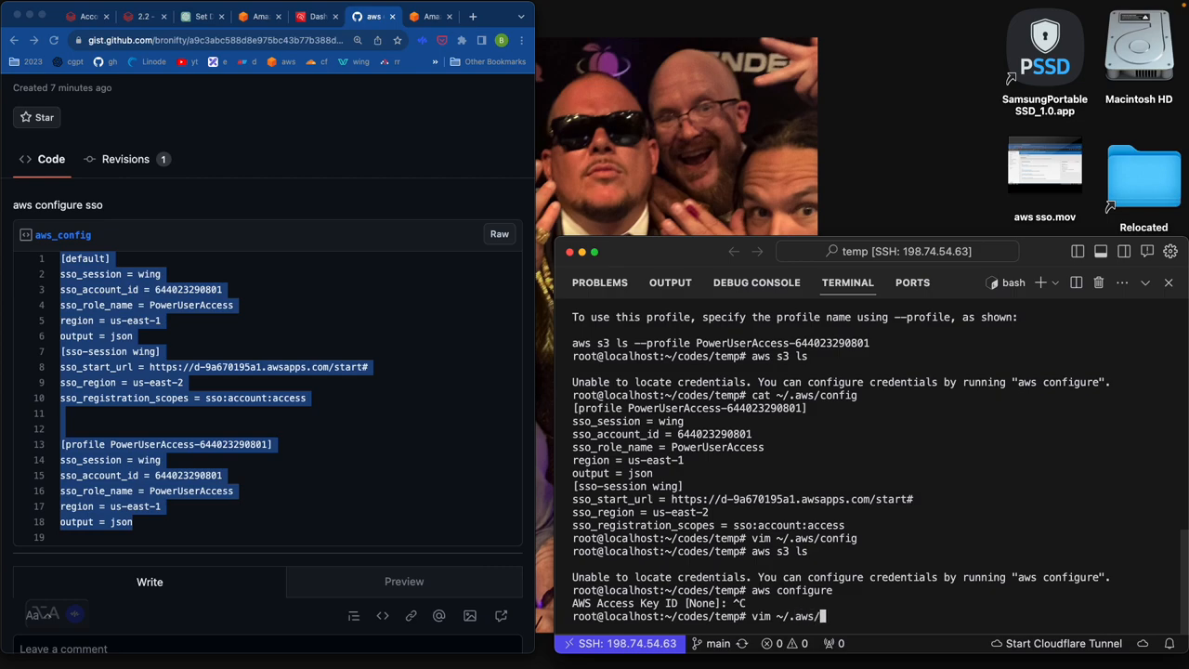
Open ~/.aws/config in vim, briefly enter insert mode, then escape back to normal mode.
text(config)
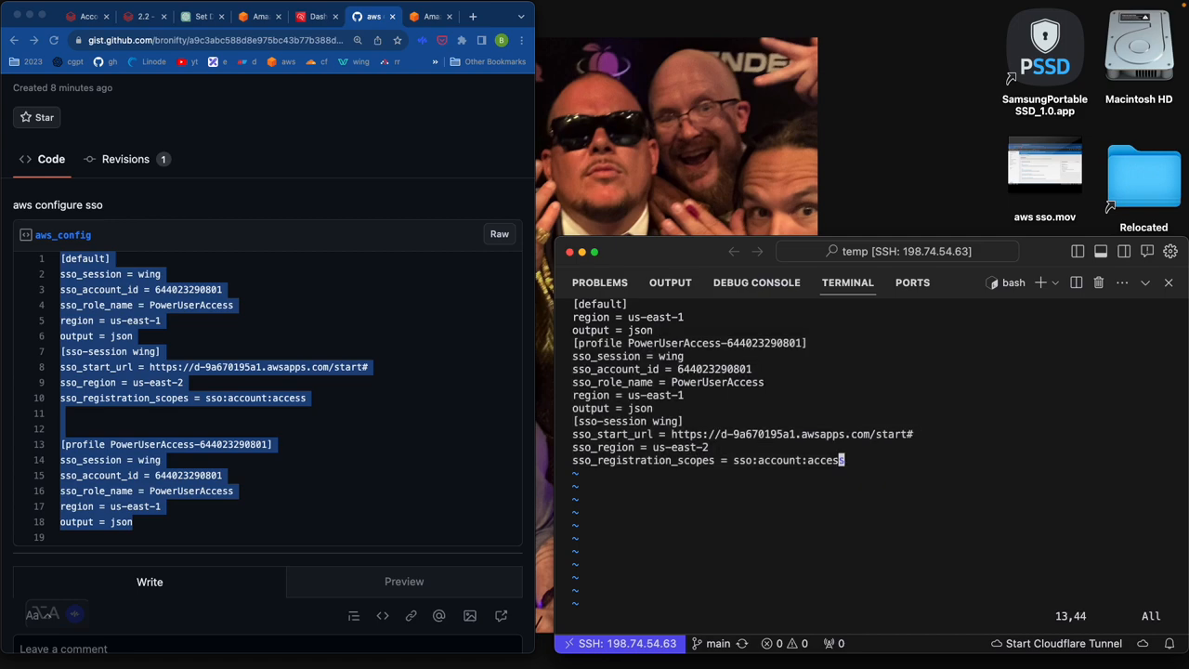
key(i)
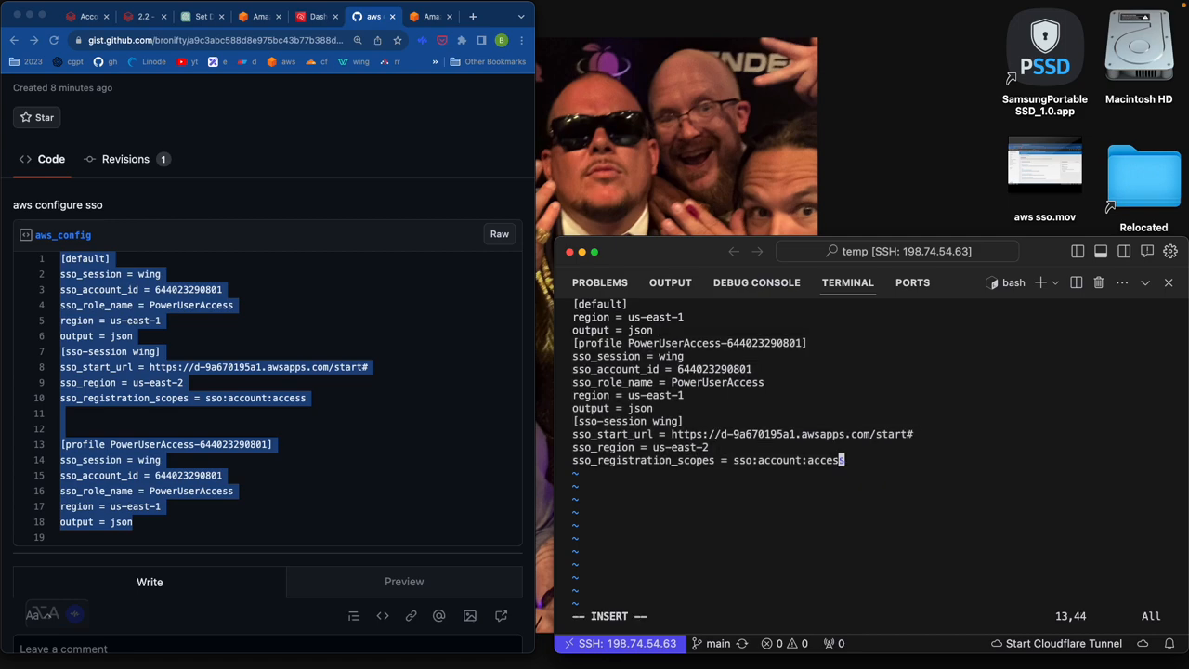
text(s)
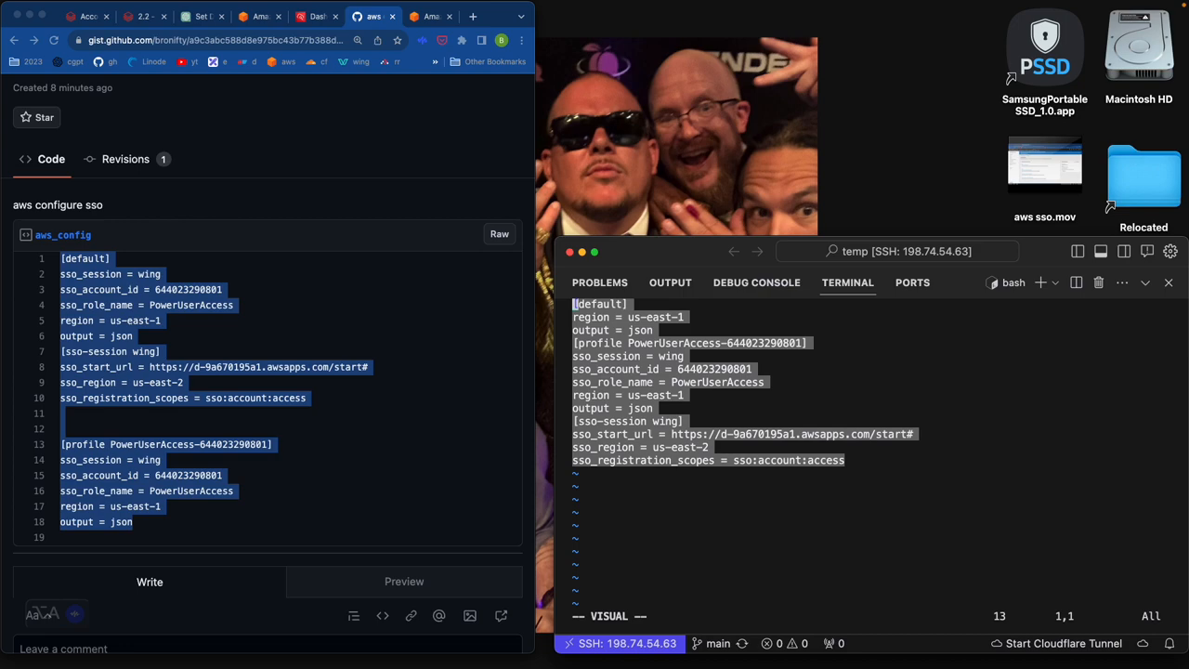
key(Escape)
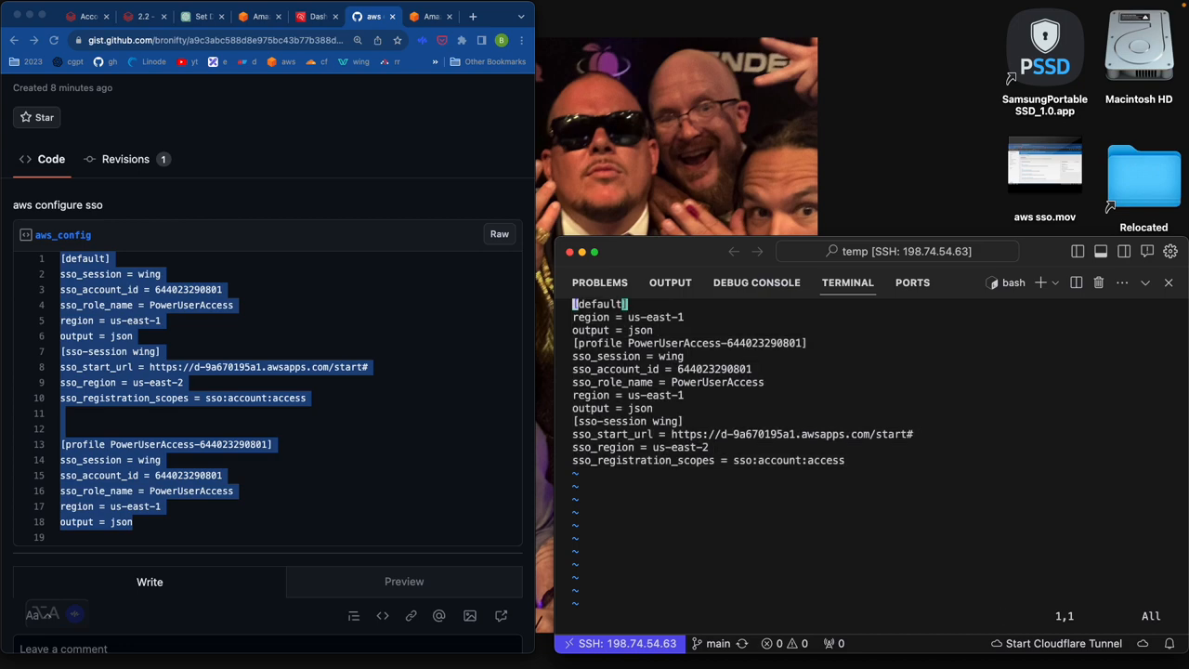
scroll(down, 3)
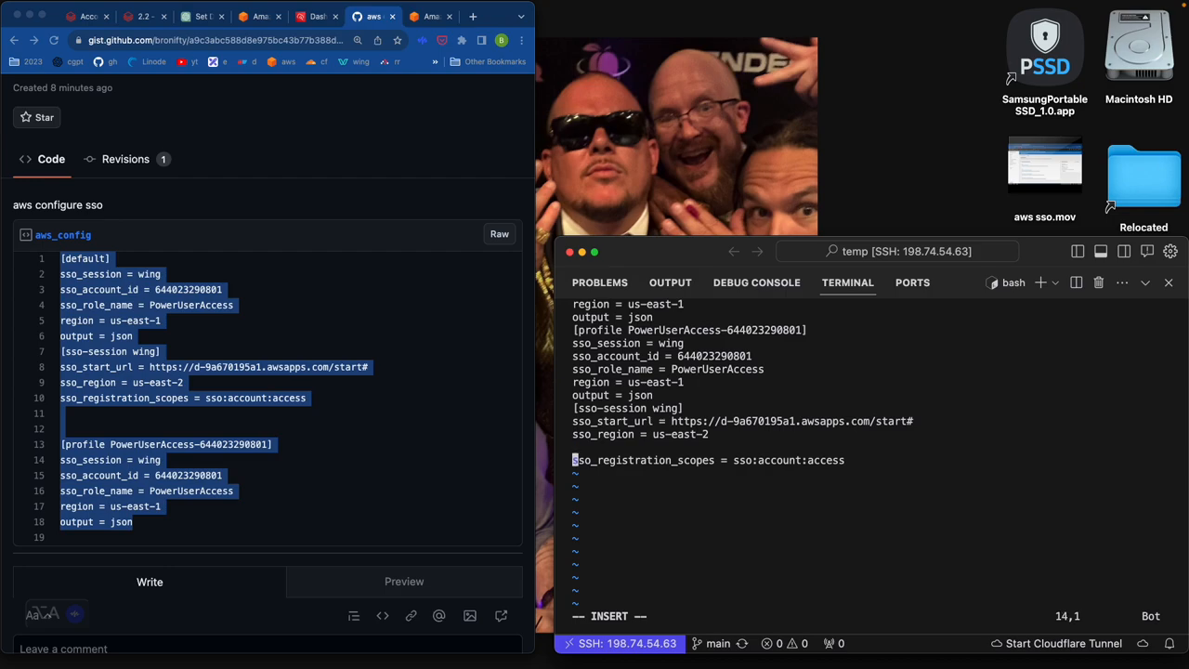
Ask ChatGPT 'how to delete in vim visual mode' and read the answer.
click(201, 15)
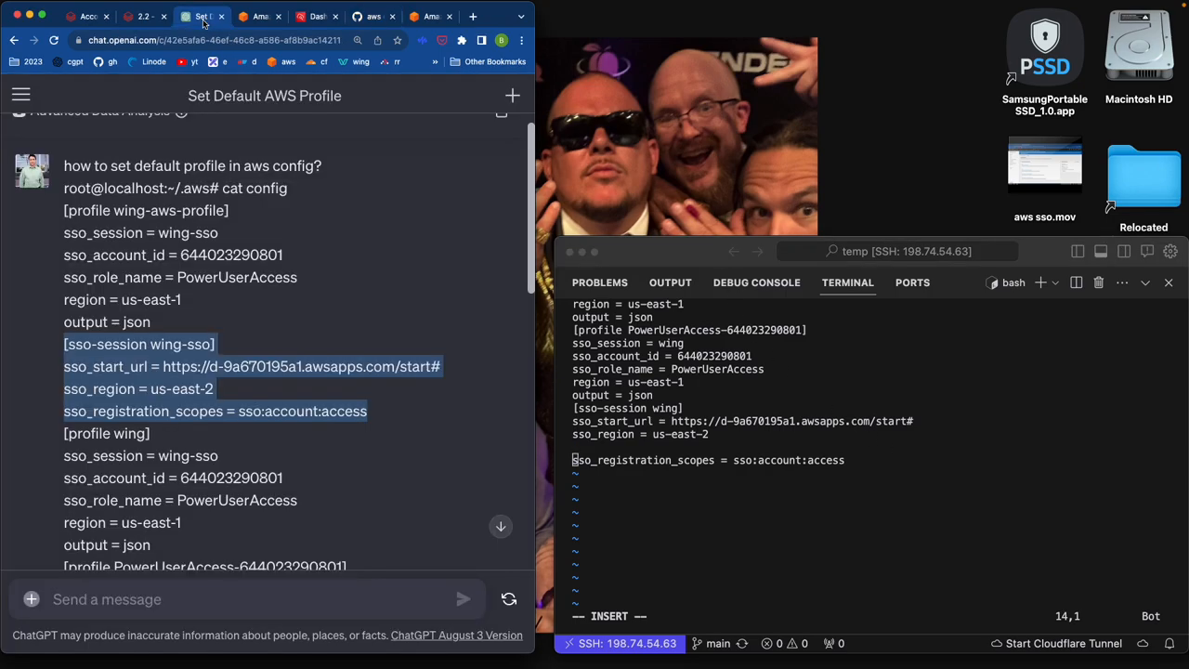
text(how to delete)
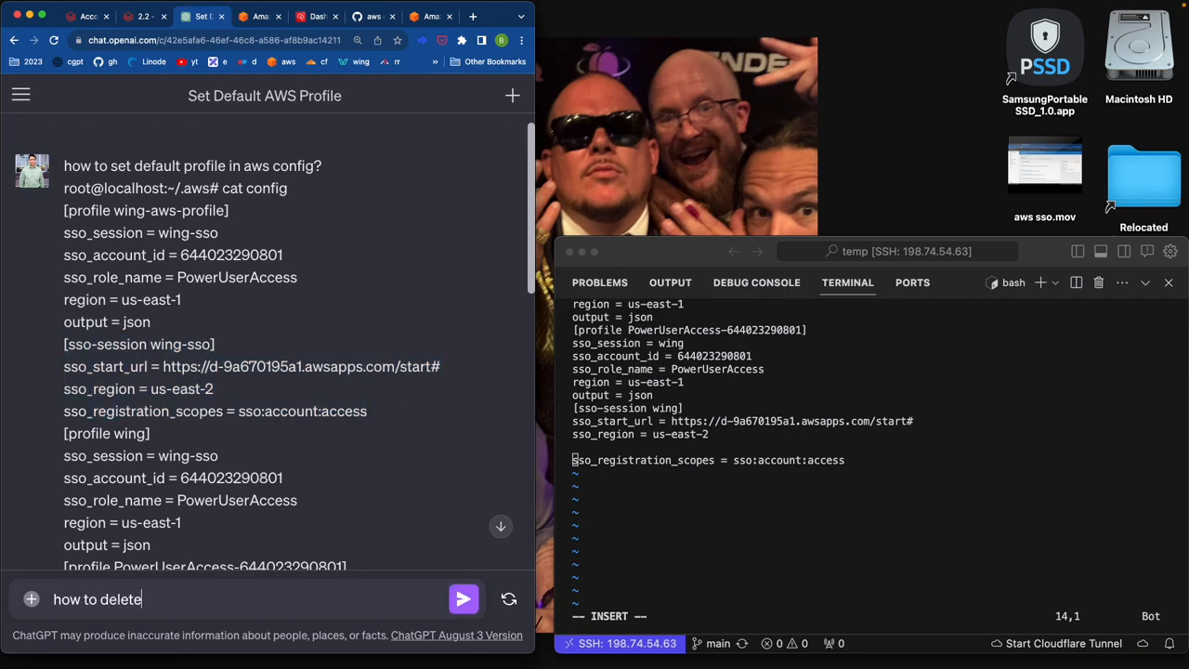
text(in vim vis)
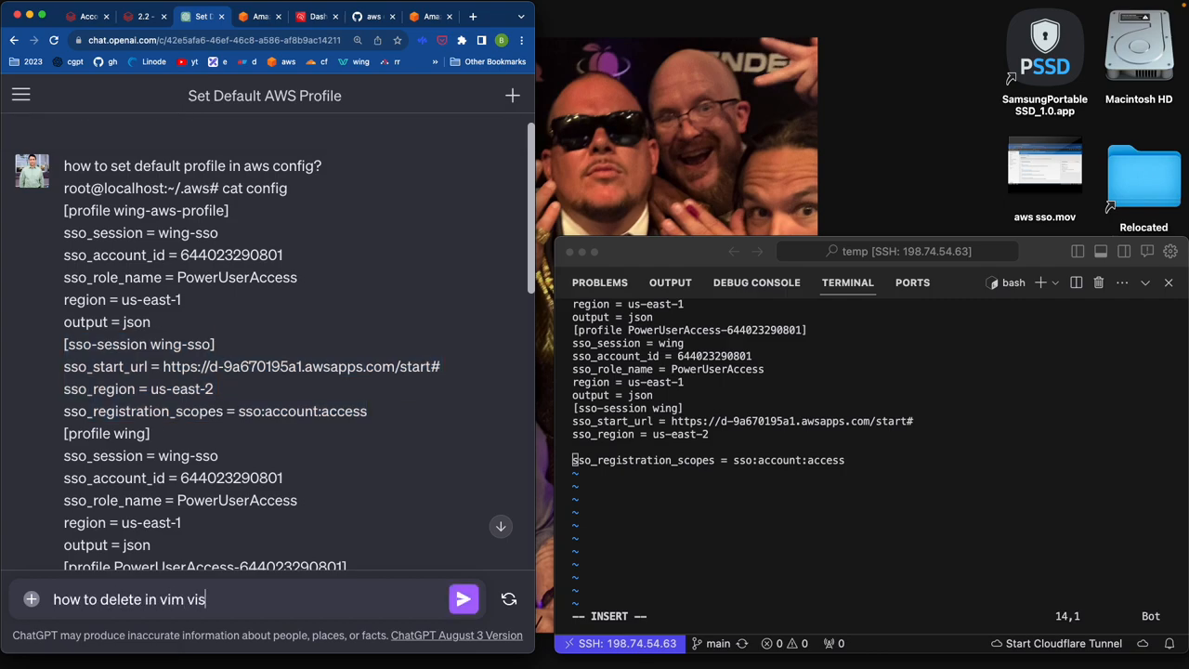
text(ual mode)
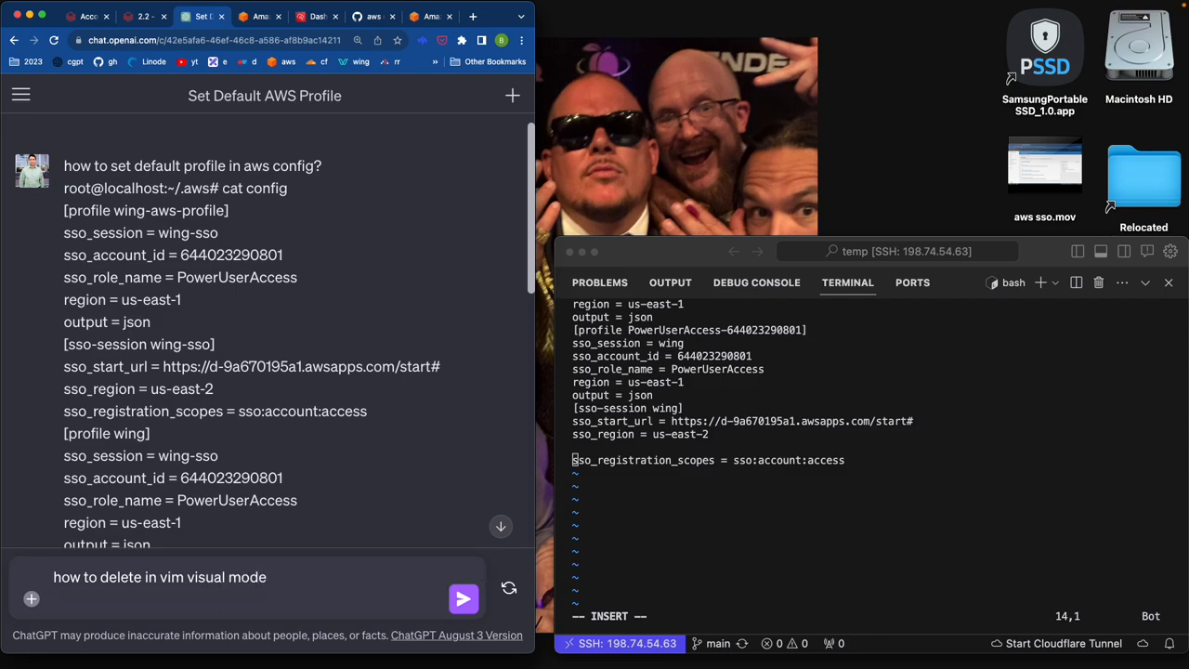
click(464, 598)
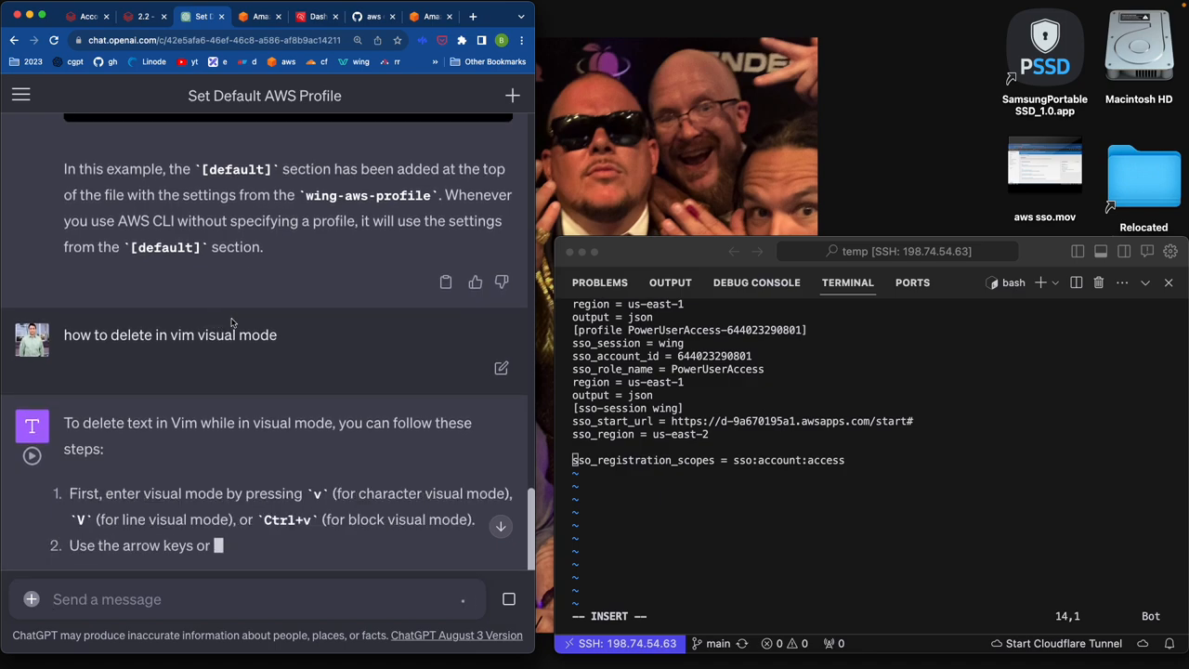
scroll(down, 3)
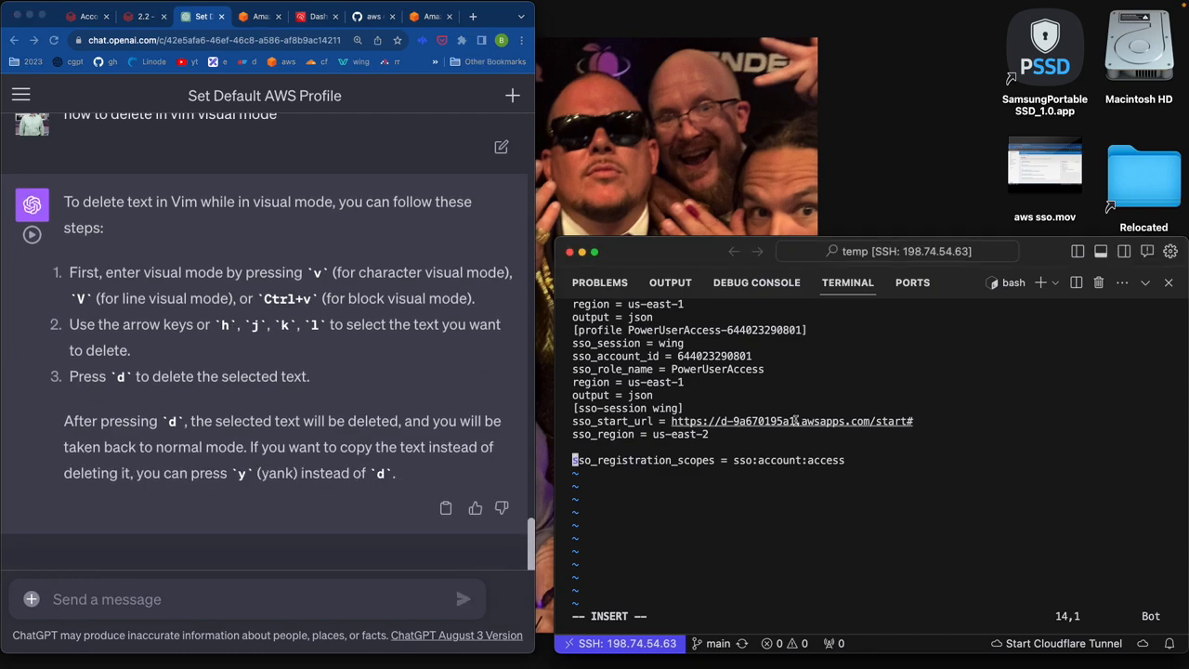
mouse_move(791, 419)
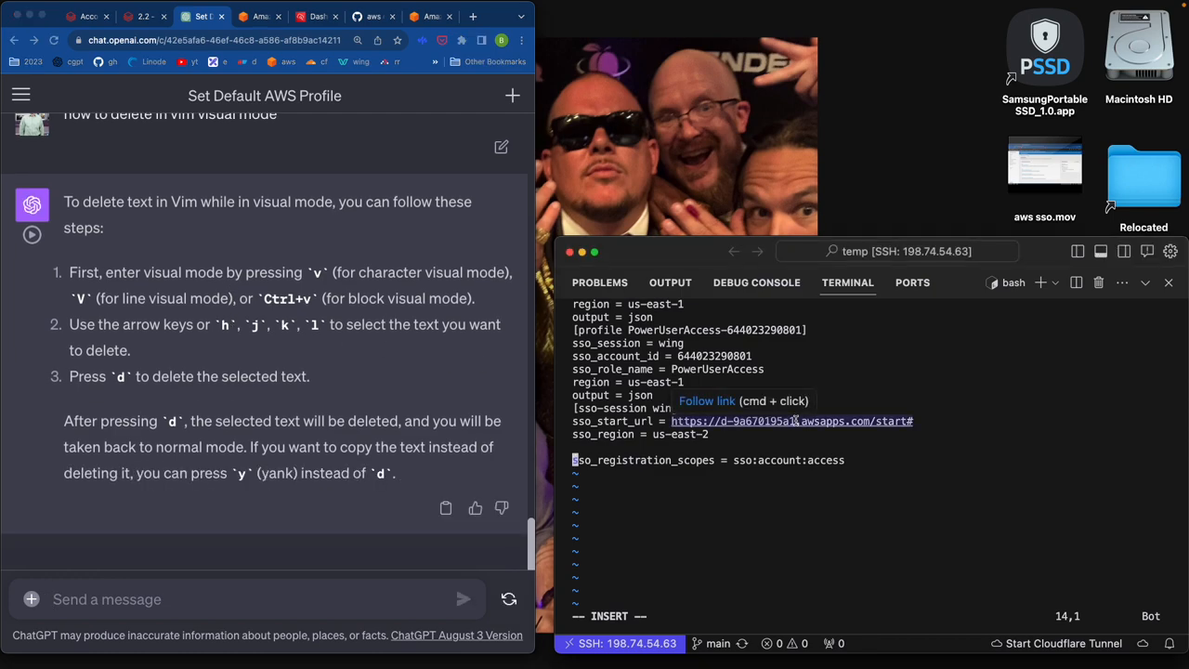
Delete the old config lines in vim, paste the default SSO profile using session wing, and save.
key(v)
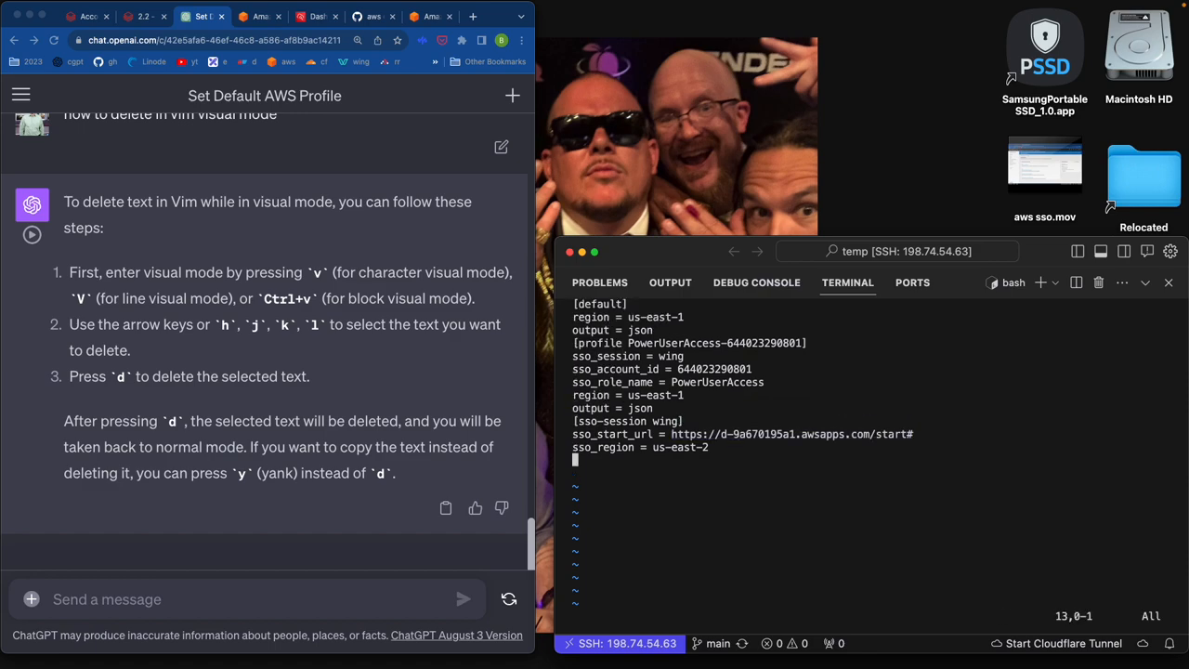
key(v)
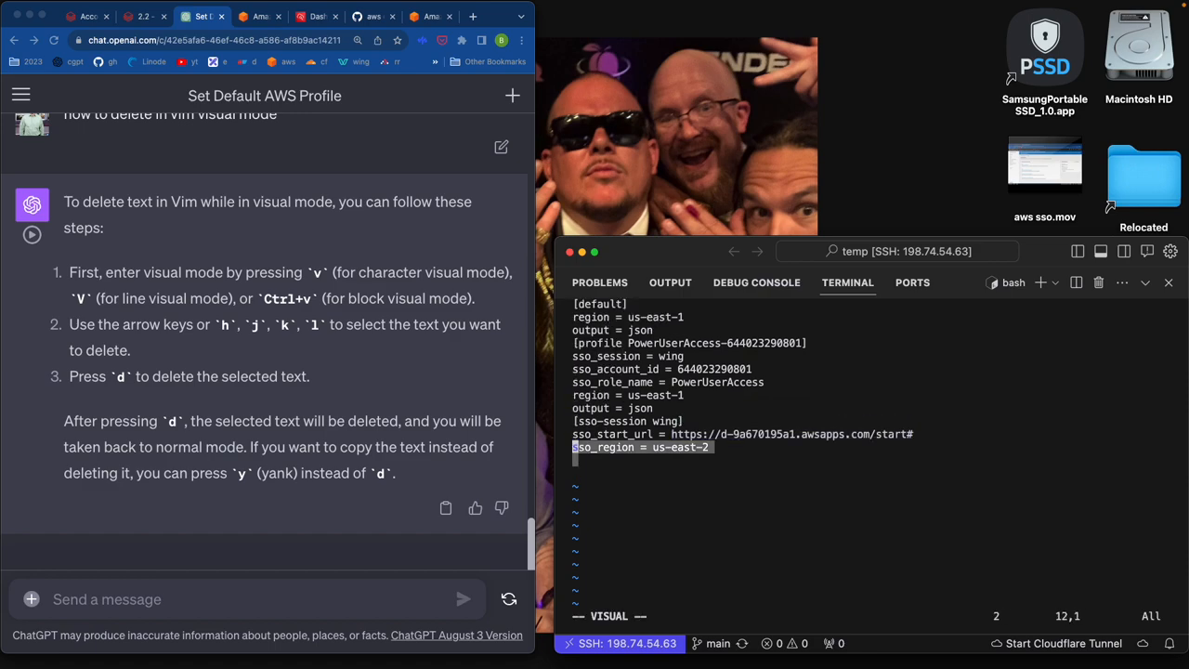
key(d)
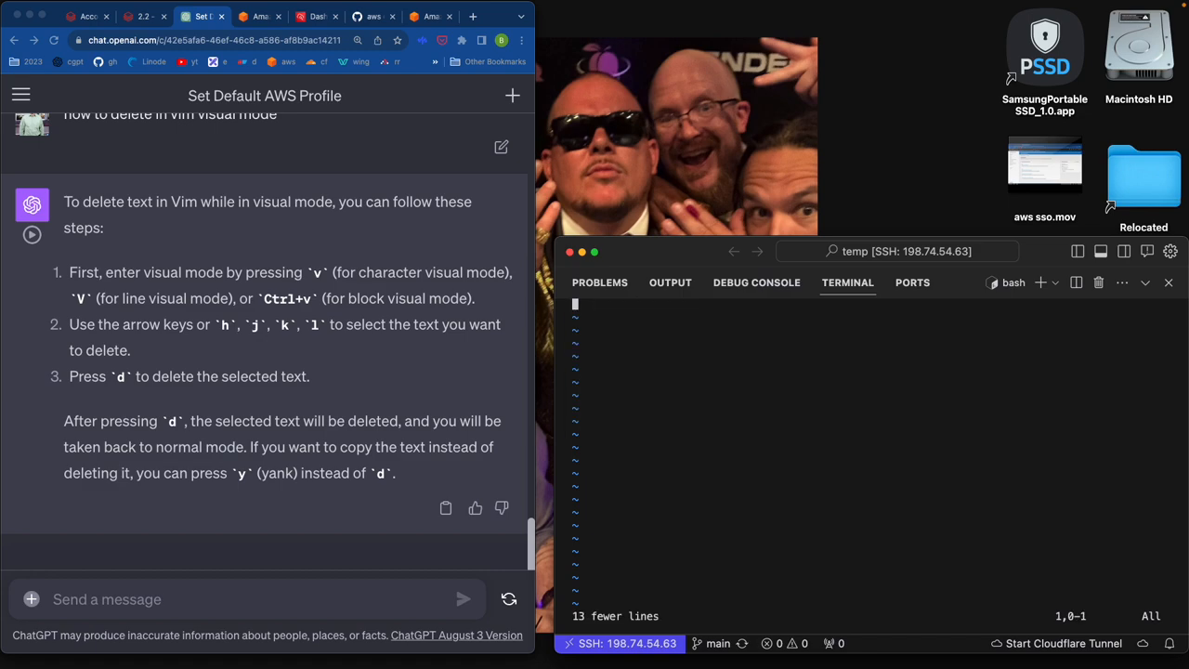
key(i)
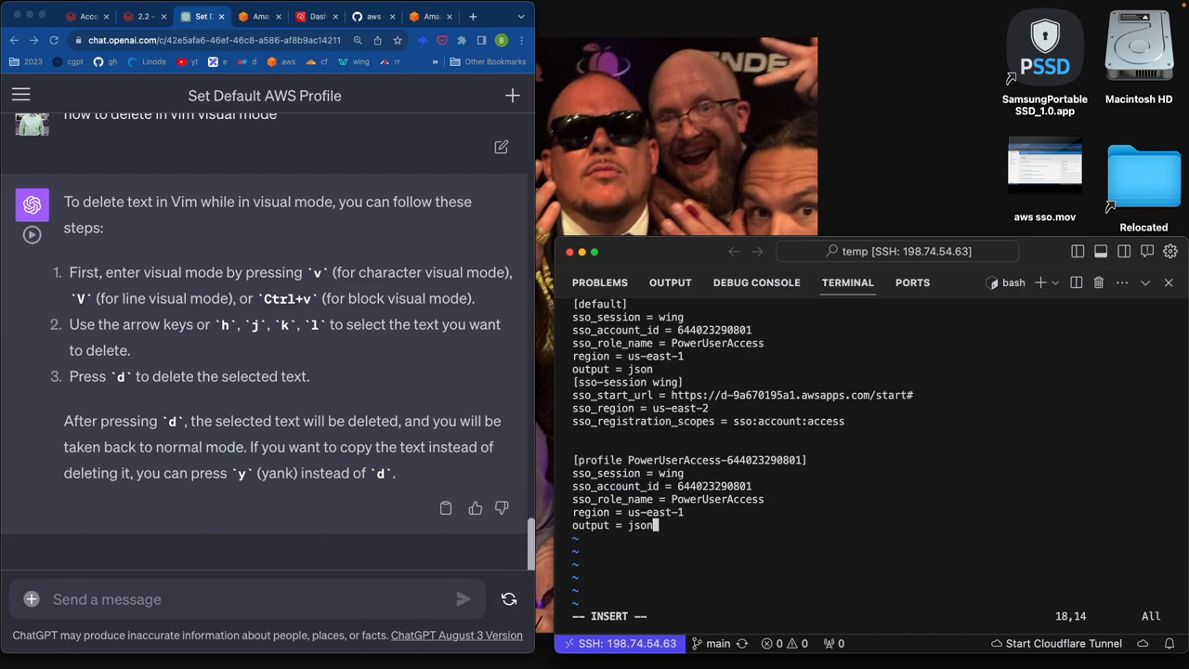
key(Escape)
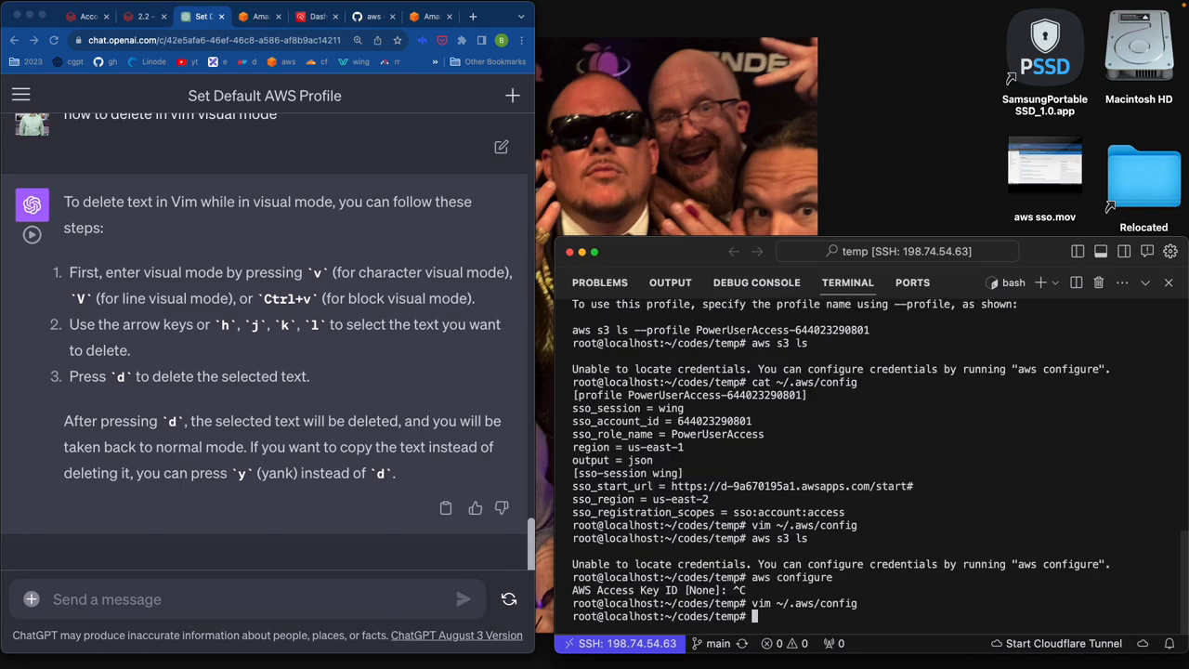
List S3 buckets with aws s3 ls, then select the default section settings in the aws_config gist.
text(aws s3 ls)
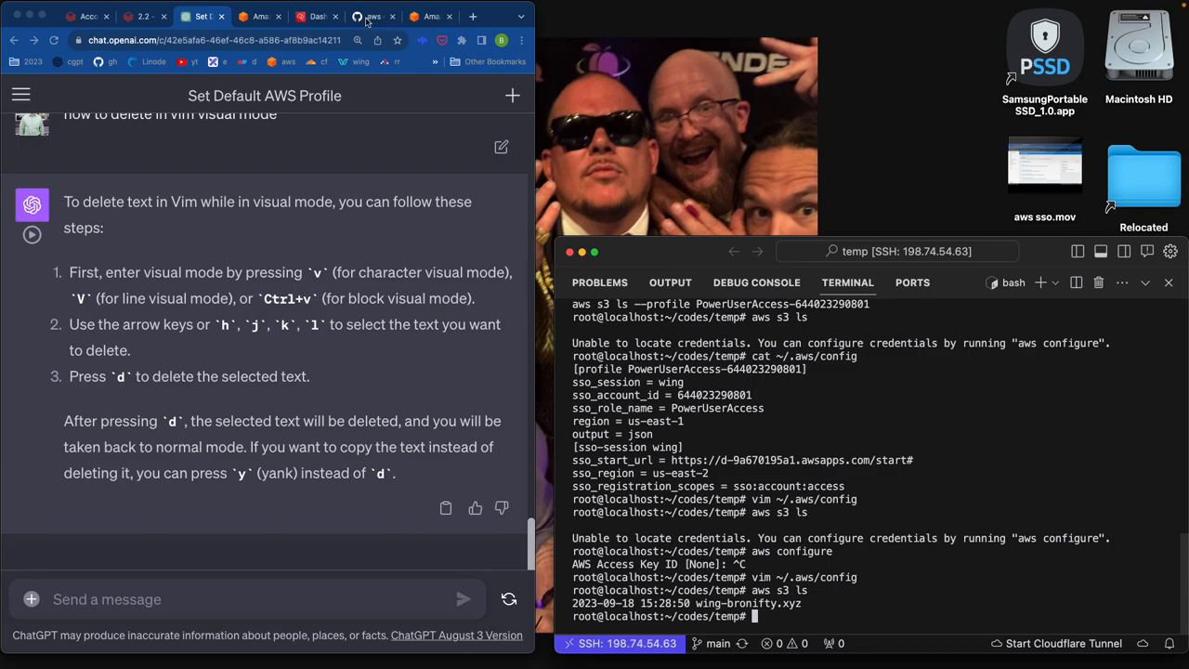
click(372, 15)
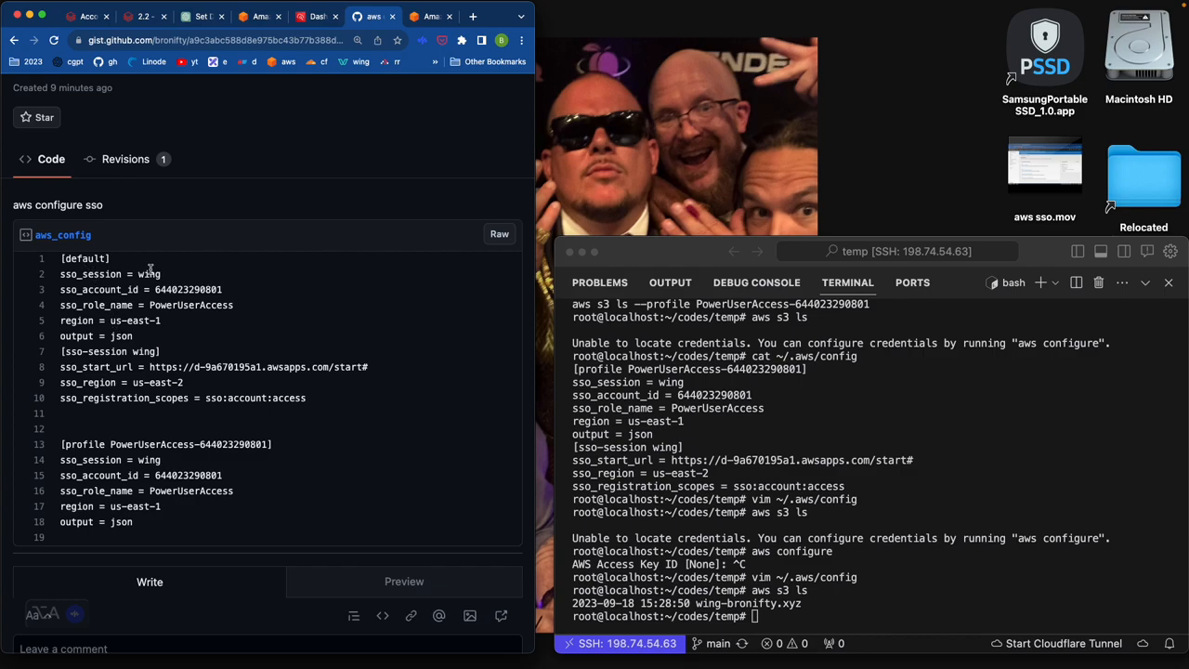
mouse_move(116, 264)
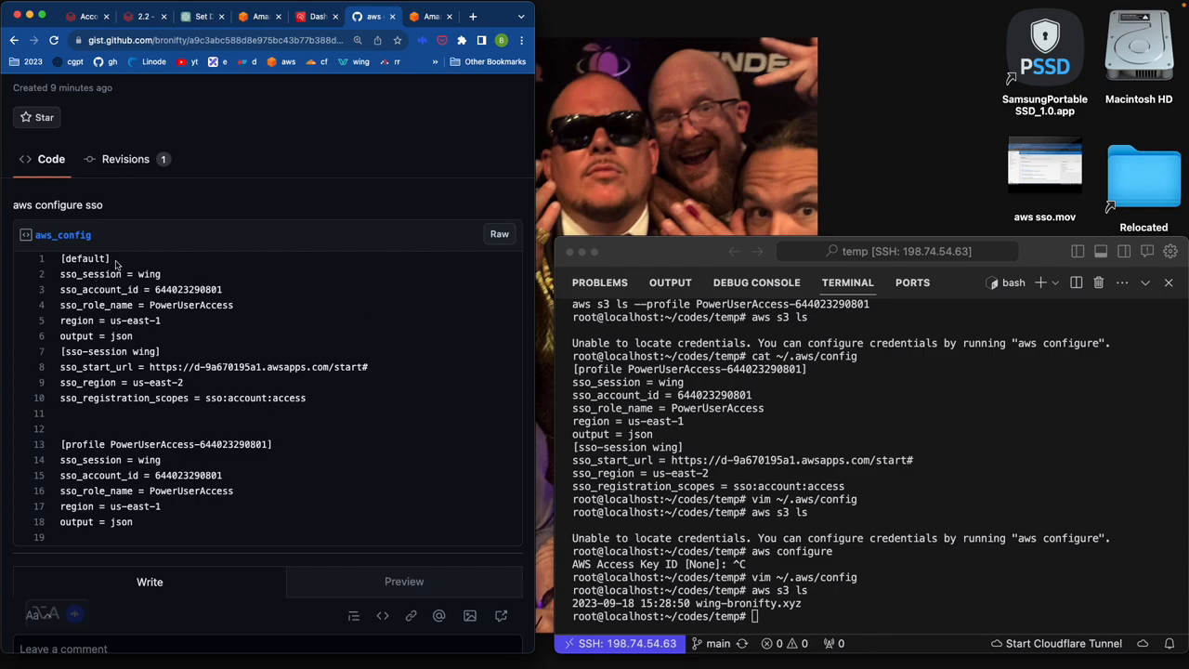
double_click(84, 258)
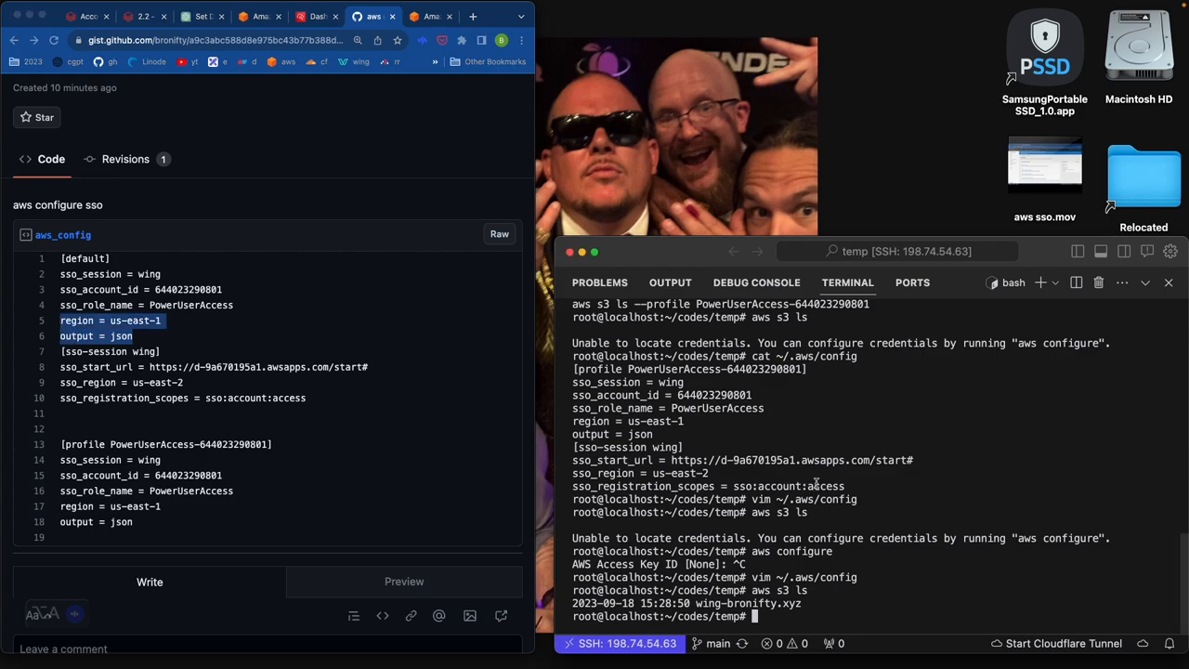
Check ~/.aws/credentials (absent), then begin typing rm -rf ~/.aws/config.
text(cat ~/.aw)
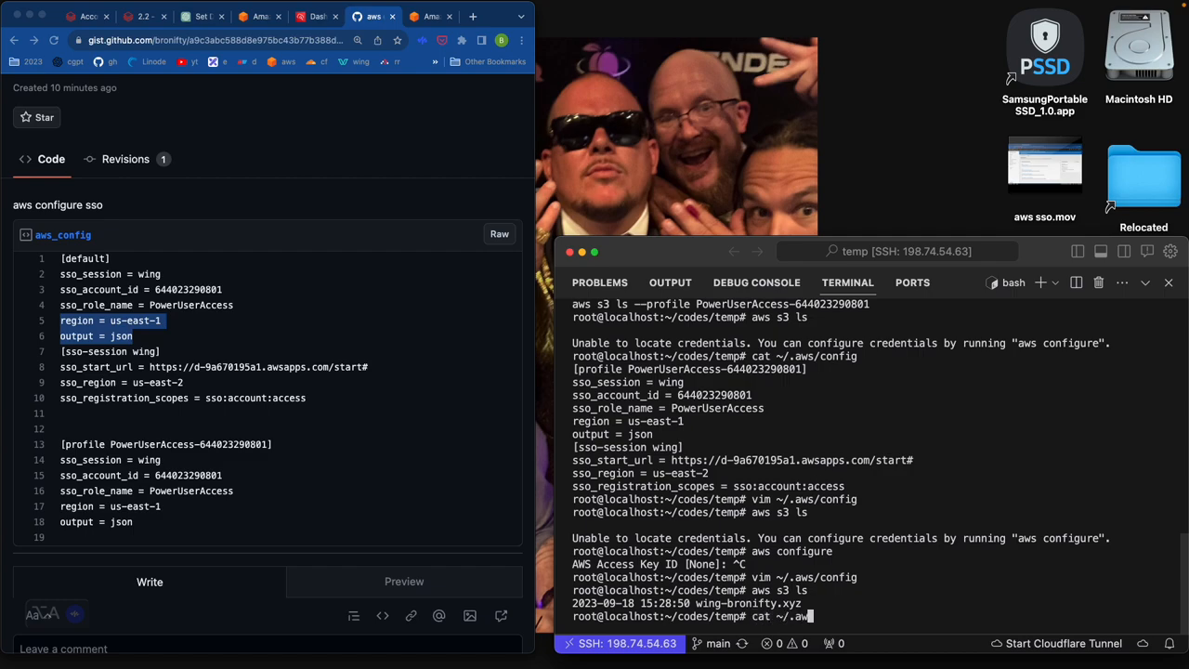
text(s/cred)
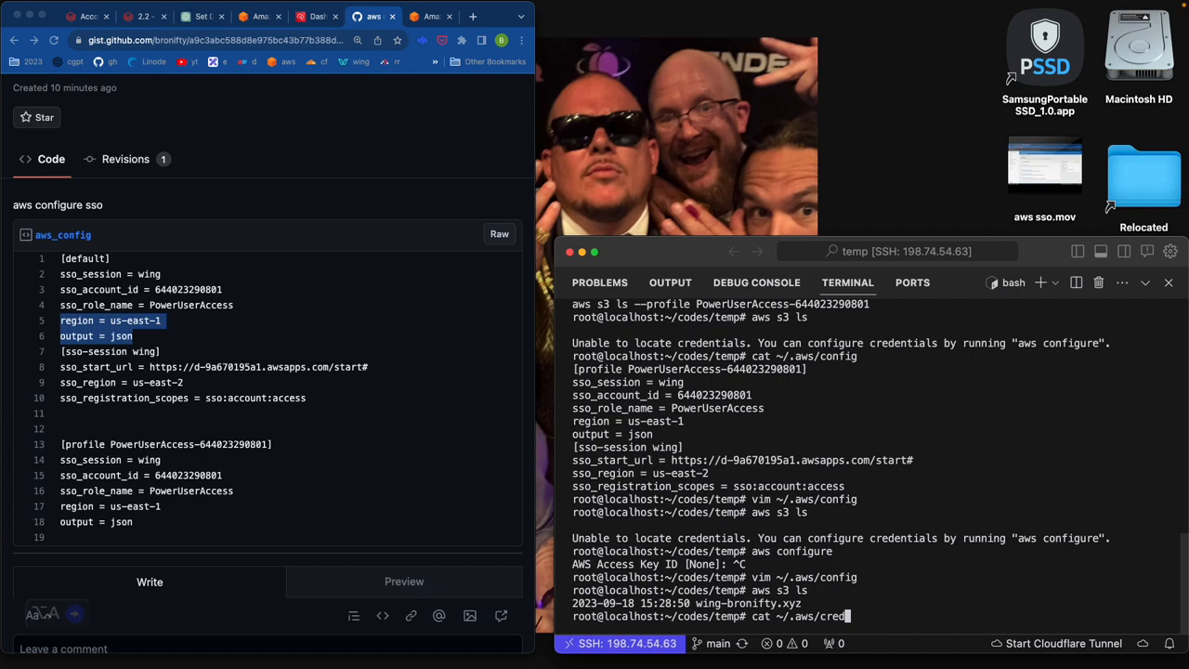
text(entials)
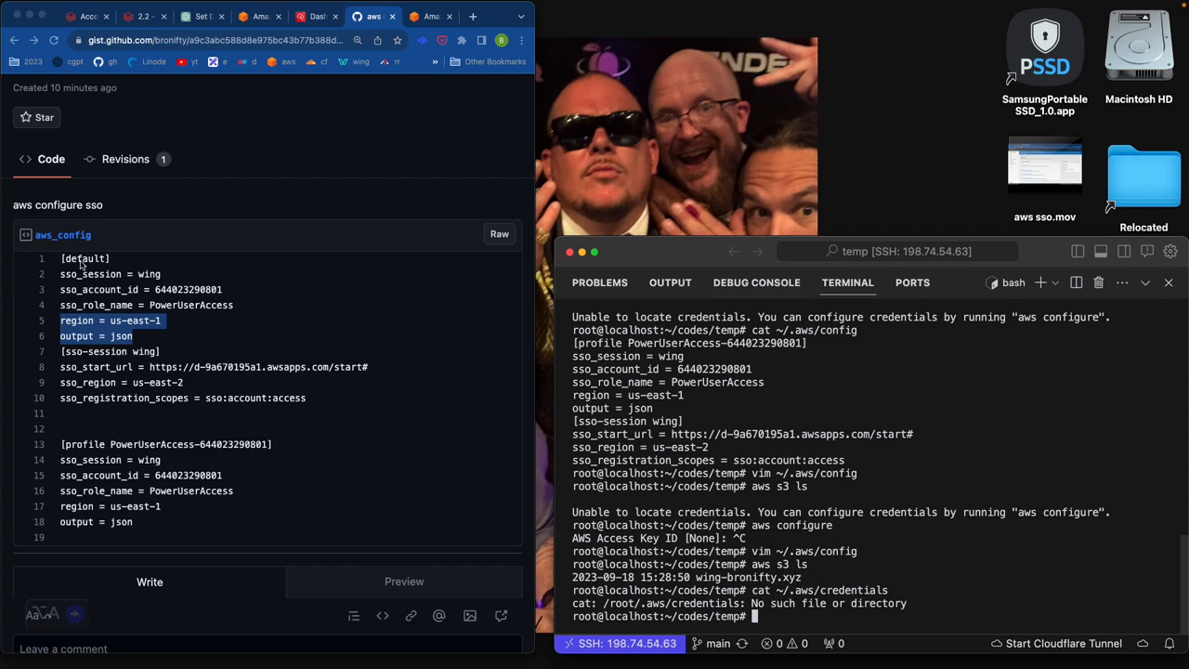
mouse_move(160, 295)
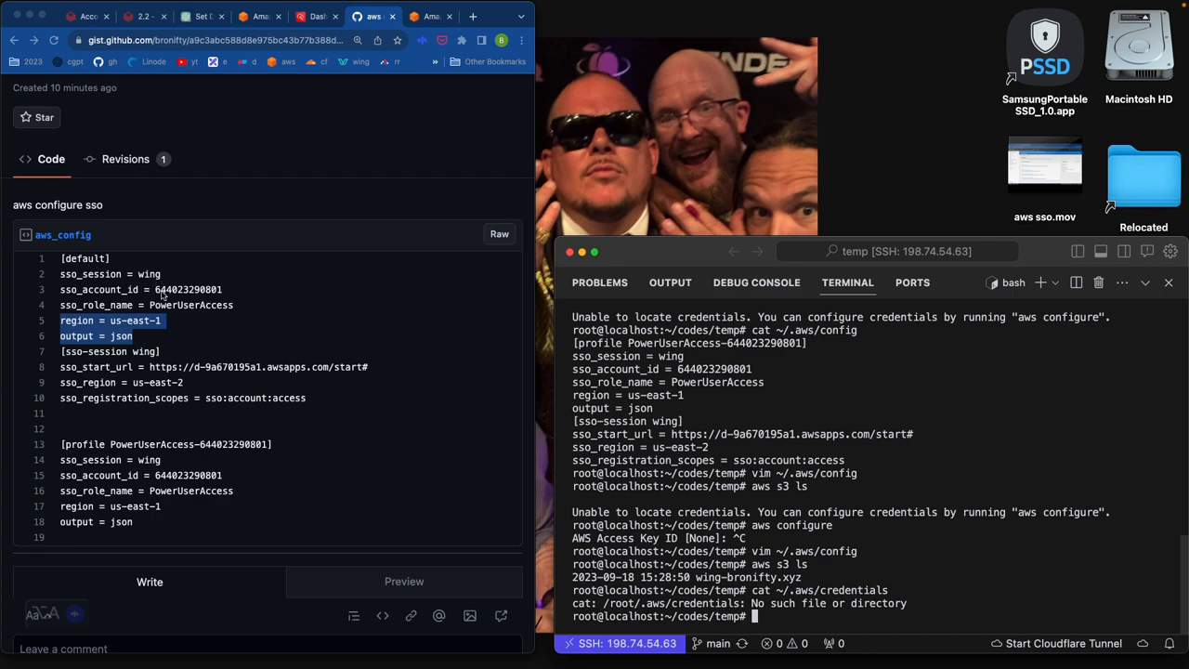
mouse_move(113, 347)
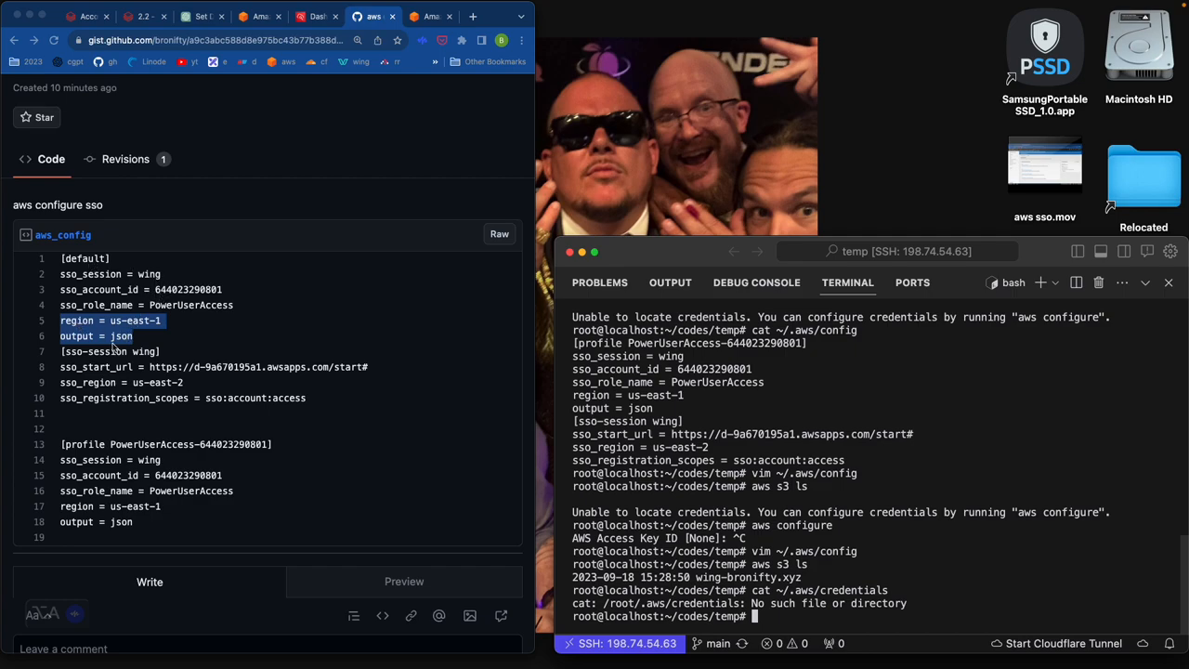
mouse_move(256, 379)
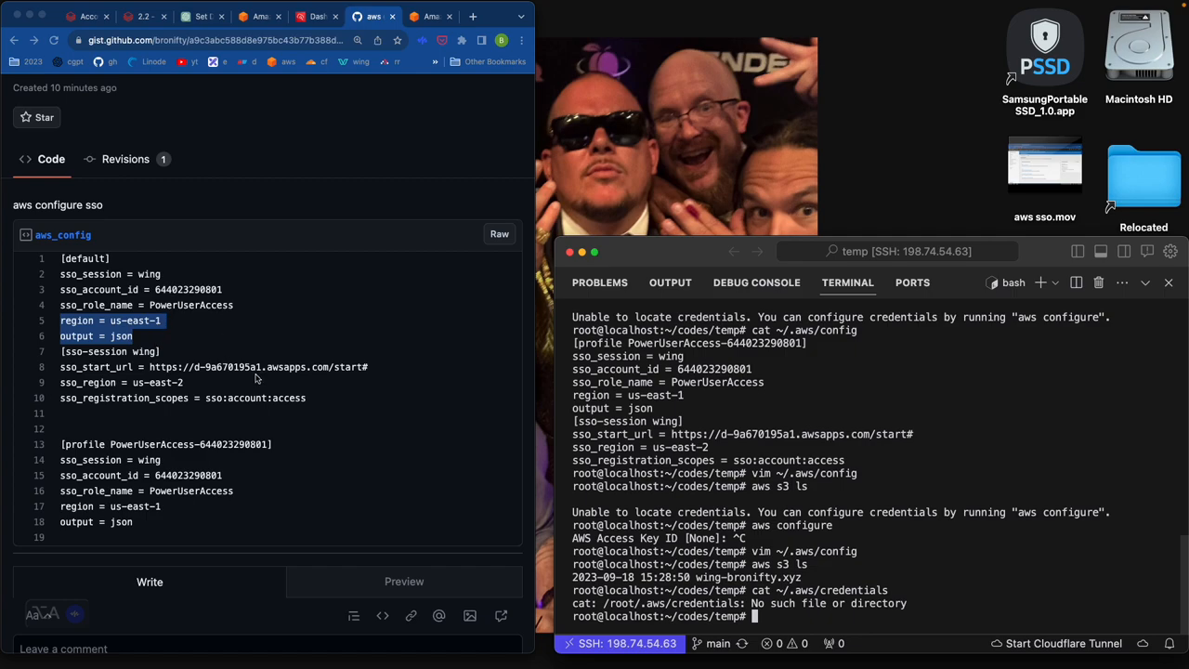
mouse_move(189, 334)
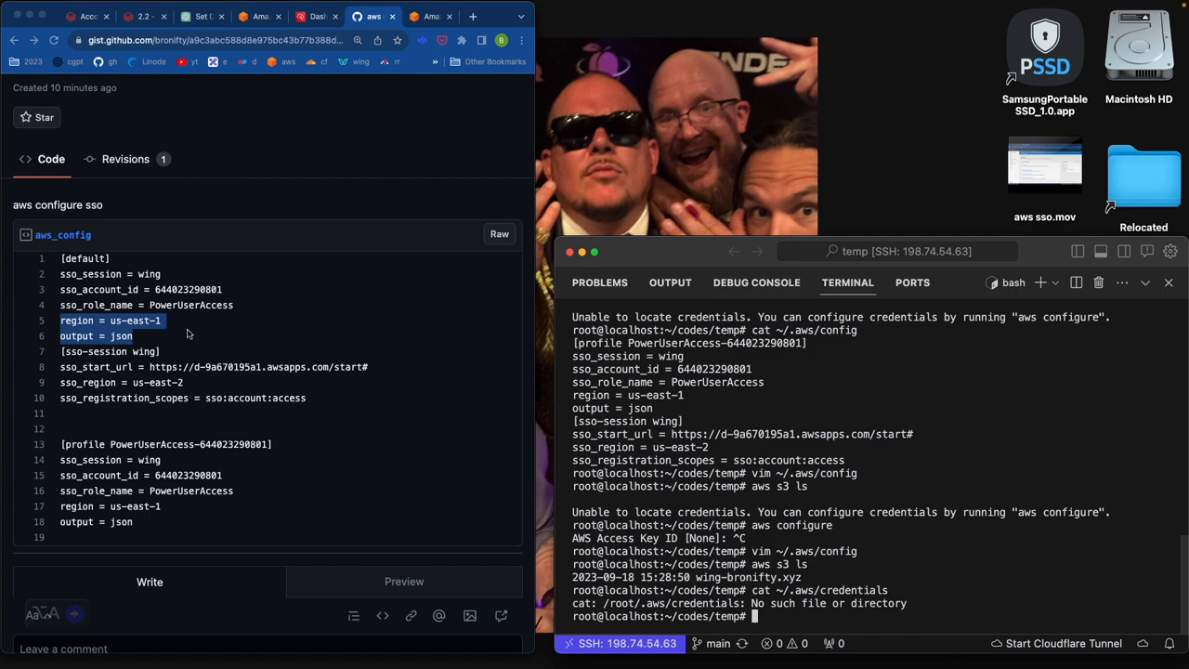
mouse_move(156, 375)
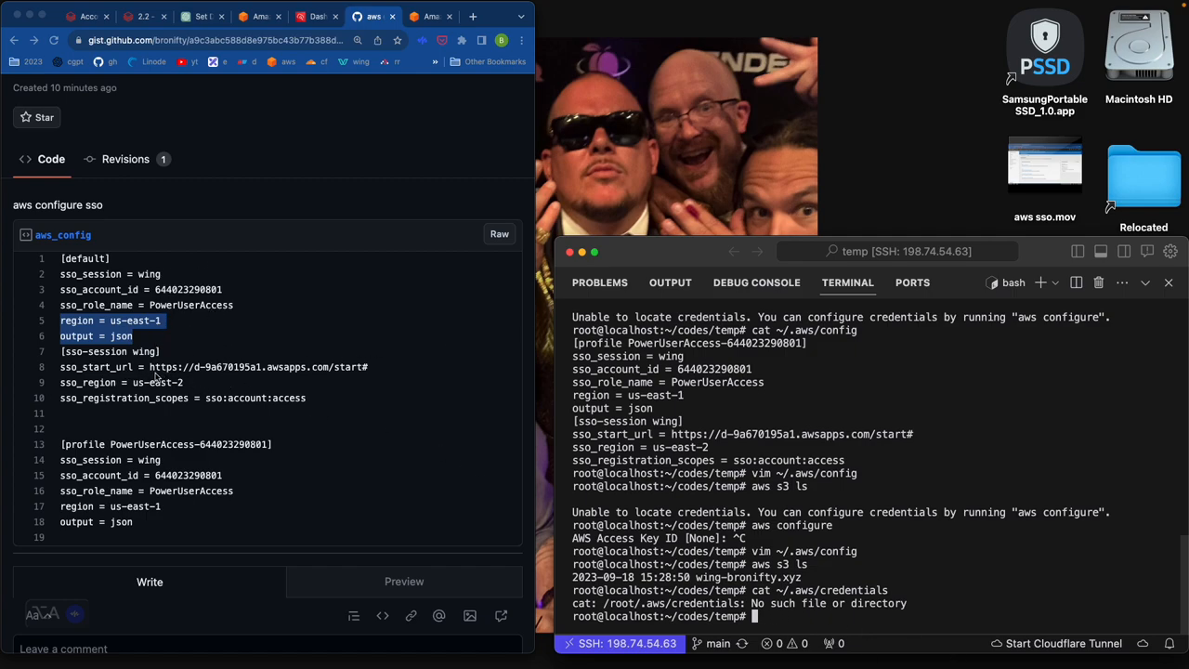
mouse_move(182, 401)
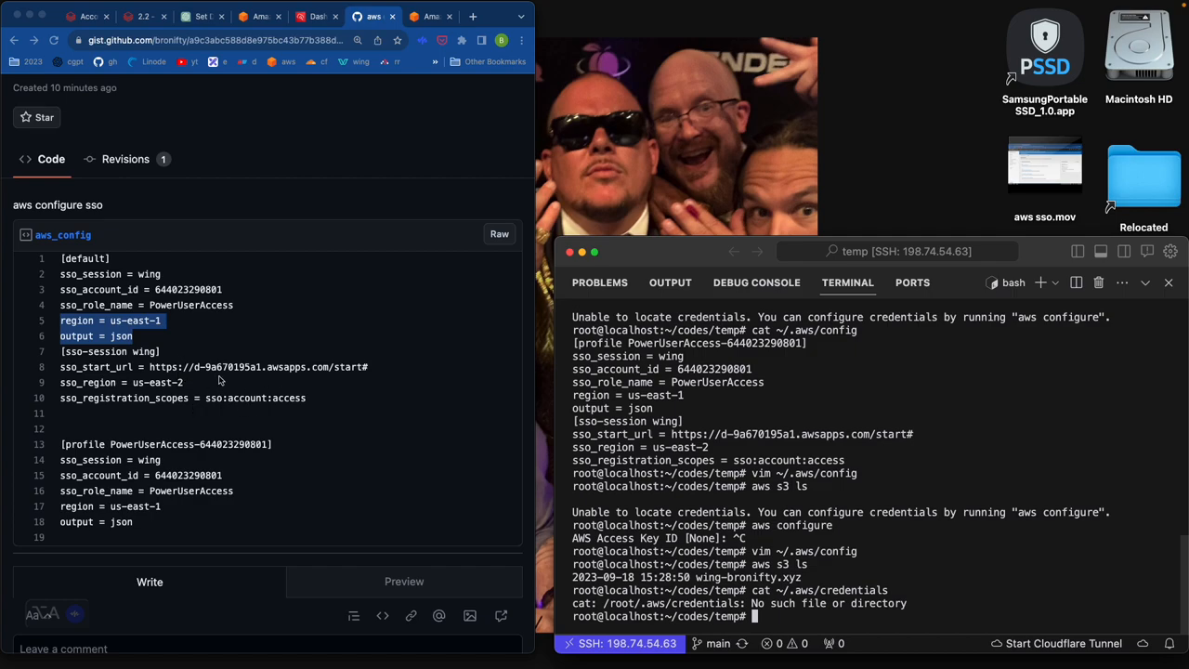
mouse_move(197, 399)
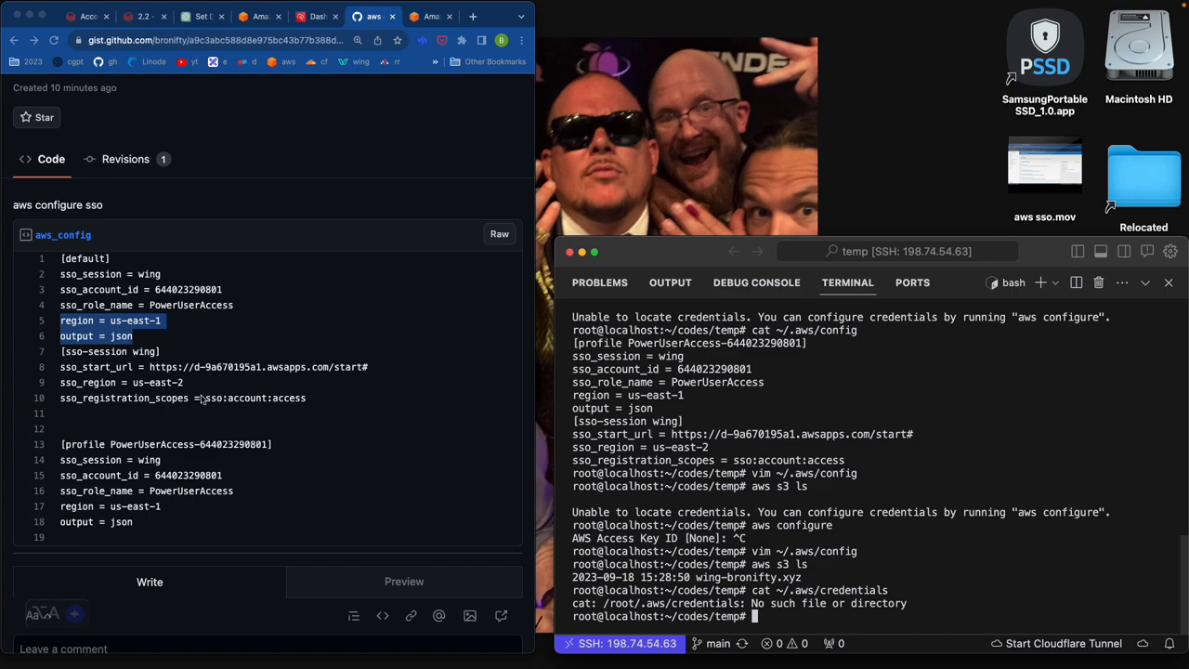
mouse_move(202, 398)
text(rm -)
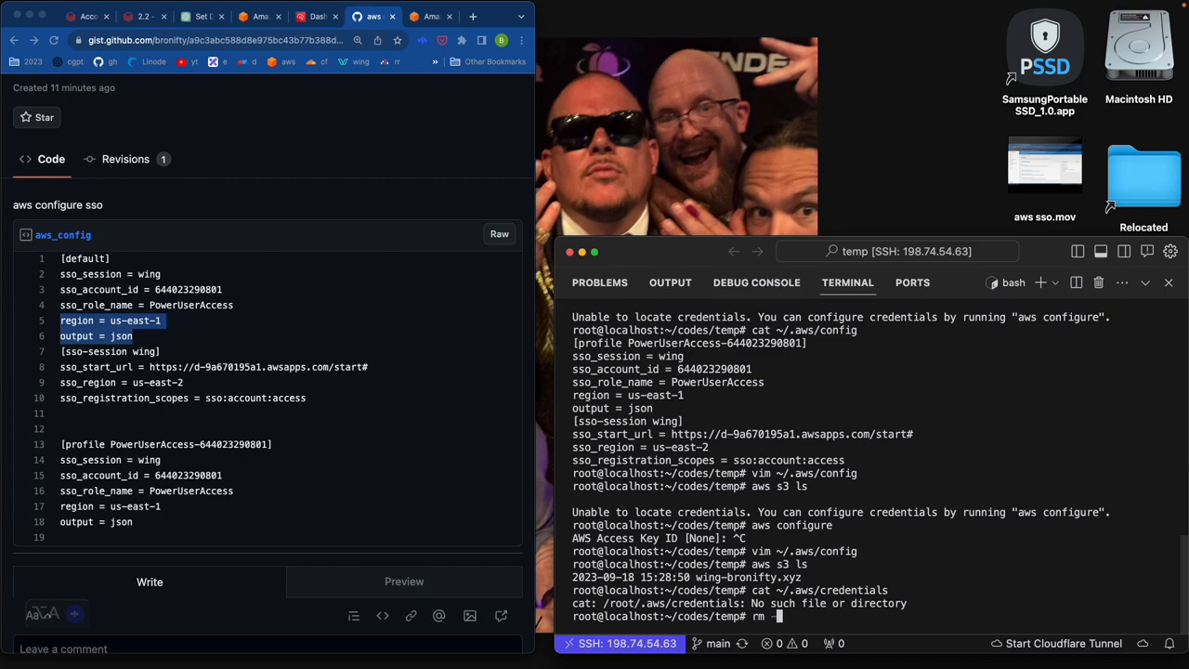
text(rf ~/.aws/config)
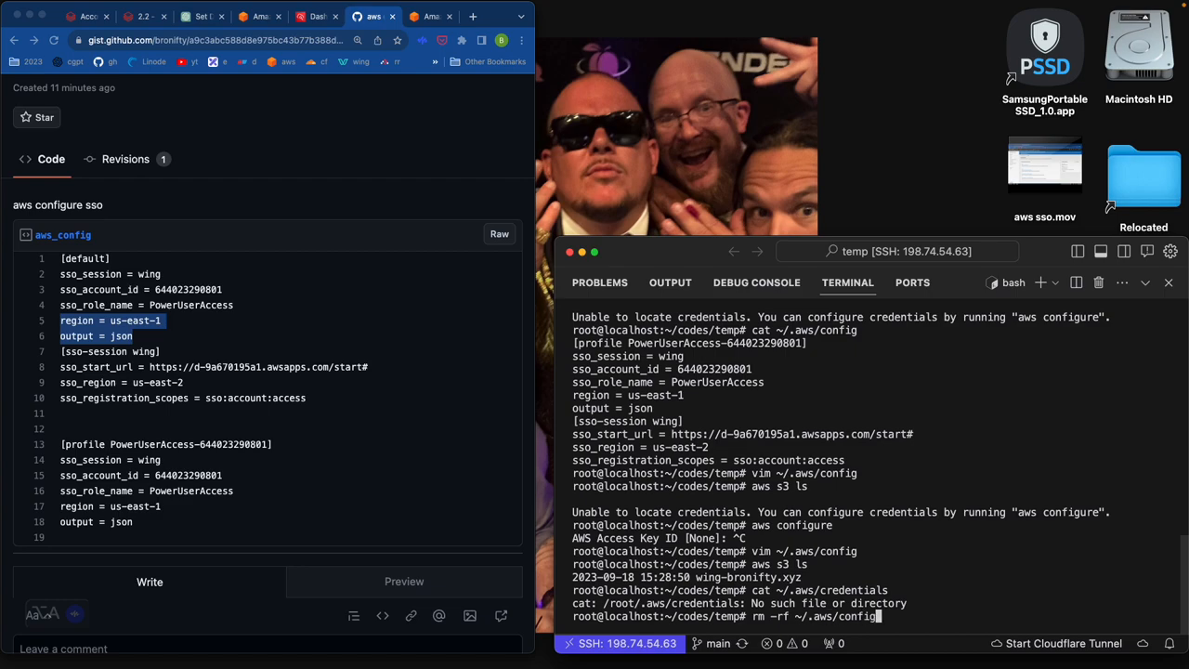
Delete ~/.aws/config and rerun aws configure sso with session name wing.
key(Return)
text(aws configure ss)
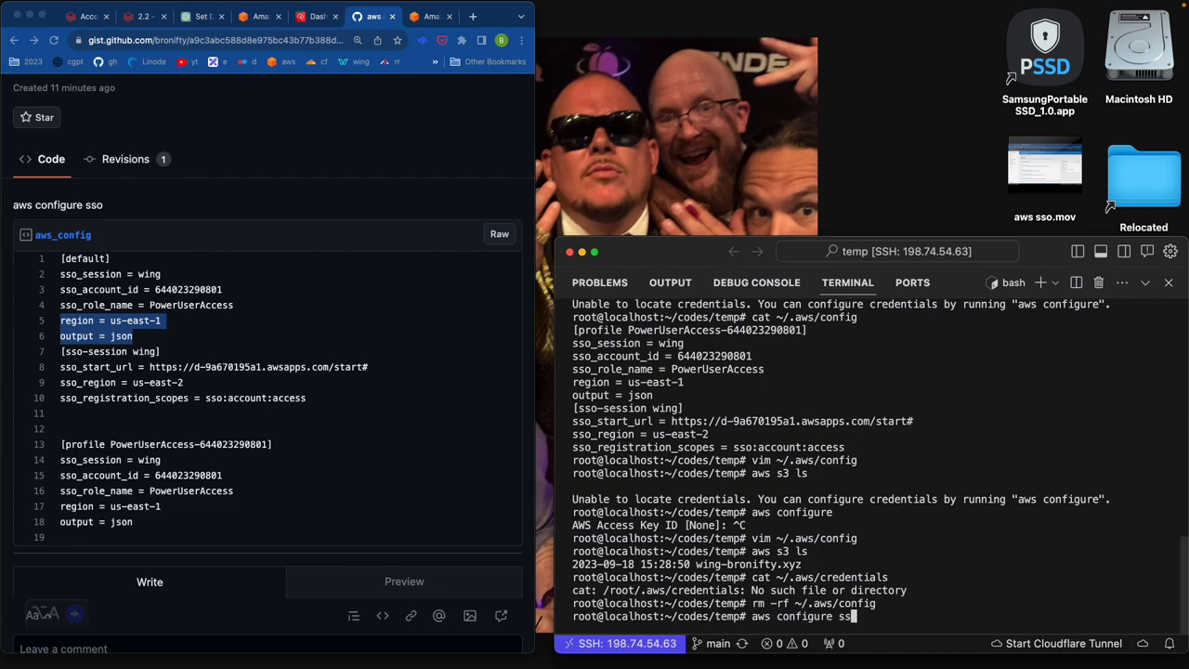
key(Return)
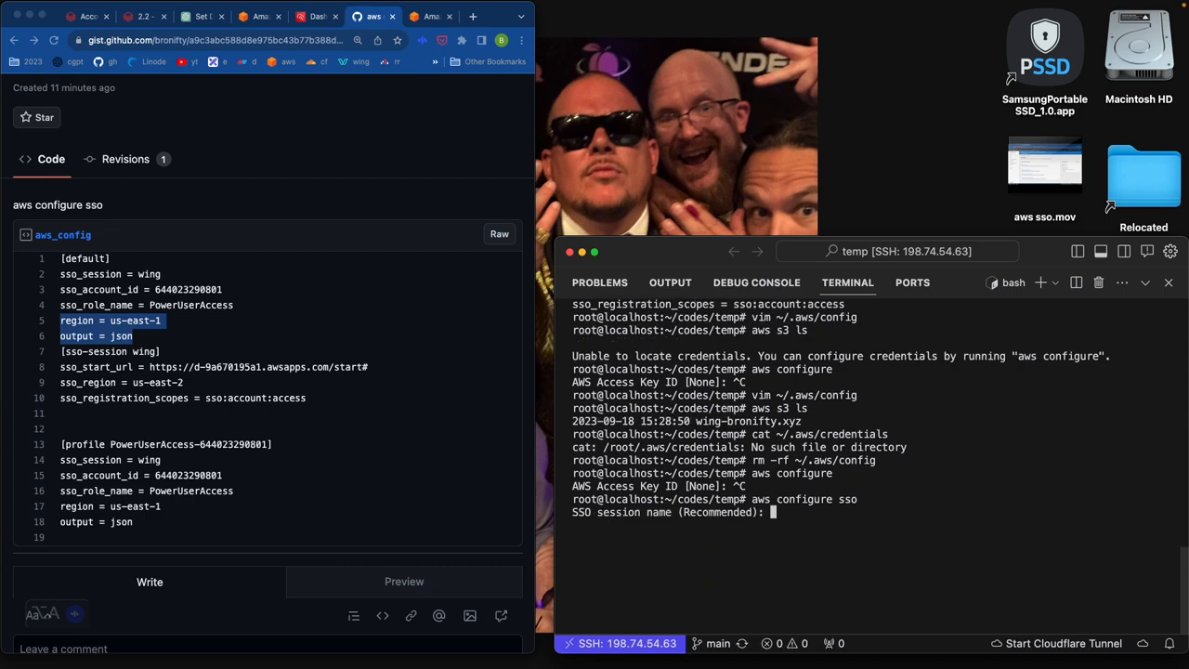
text(wing)
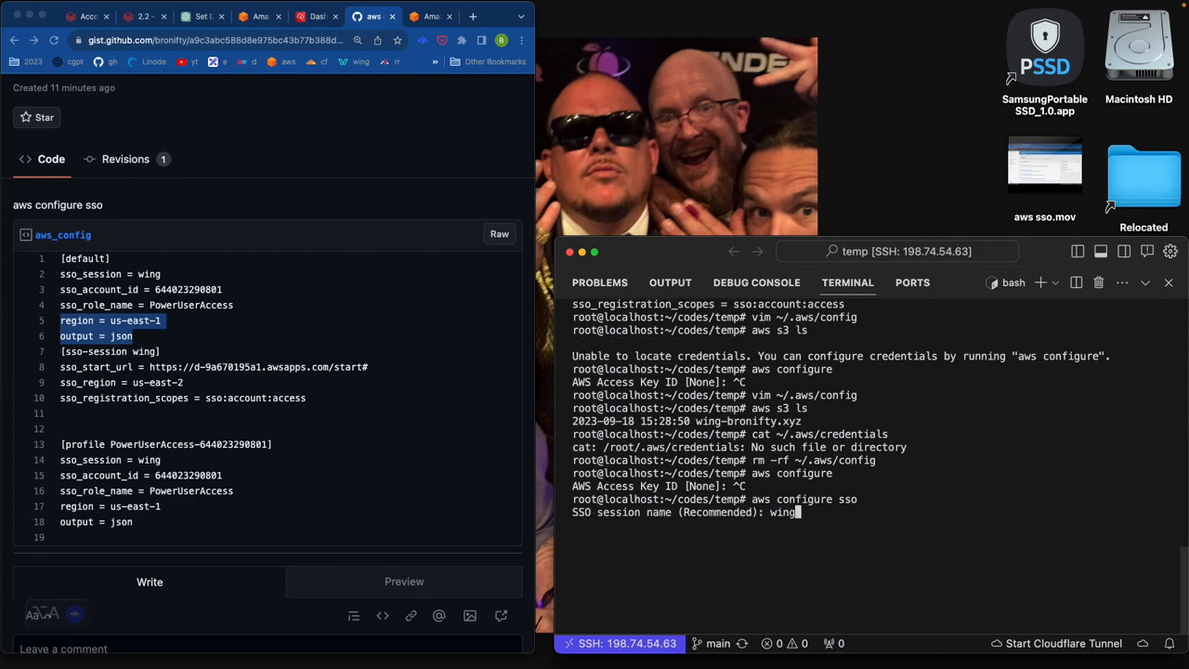
key(Return)
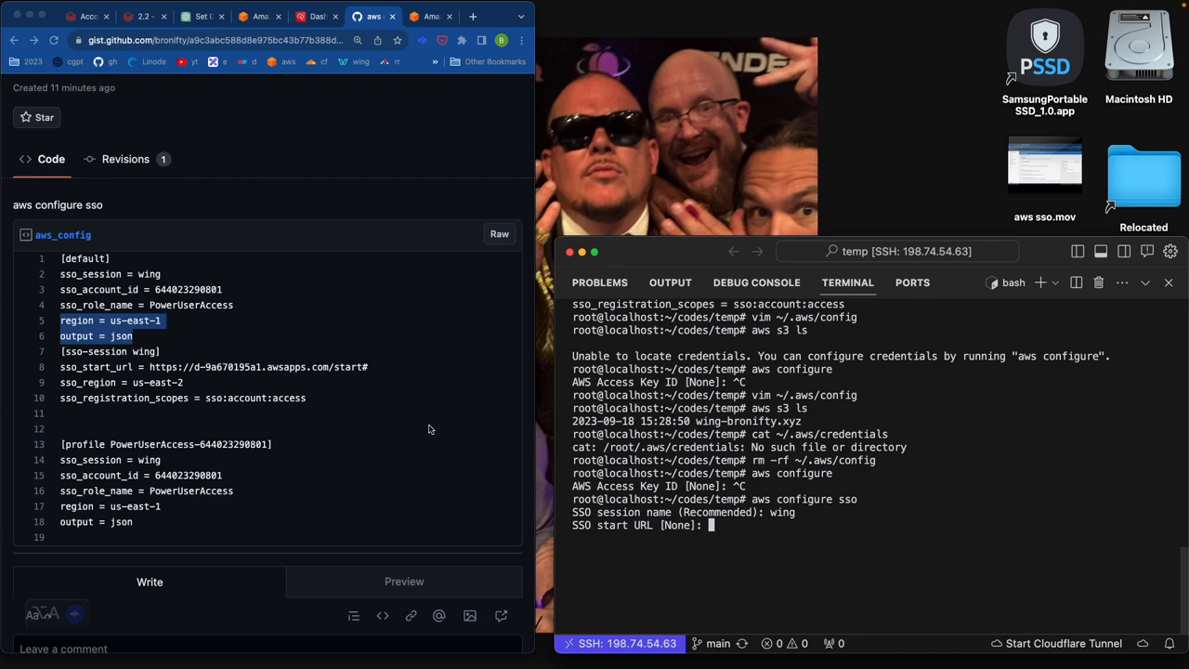
Supply the SSO start URL from the gist and begin entering region us-east-2.
double_click(258, 366)
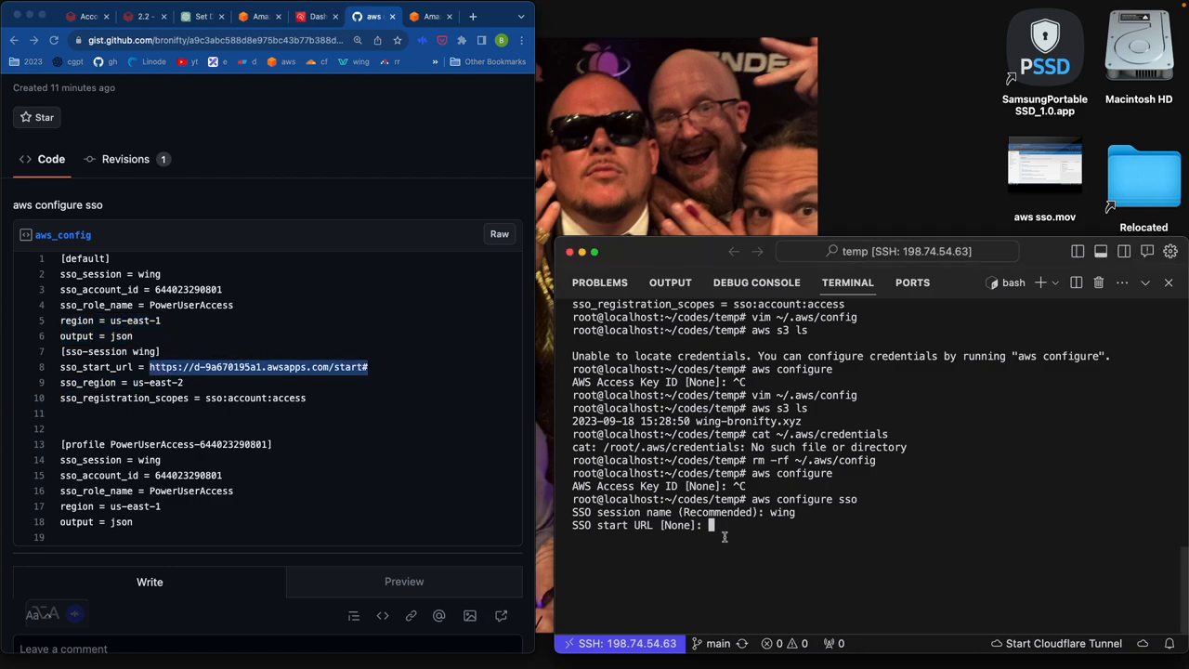
key(Return)
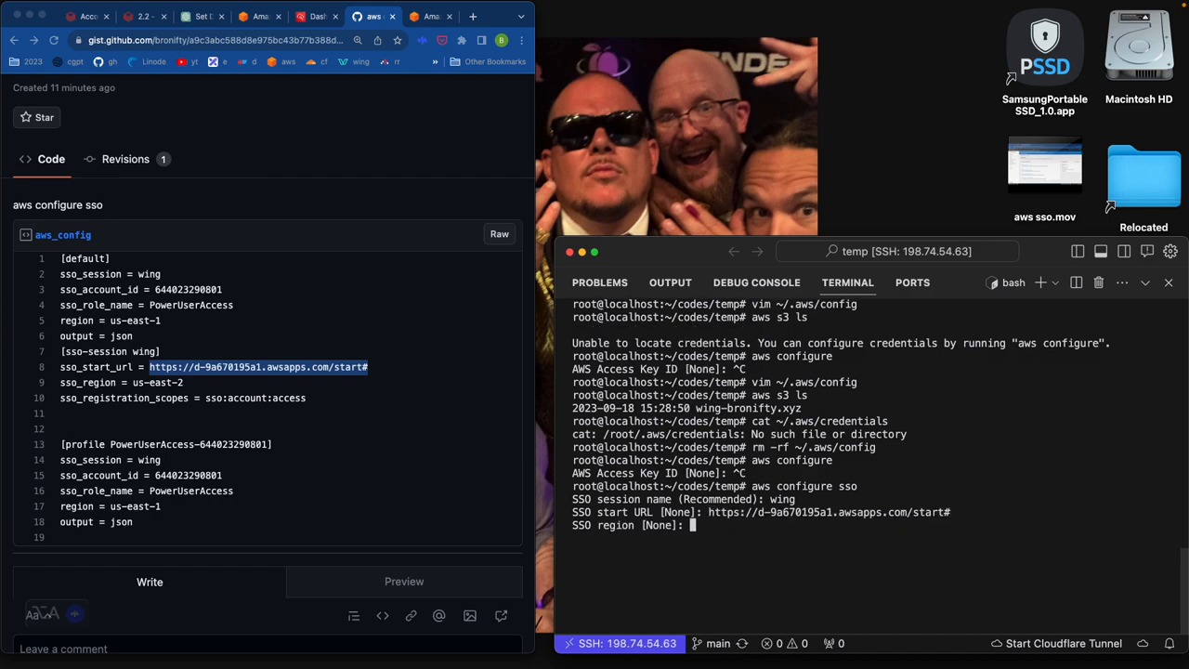
text(us-east-2)
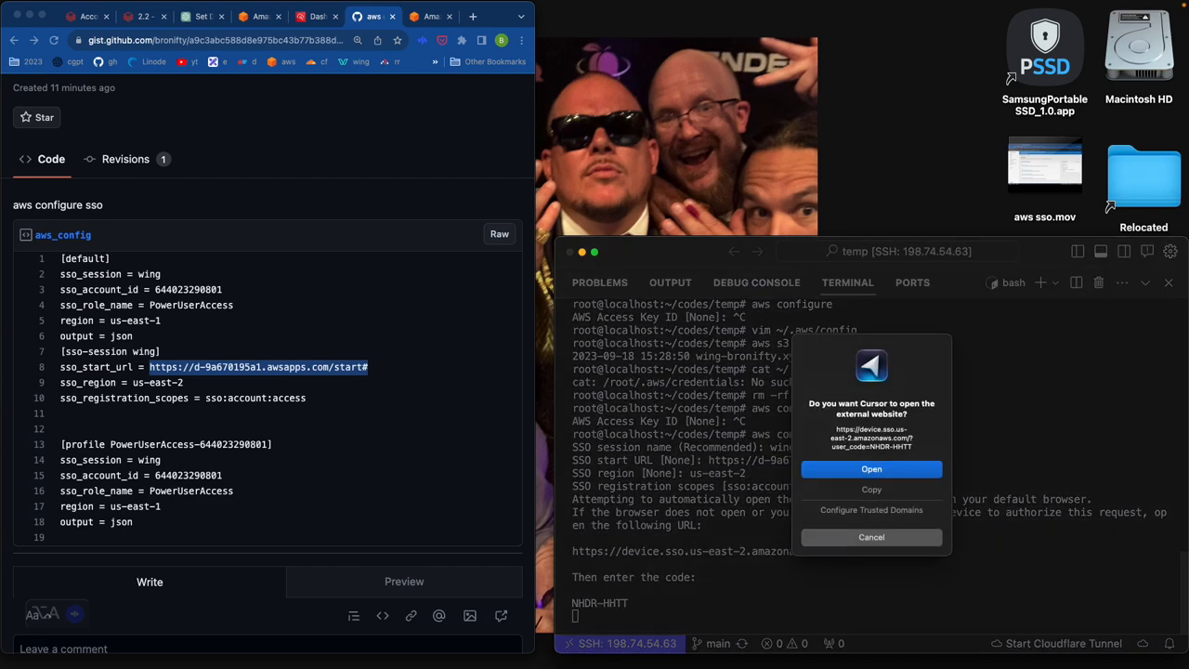
click(869, 468)
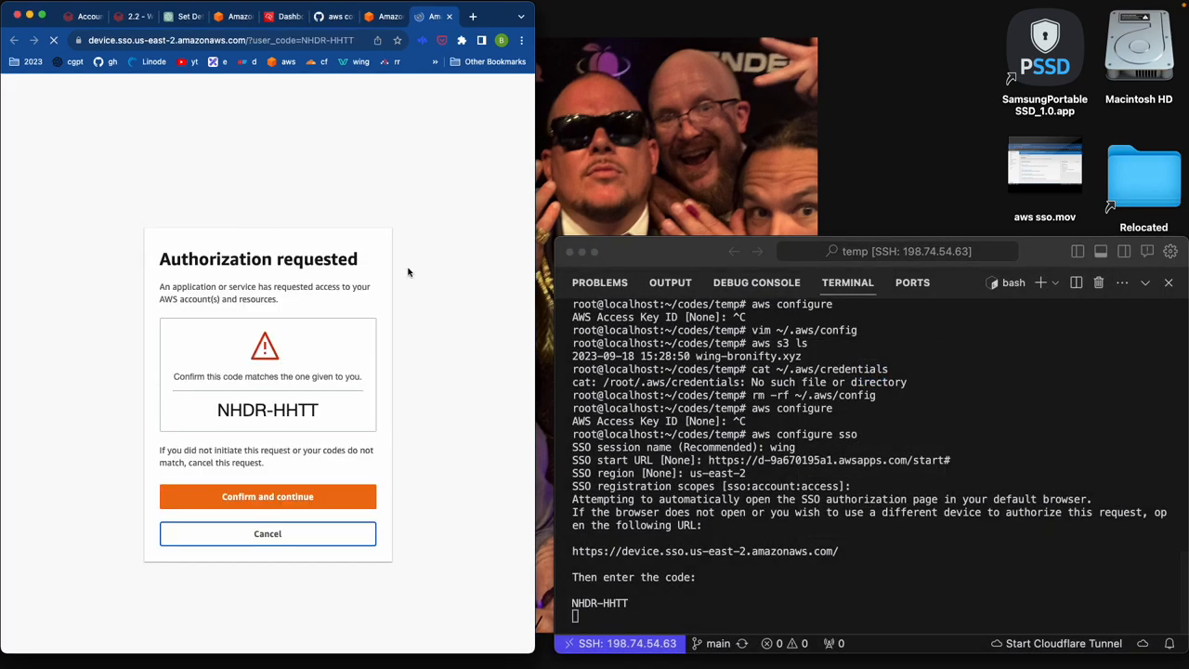
click(267, 496)
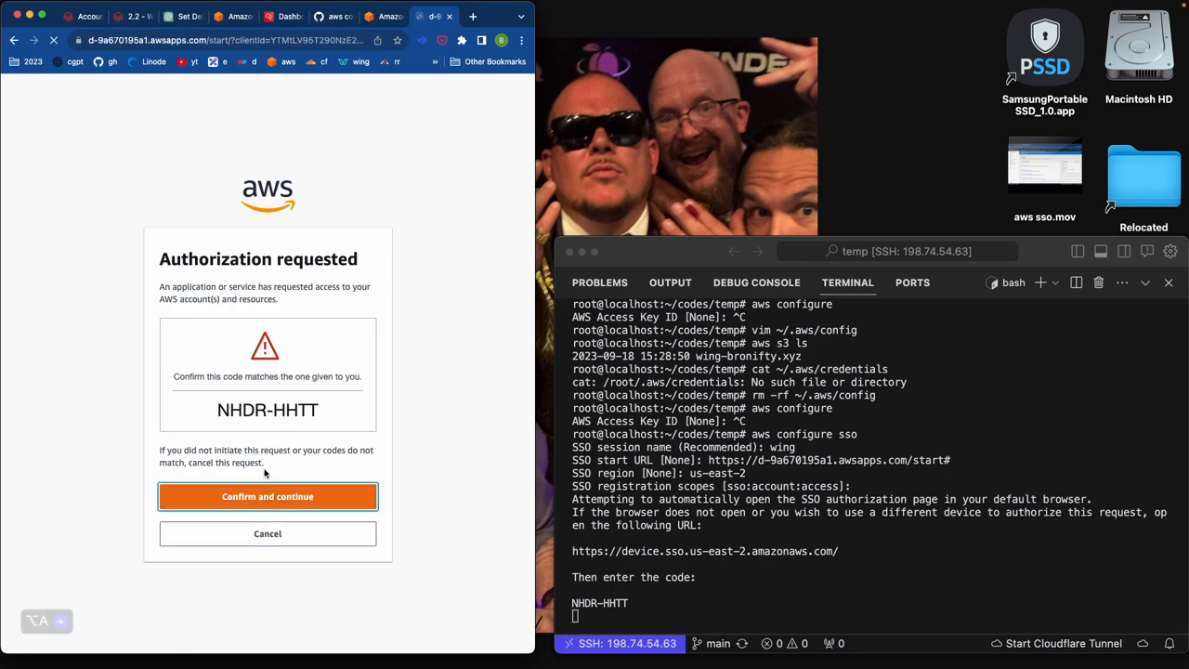
click(267, 496)
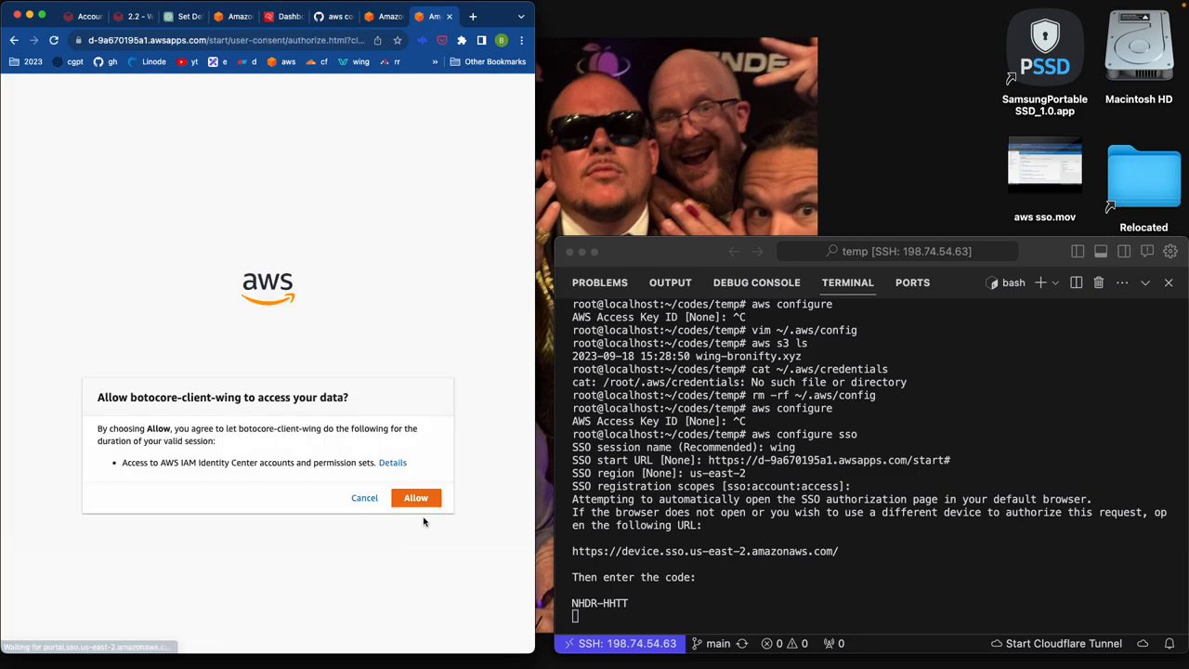
click(416, 498)
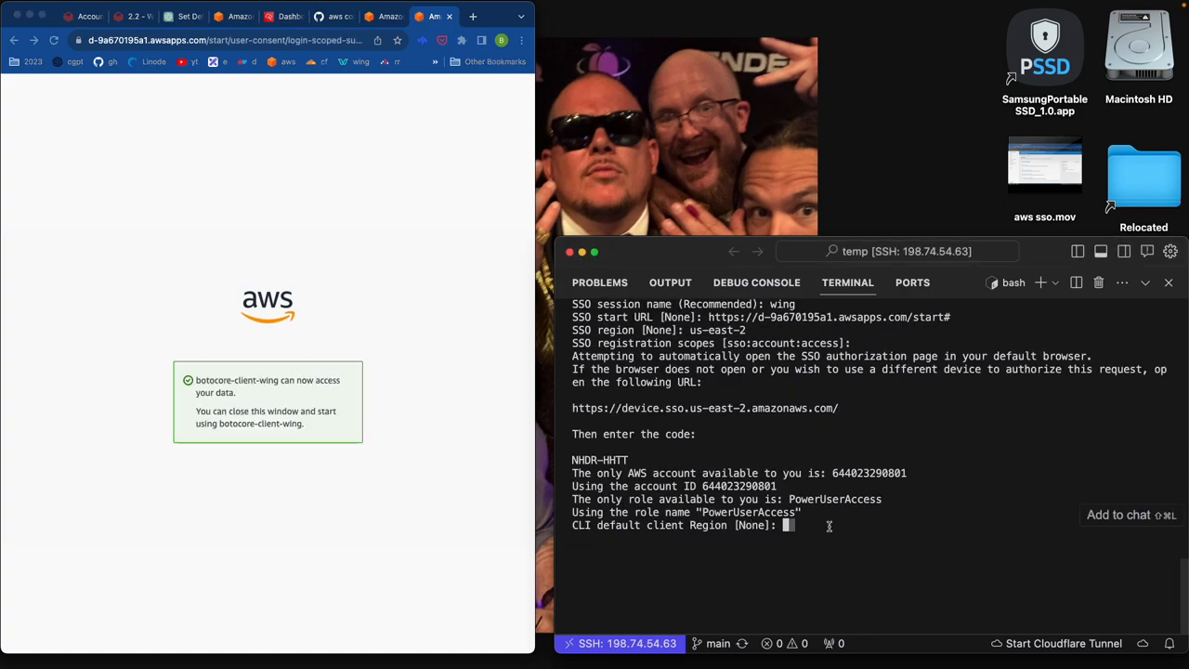
Finish SSO setup with client region us-east-1, json output and profile name default.
text(us-east-1)
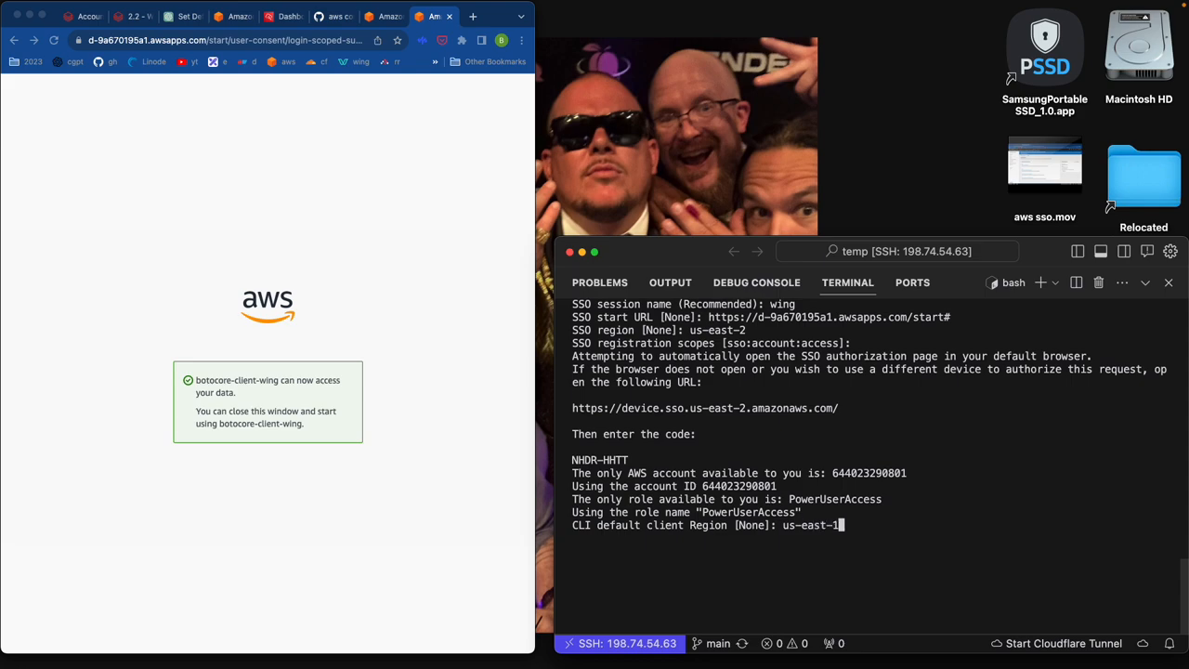
key(Return)
text(default)
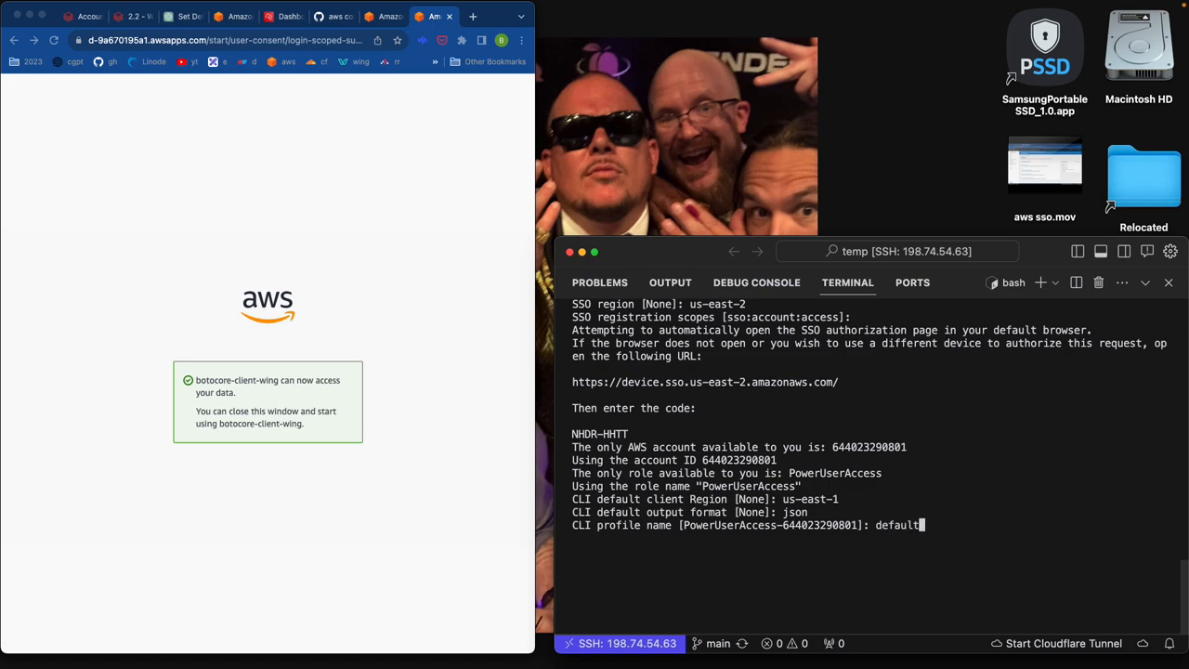
key(Return)
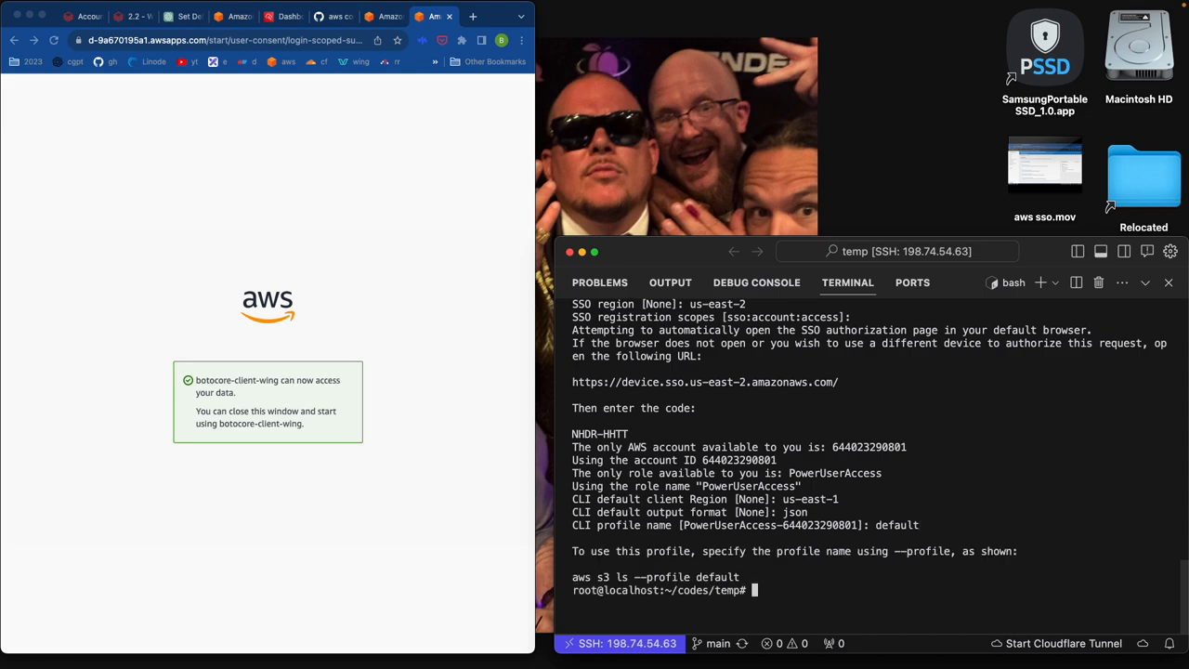
Run aws s3 ls with the new default profile, listing wing-bronifty.xyz.
text(aws s3)
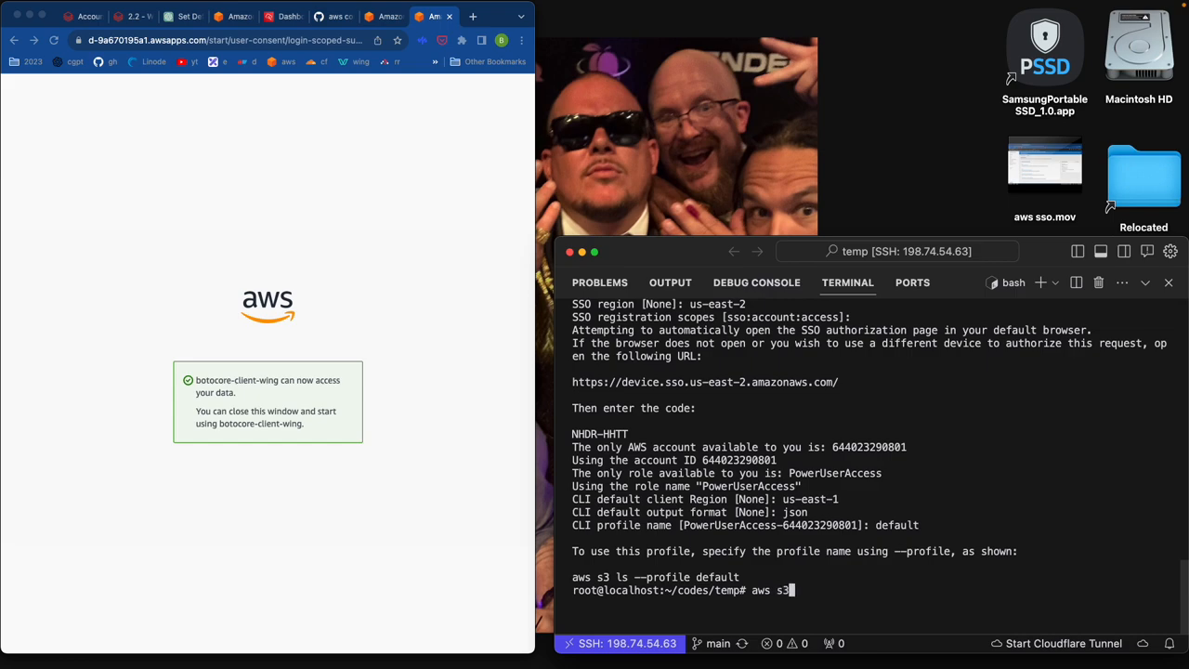
text(ls)
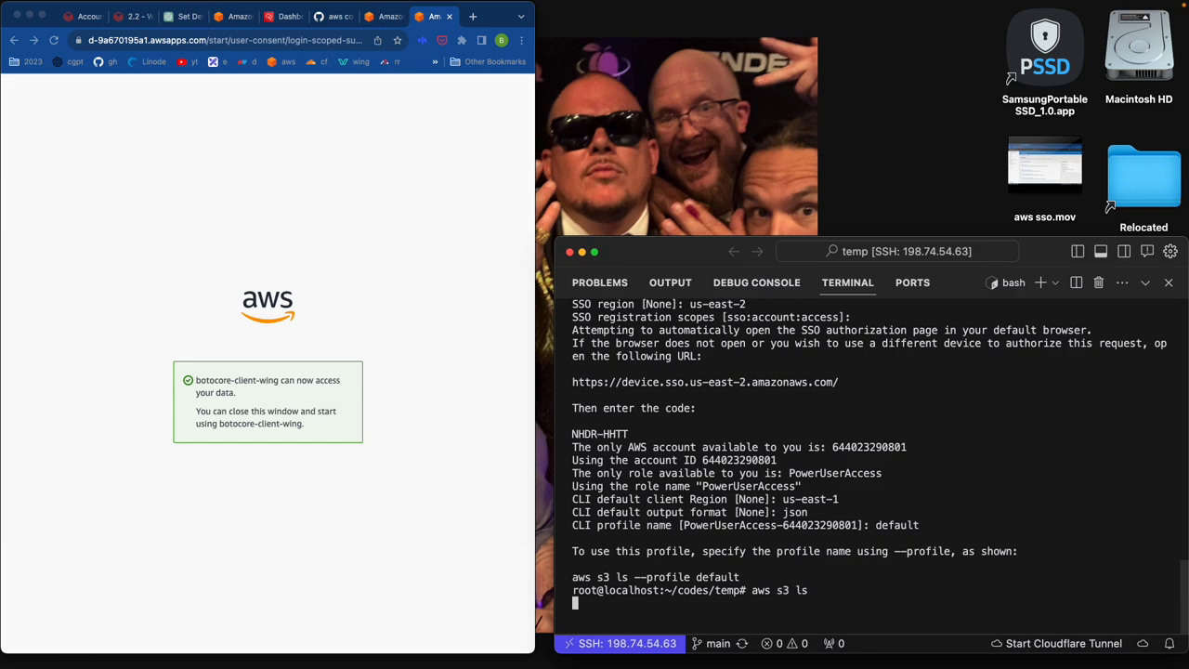
key(Return)
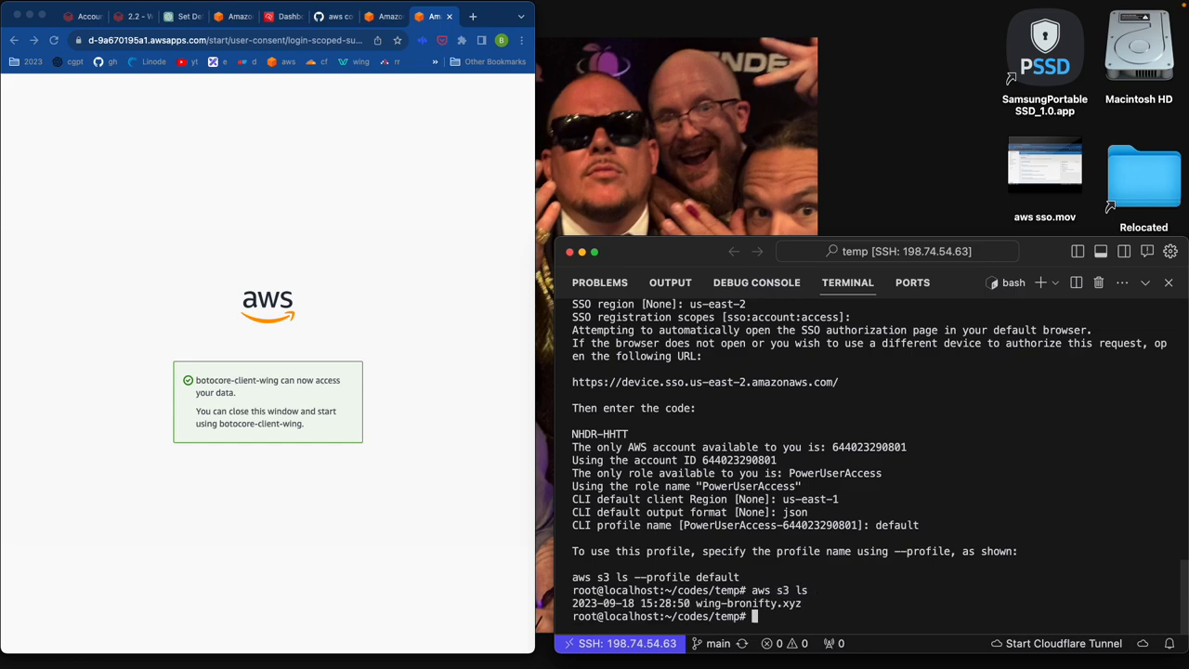
text(cat ~/.aws/confi)
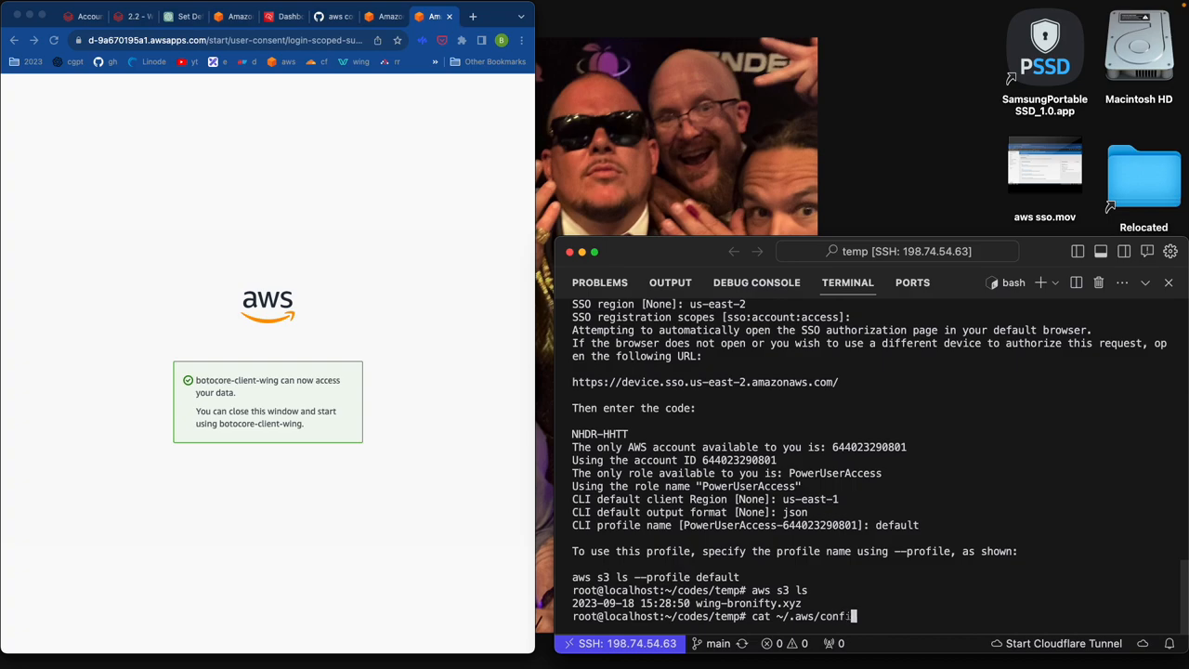
Print the rebuilt ~/.aws/config with cat and switch back to the aws_config gist.
key(Return)
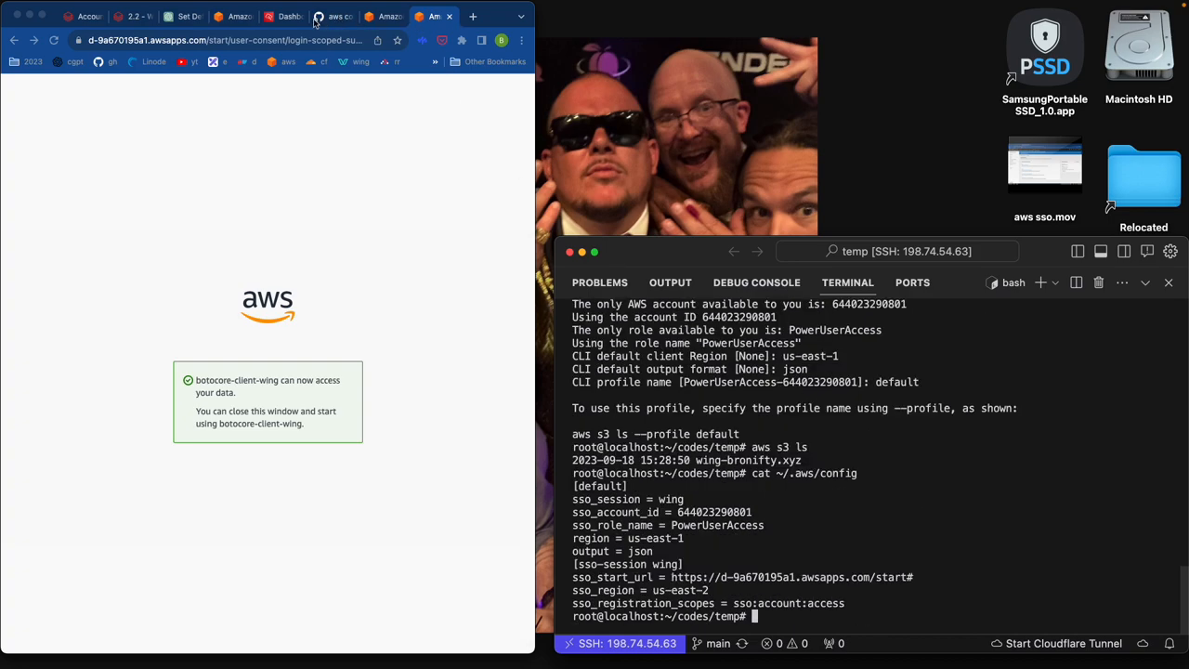
click(334, 16)
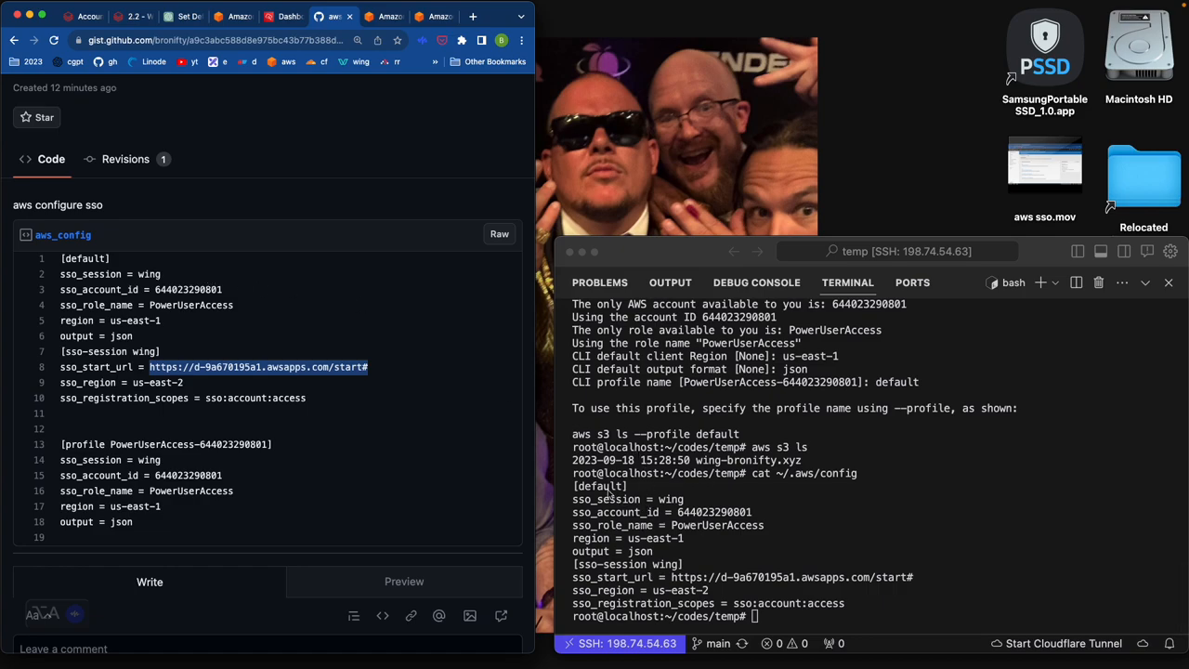
mouse_move(646, 512)
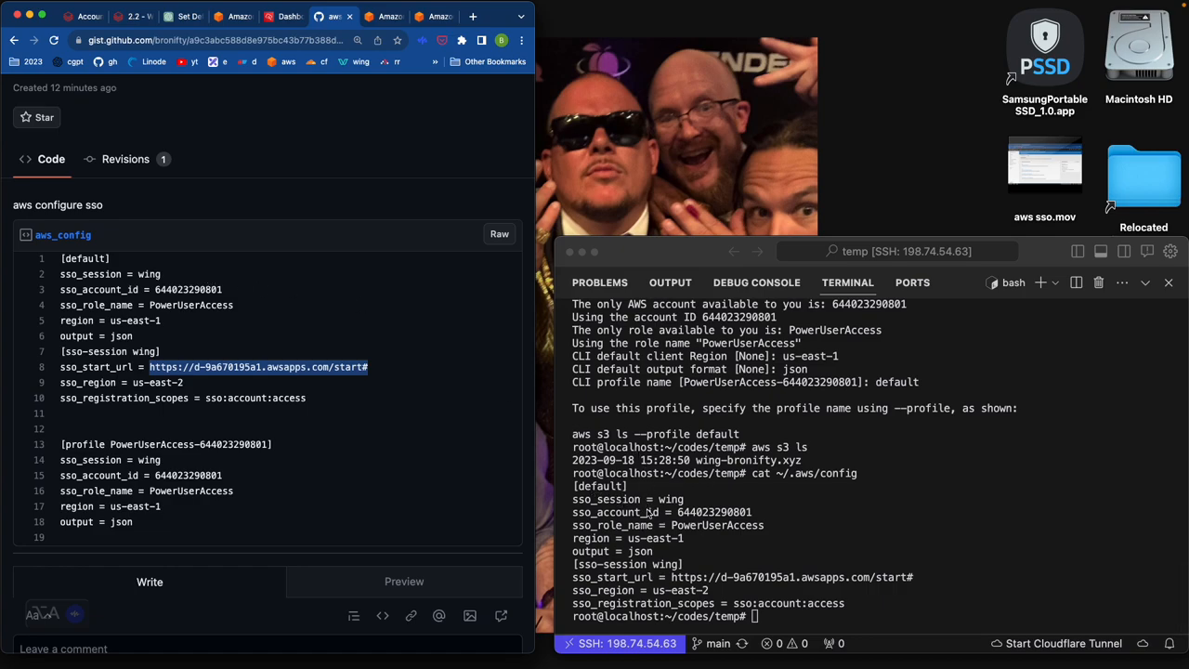
mouse_move(709, 529)
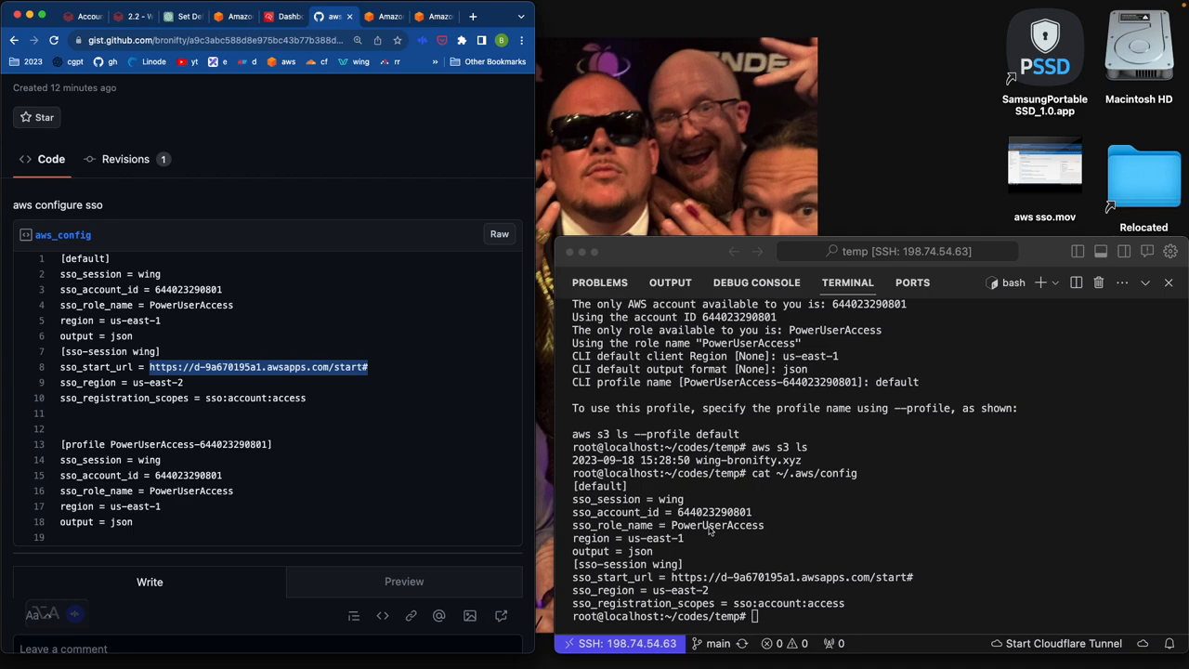
mouse_move(647, 559)
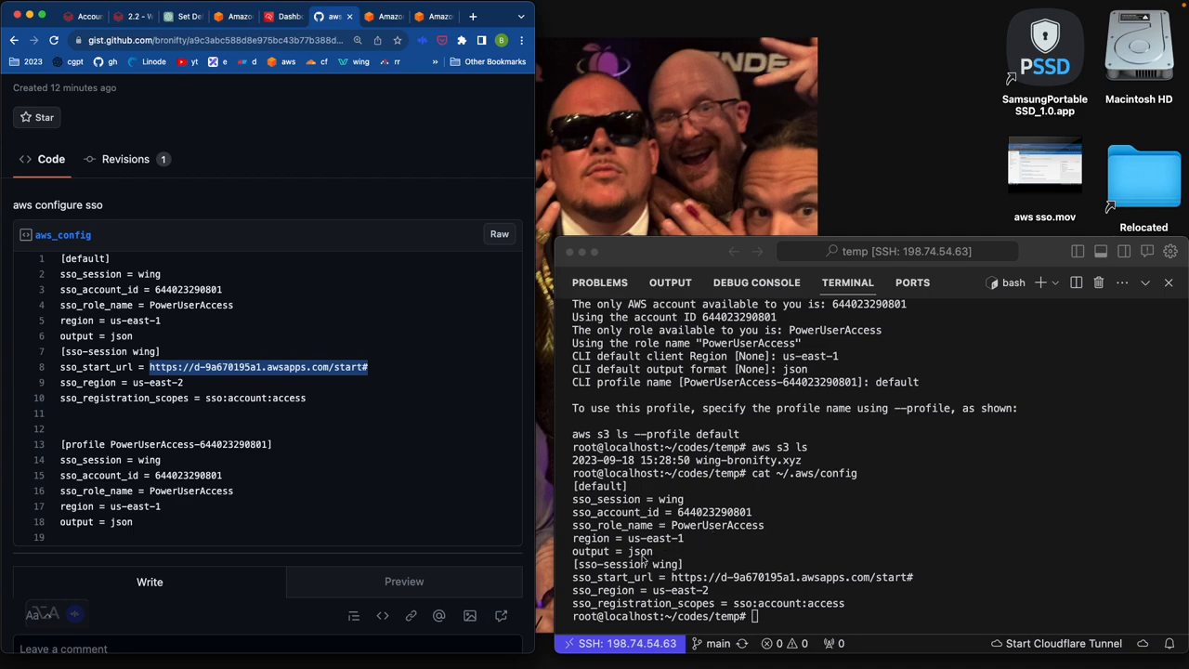
mouse_move(661, 579)
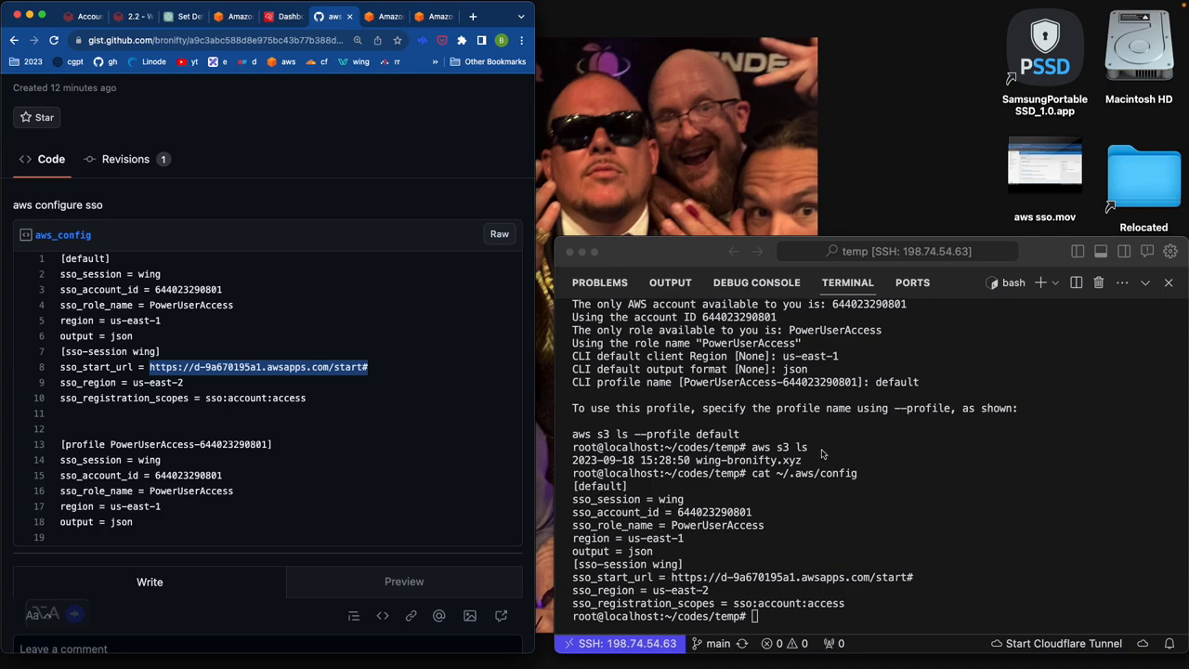
mouse_move(673, 384)
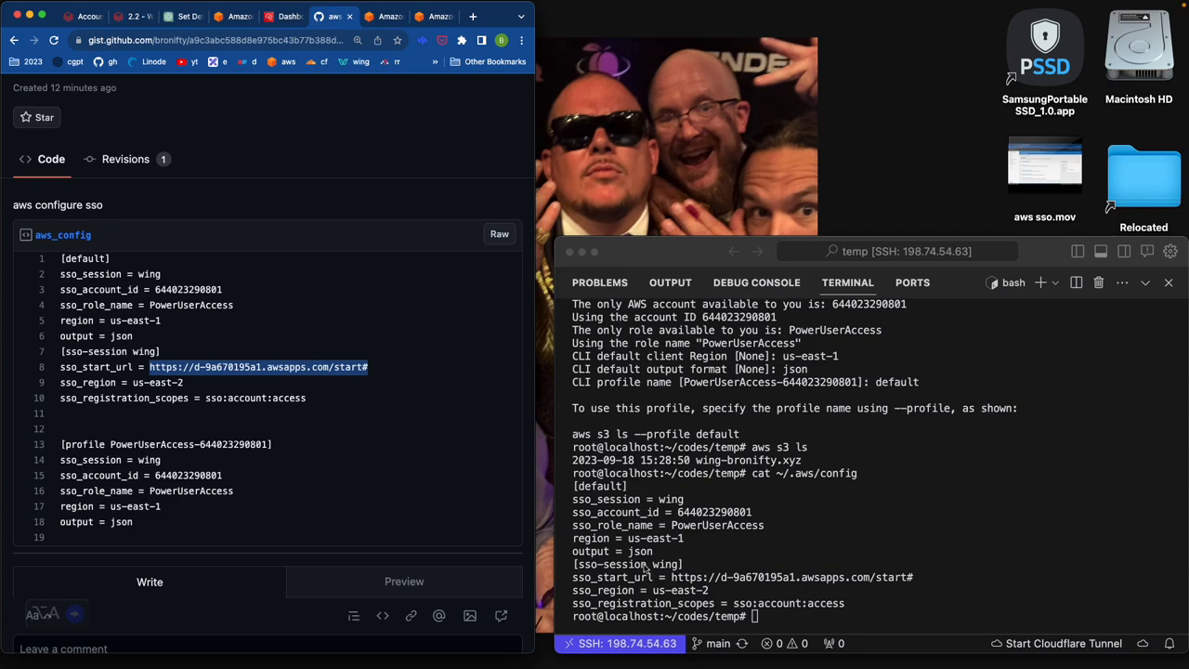
mouse_move(906, 416)
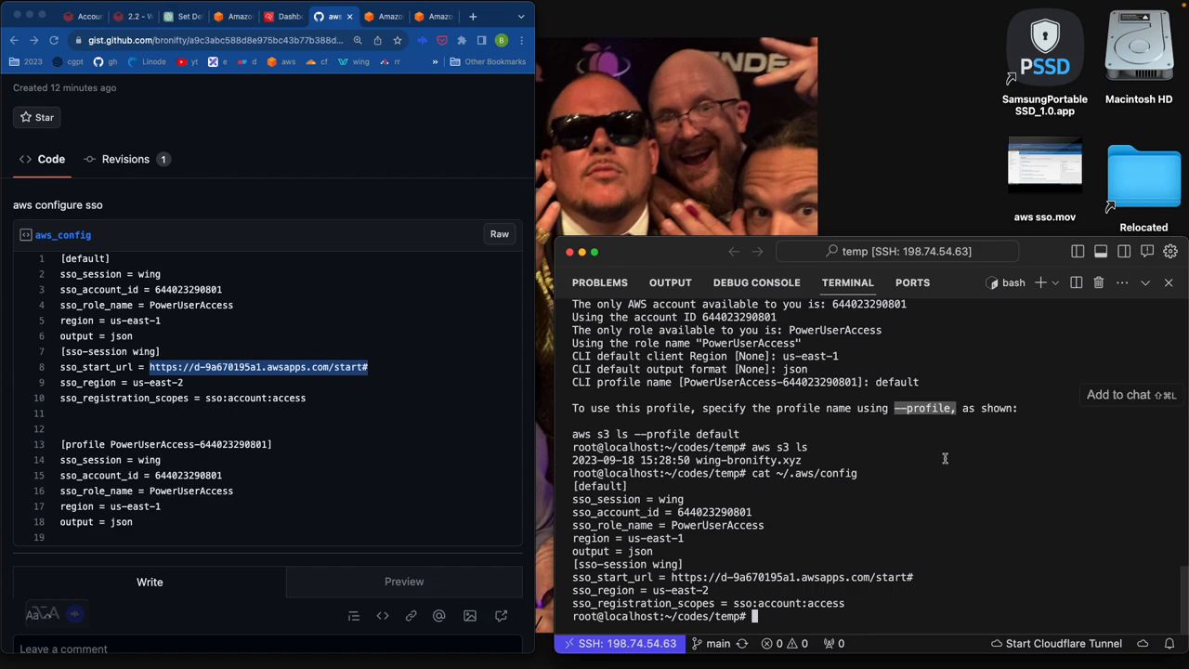
mouse_move(771, 576)
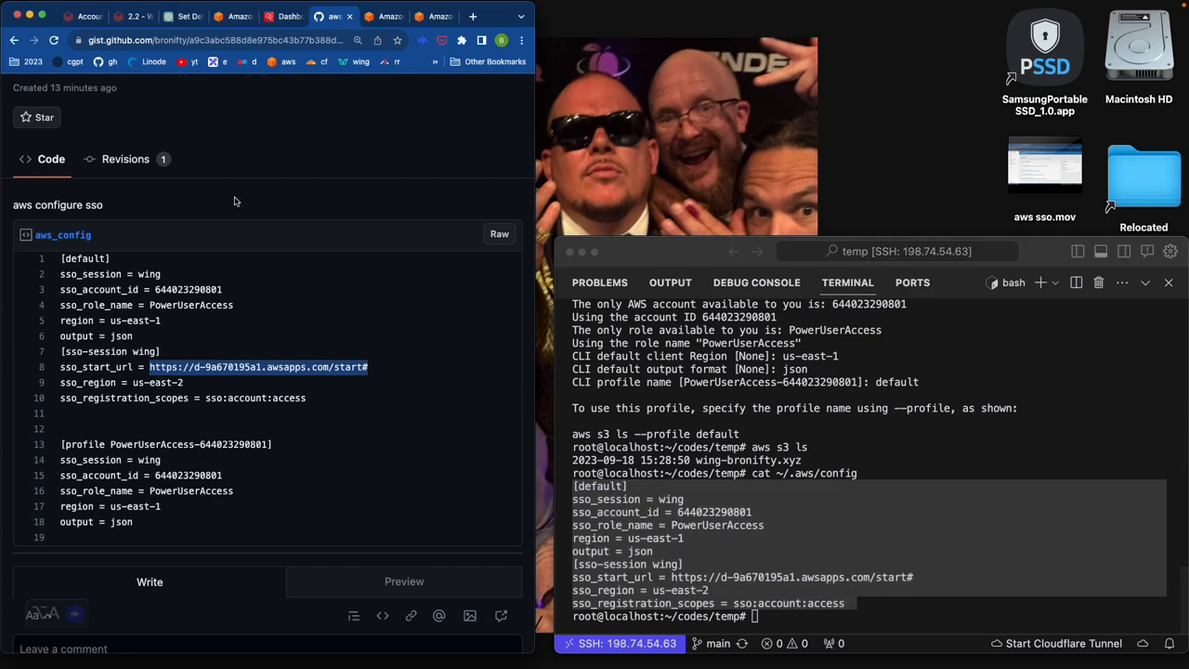
Post the pasted default profile and wing sso-session config as a comment, then compare with the original file.
scroll(up, 3)
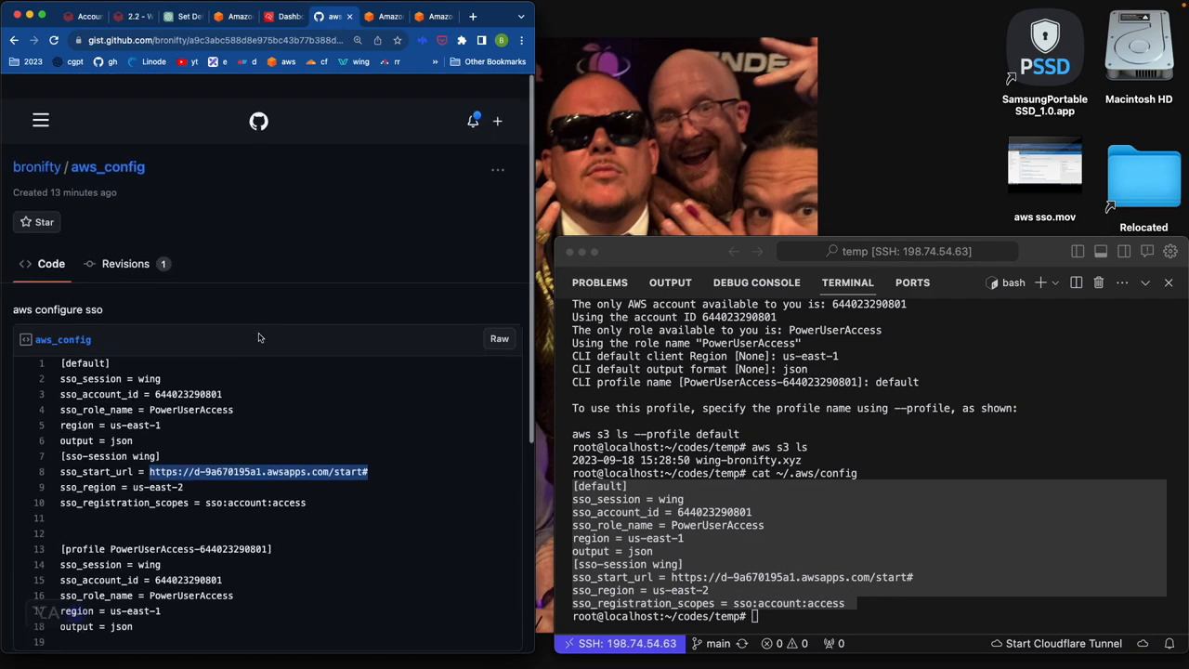
scroll(down, 3)
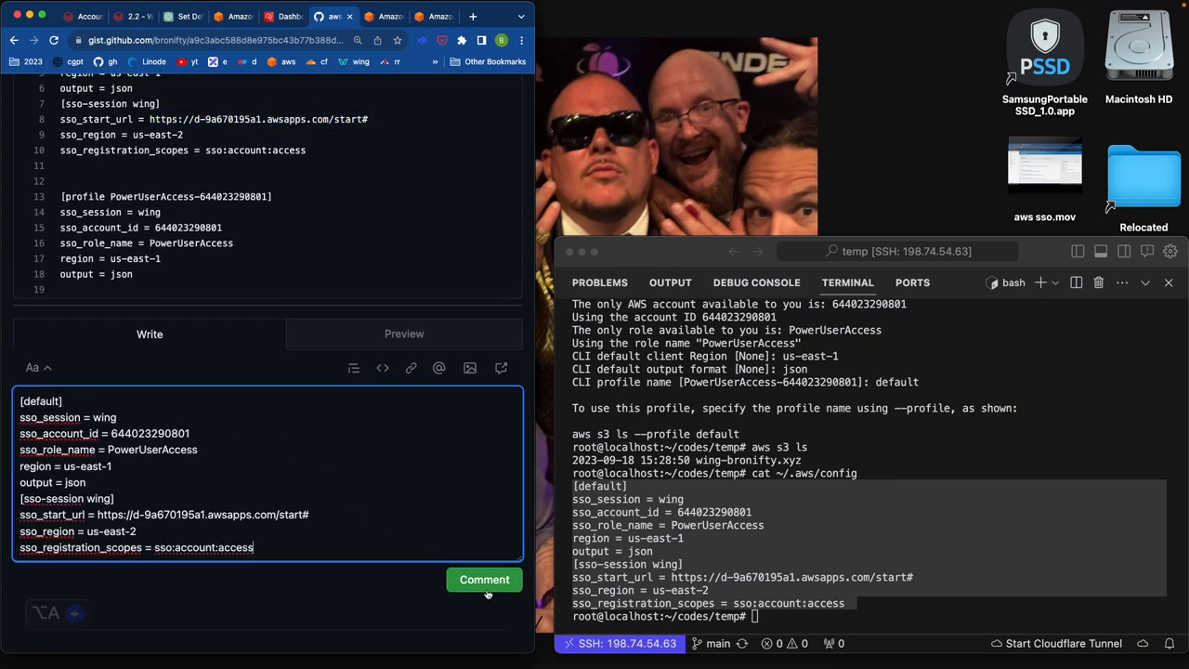
click(483, 579)
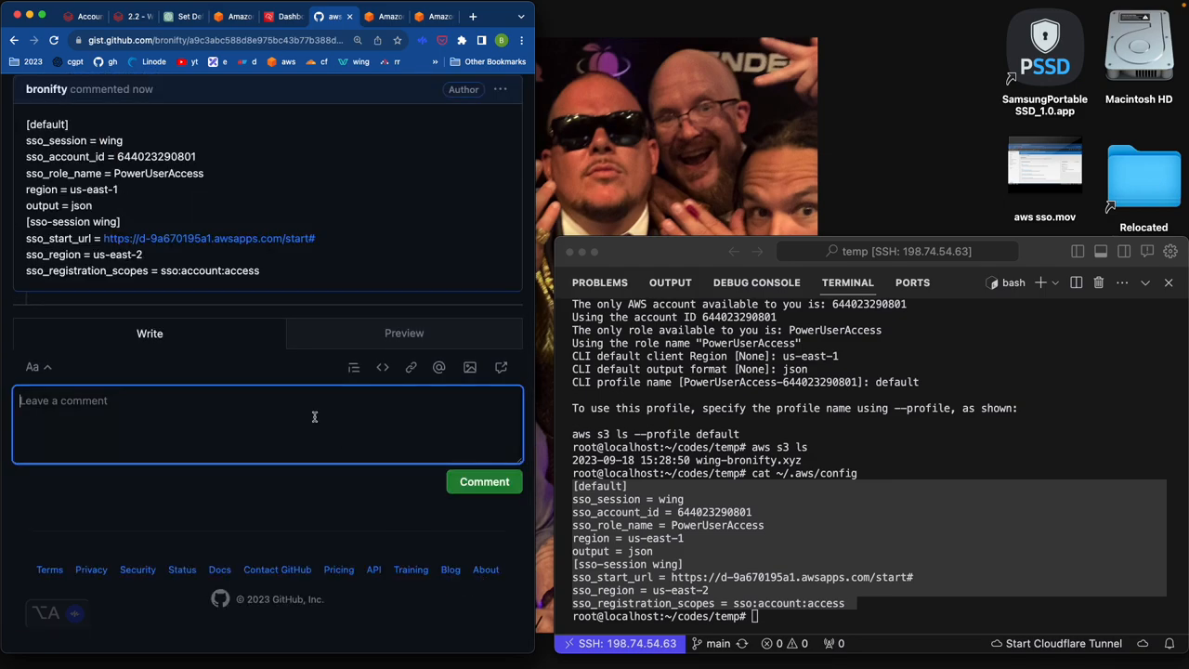
scroll(down, 3)
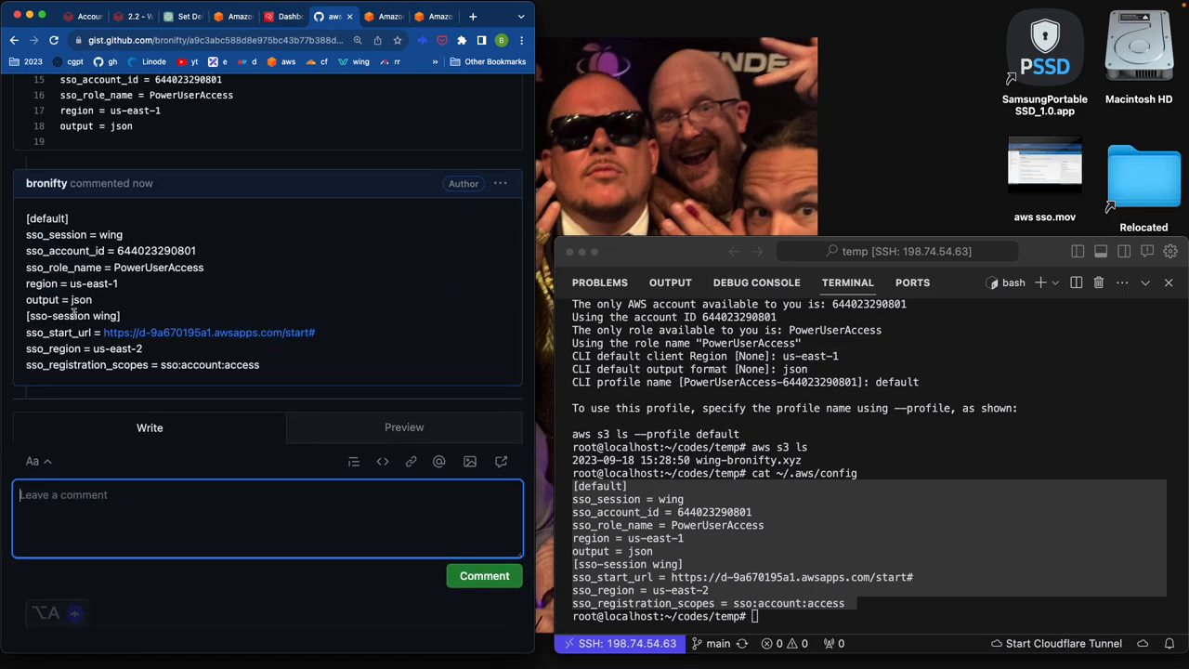
scroll(up, 3)
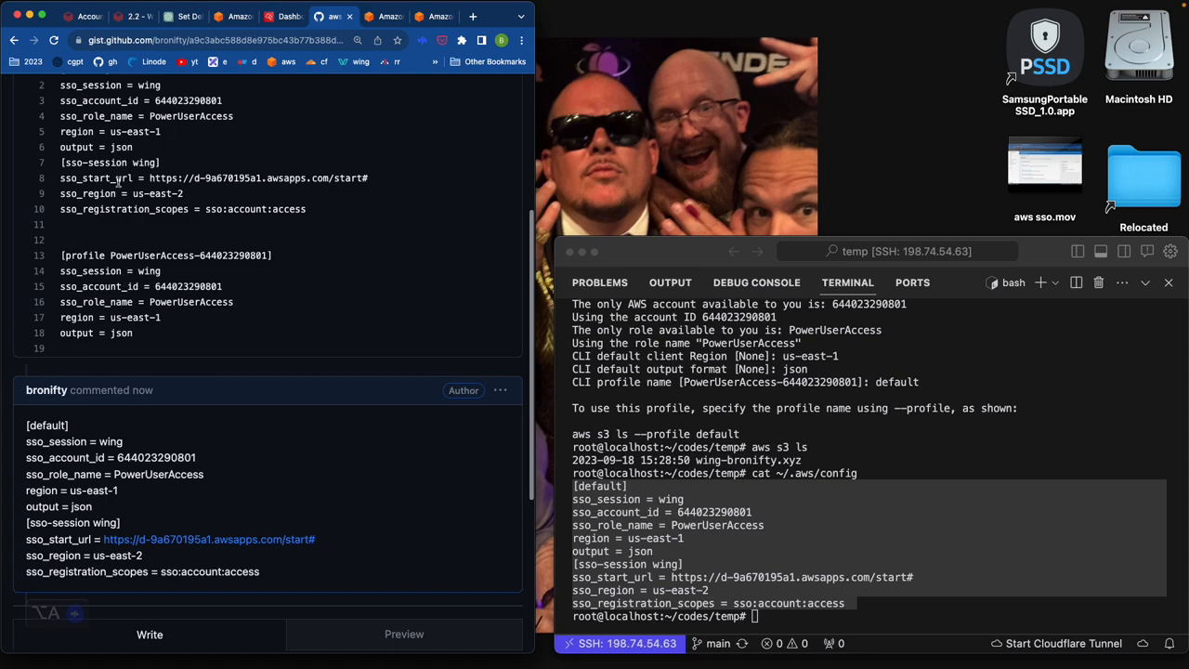
scroll(up, 3)
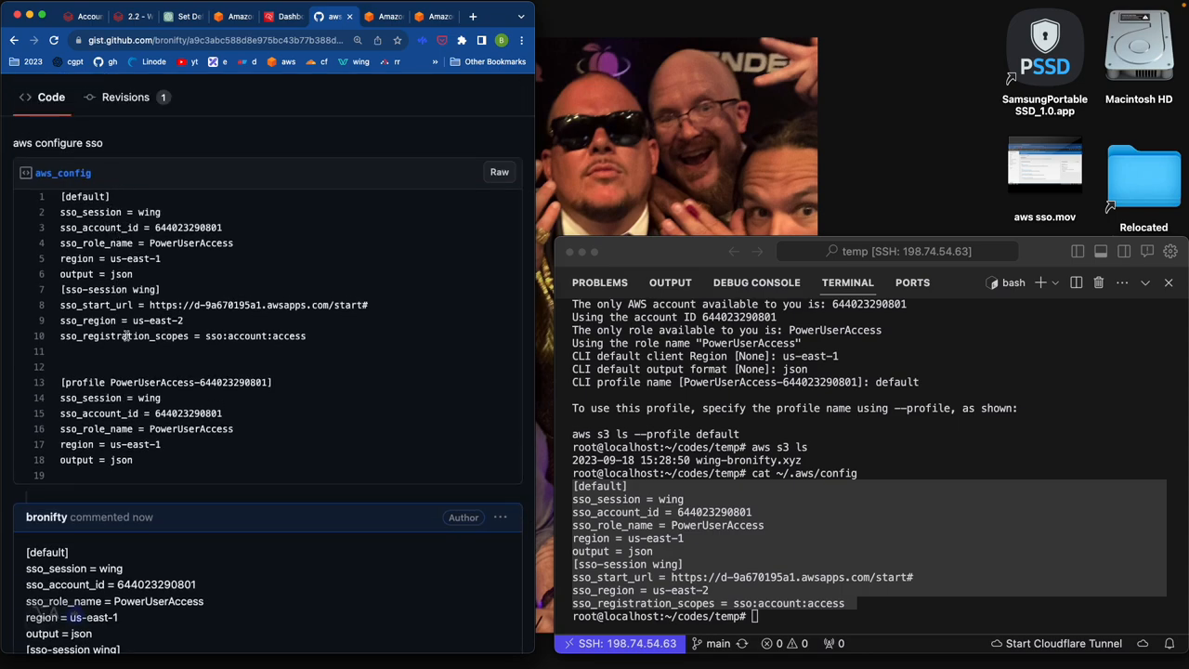
scroll(up, 3)
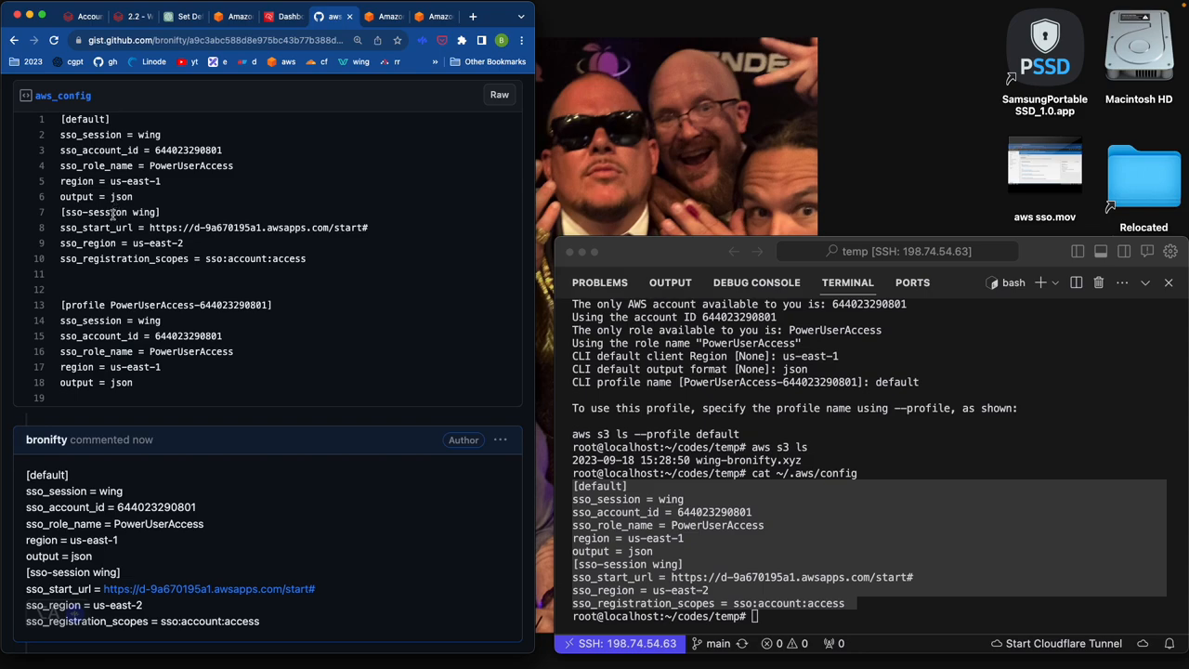
mouse_move(134, 284)
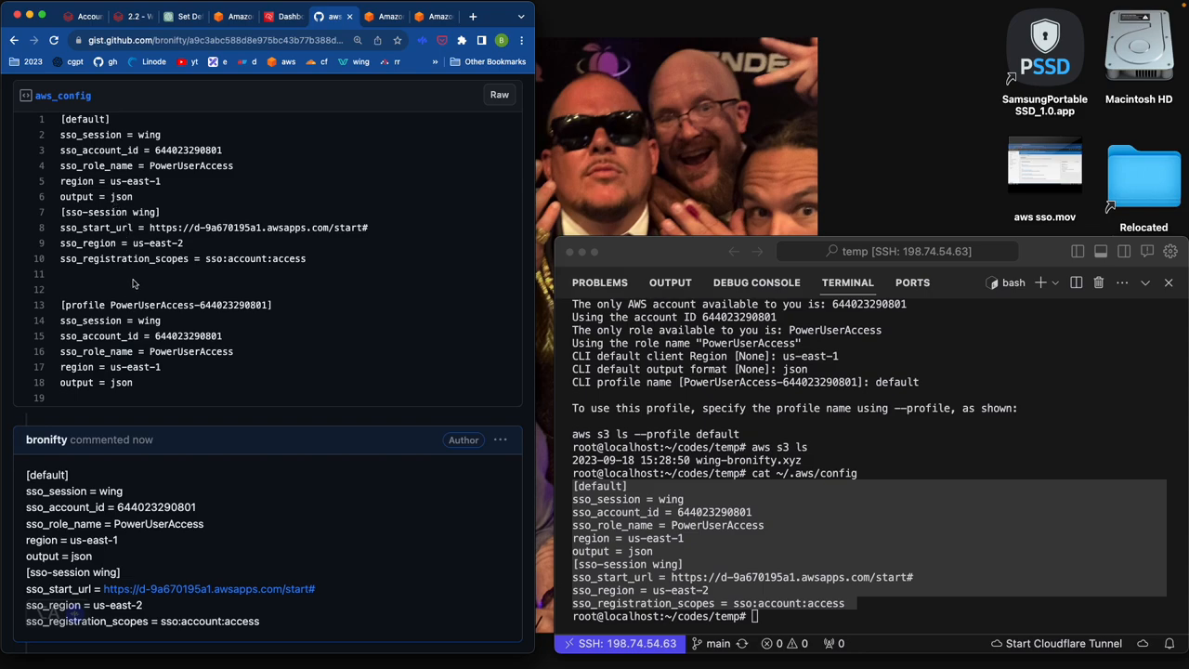
mouse_move(101, 347)
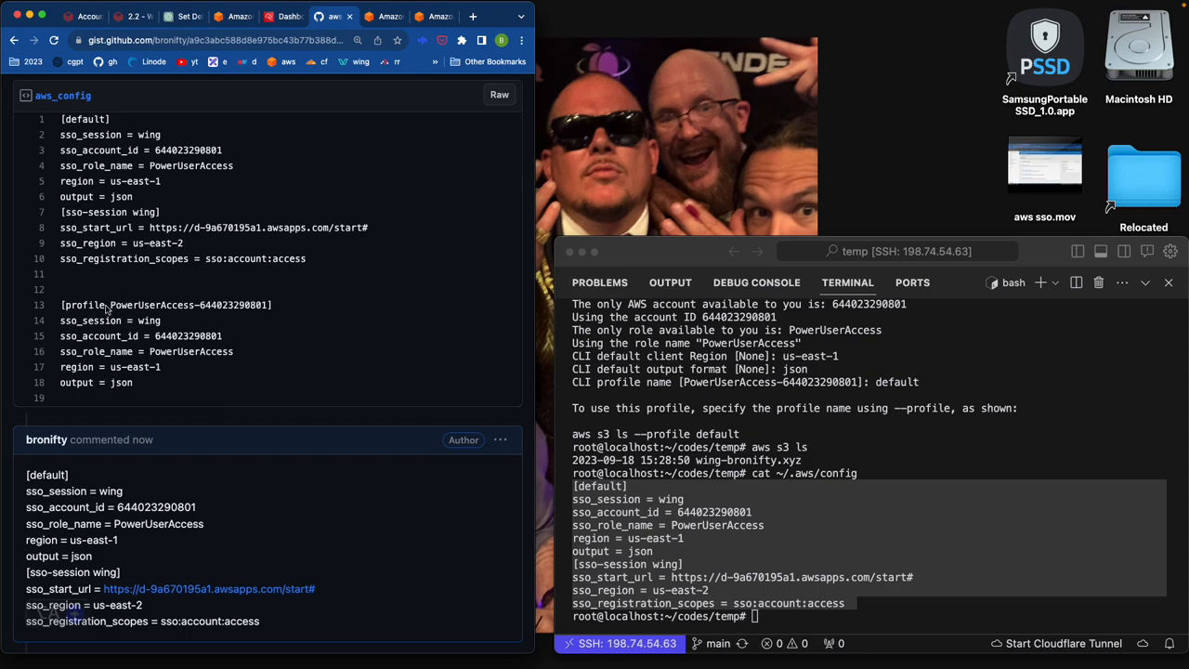
mouse_move(112, 468)
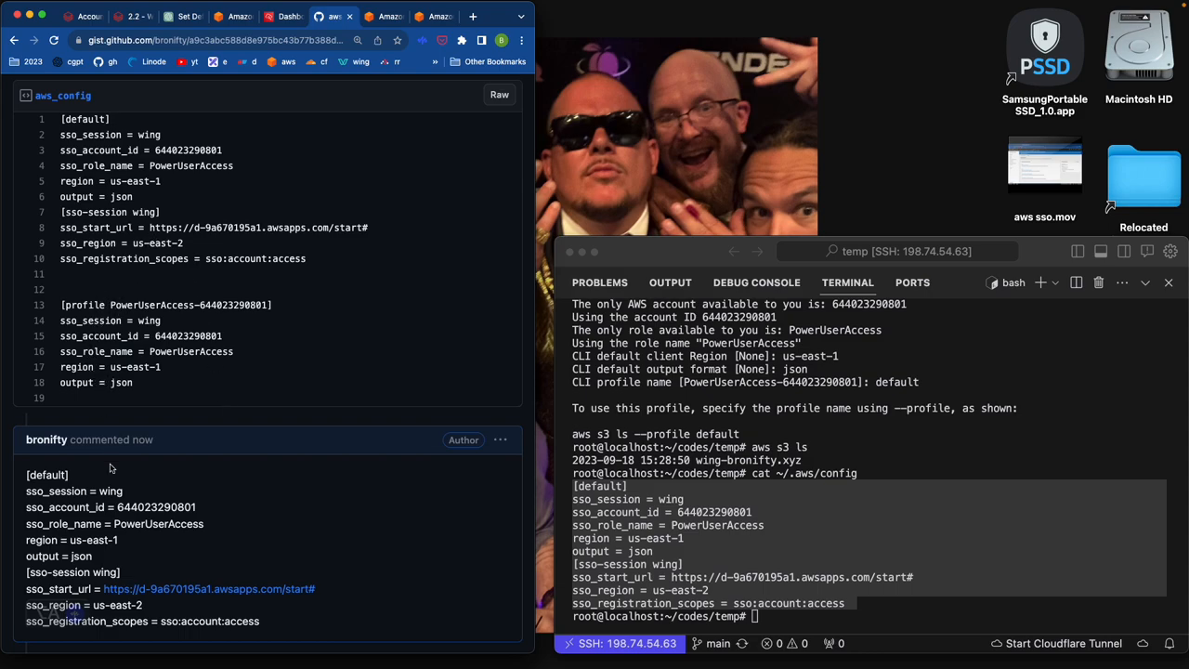
mouse_move(312, 260)
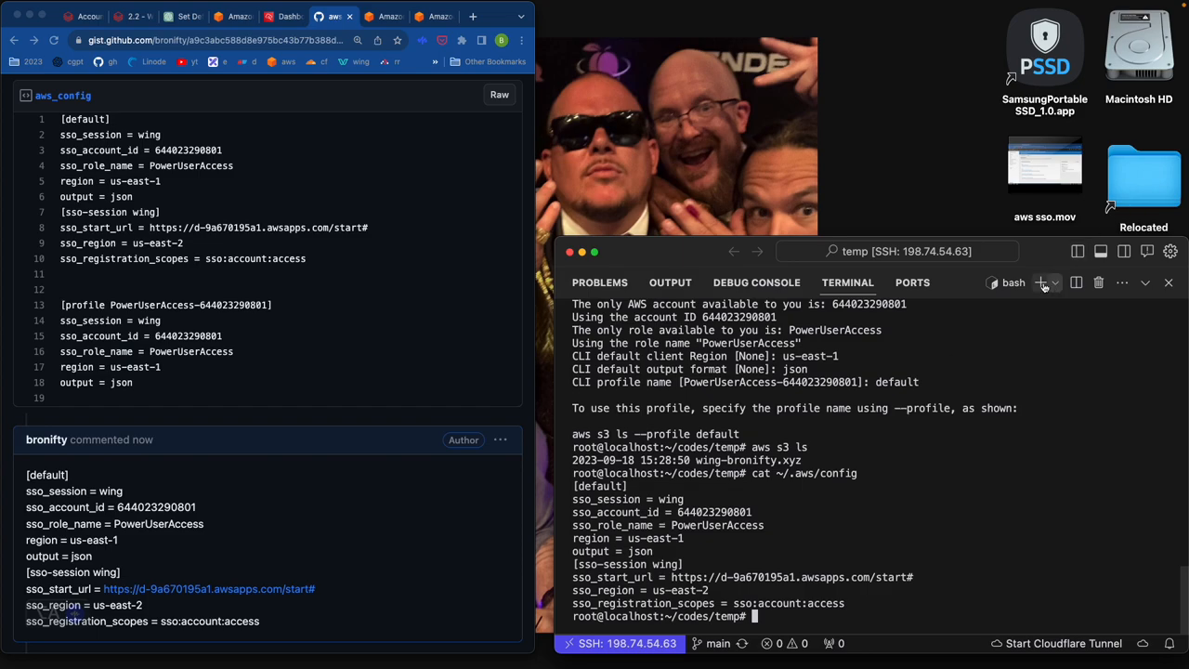
In a fresh terminal, run 'aws s3 ls' to check the current bucket listing.
click(1040, 283)
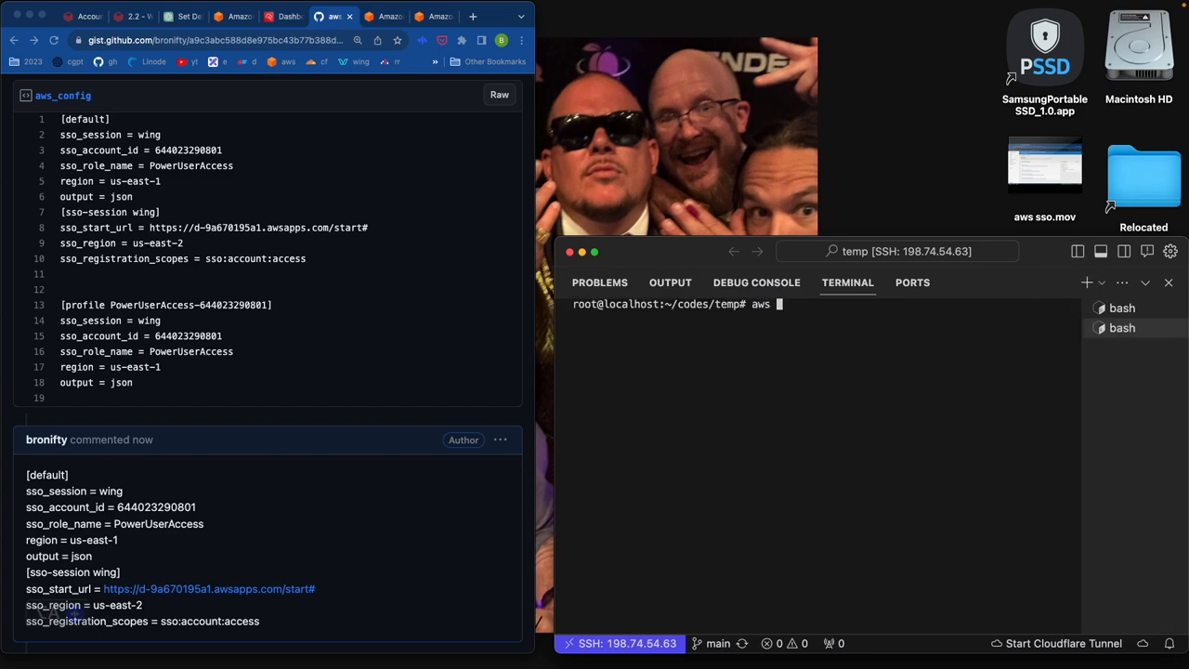
text(s3 ls)
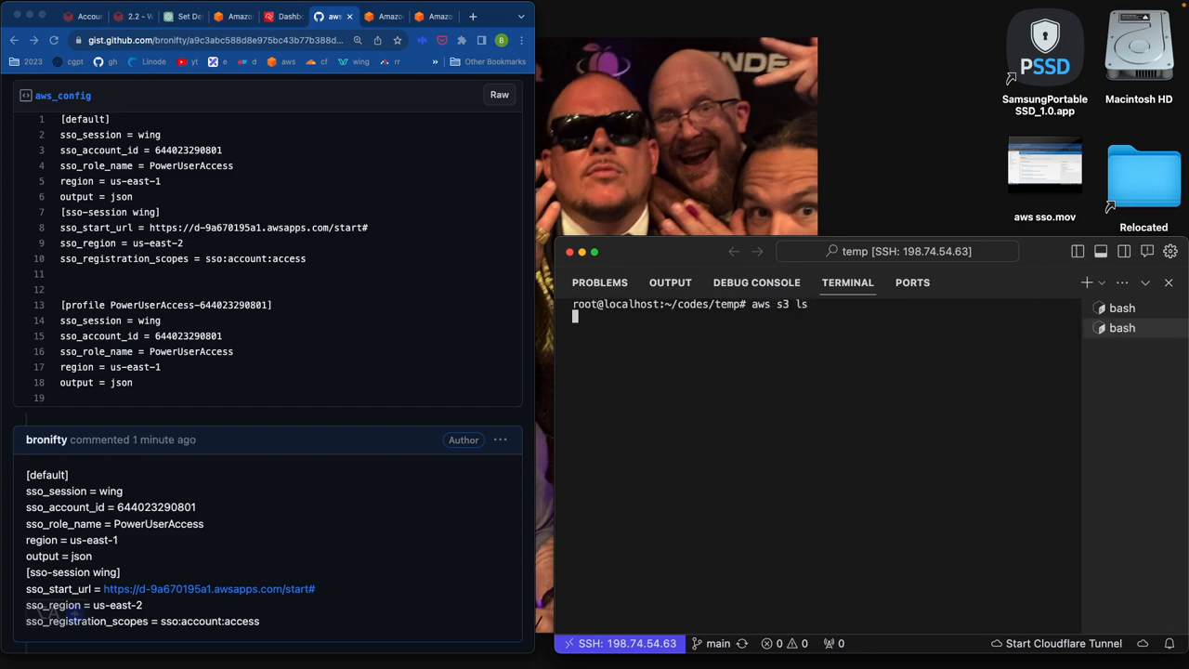
key(Return)
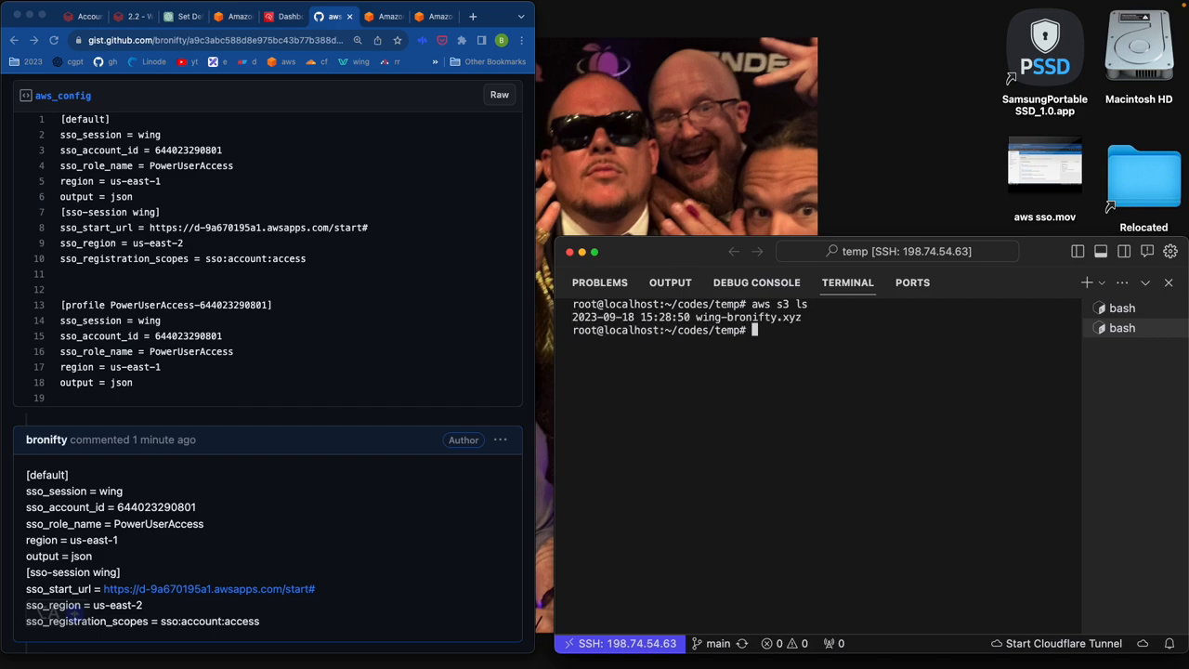
mouse_move(962, 429)
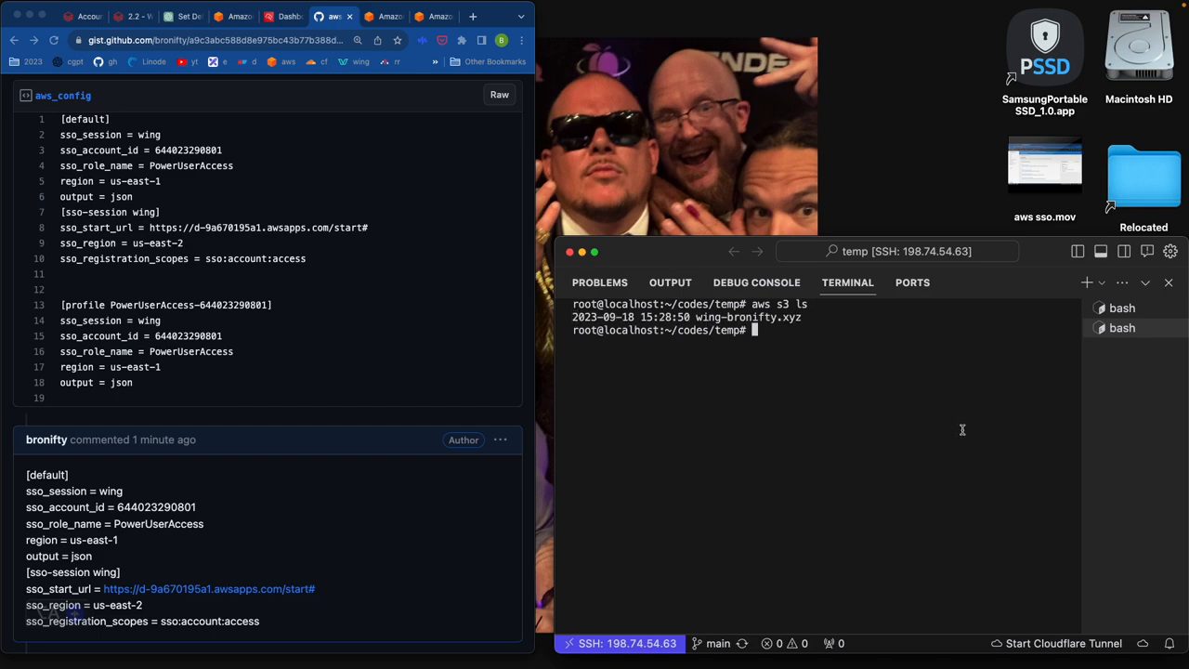
Remove ~/.aws/config, run 'aws configure sso' and enter wing as the SSO session name.
text(rm r)
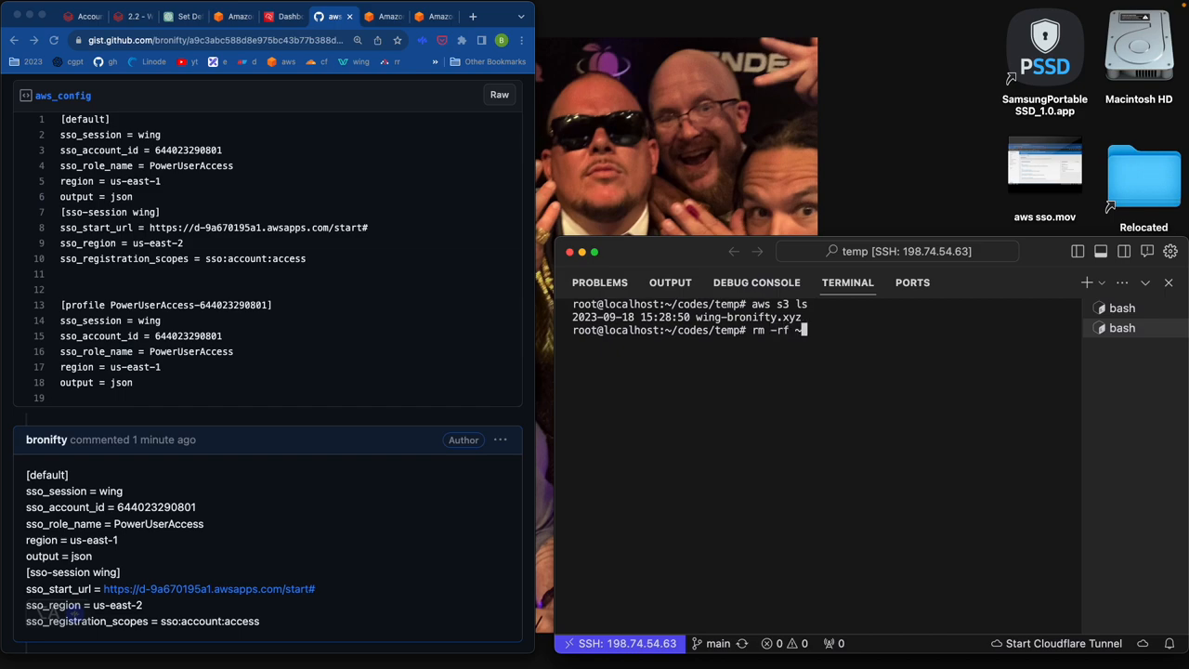
text(/.aws/config)
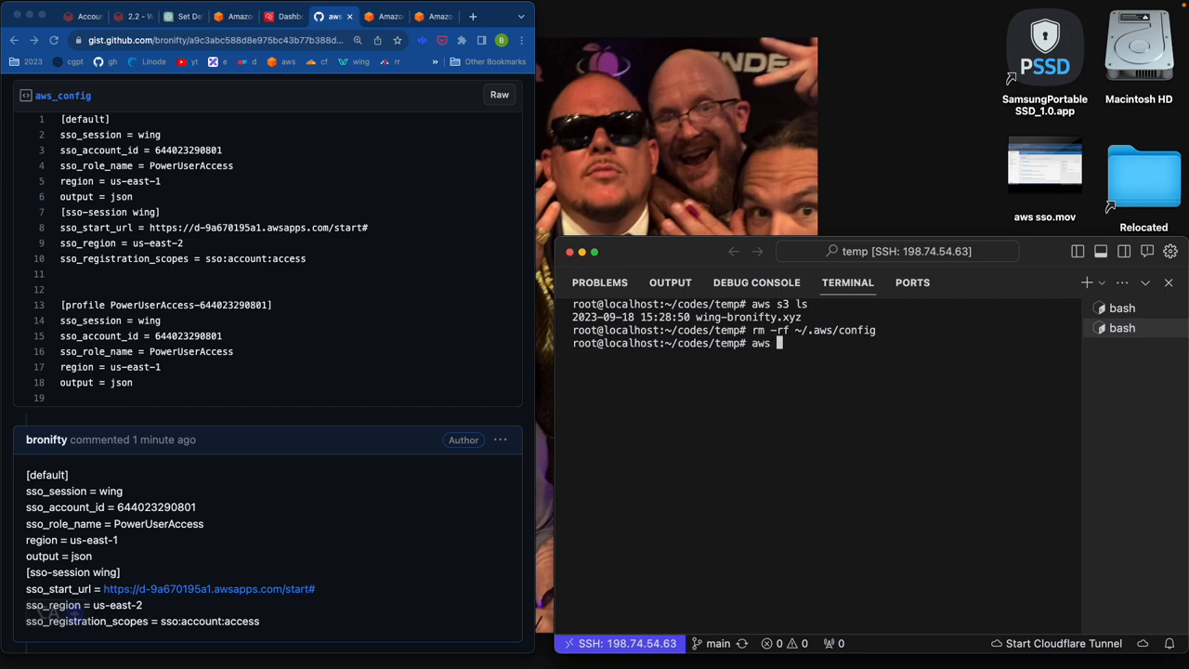
text(s3)
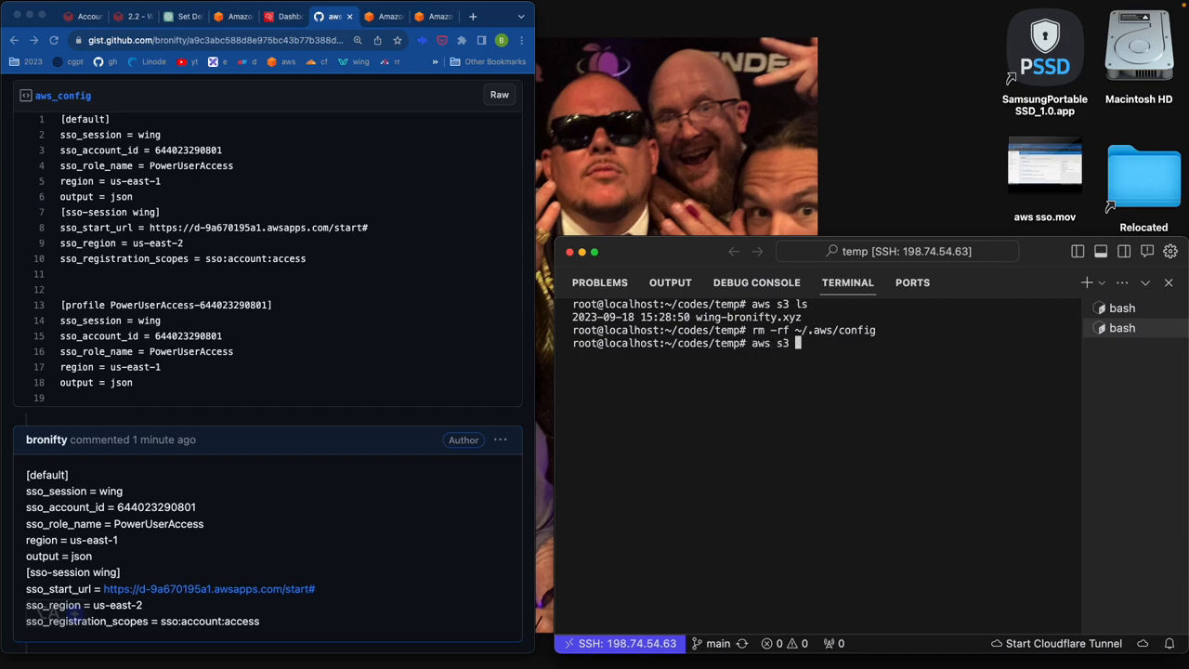
key(BackSpace)
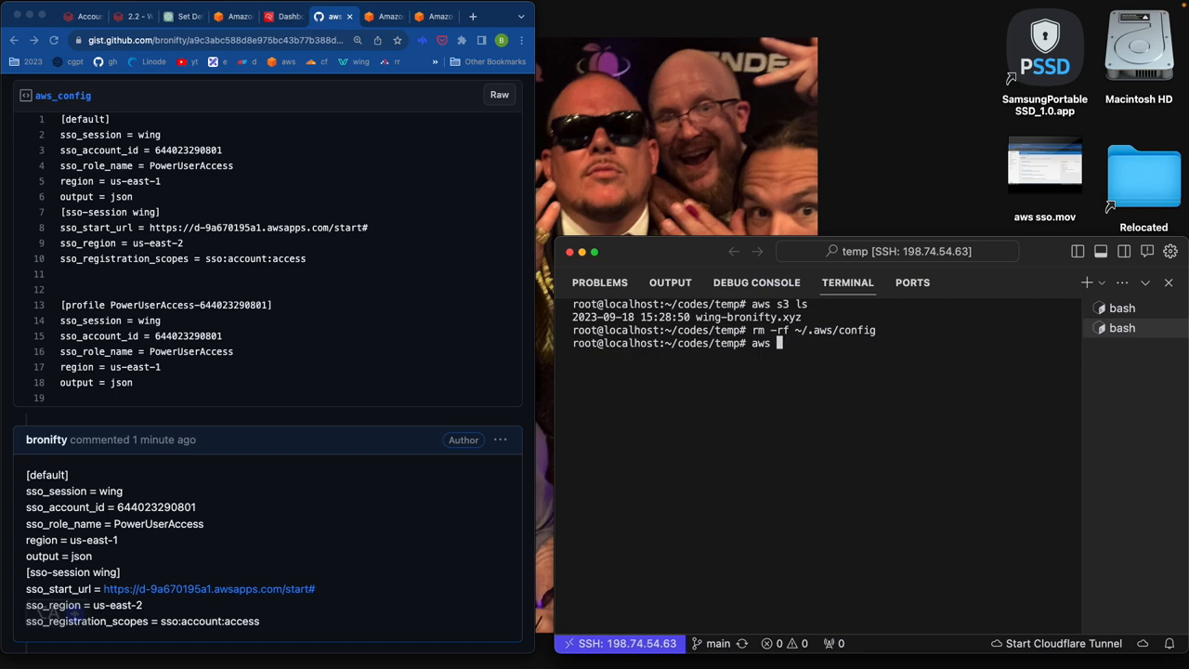
text(configurew)
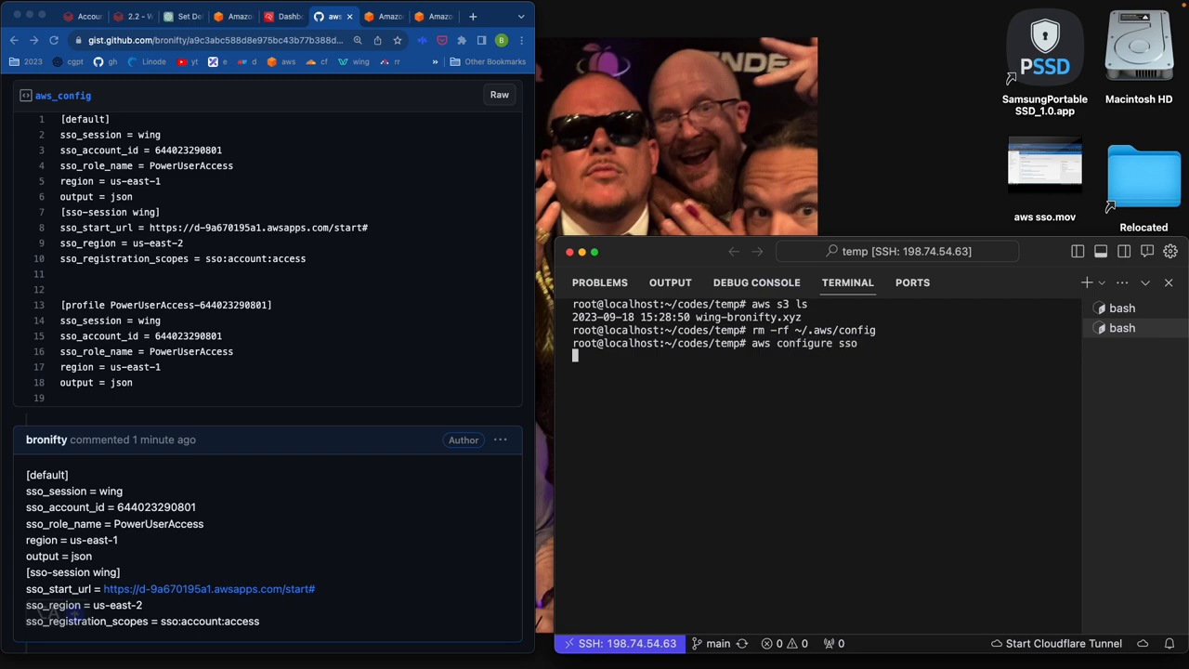
key(Return)
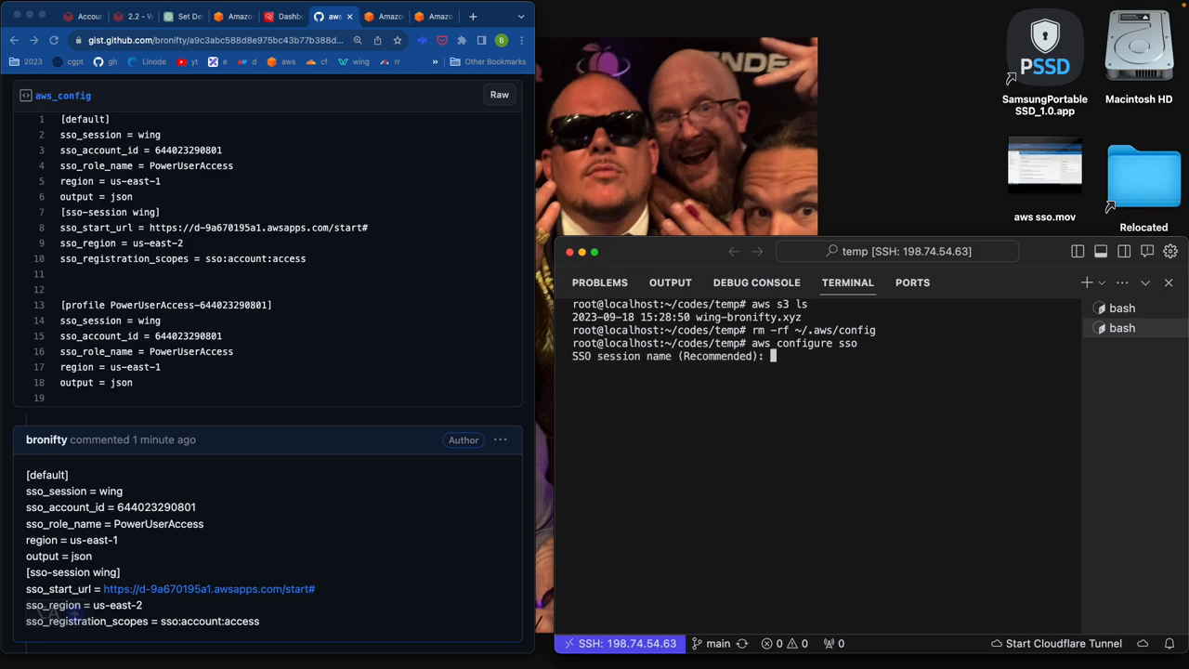
text(wing)
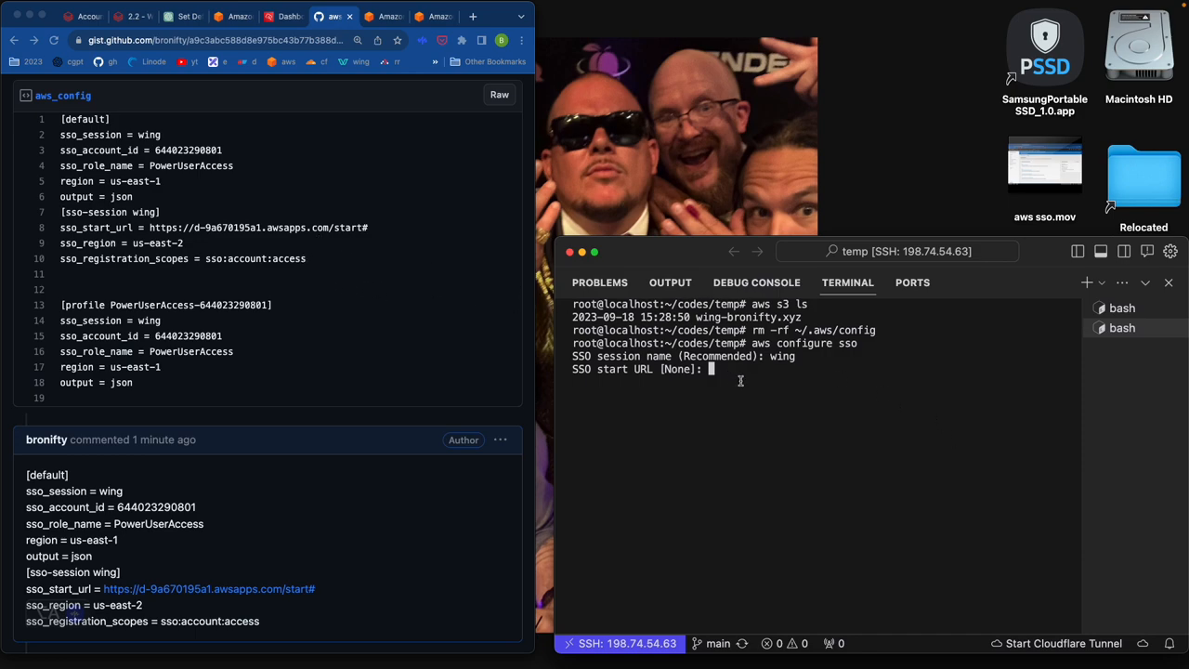
Abort the wizard, paste the gist comment's default profile into ~/.aws/config via vim, and rerun 'aws s3 ls'.
key(Return)
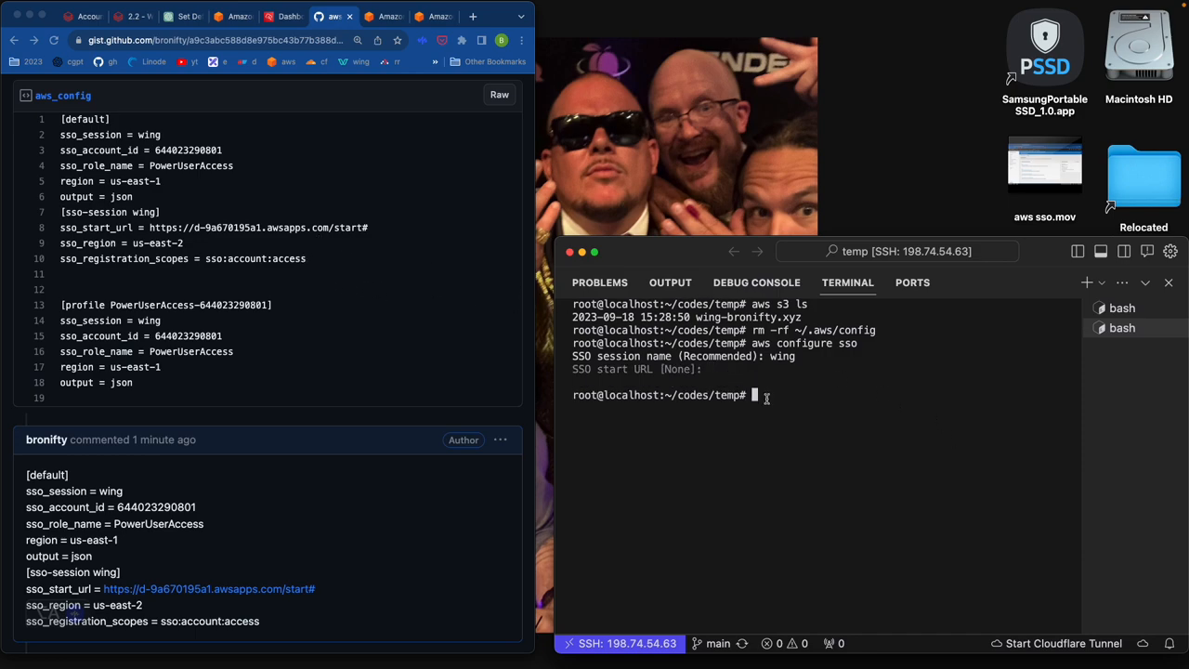
mouse_move(820, 429)
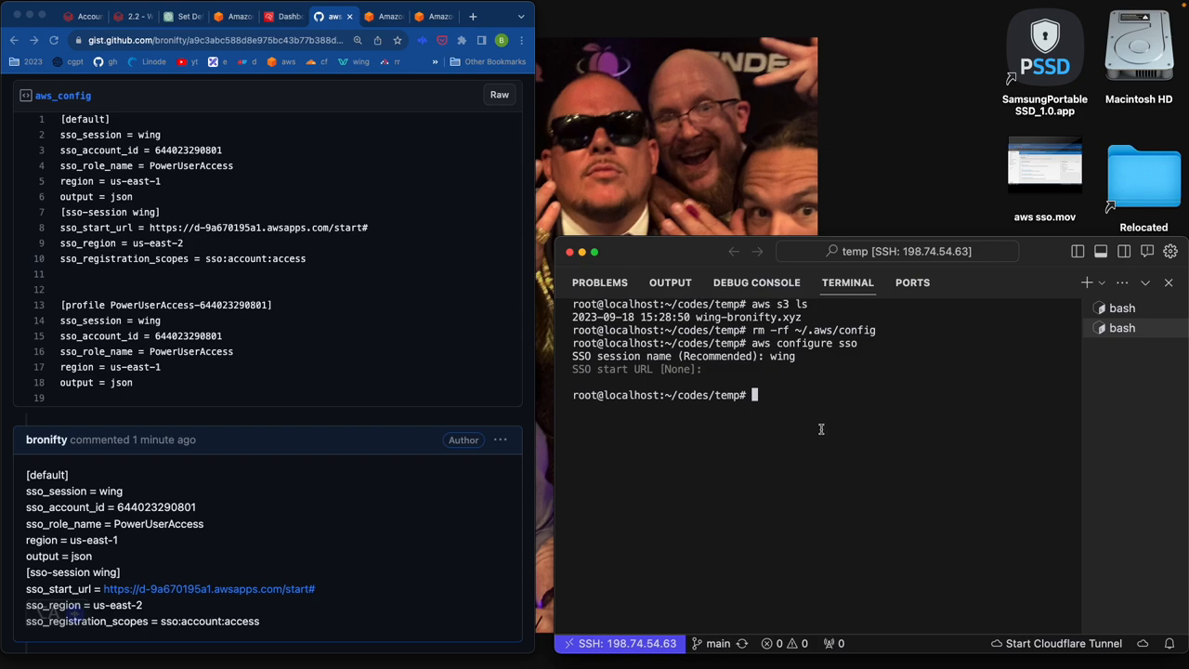
text(vim ~/.a)
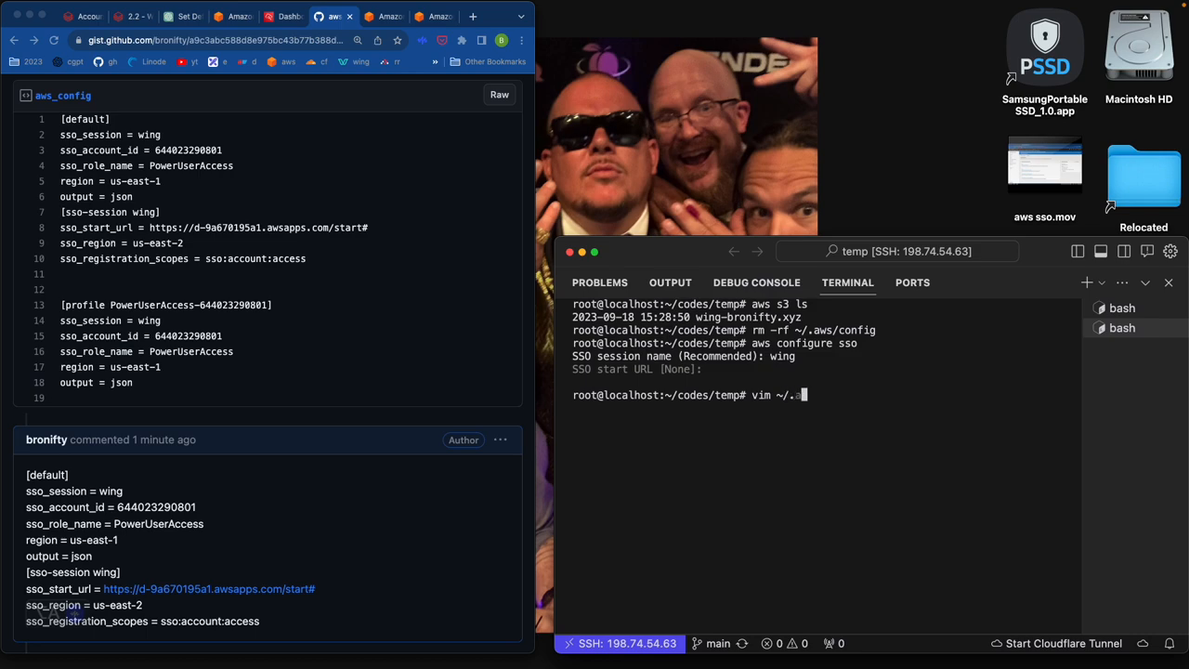
key(Return)
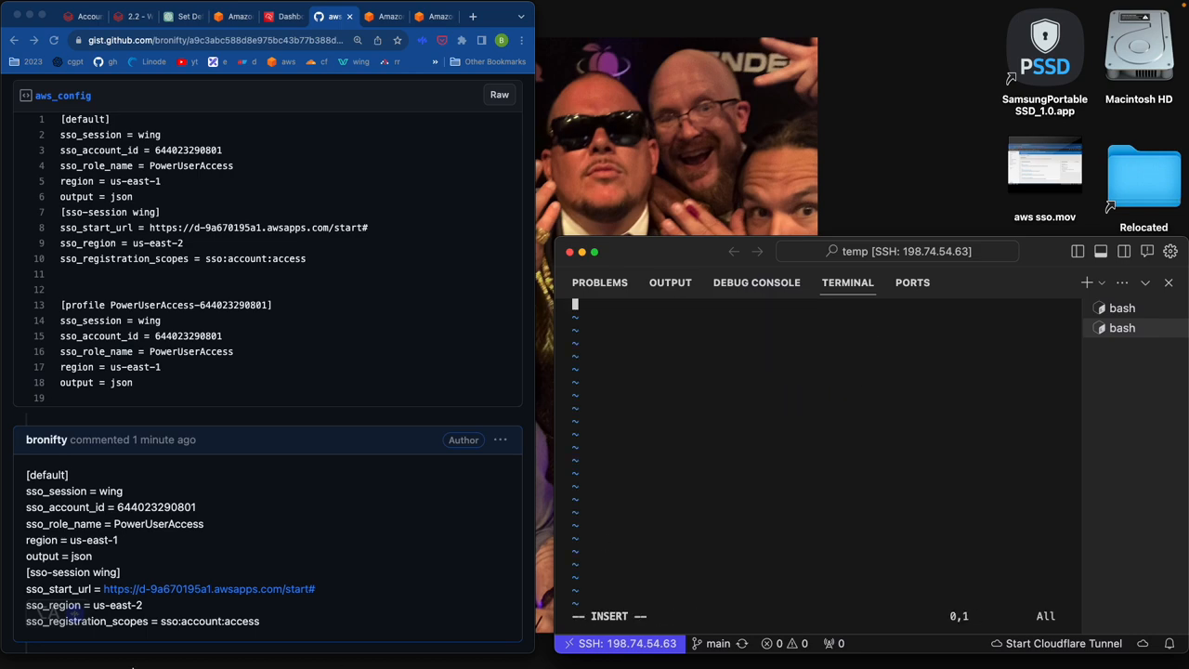
drag(26, 476, 264, 621)
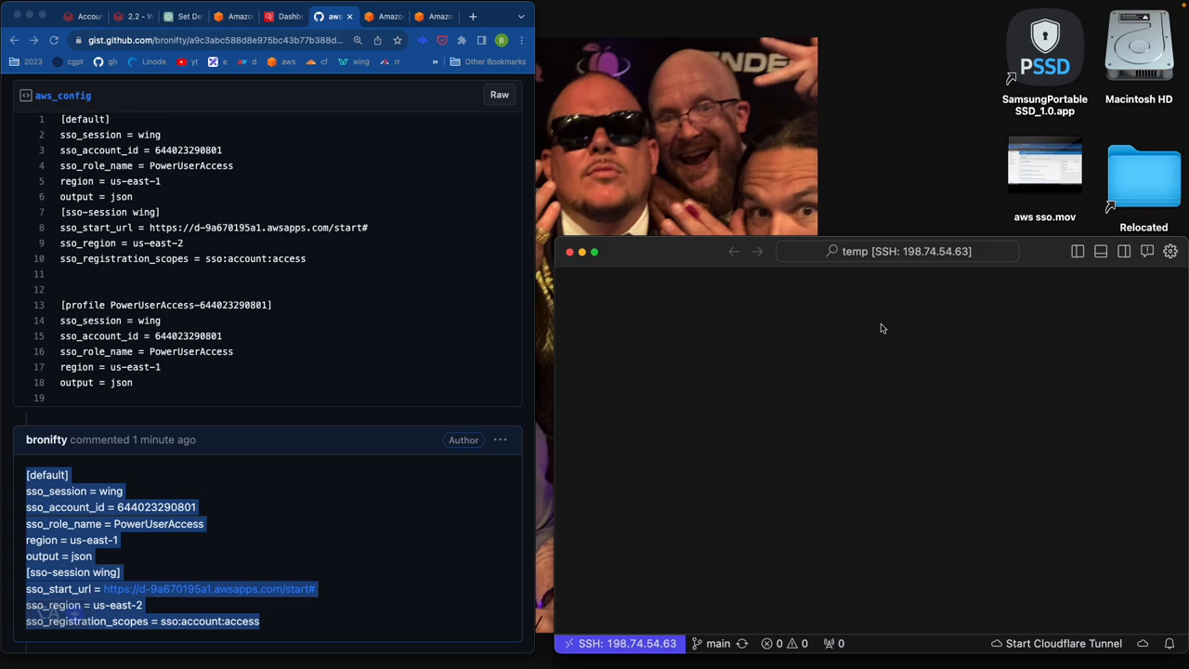
click(881, 327)
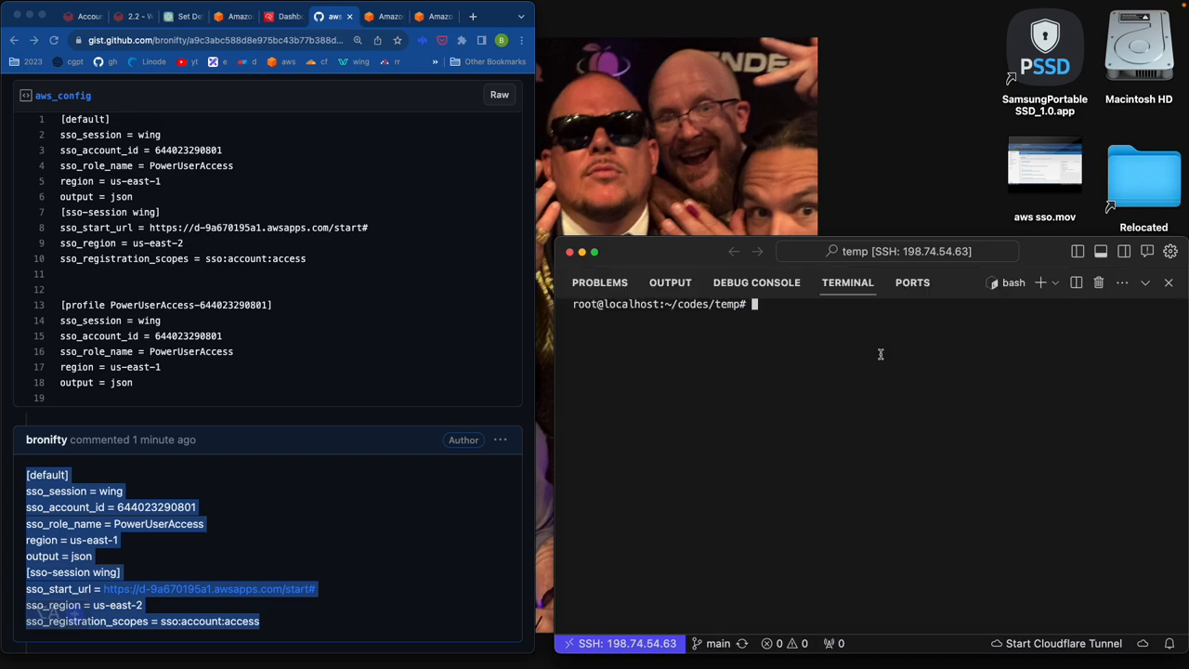
text(aws s3 ls)
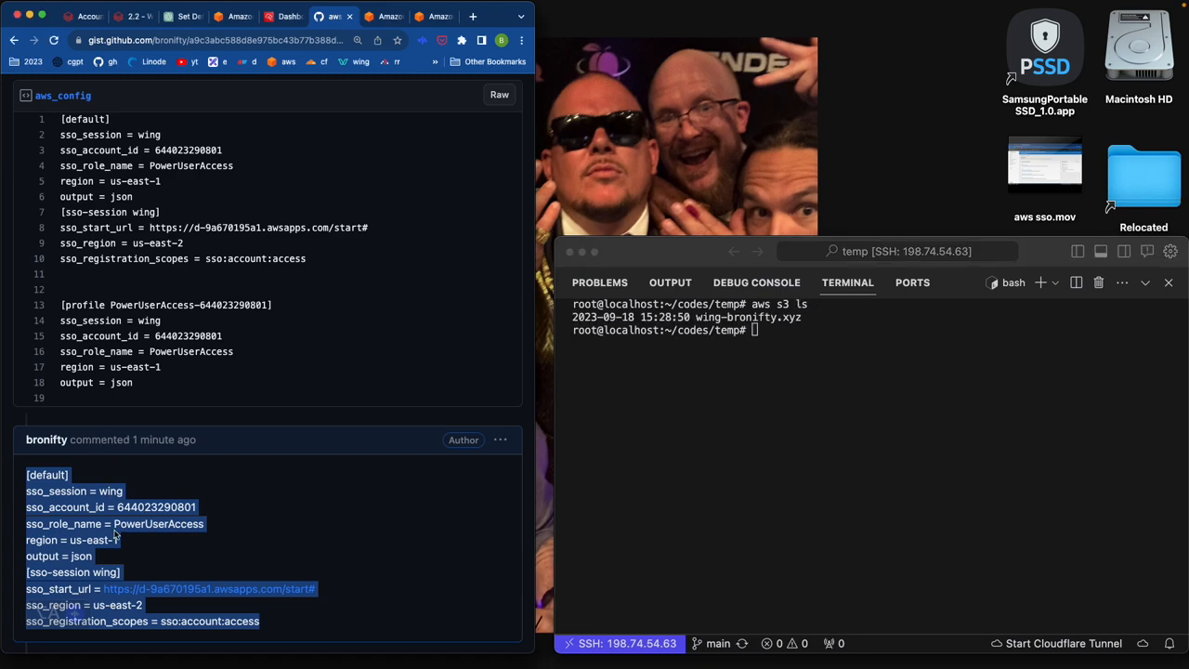
Edit the gist to drop the [profile PowerUserAccess] block and update it as a second revision.
scroll(up, 3)
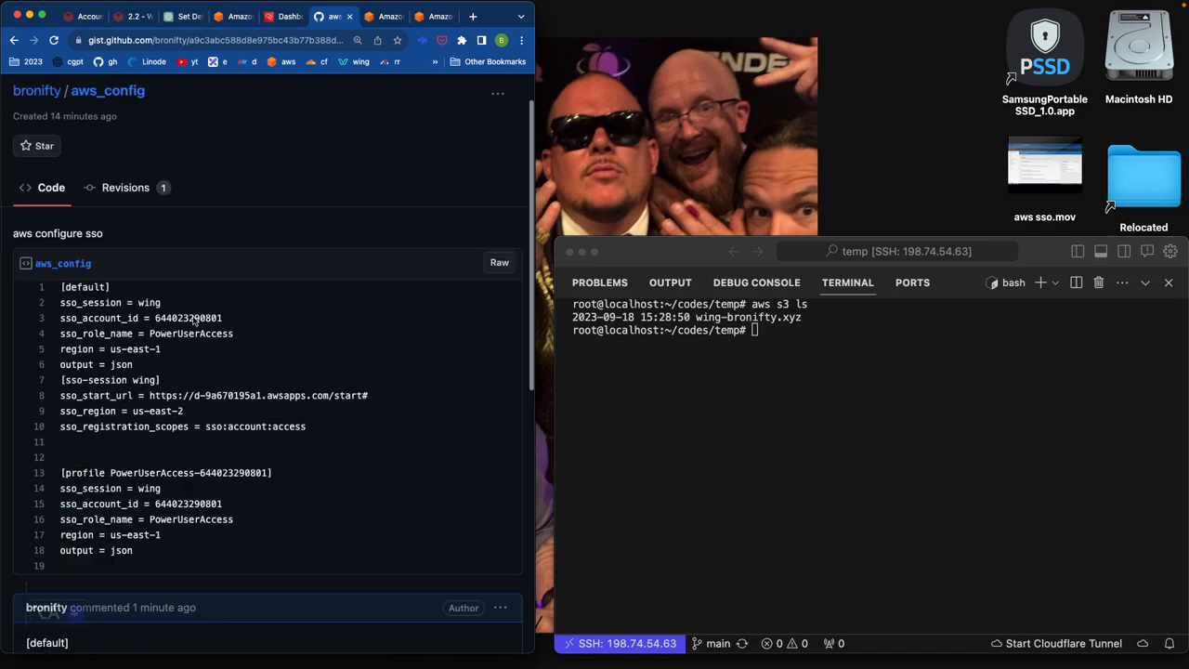
scroll(up, 3)
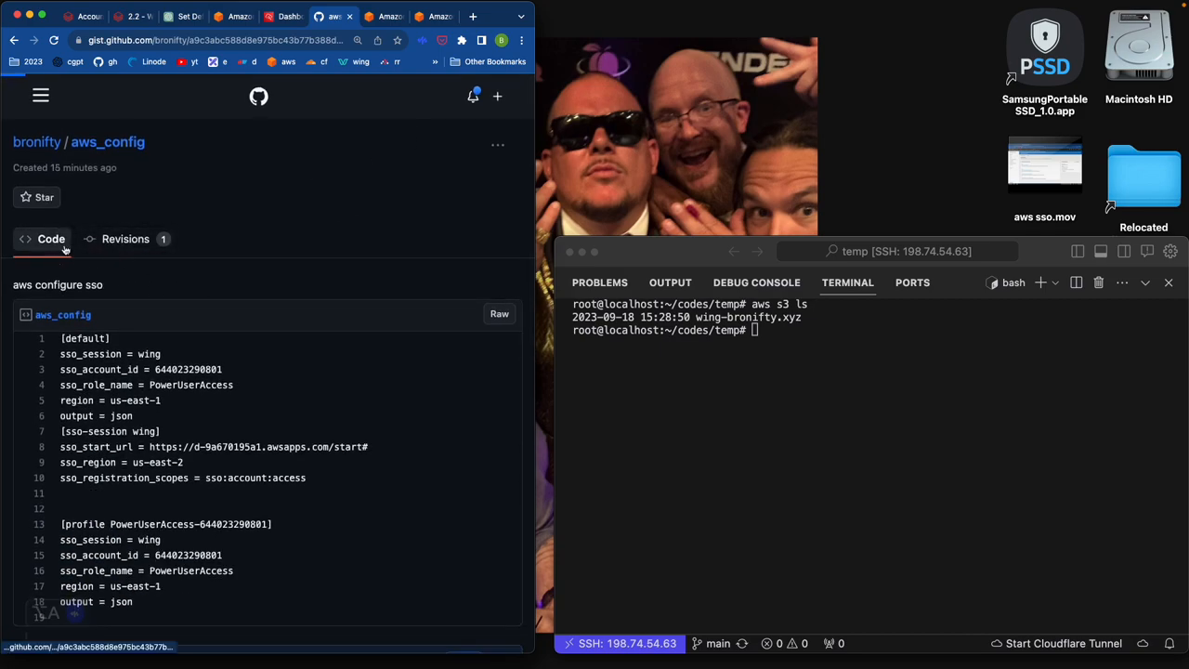
scroll(down, 3)
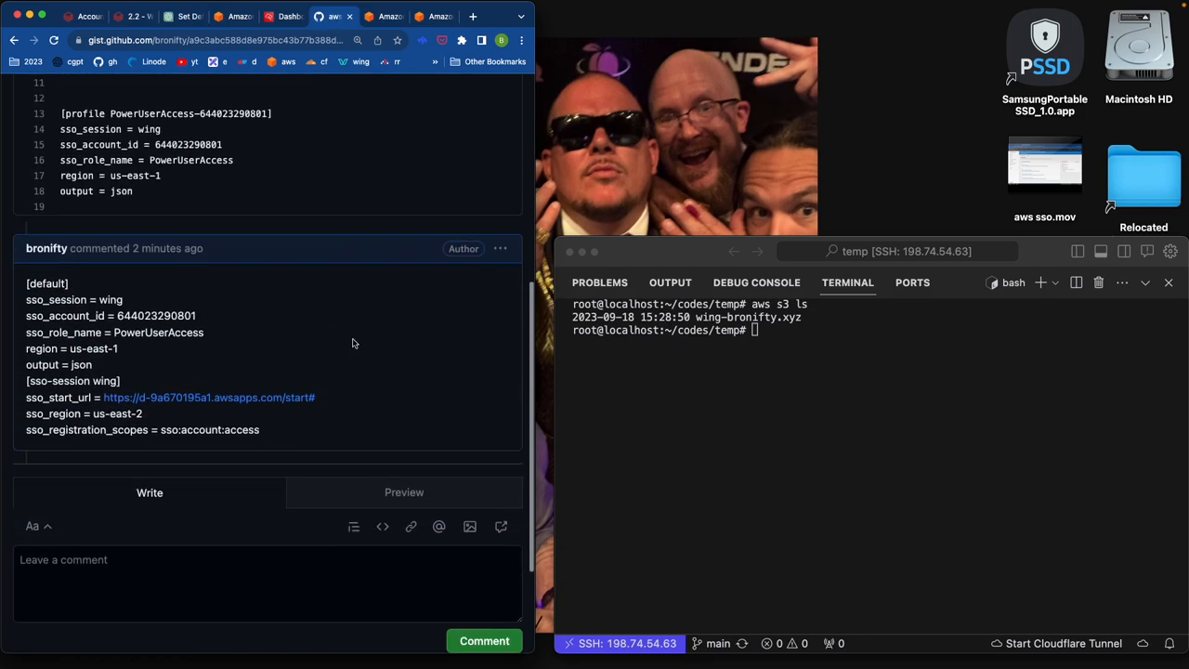
scroll(up, 3)
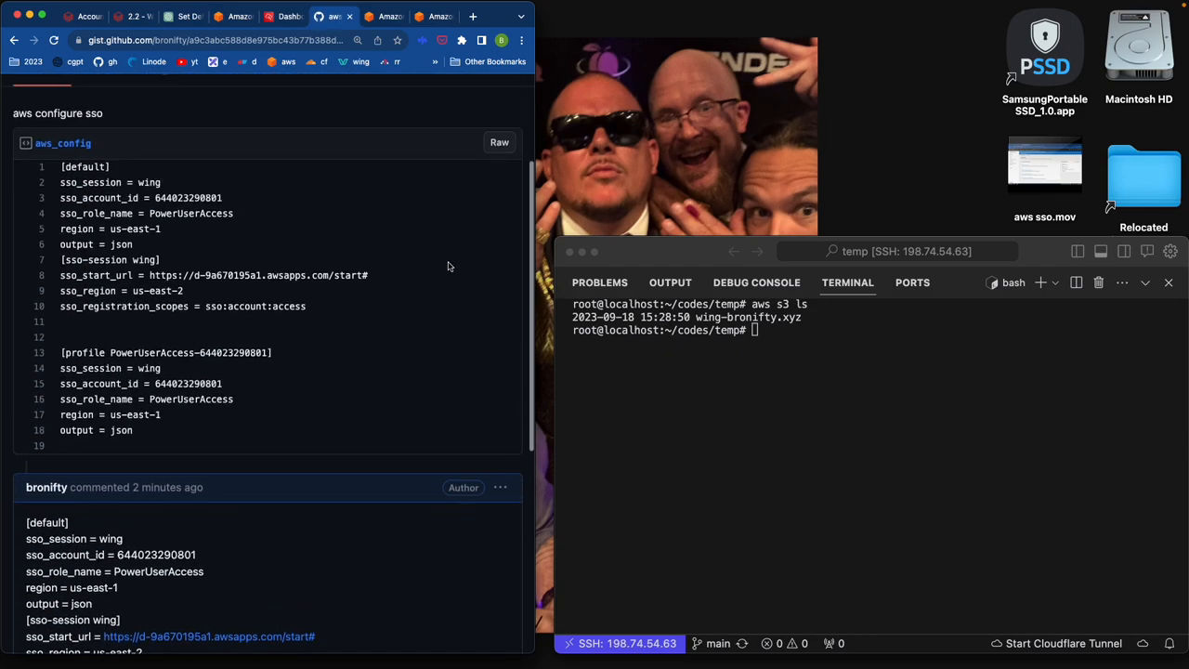
scroll(up, 3)
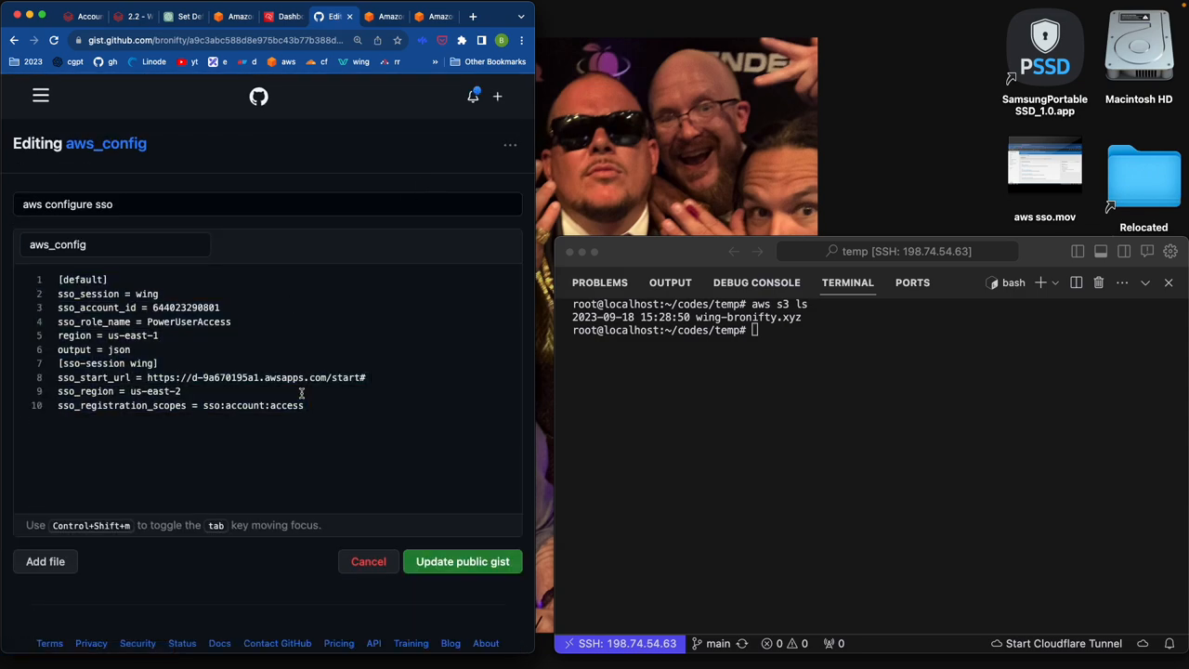
click(462, 561)
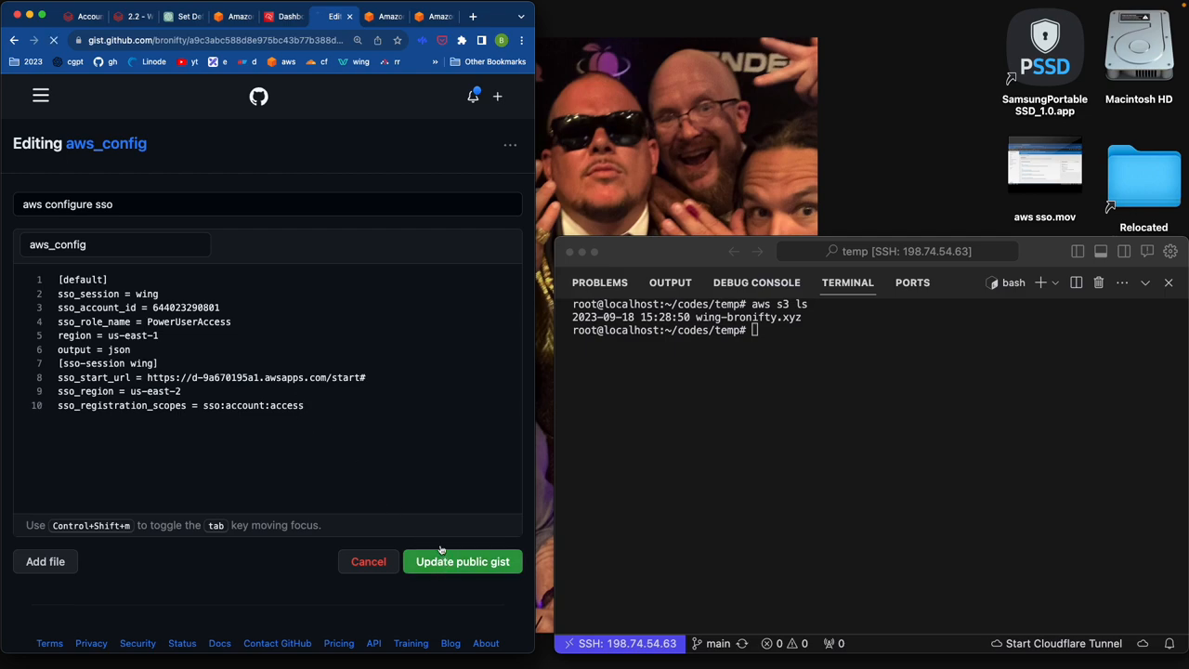
click(462, 561)
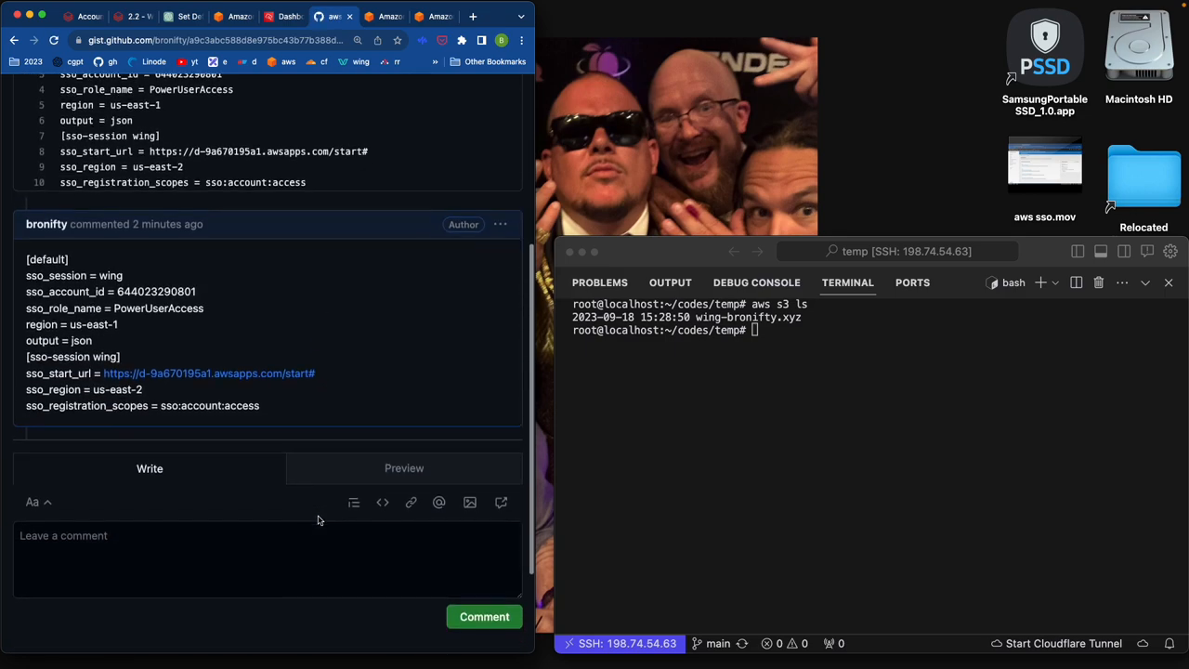
scroll(up, 3)
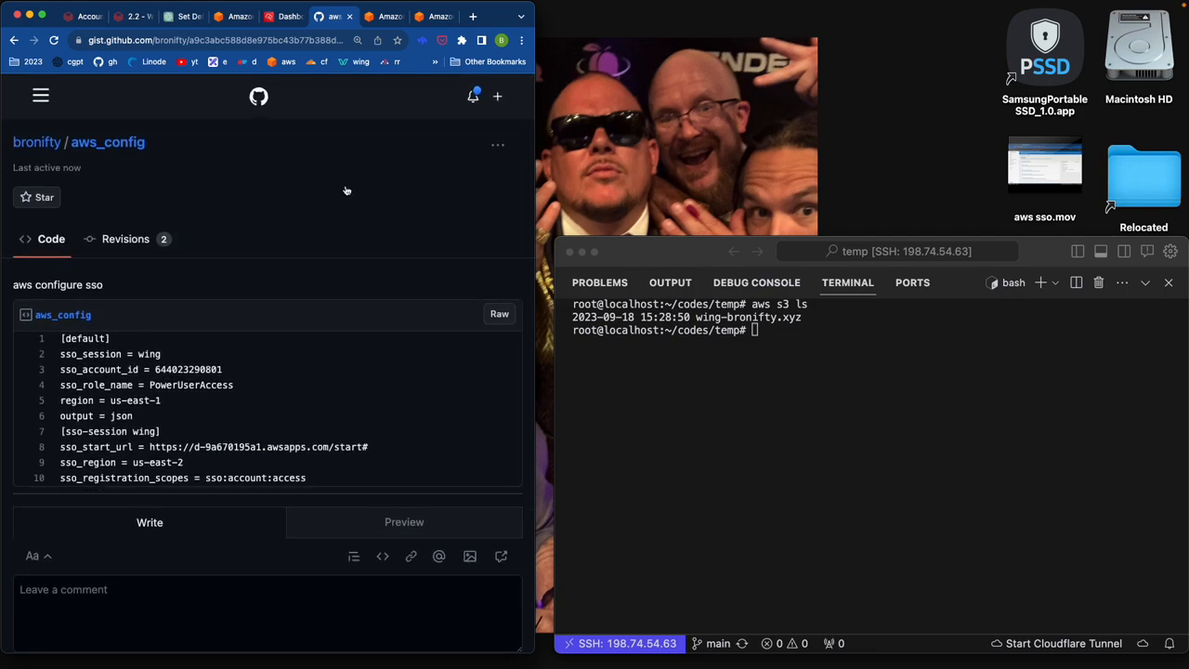
double_click(186, 368)
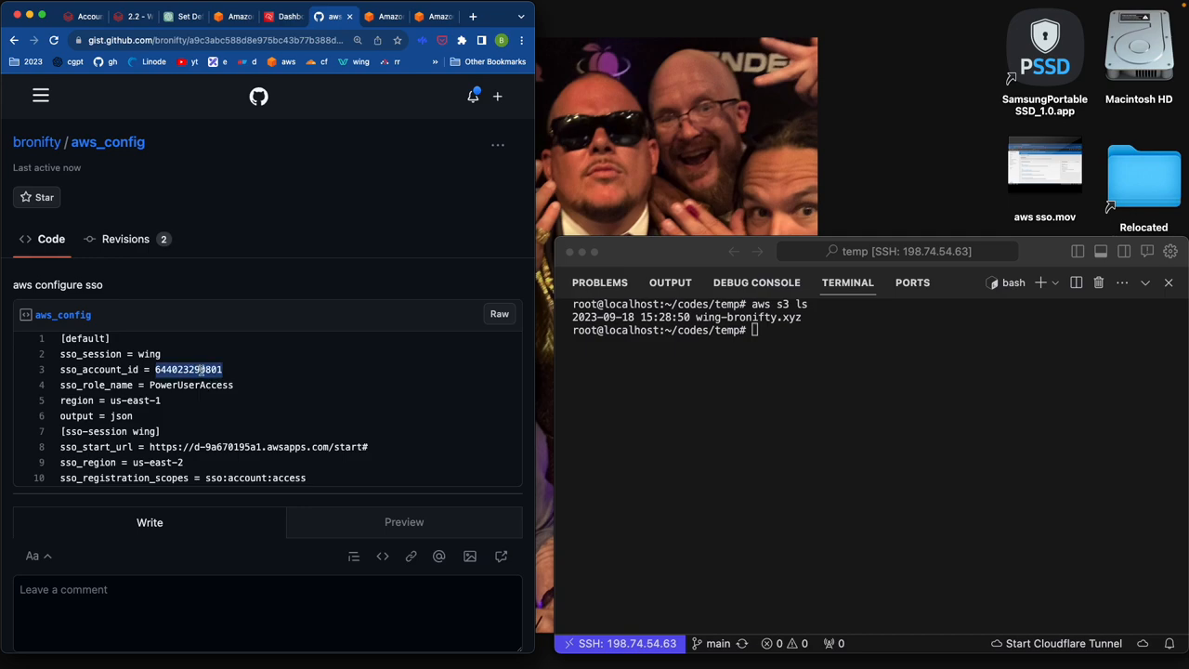
mouse_move(250, 379)
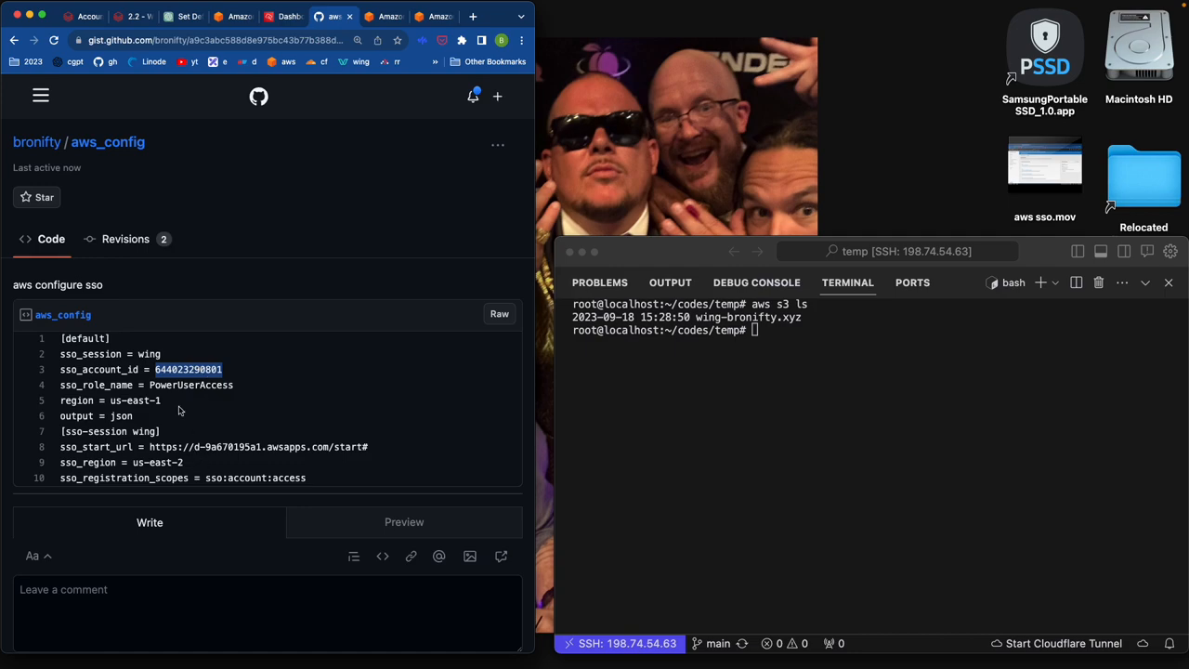
mouse_move(687, 438)
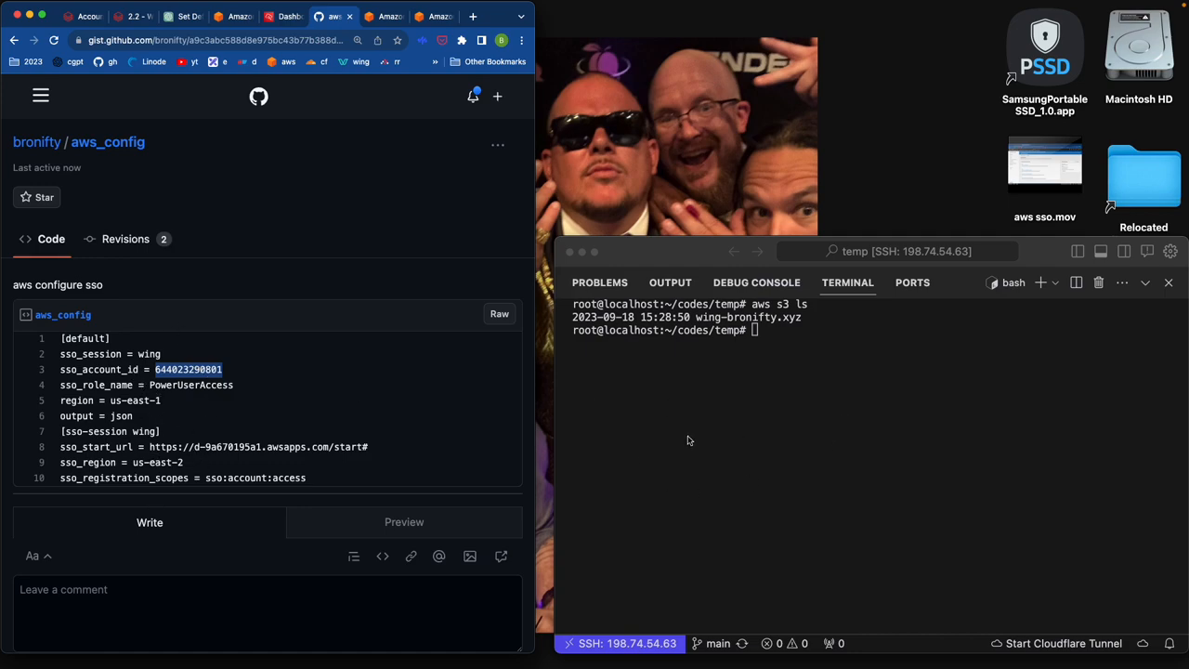
mouse_move(182, 430)
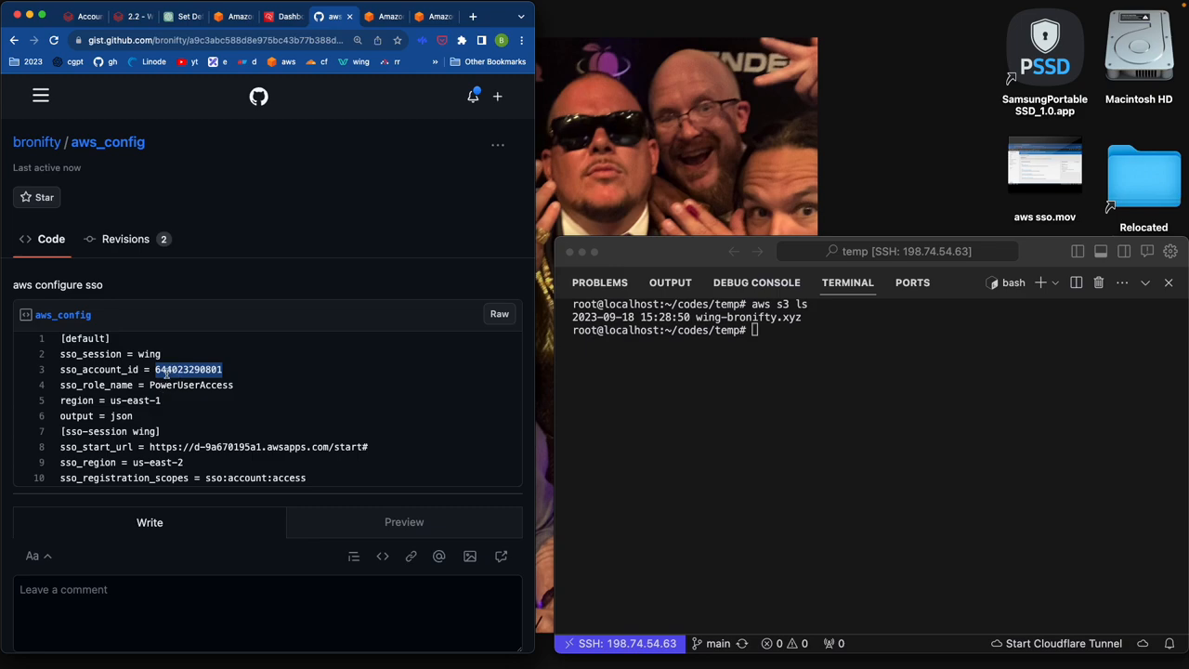
mouse_move(195, 461)
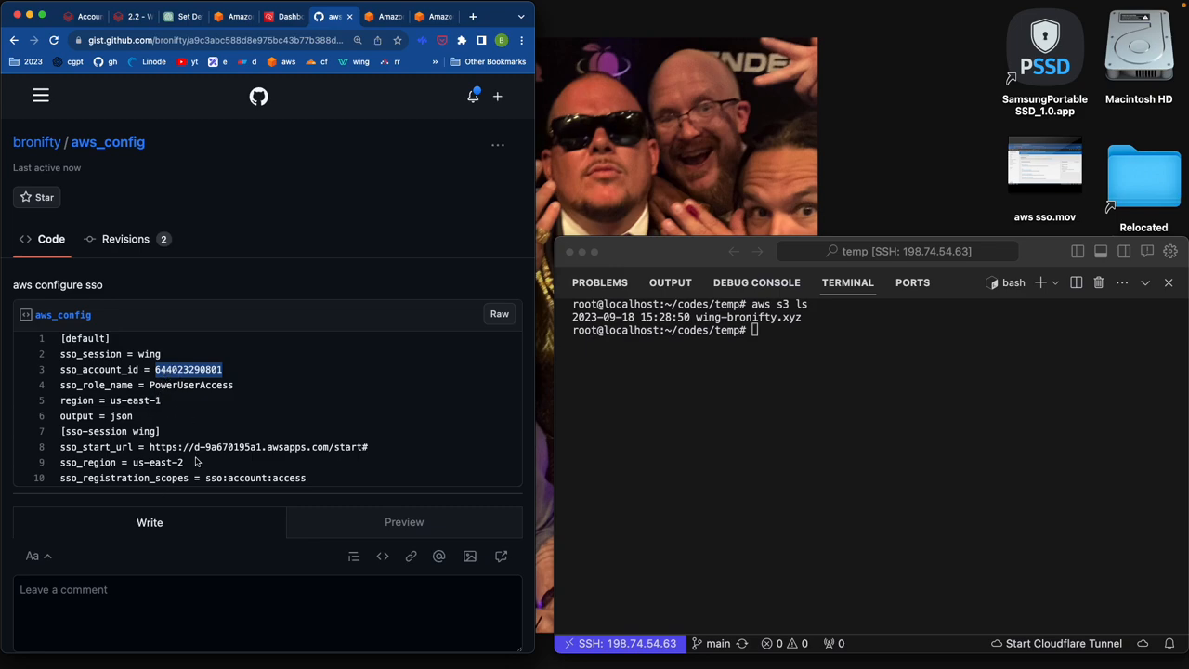
mouse_move(542, 260)
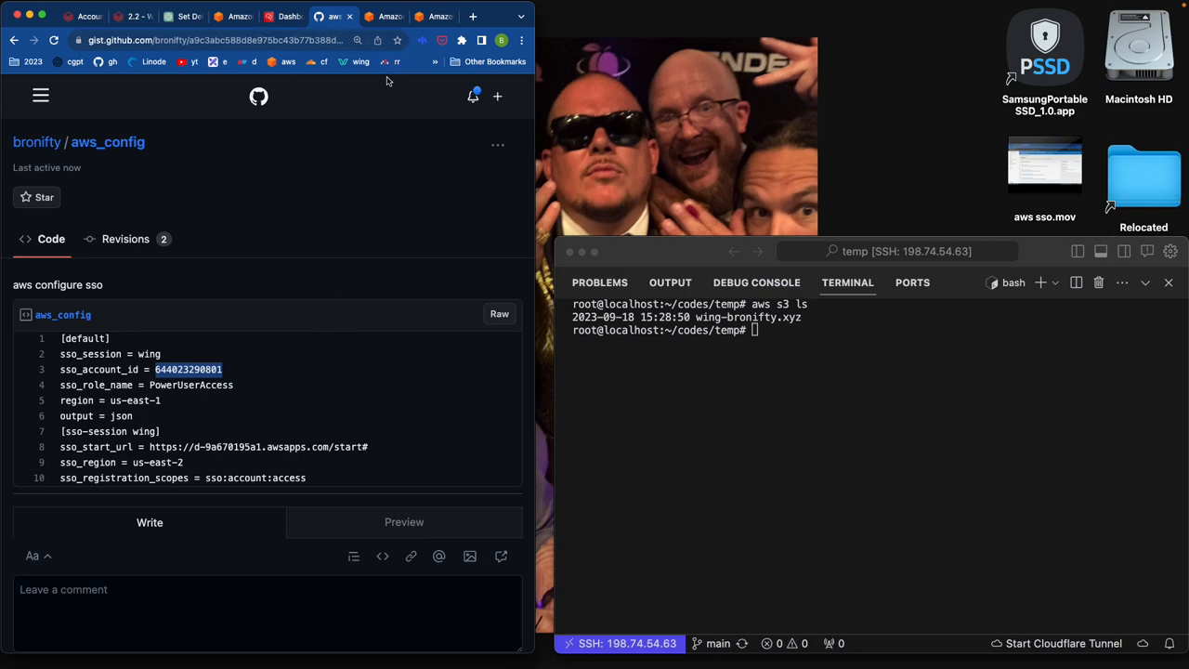
Switch to the browser tab confirming botocore-client-wing's authorization.
click(382, 14)
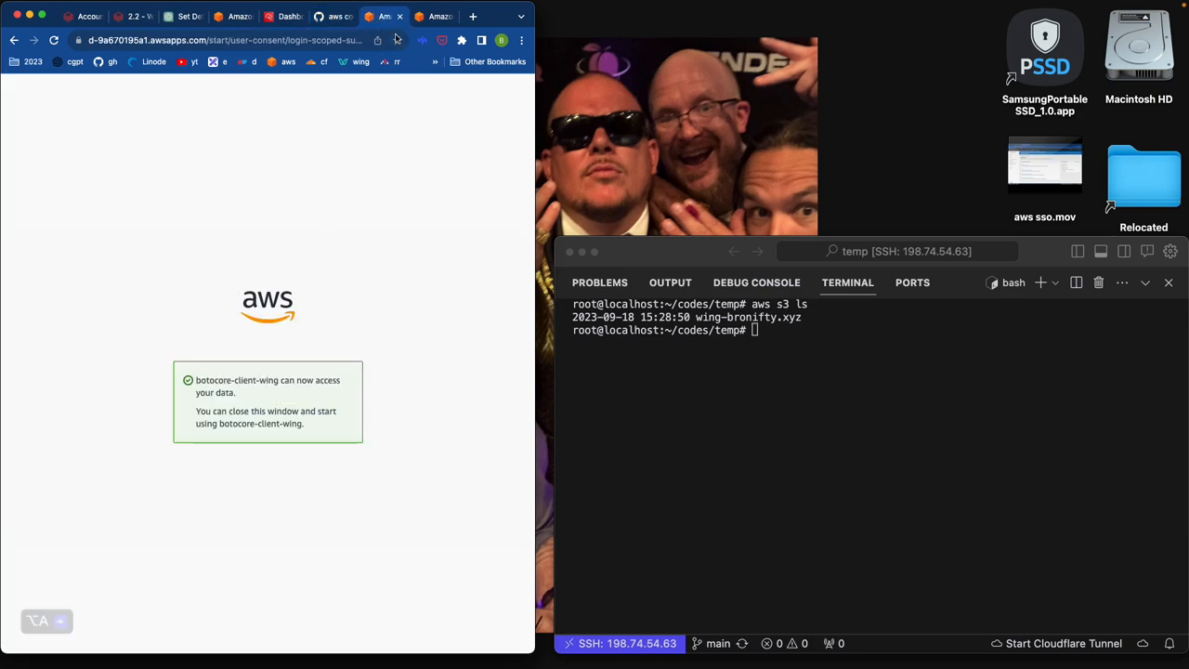
mouse_move(382, 15)
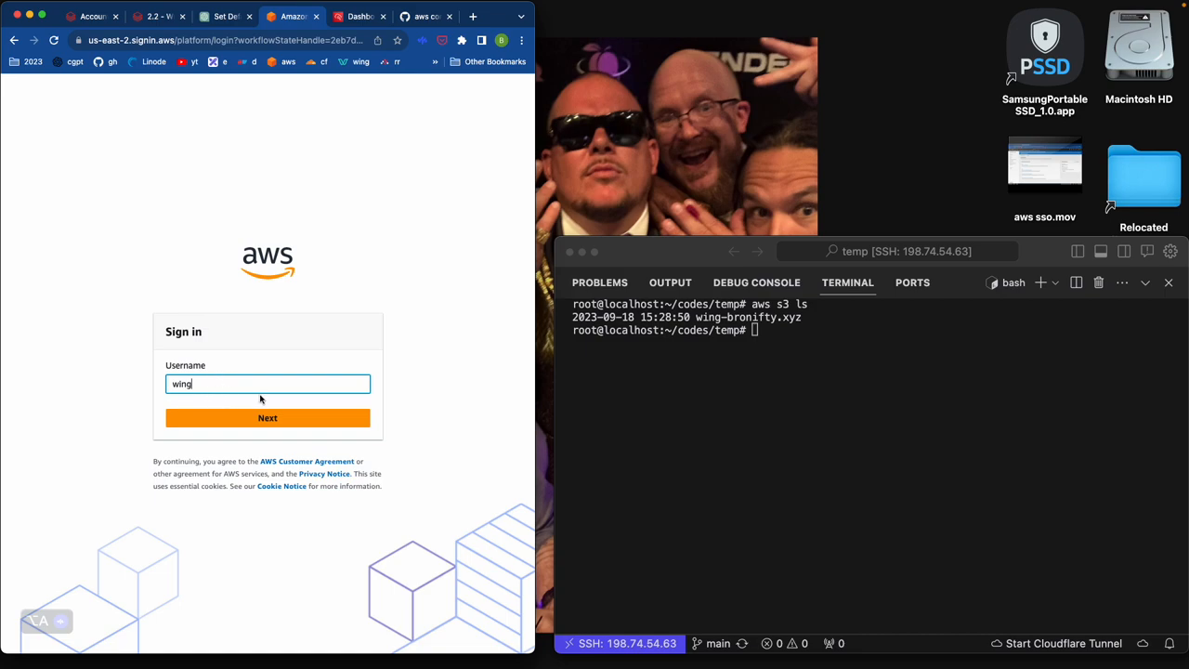
mouse_move(294, 425)
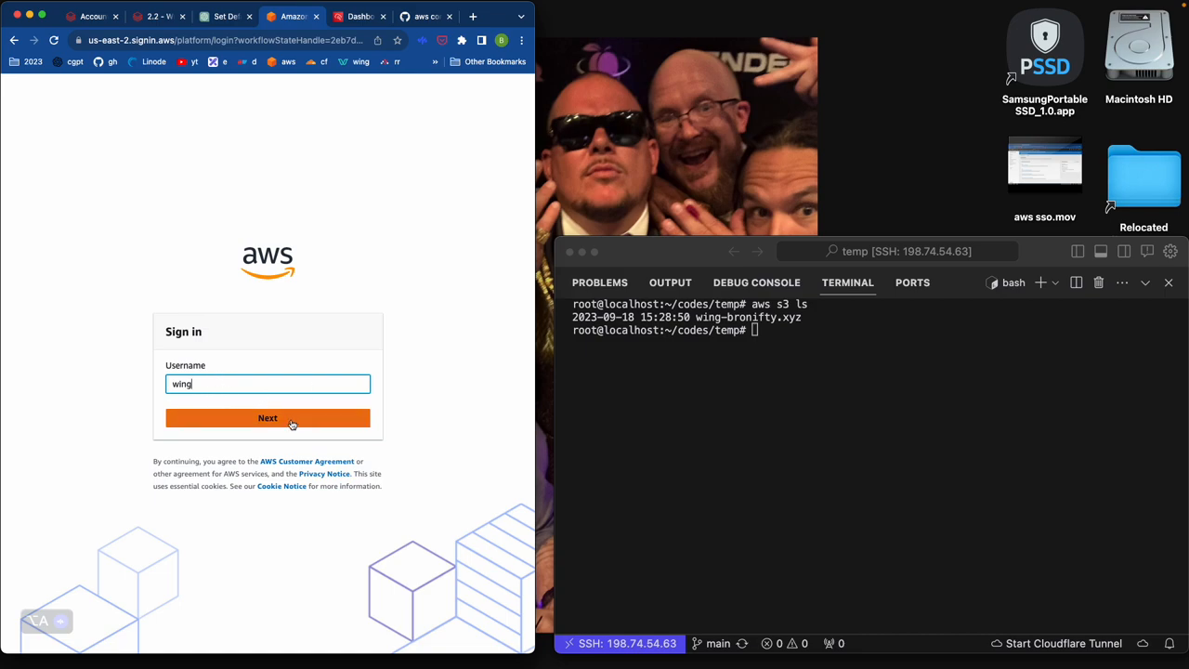
mouse_move(334, 306)
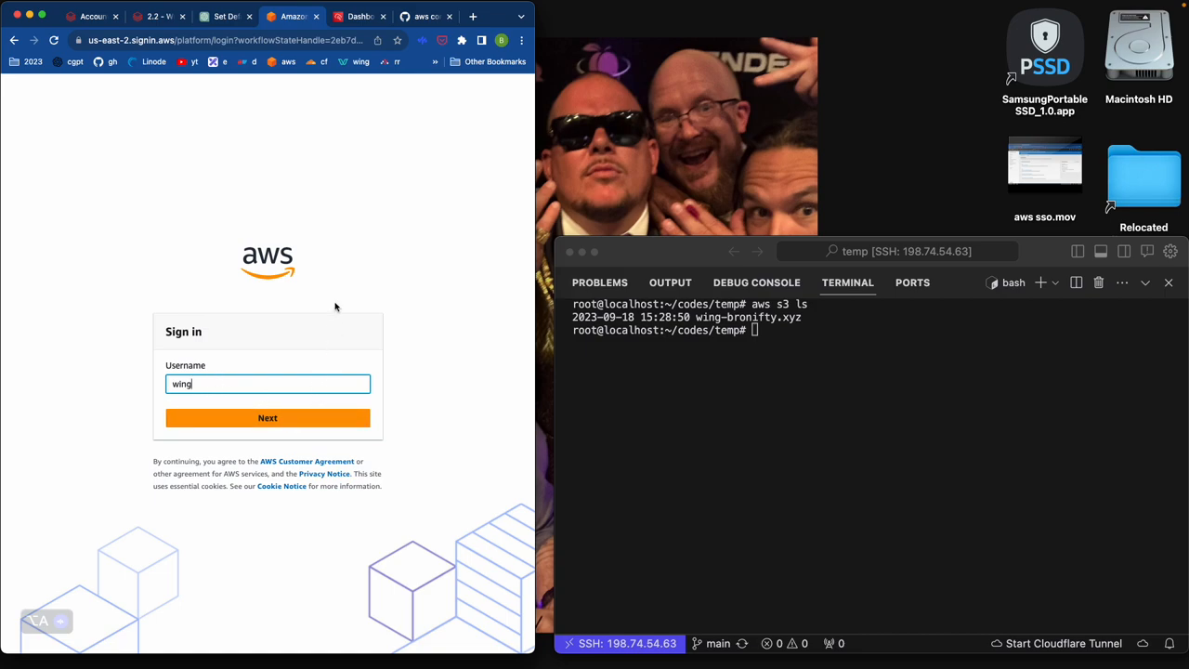
mouse_move(936, 485)
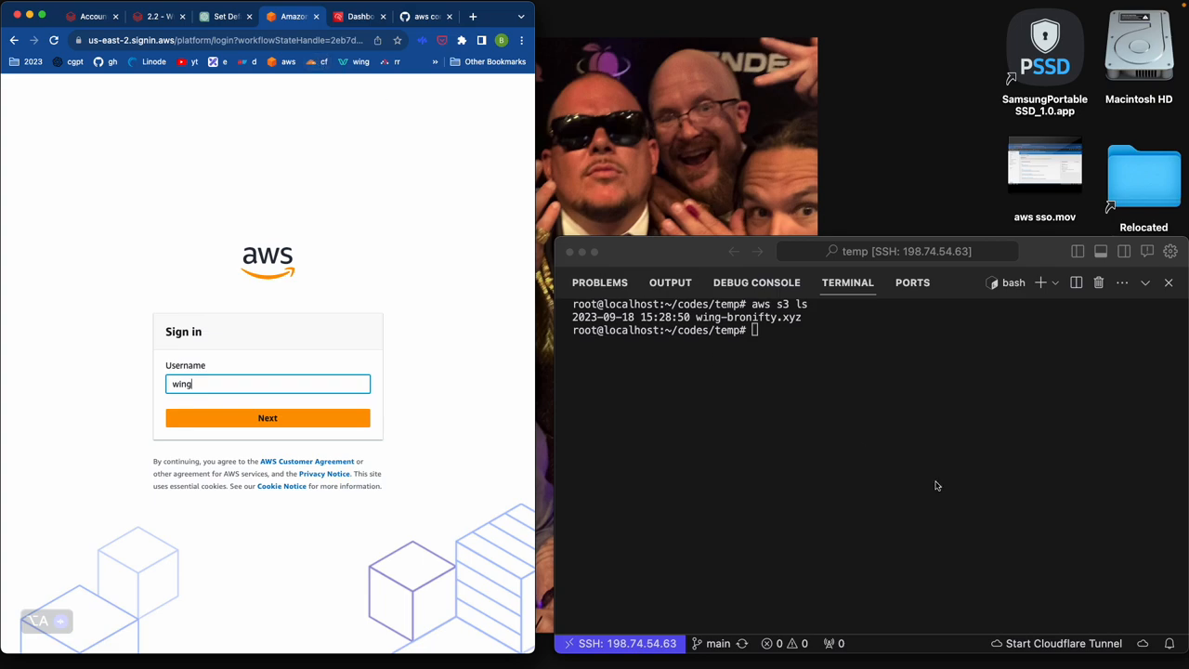